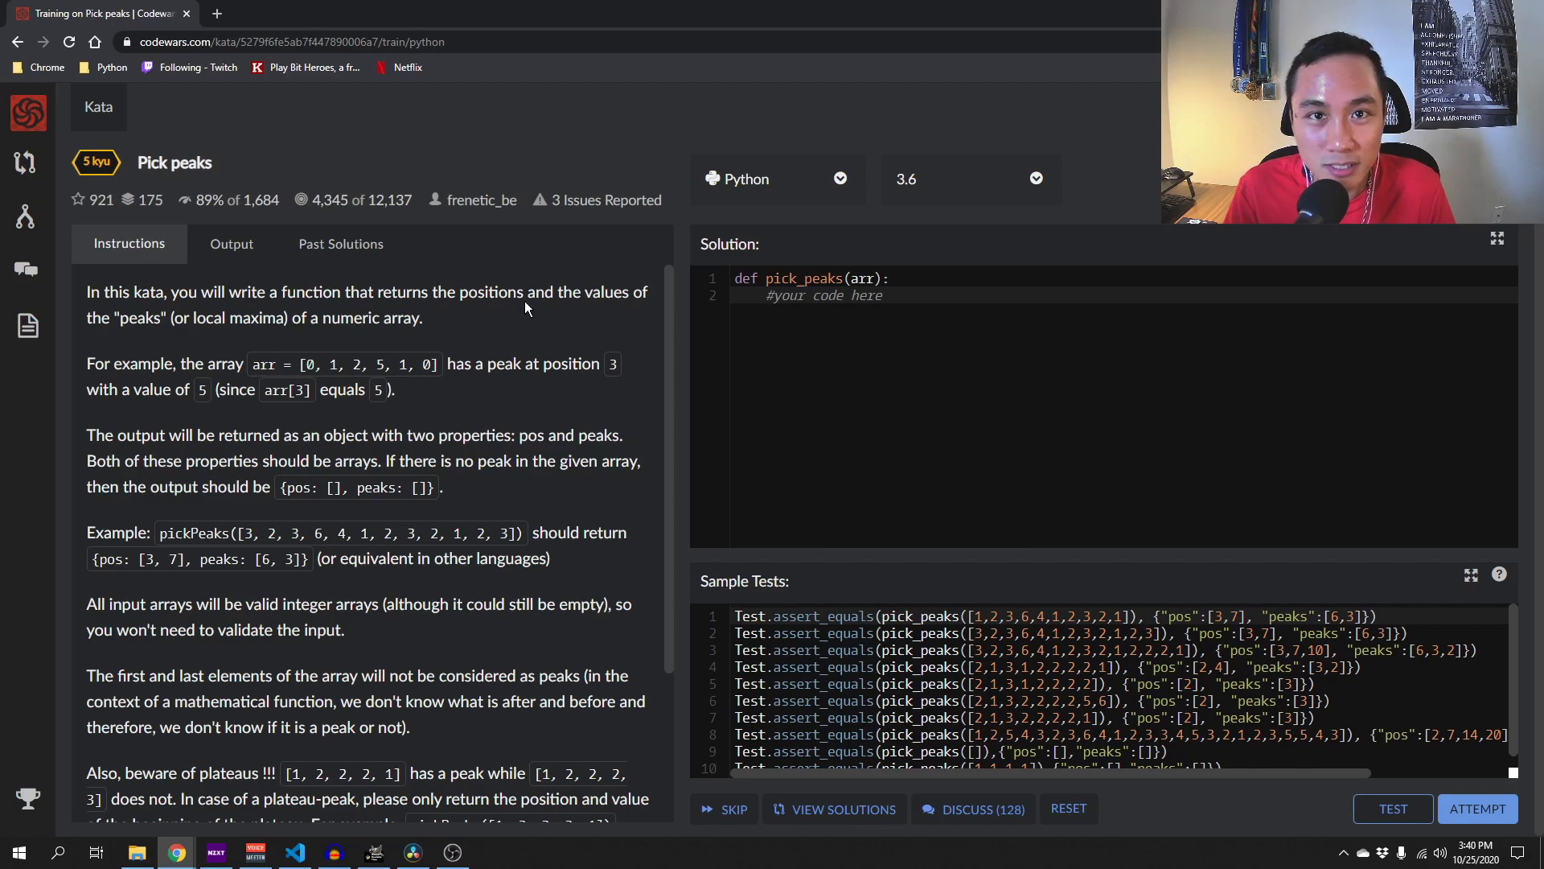
pyautogui.moveTo(330, 318)
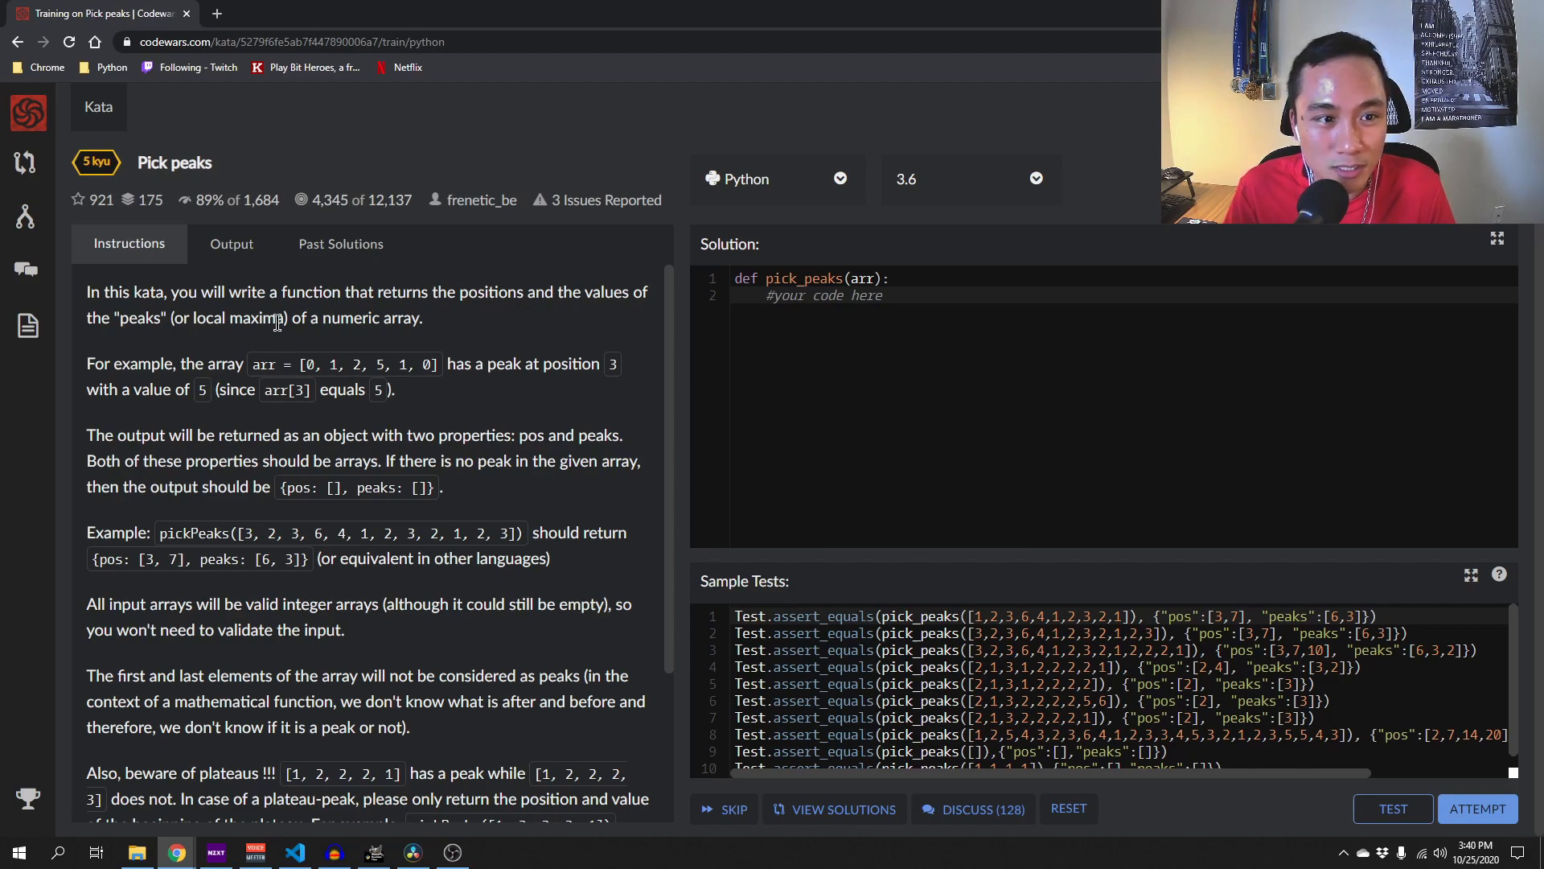
# - Review the kata examples, highlighting the peak value 5 in the example array
pyautogui.moveTo(293, 319); pyautogui.dragTo(424, 318)
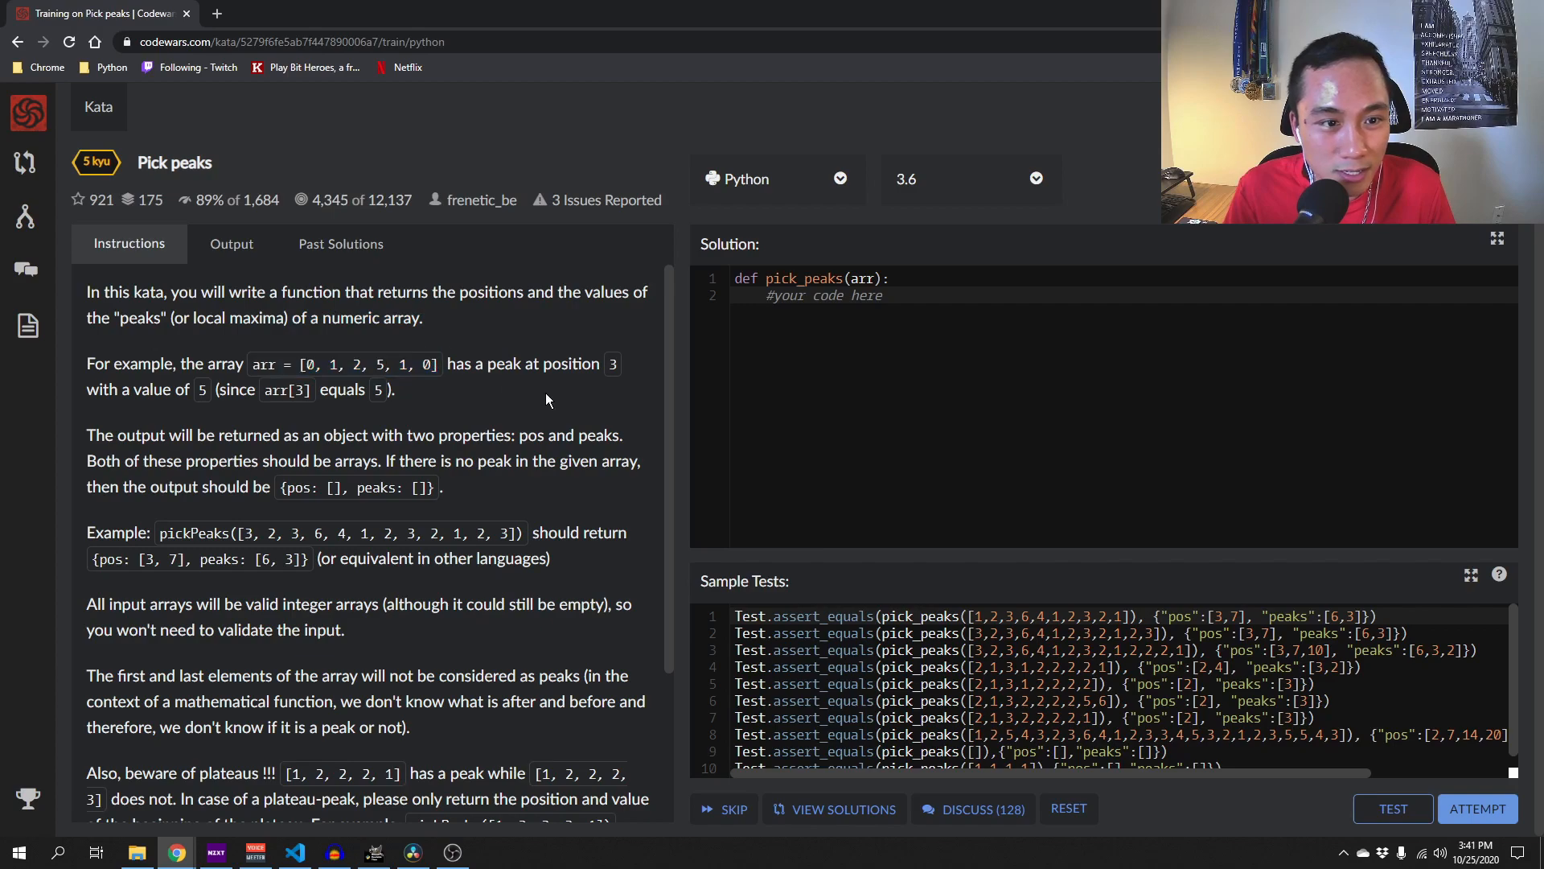
pyautogui.moveTo(390, 383)
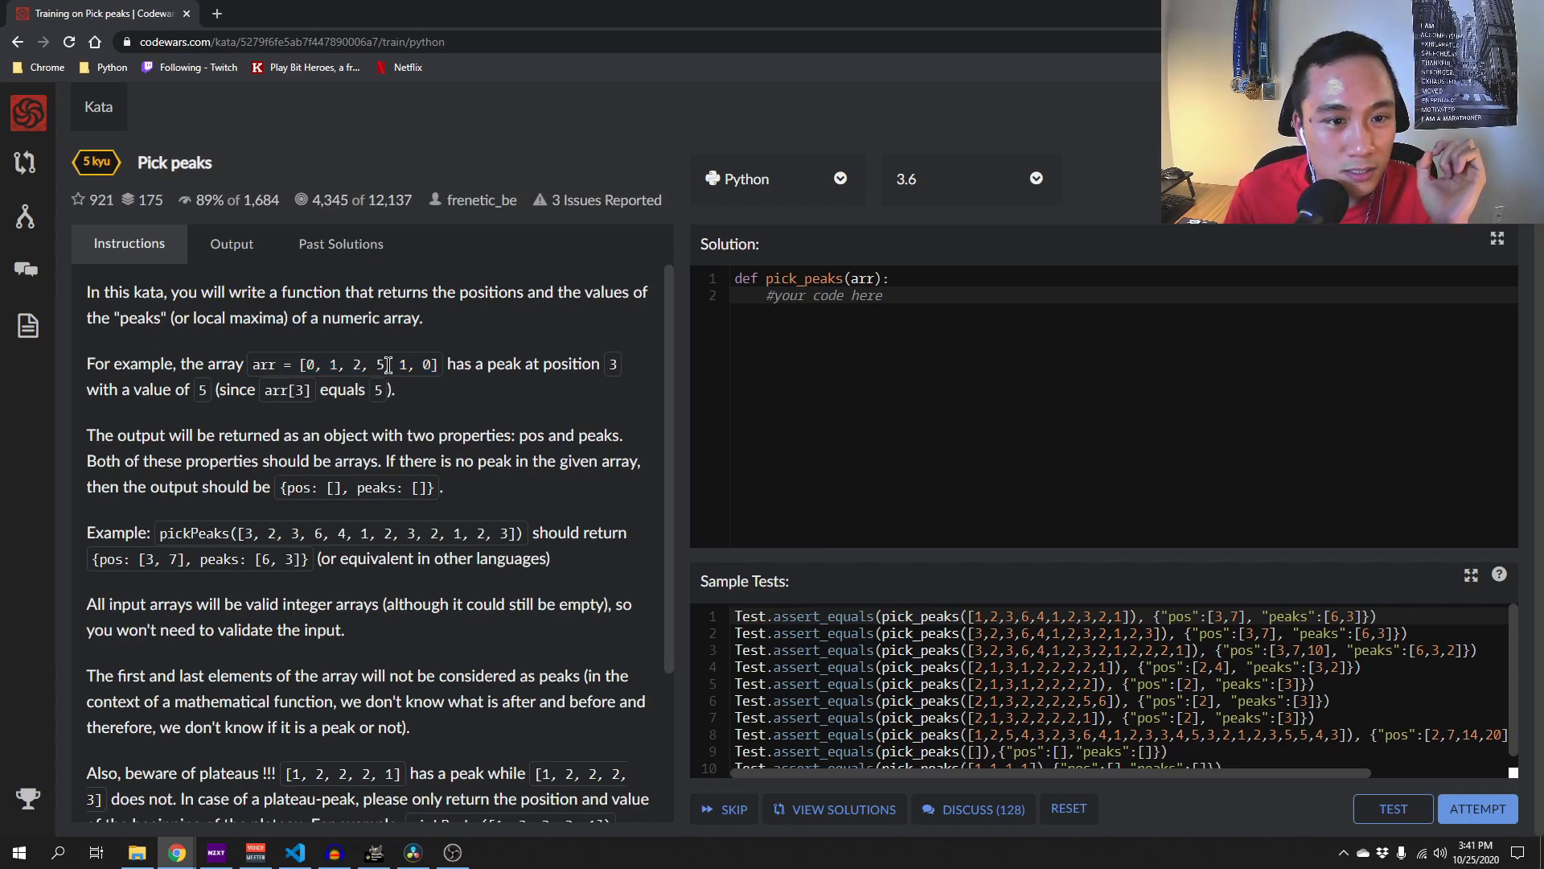
pyautogui.doubleClick(611, 363)
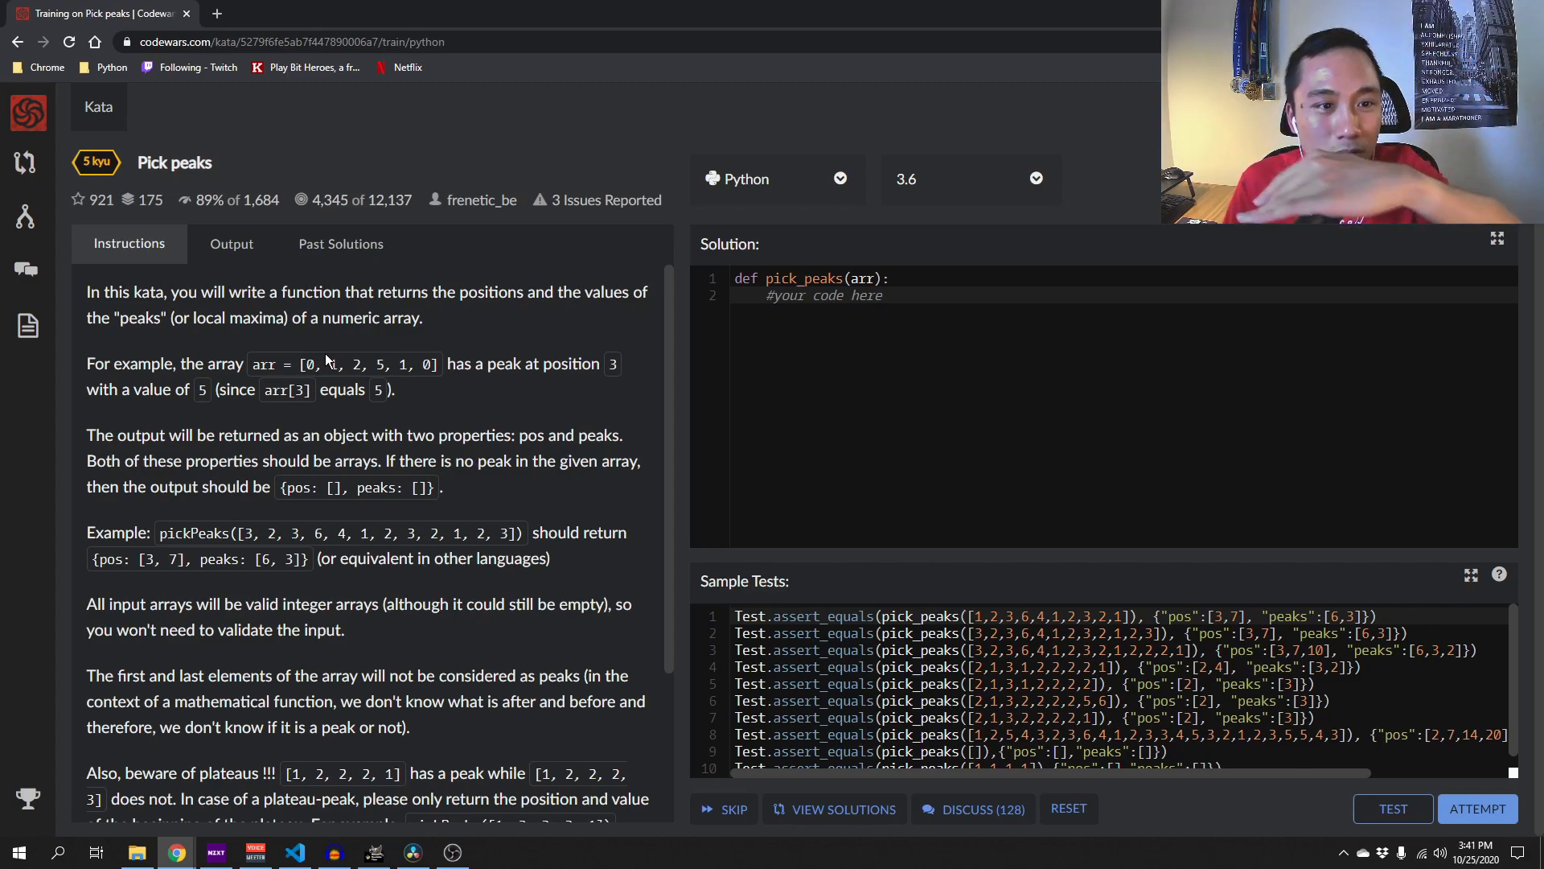
pyautogui.doubleClick(377, 364)
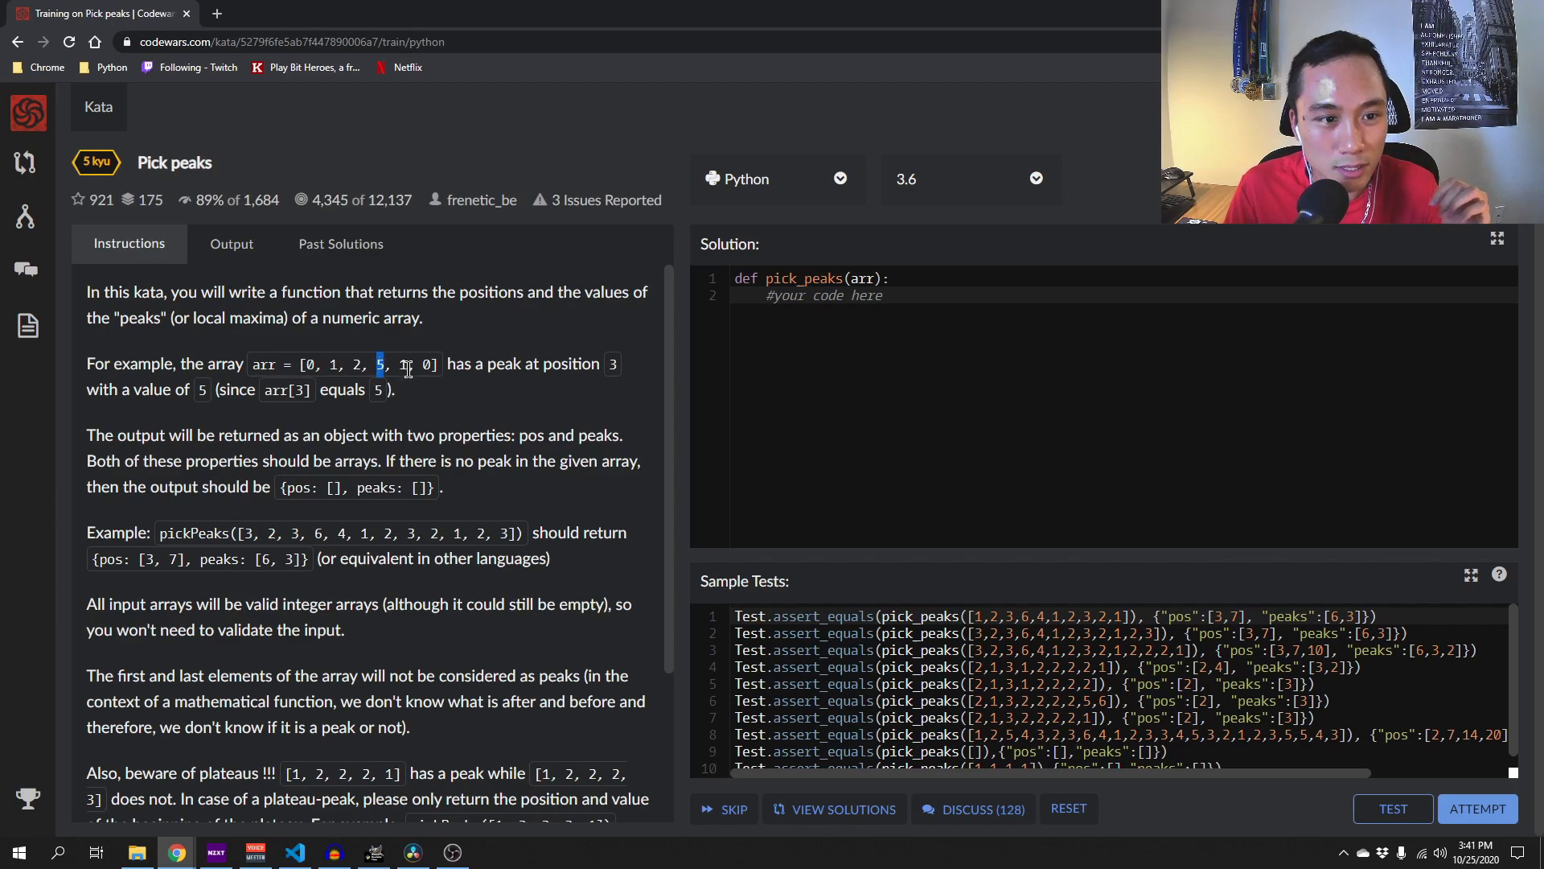
pyautogui.moveTo(456, 391)
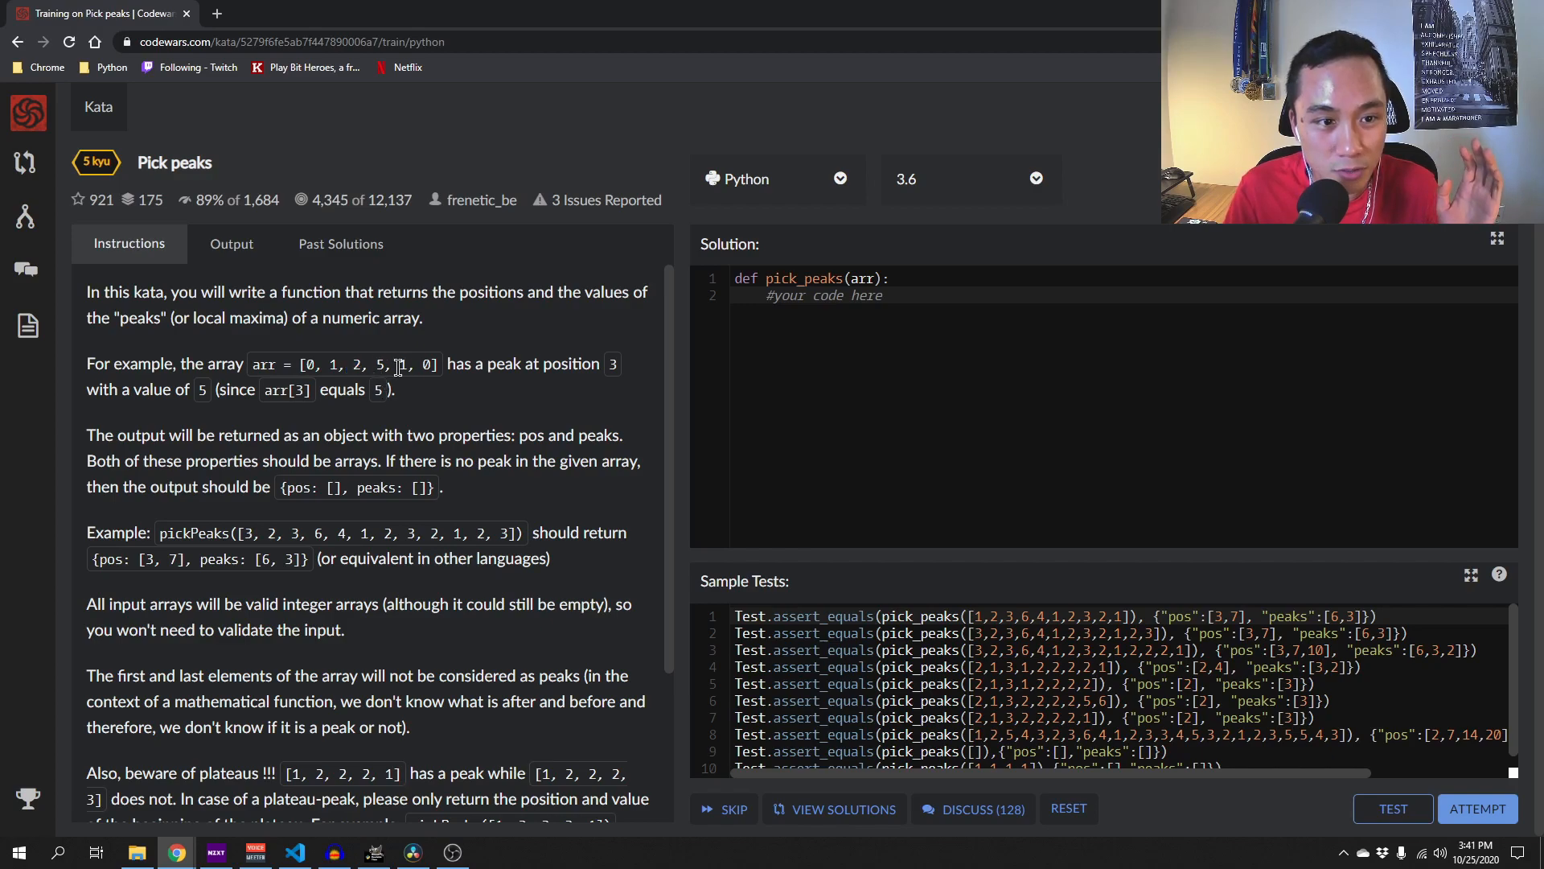
pyautogui.doubleClick(403, 364)
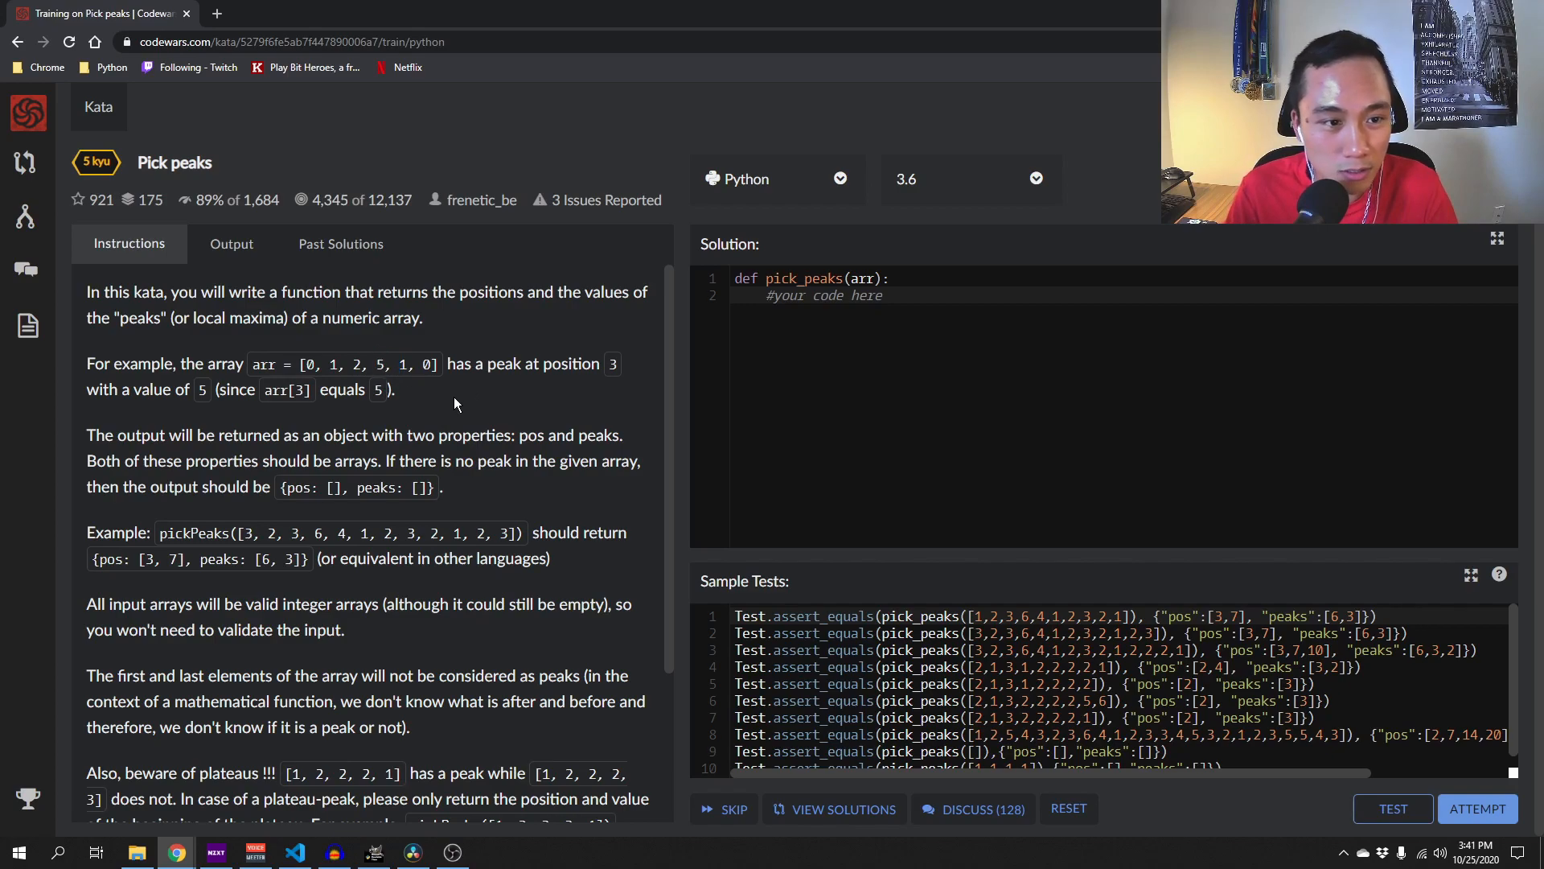
pyautogui.scroll(-3)
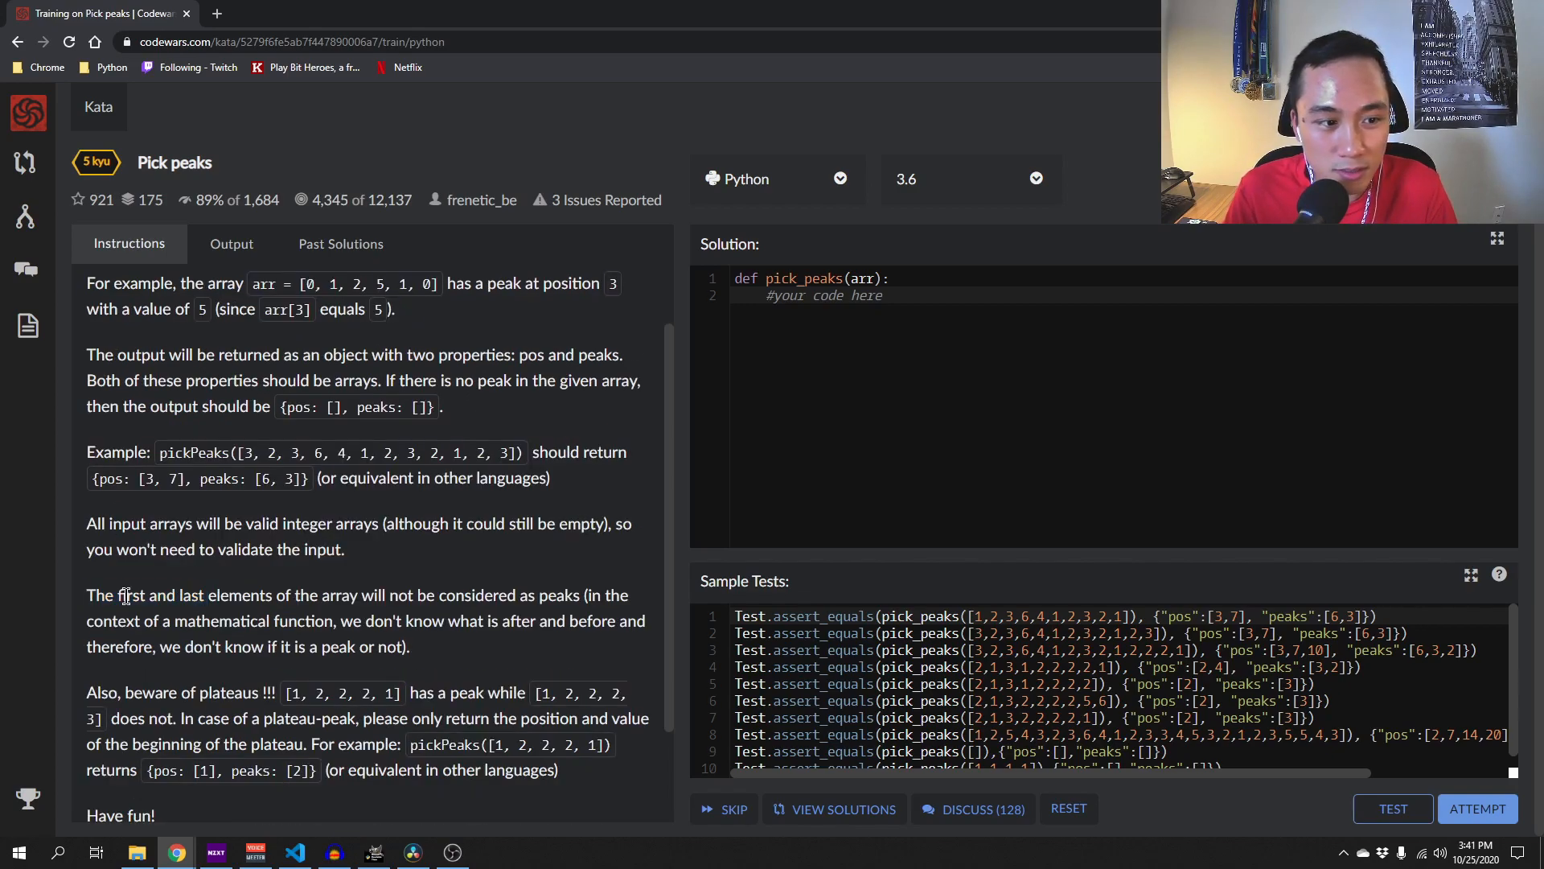
pyautogui.moveTo(106, 596); pyautogui.dragTo(272, 596)
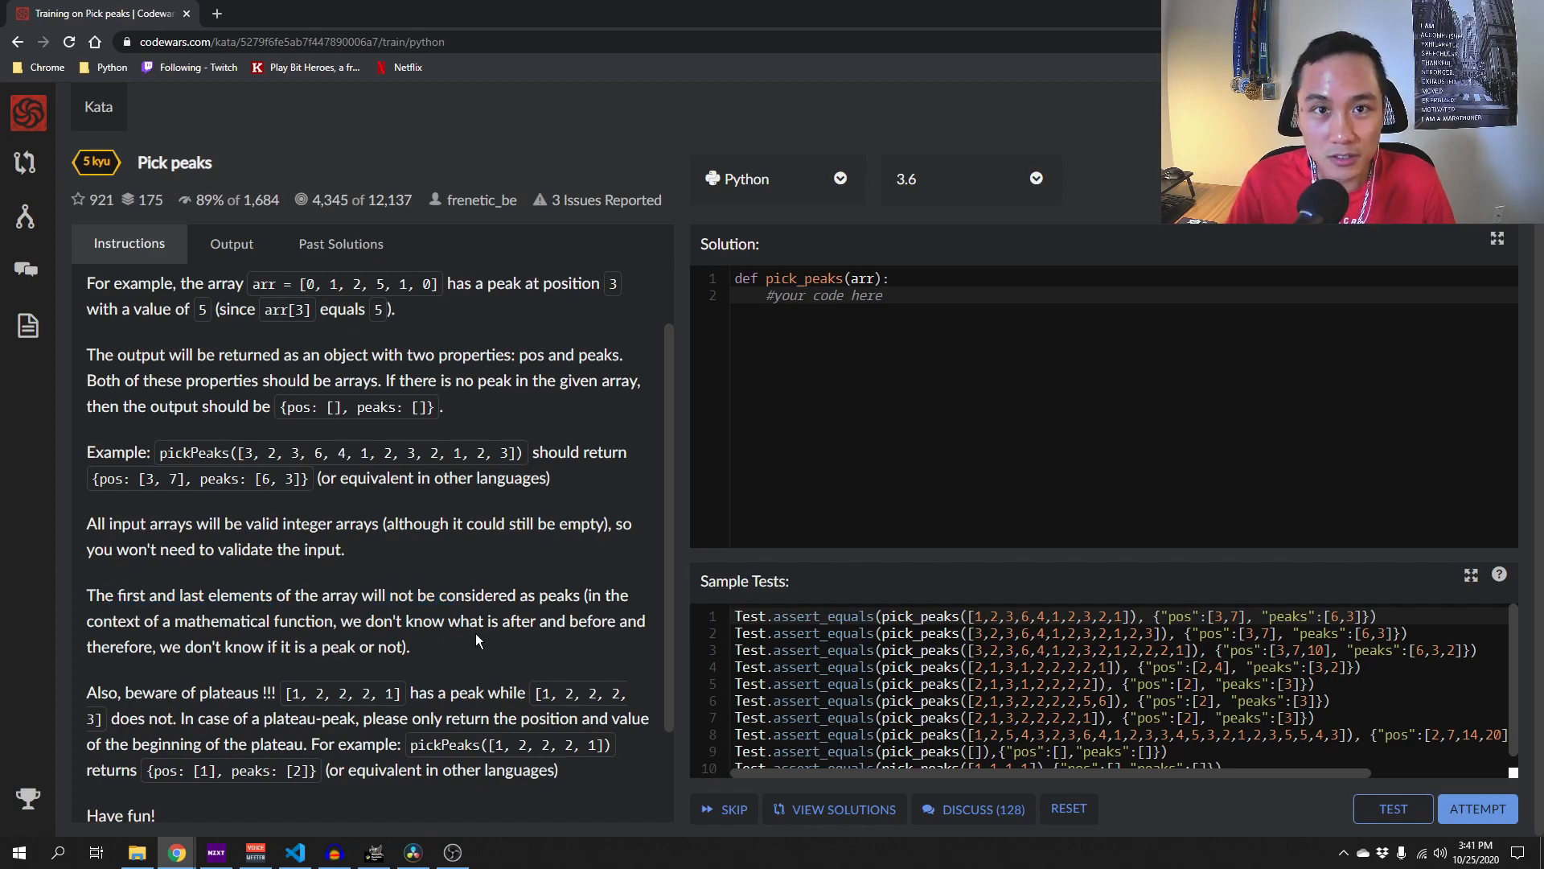
pyautogui.scroll(-3)
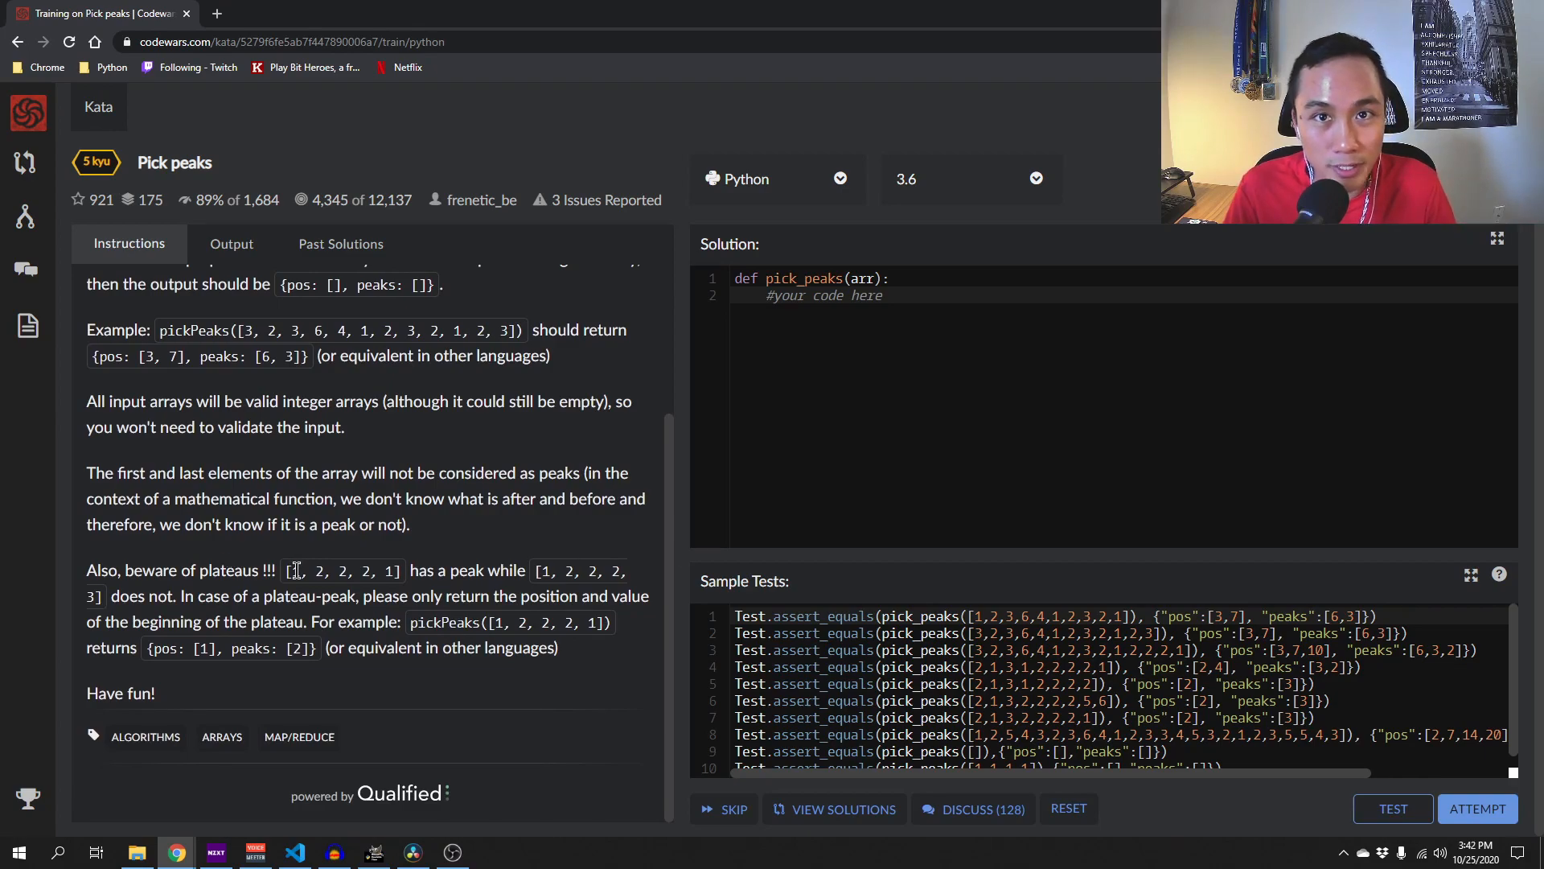
pyautogui.doubleClick(190, 569)
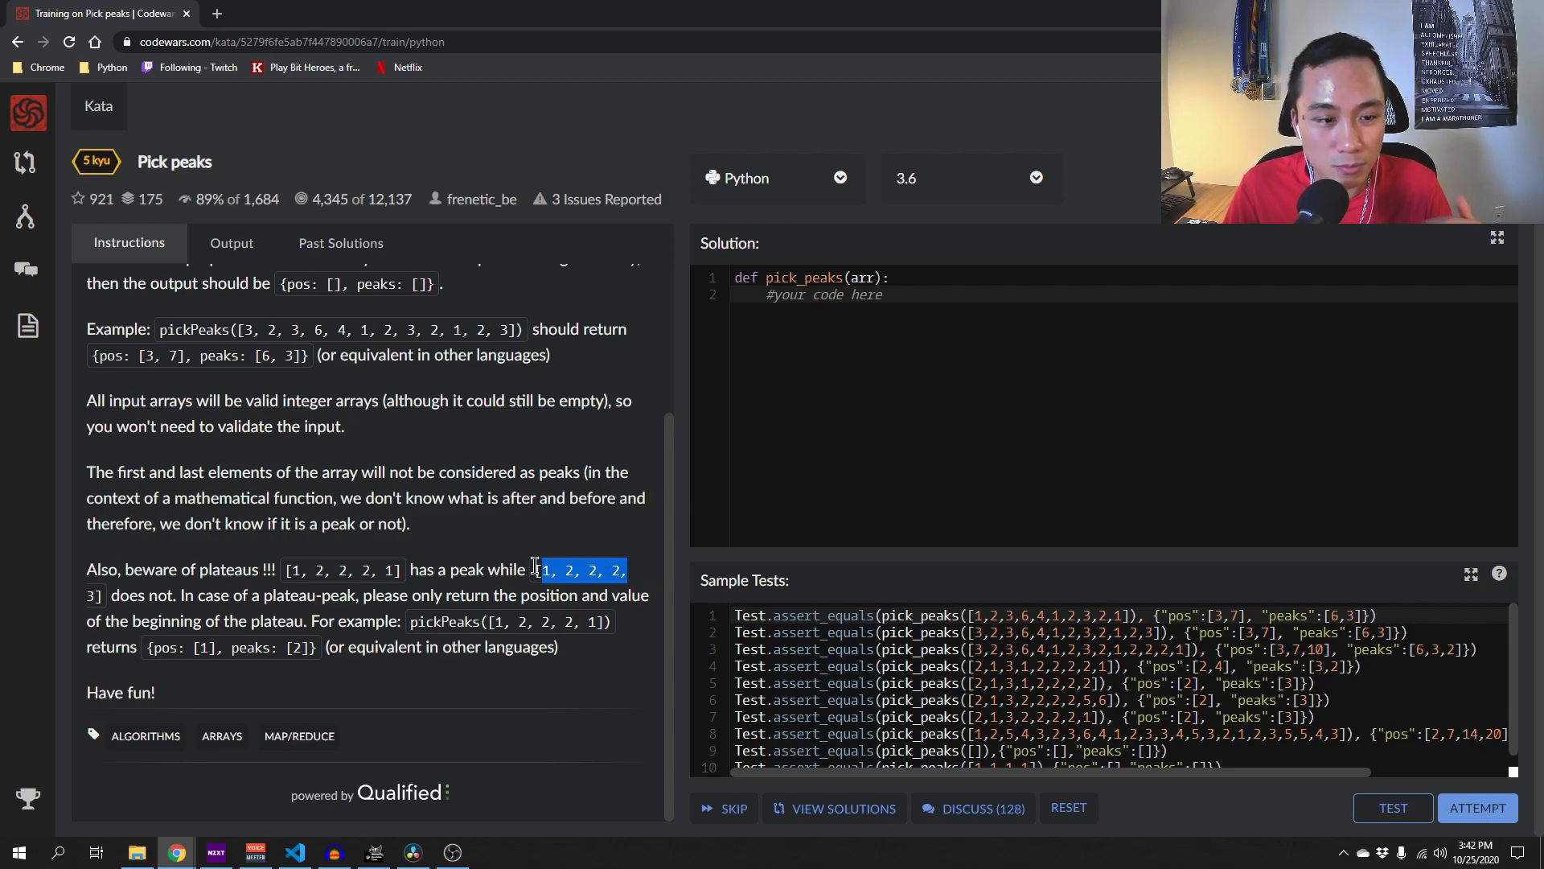
pyautogui.moveTo(404, 640)
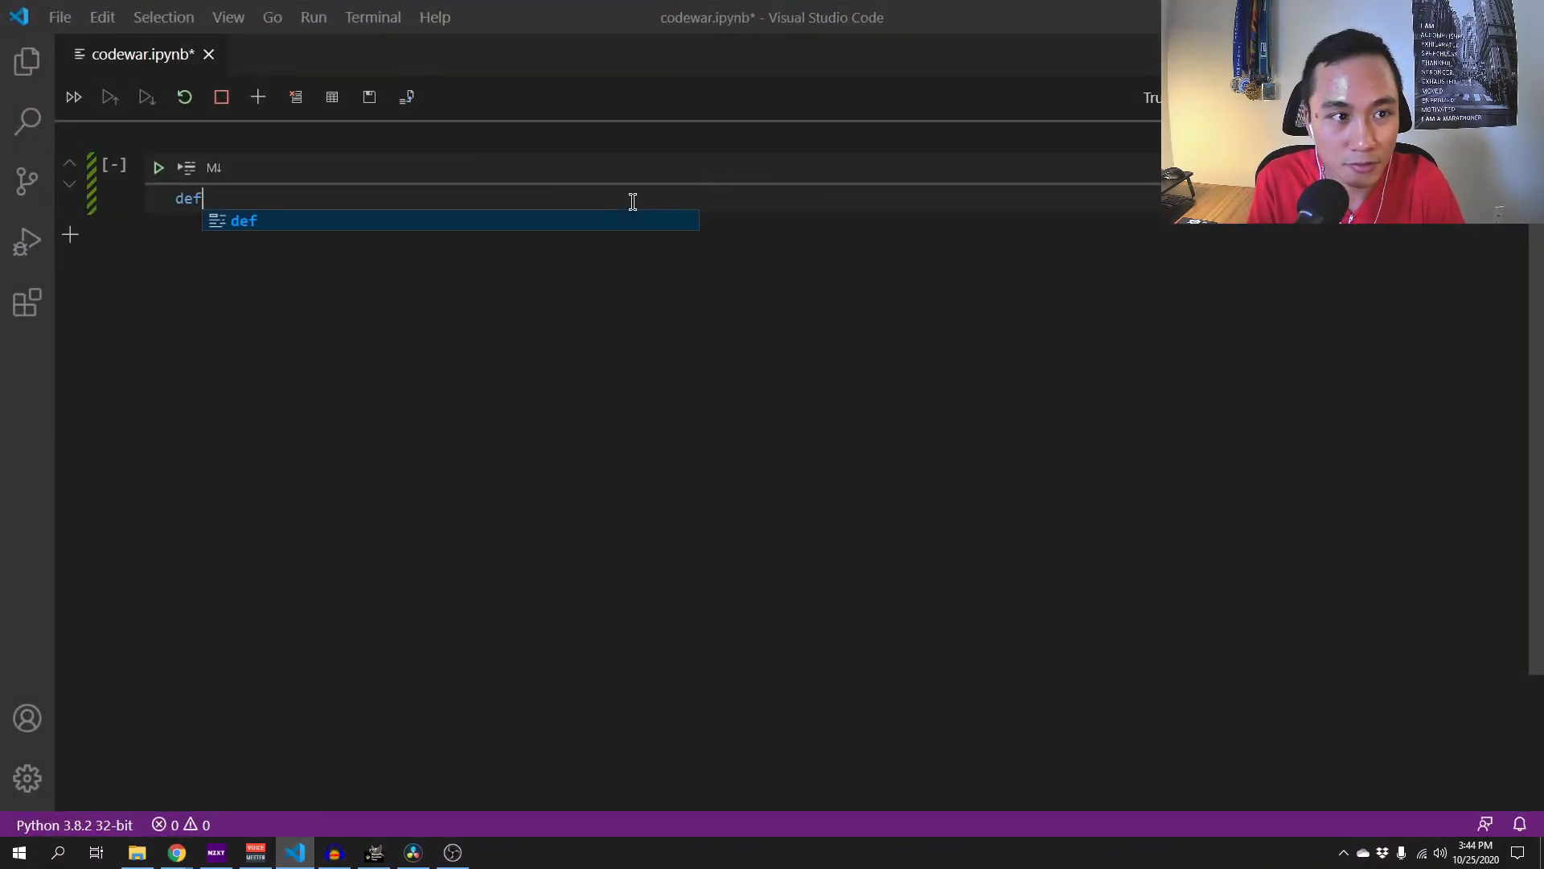
# - Write the function header def pick_peaks(array): in the notebook cell
pyautogui.write('pick_')
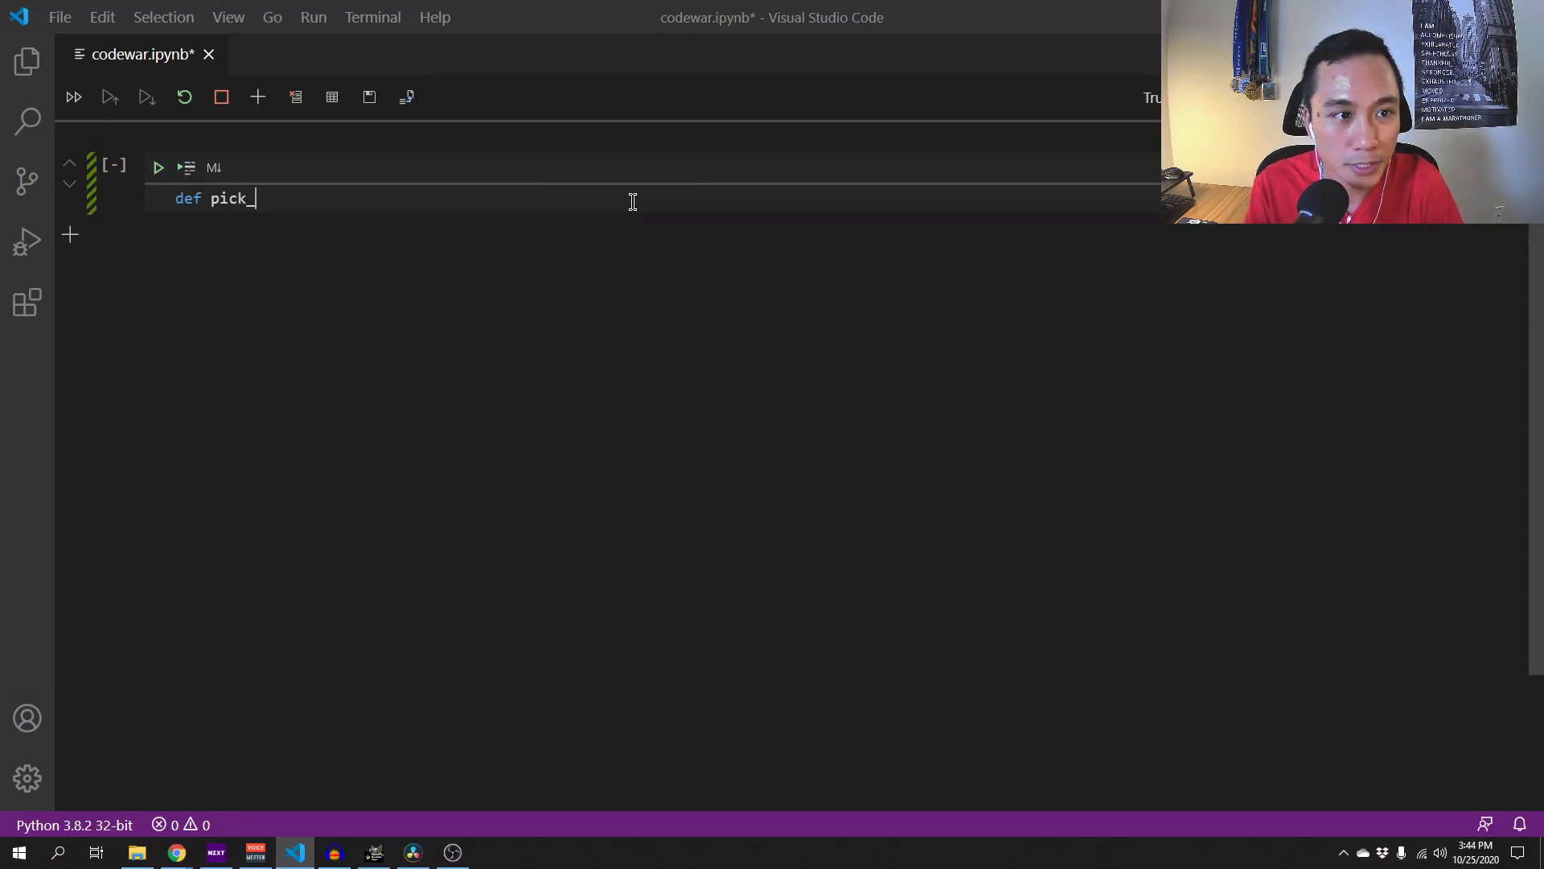
pyautogui.write('peaks(arra')
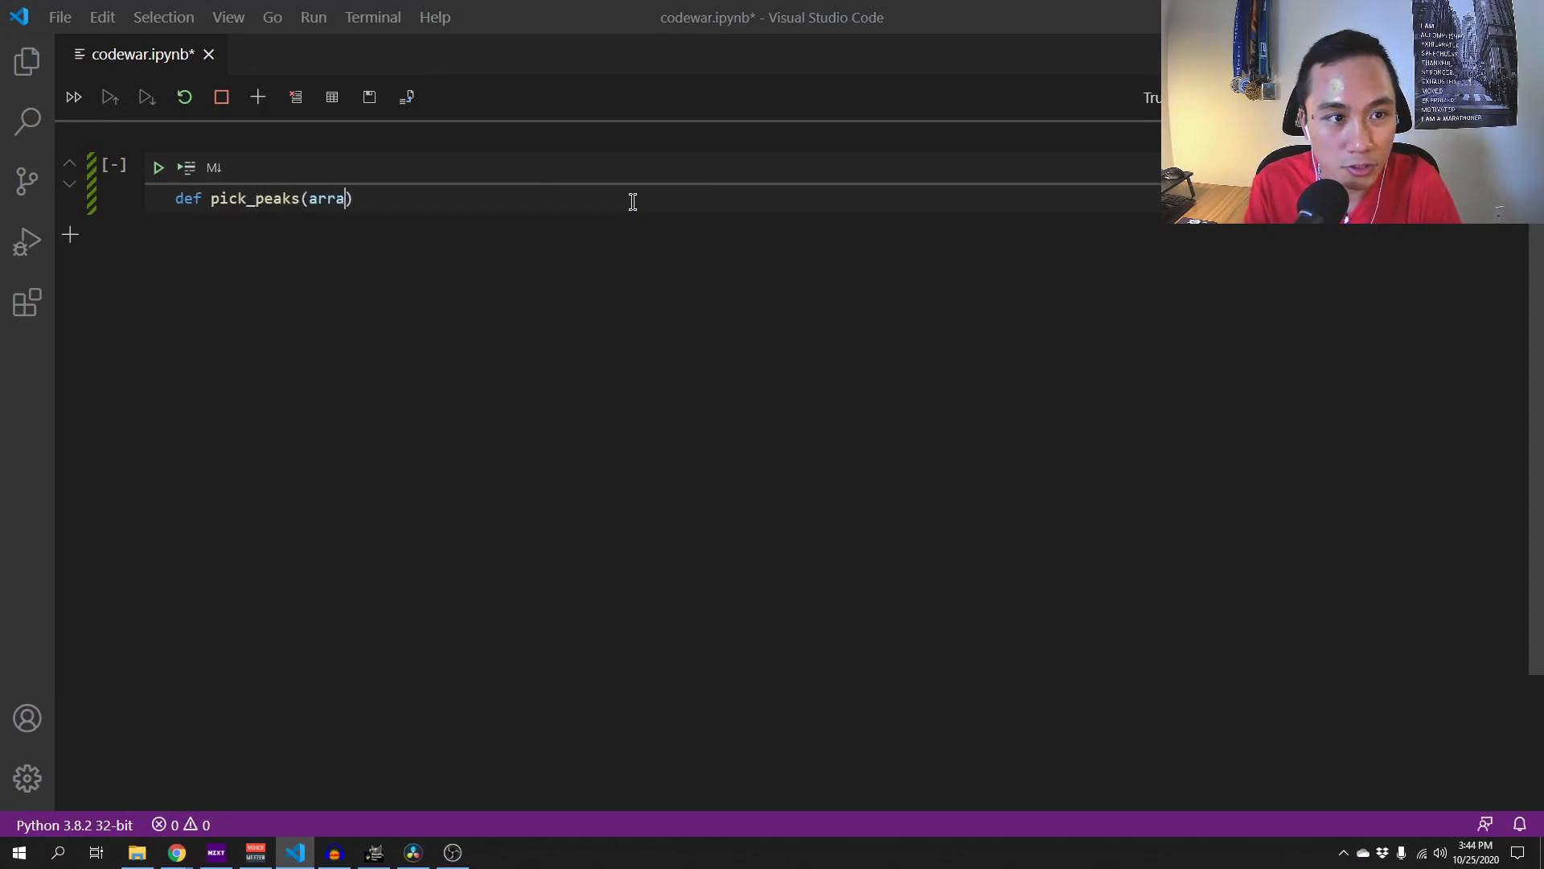
pyautogui.write('y')
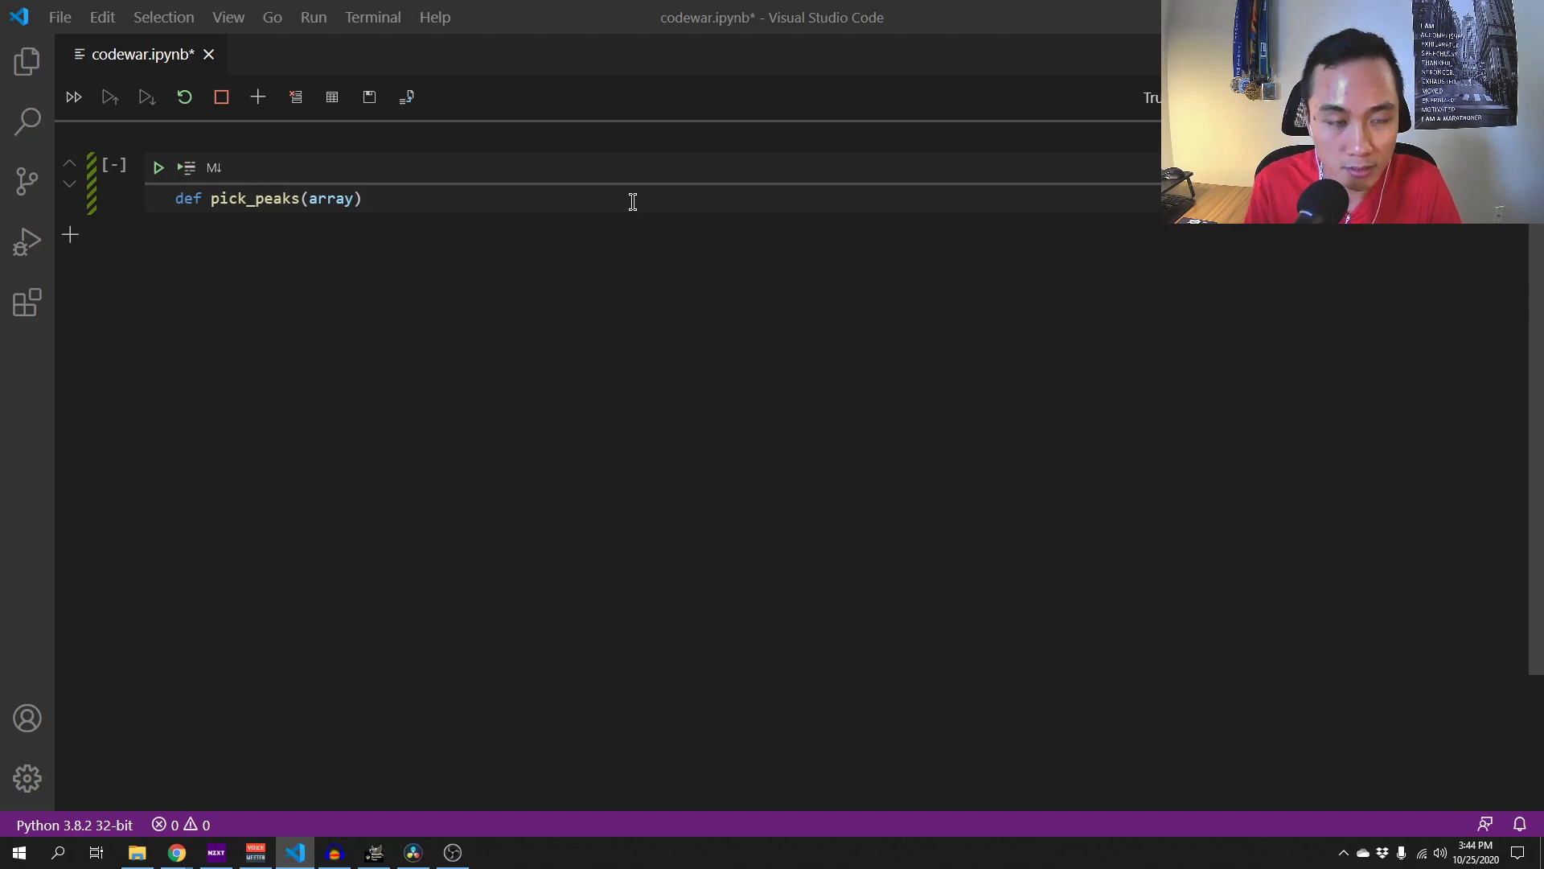
pyautogui.write(':')
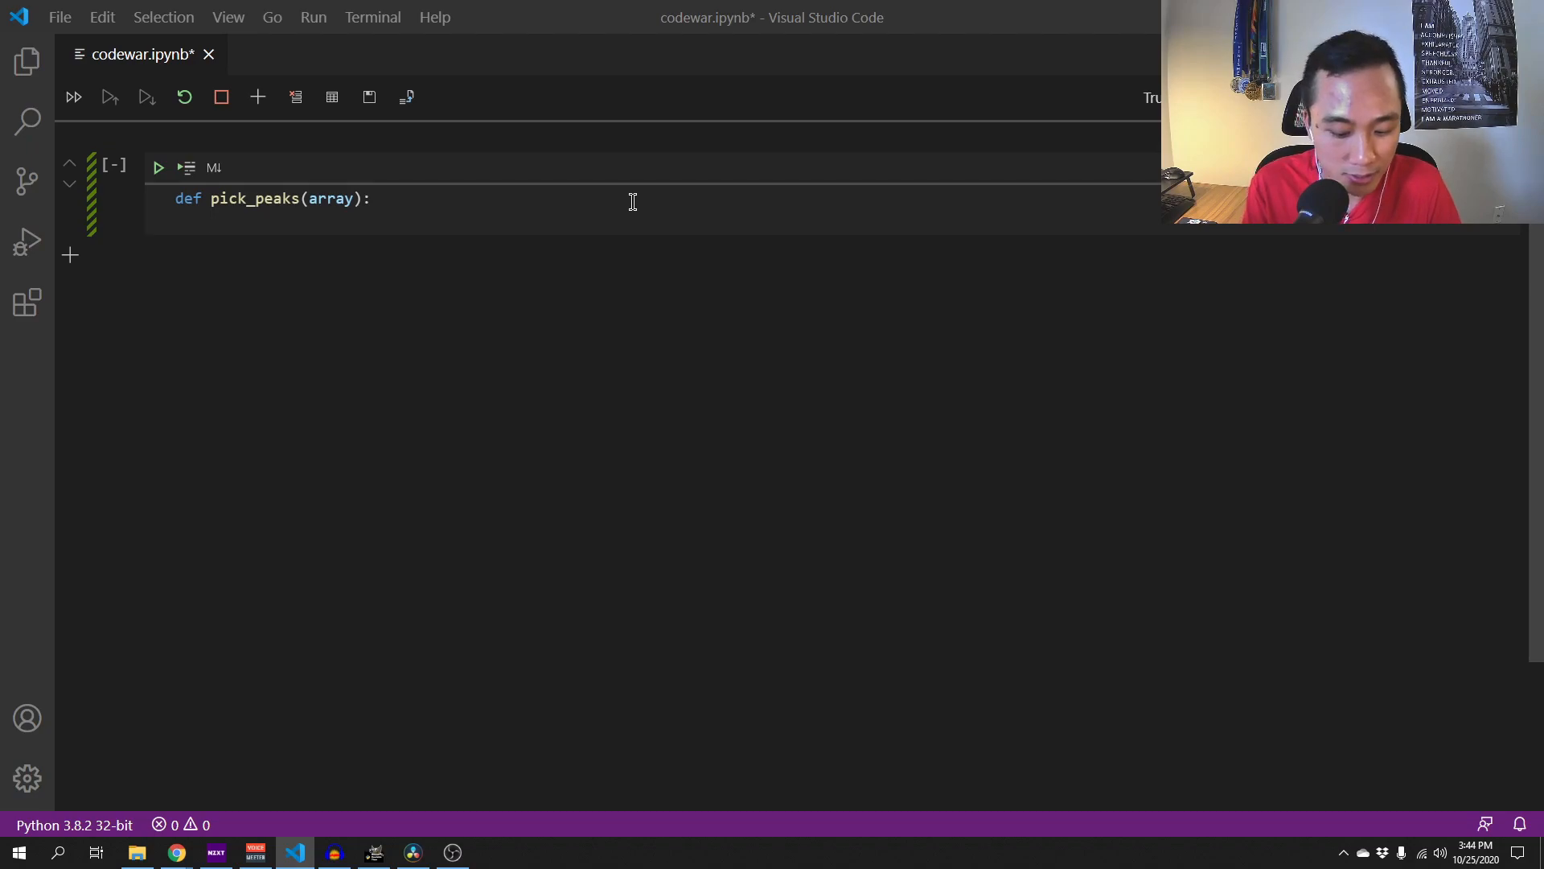
# - Initialise _max = [] and _dict = {}, and begin a for i loop
pyautogui.write('_max')
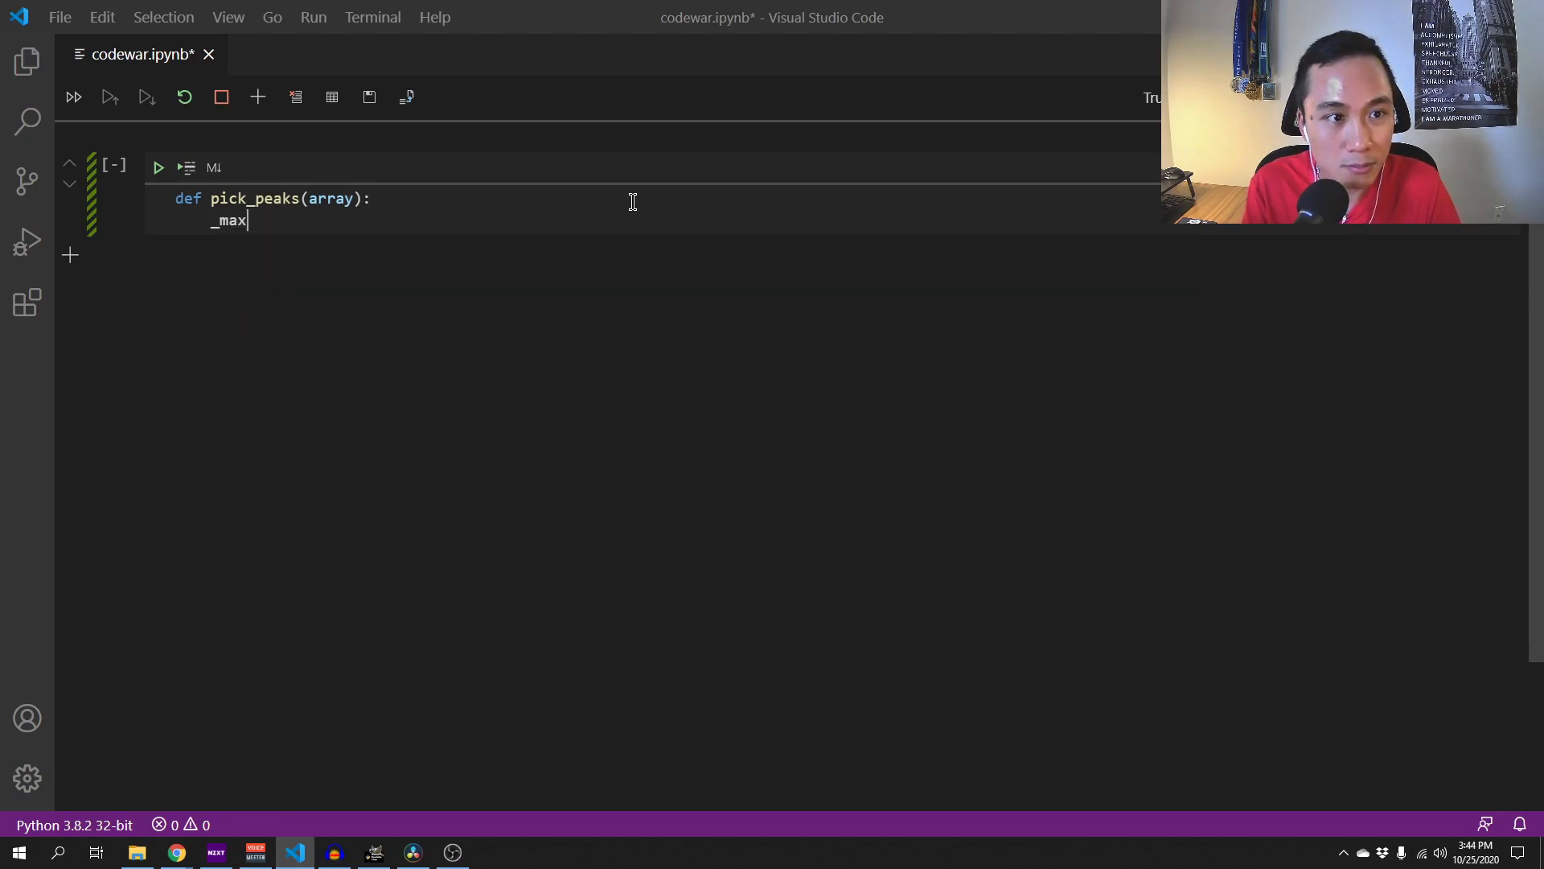
pyautogui.write('" "')
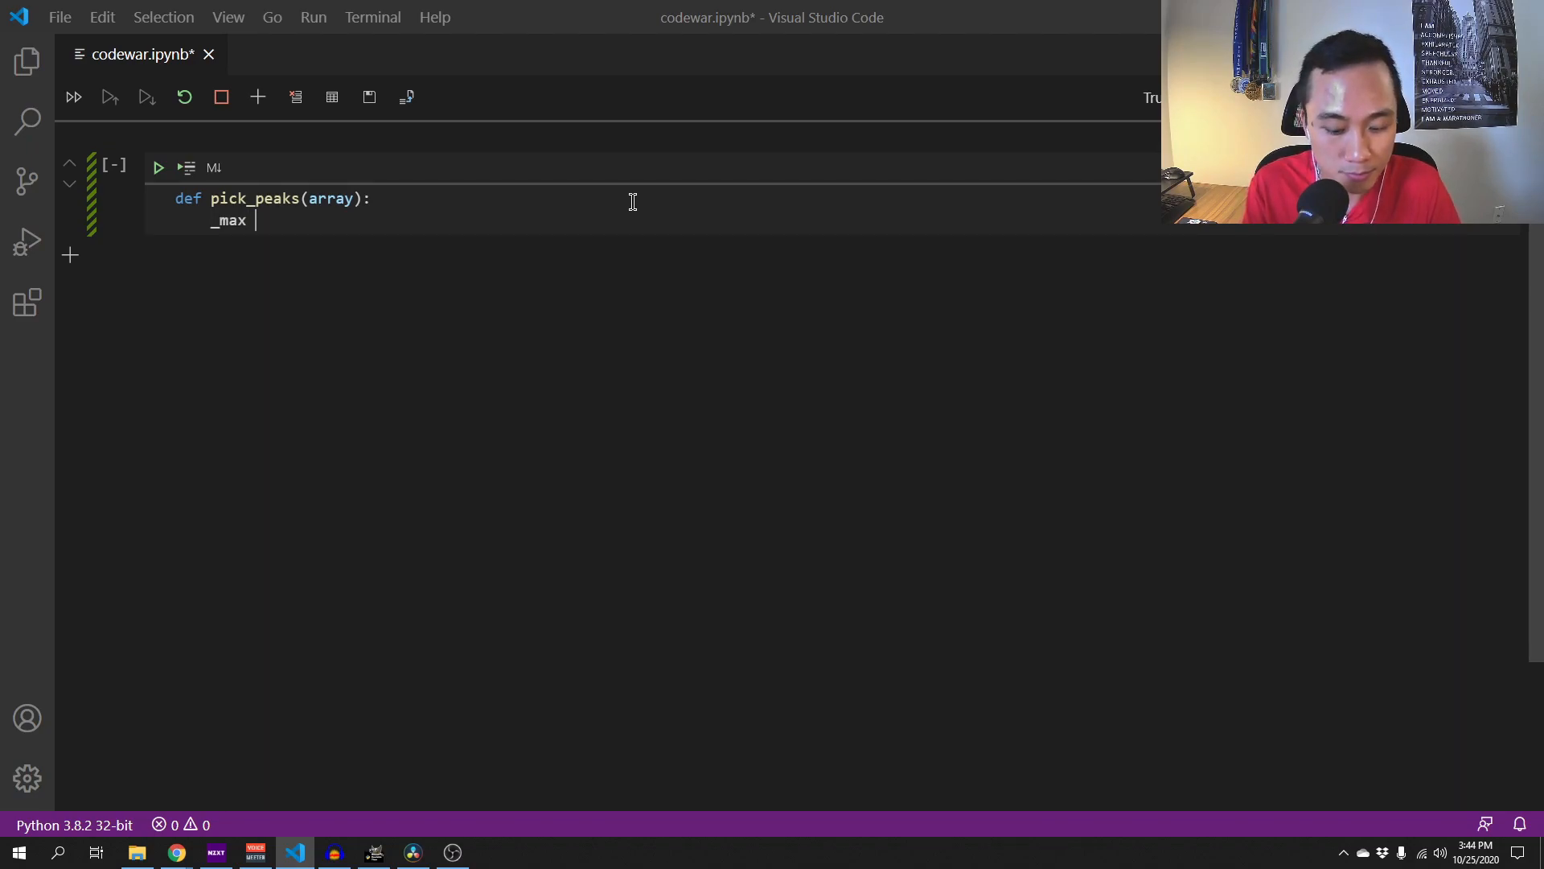
pyautogui.write('= []')
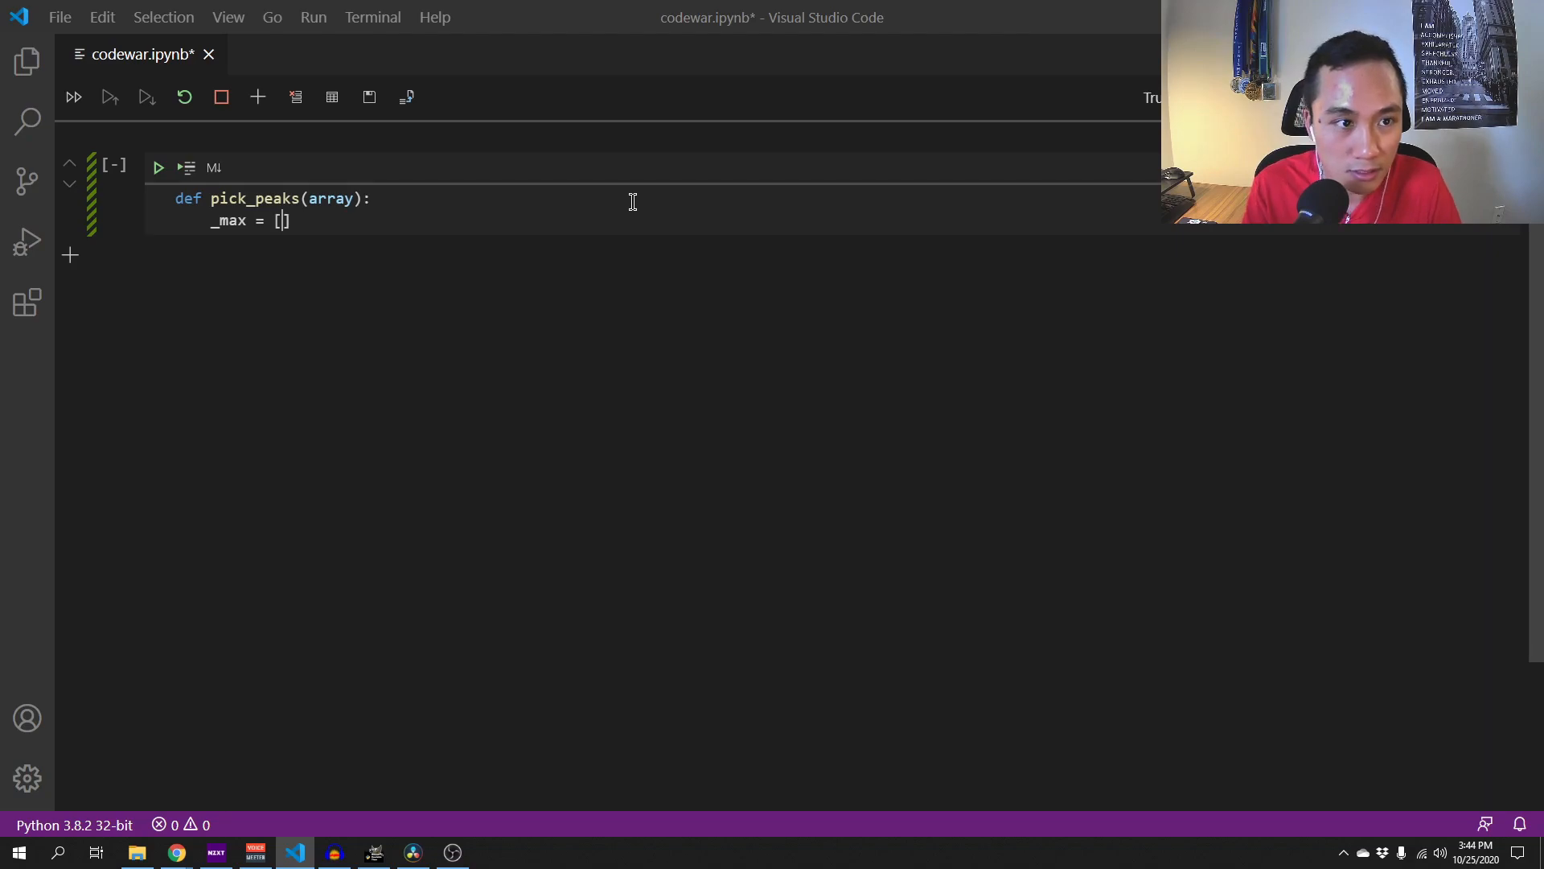
pyautogui.write('_')
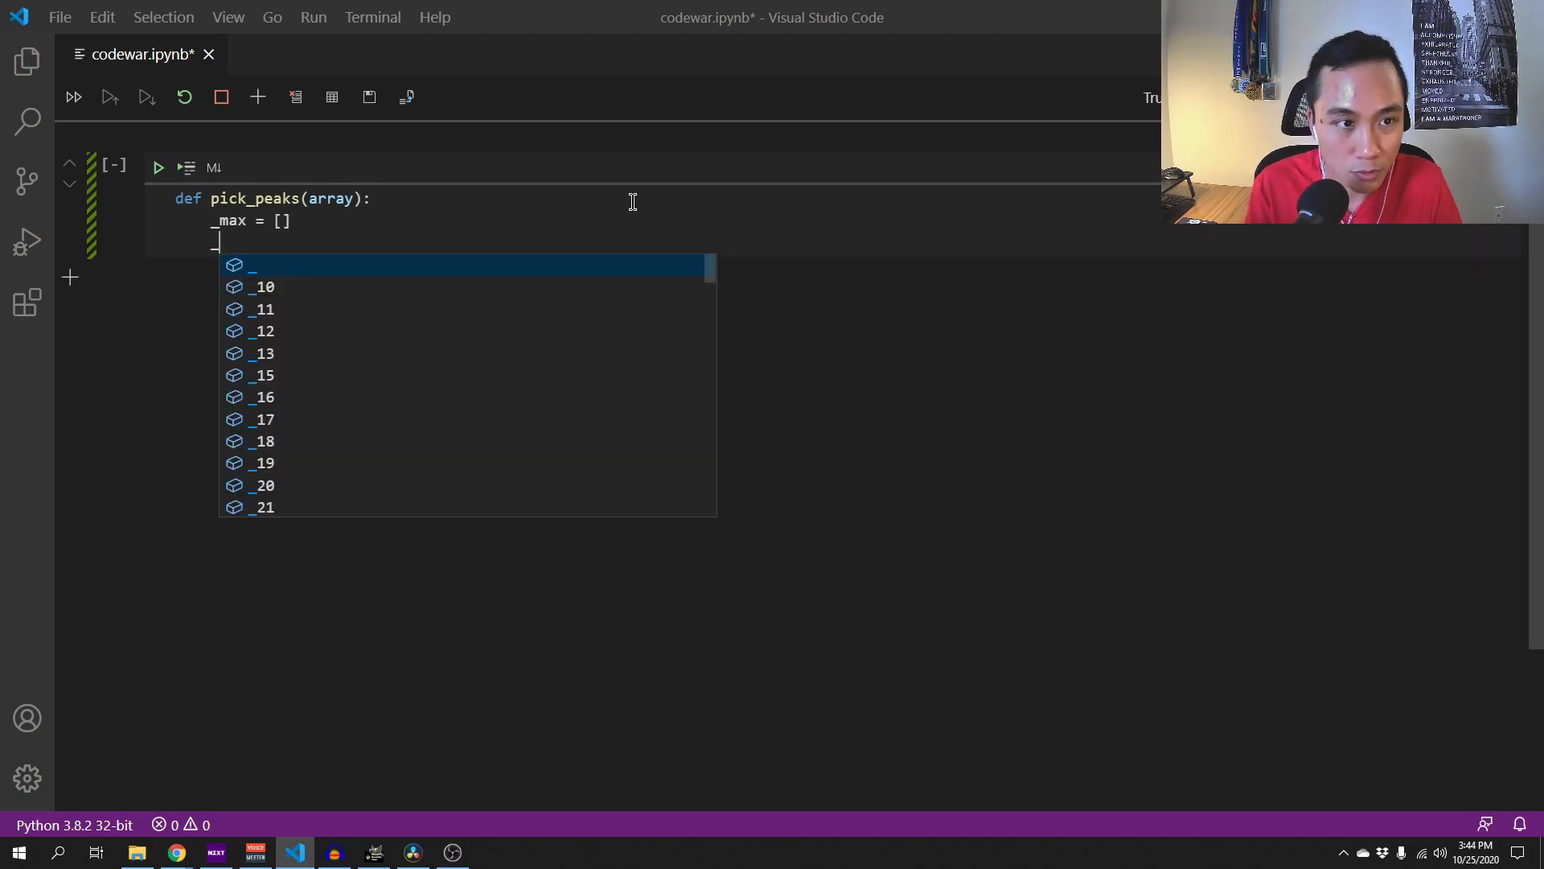
pyautogui.write('dict =')
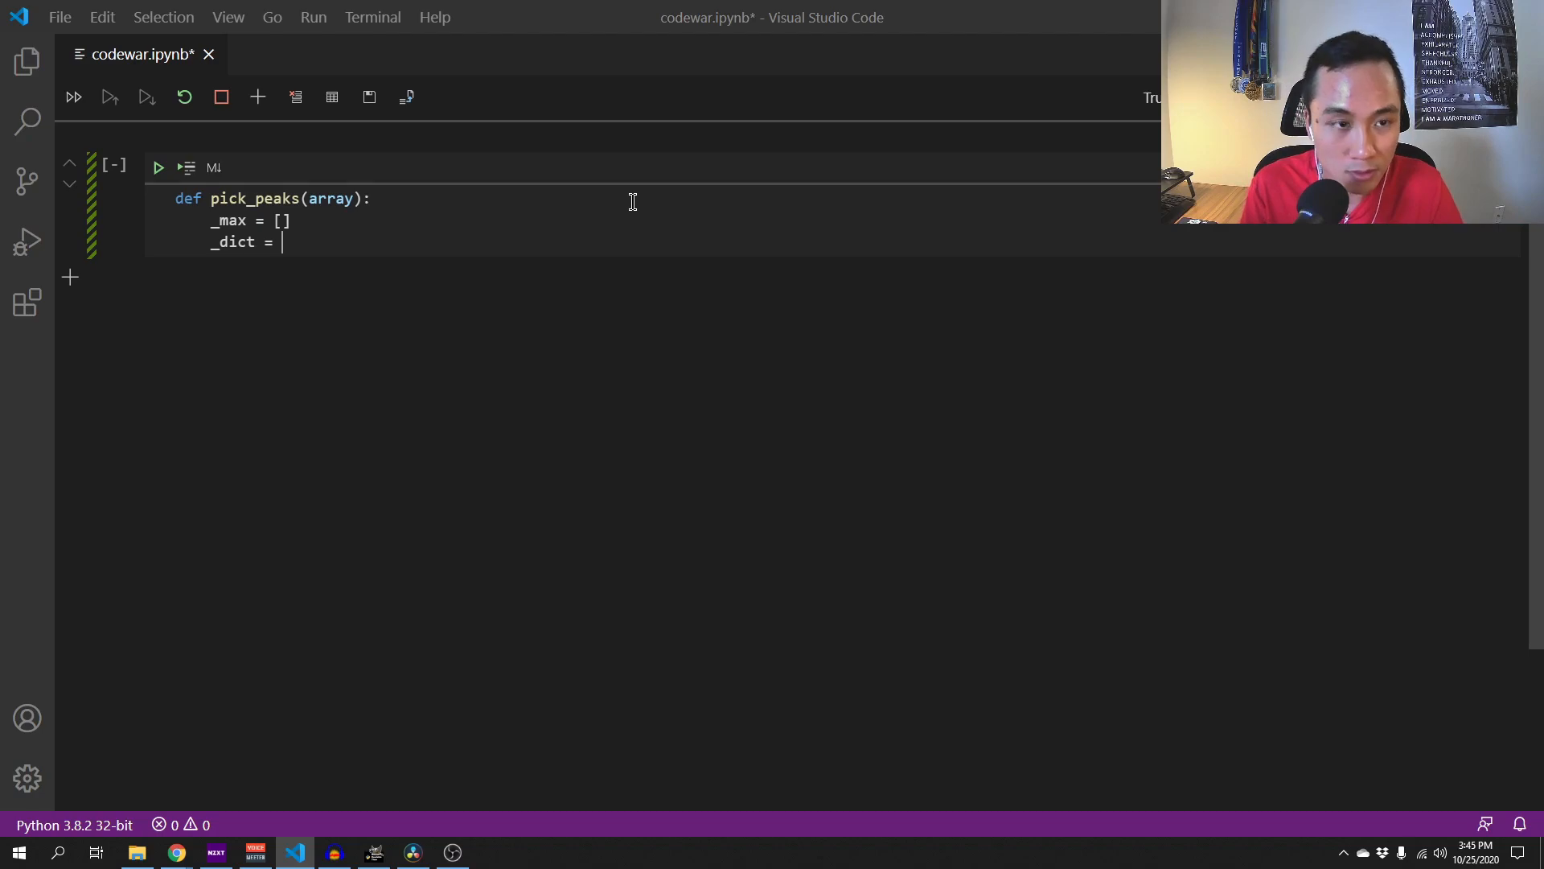
pyautogui.write('{}')
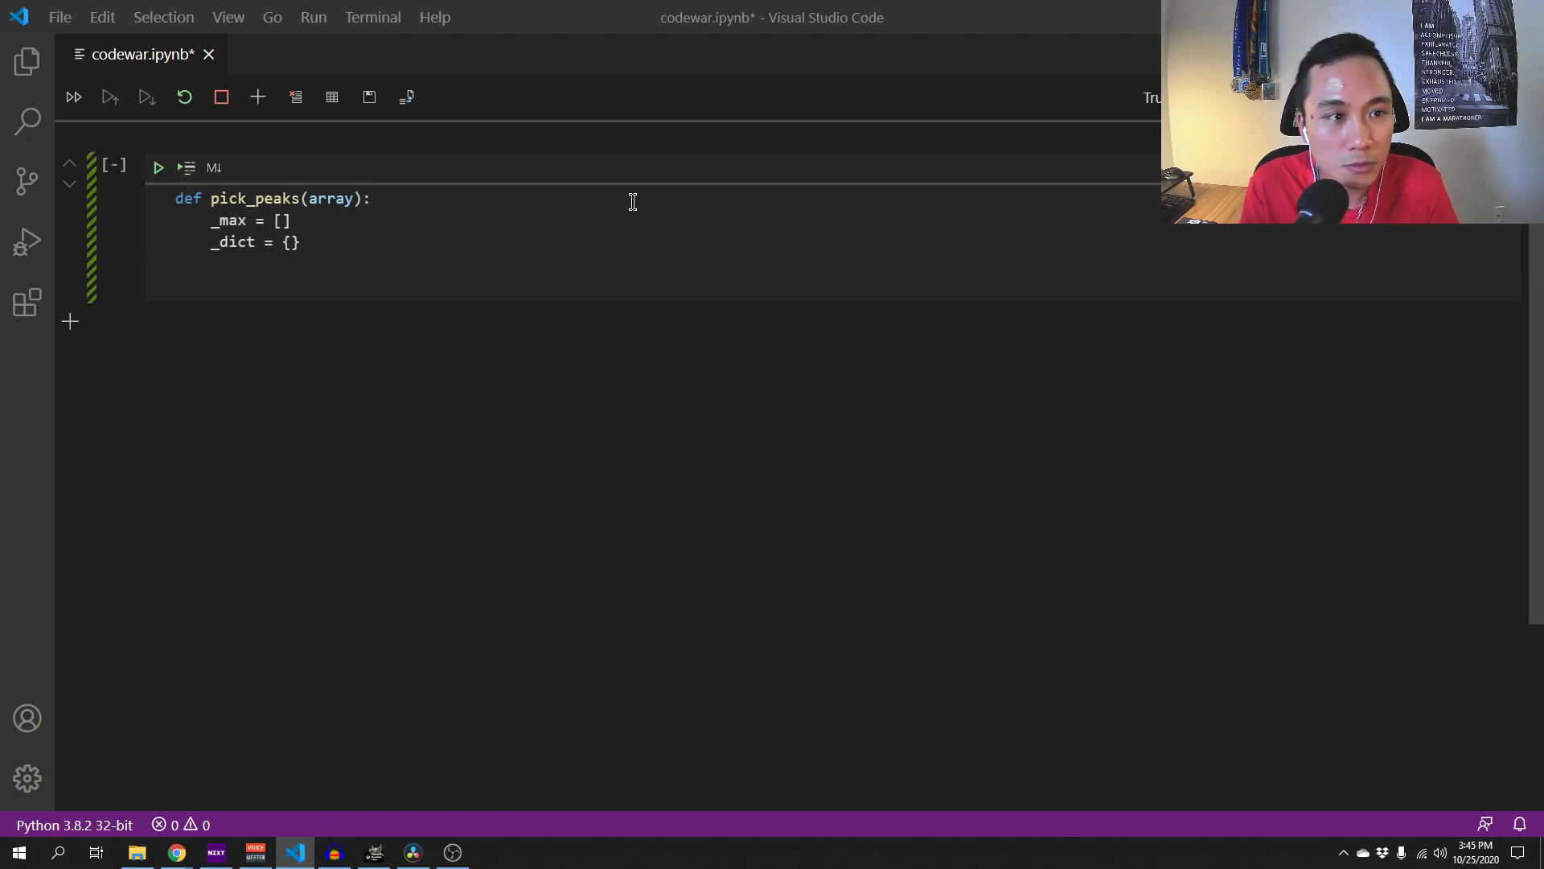
pyautogui.write('for i')
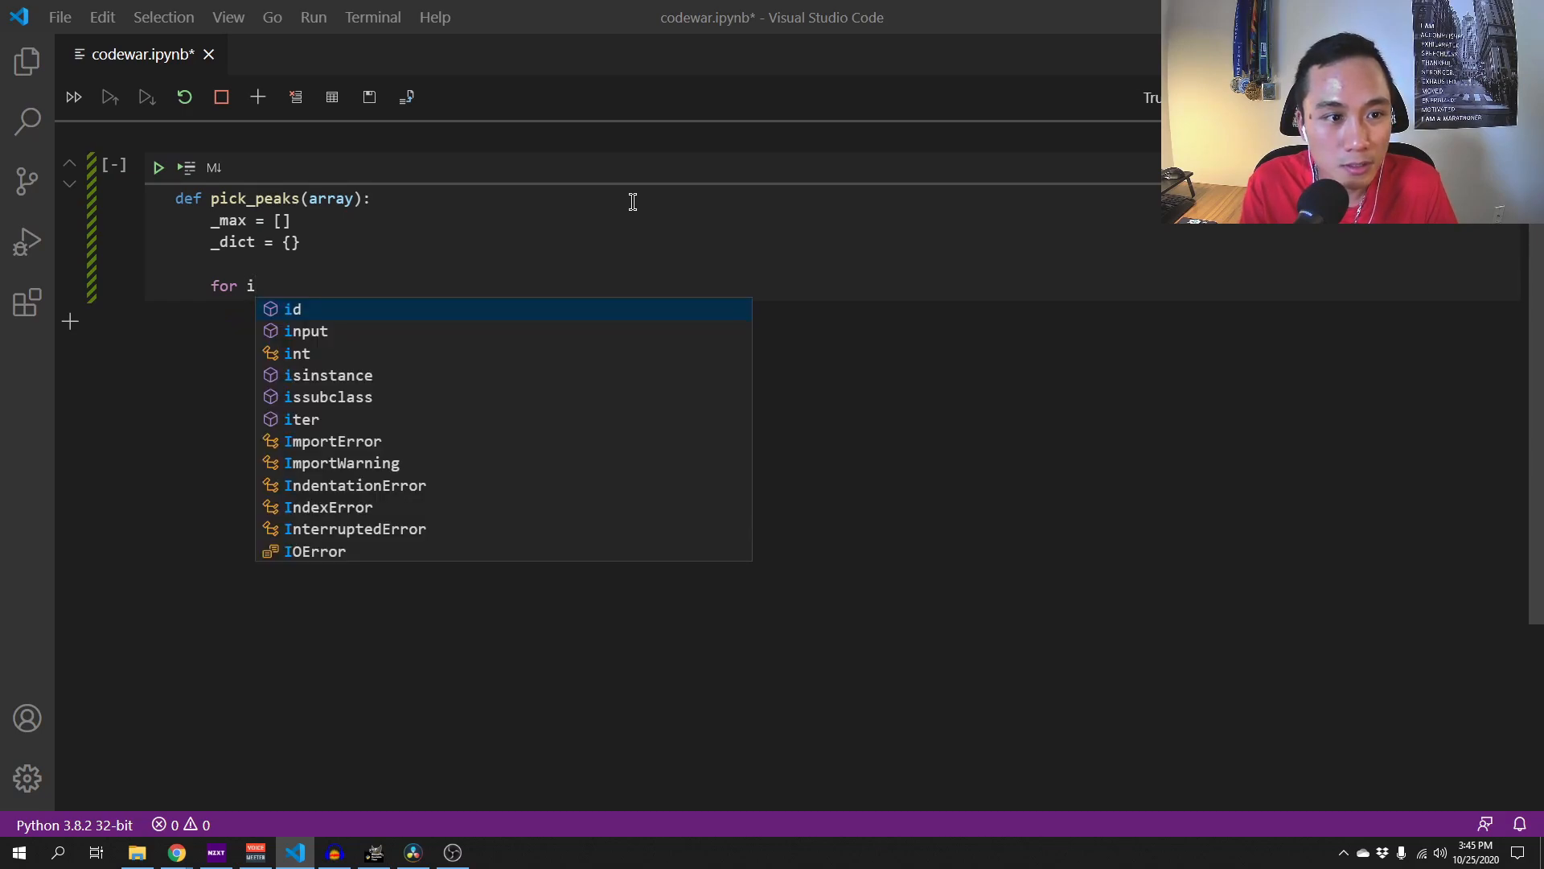
# - Complete the loop header as for i in range(1, len(array) - 1)
pyautogui.press('Escape')
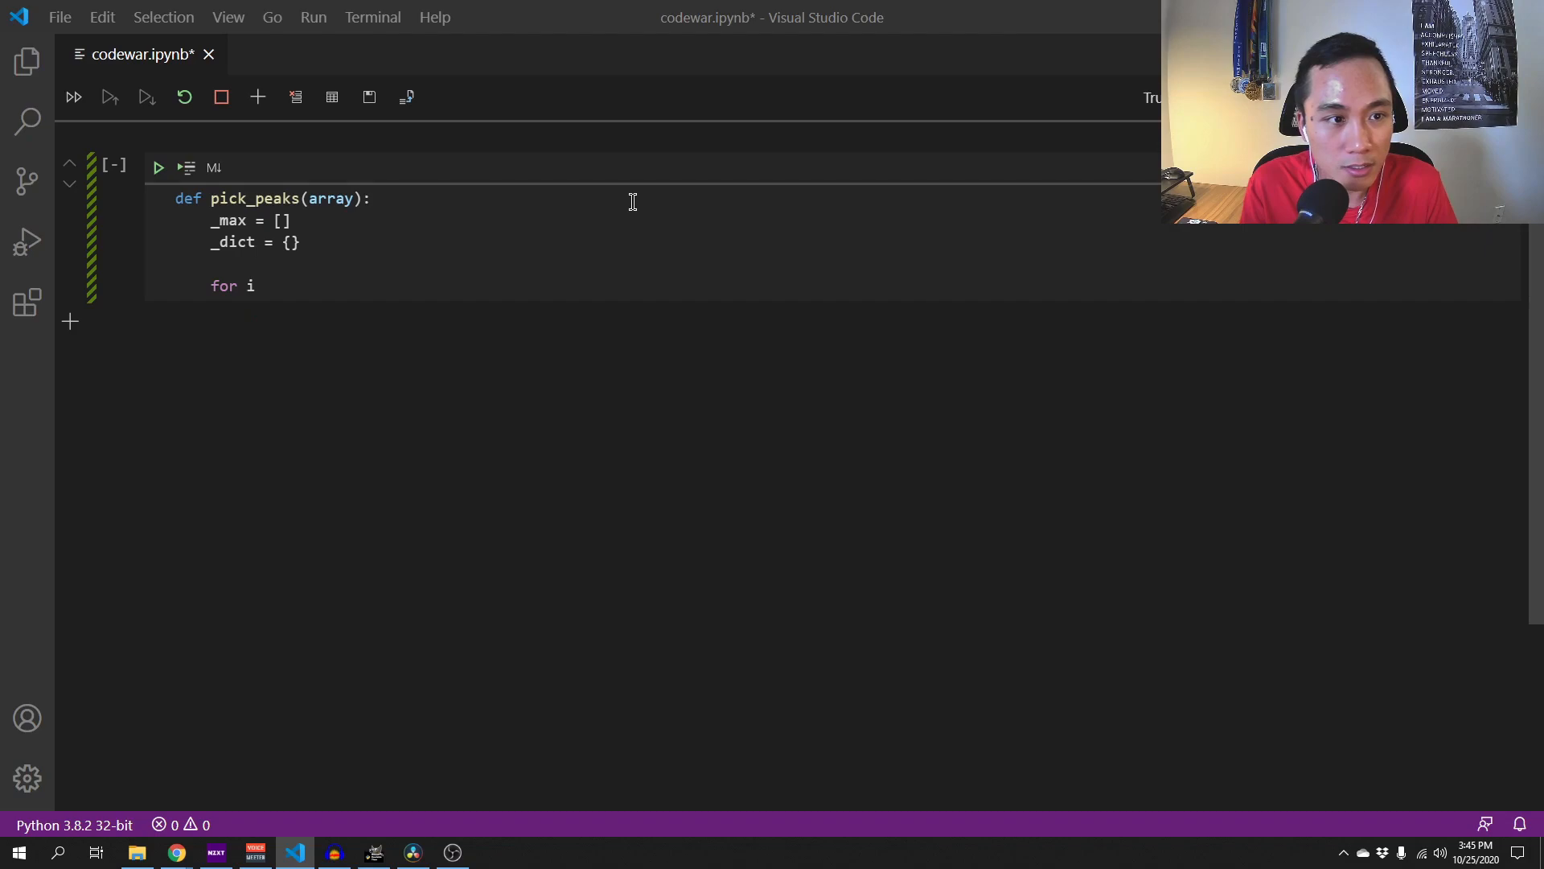
pyautogui.write('in range(')
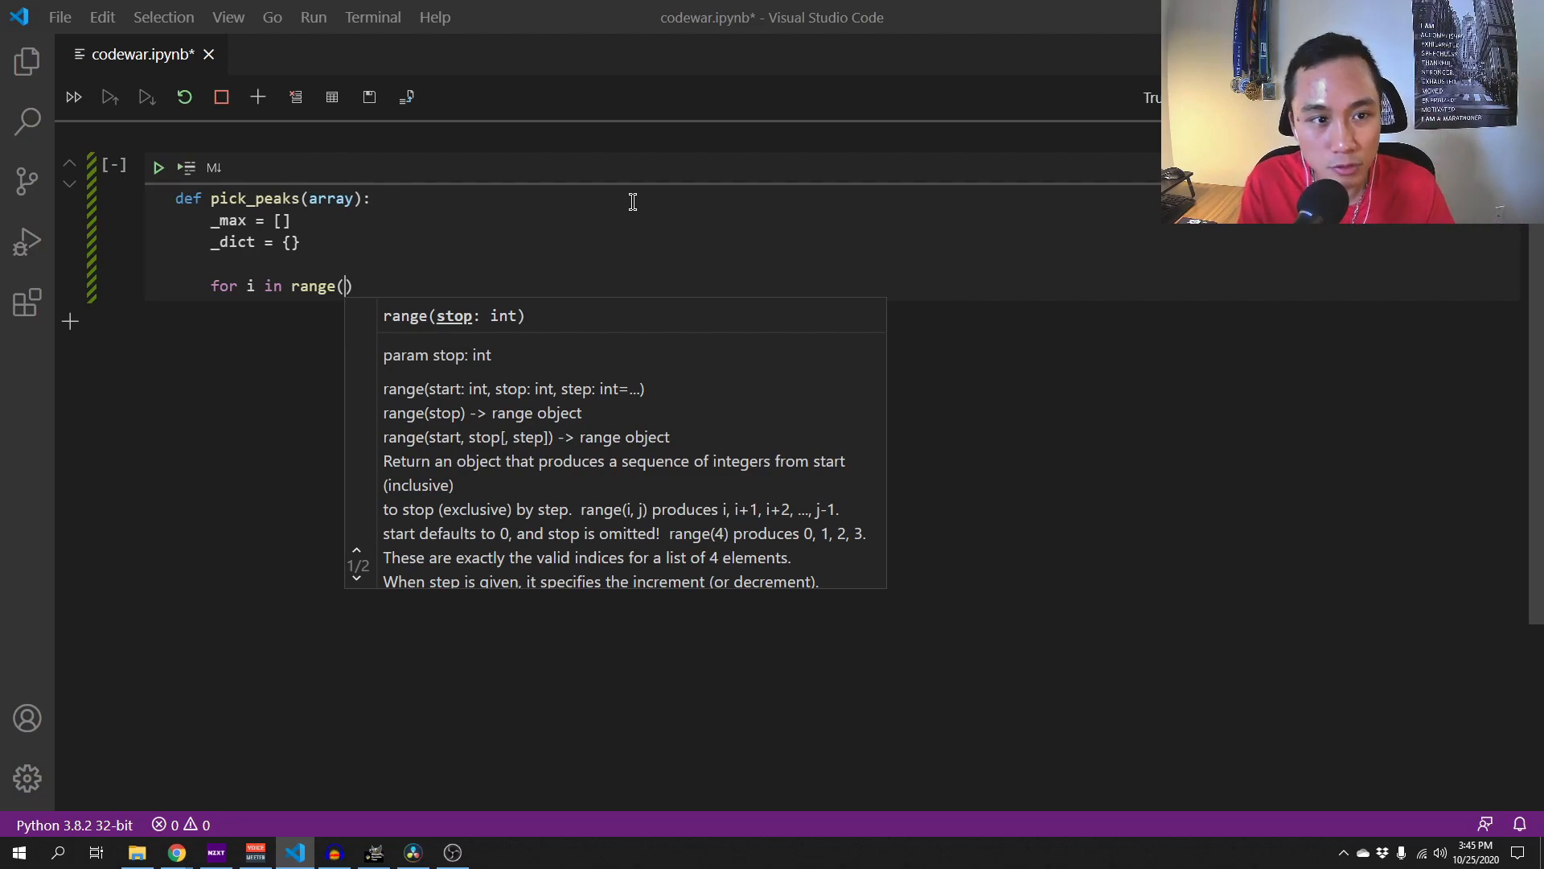
pyautogui.write('1')
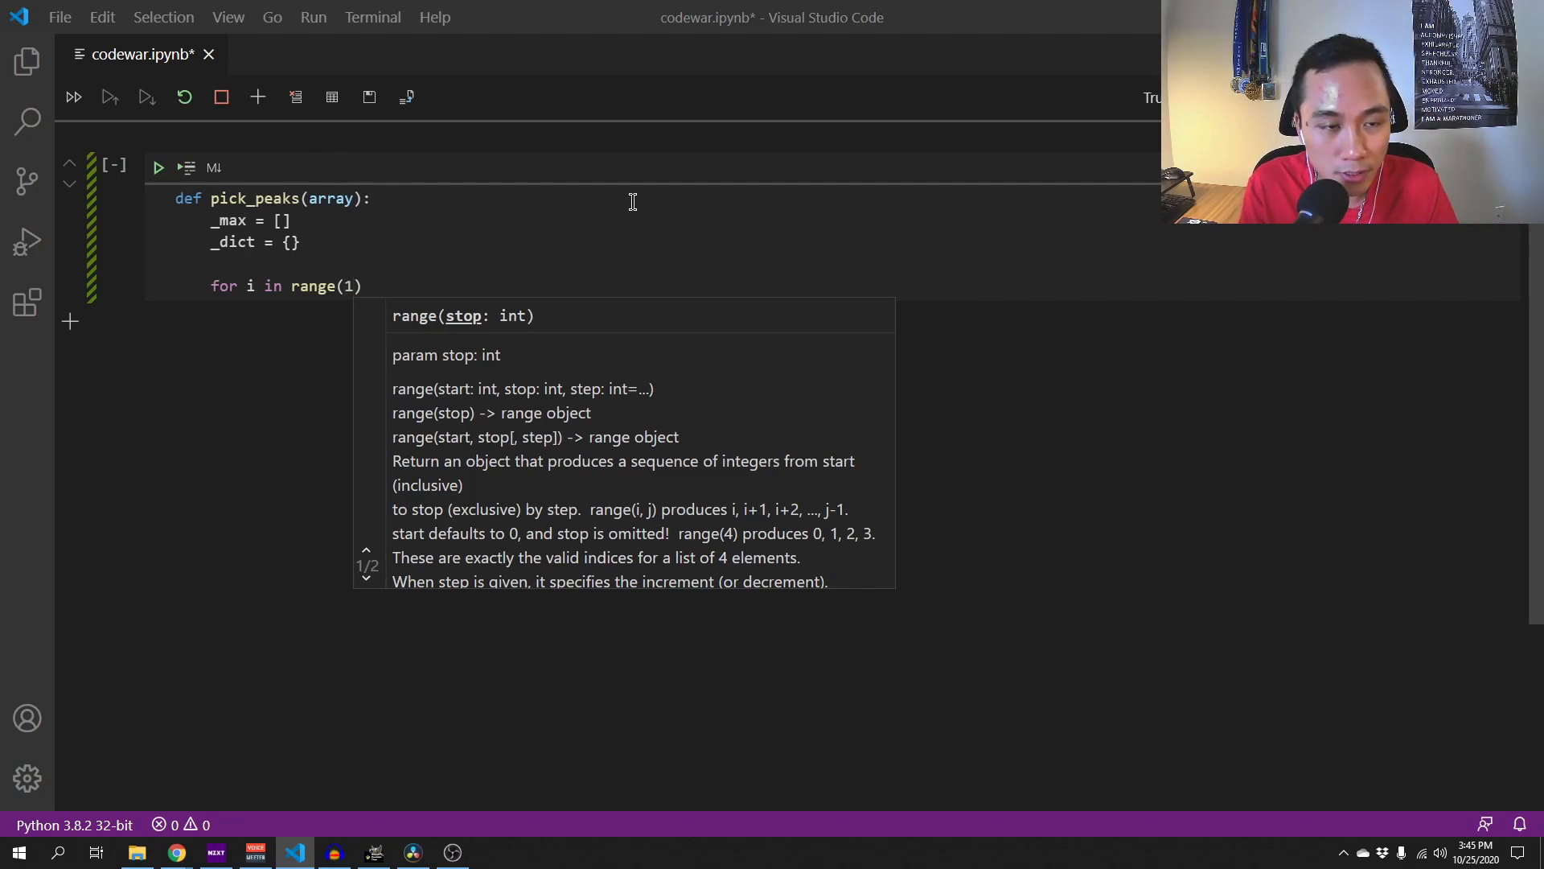
pyautogui.write(',')
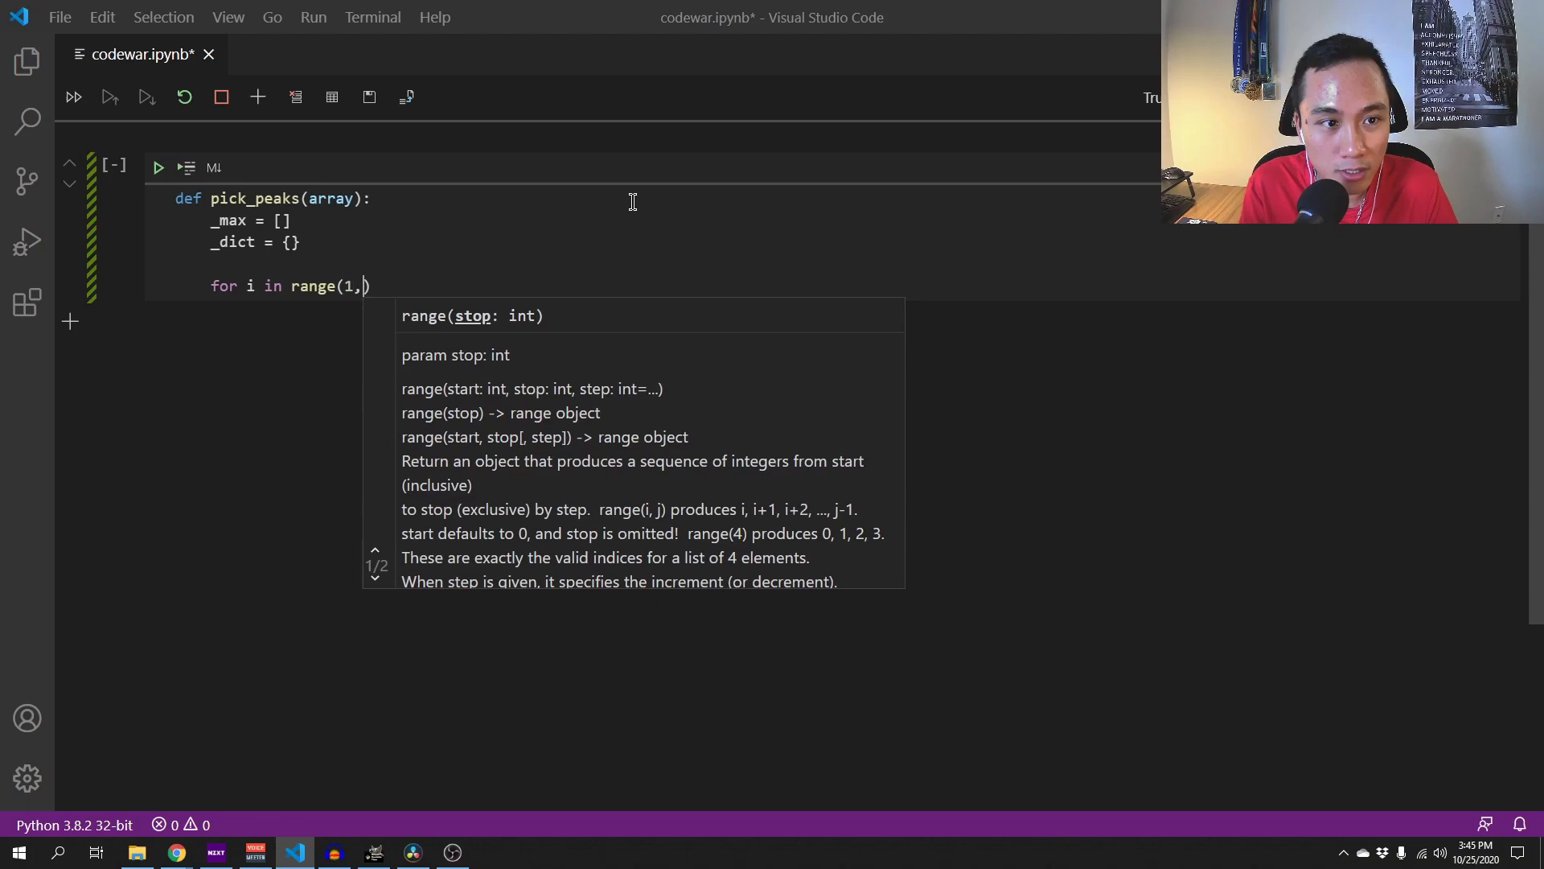
pyautogui.write('r')
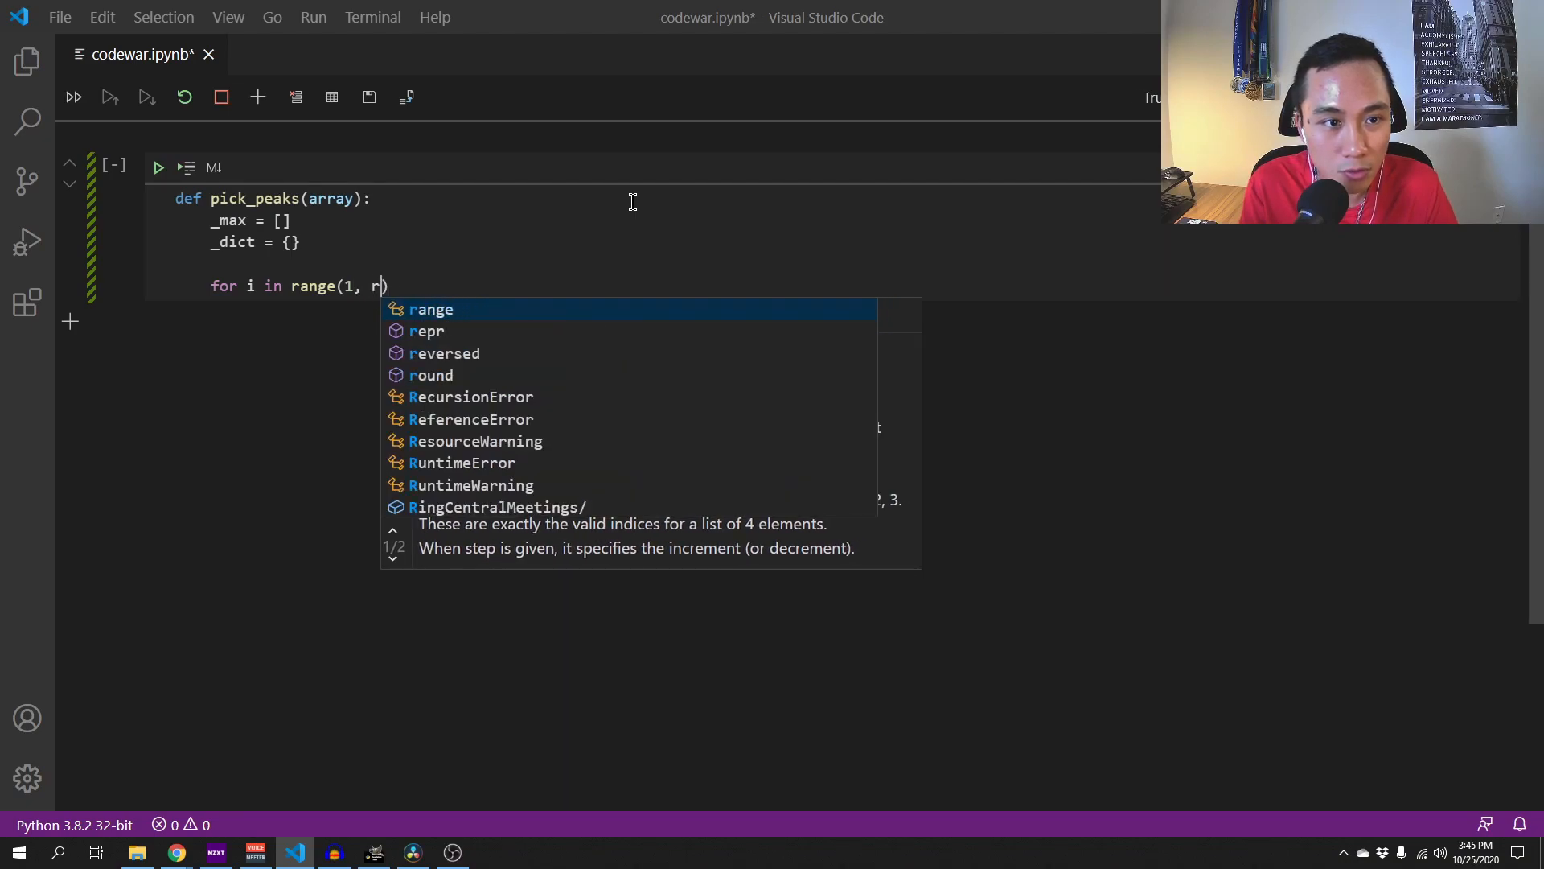
pyautogui.write('len(')
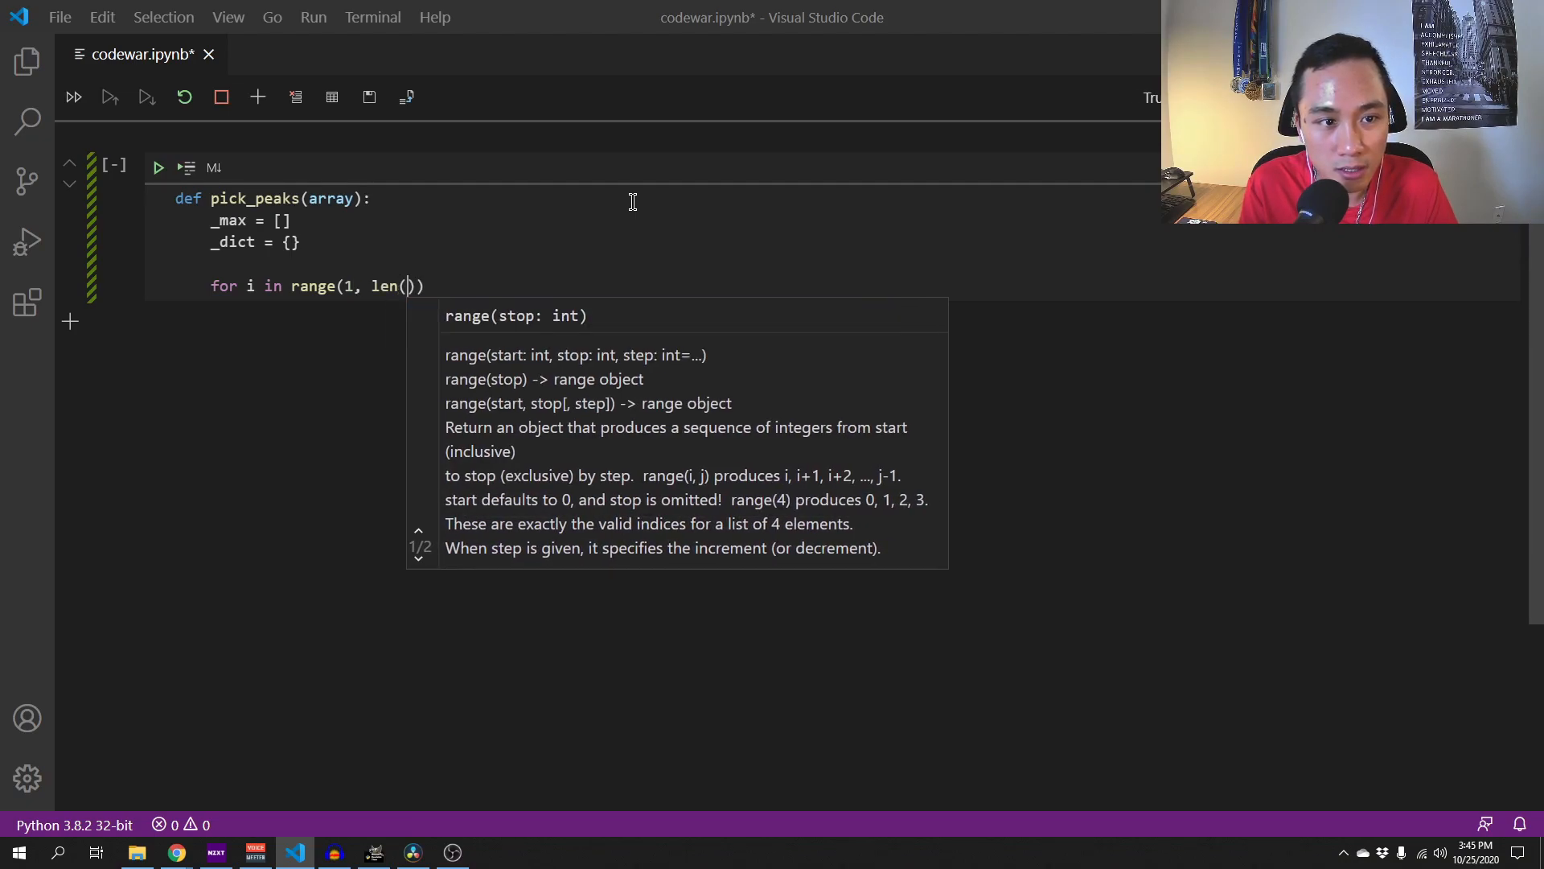
pyautogui.write('array')
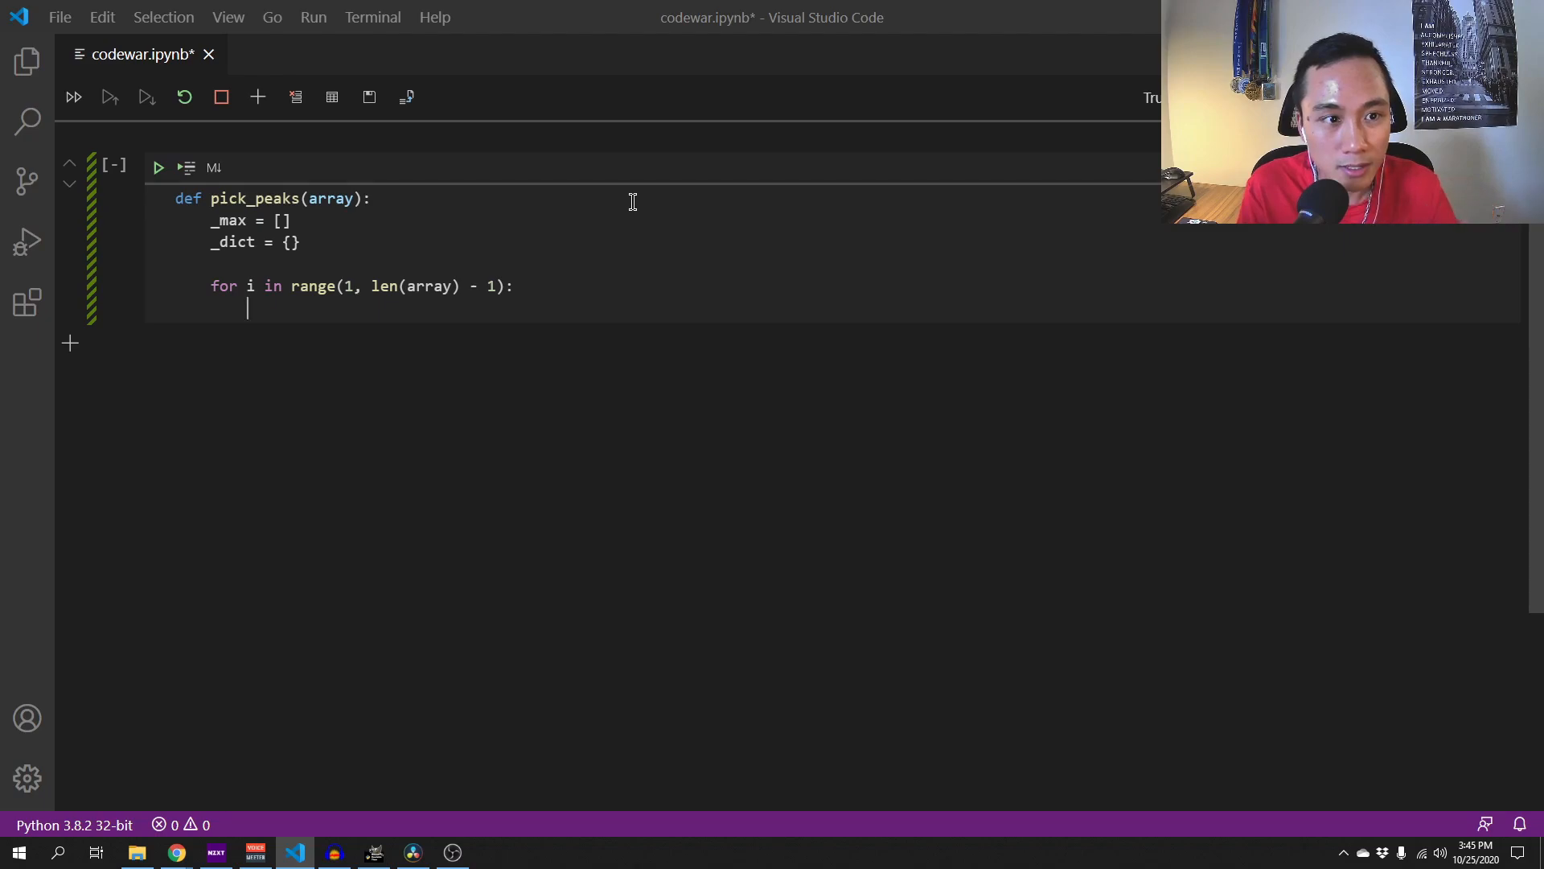
# - Add if array[i-1] < array[i] > array[i+1] that appends i to _max
pyautogui.write('if')
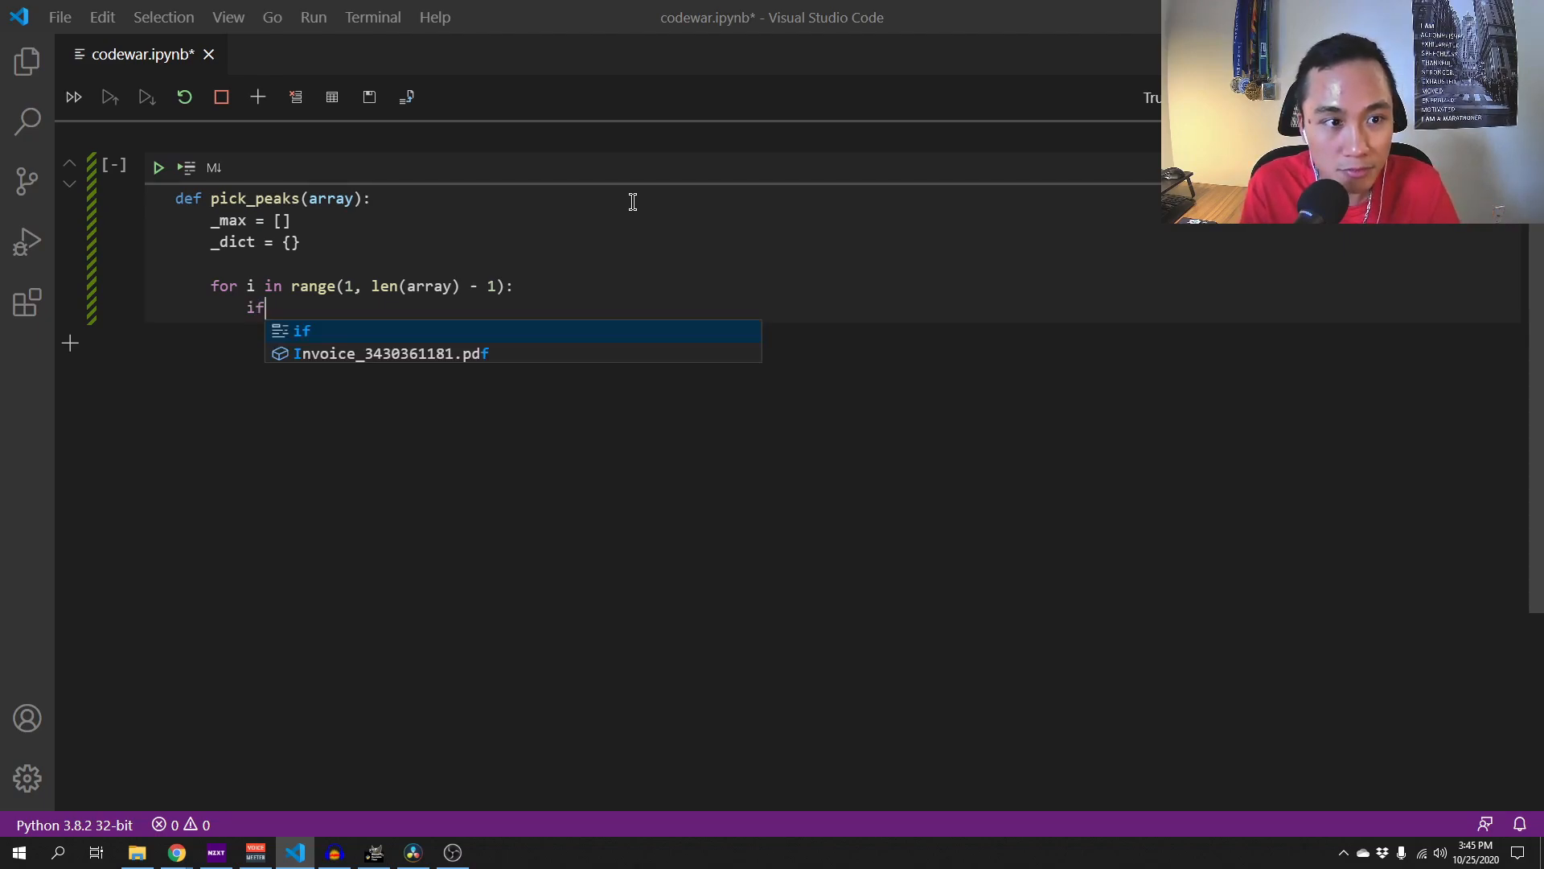
pyautogui.write('array[')
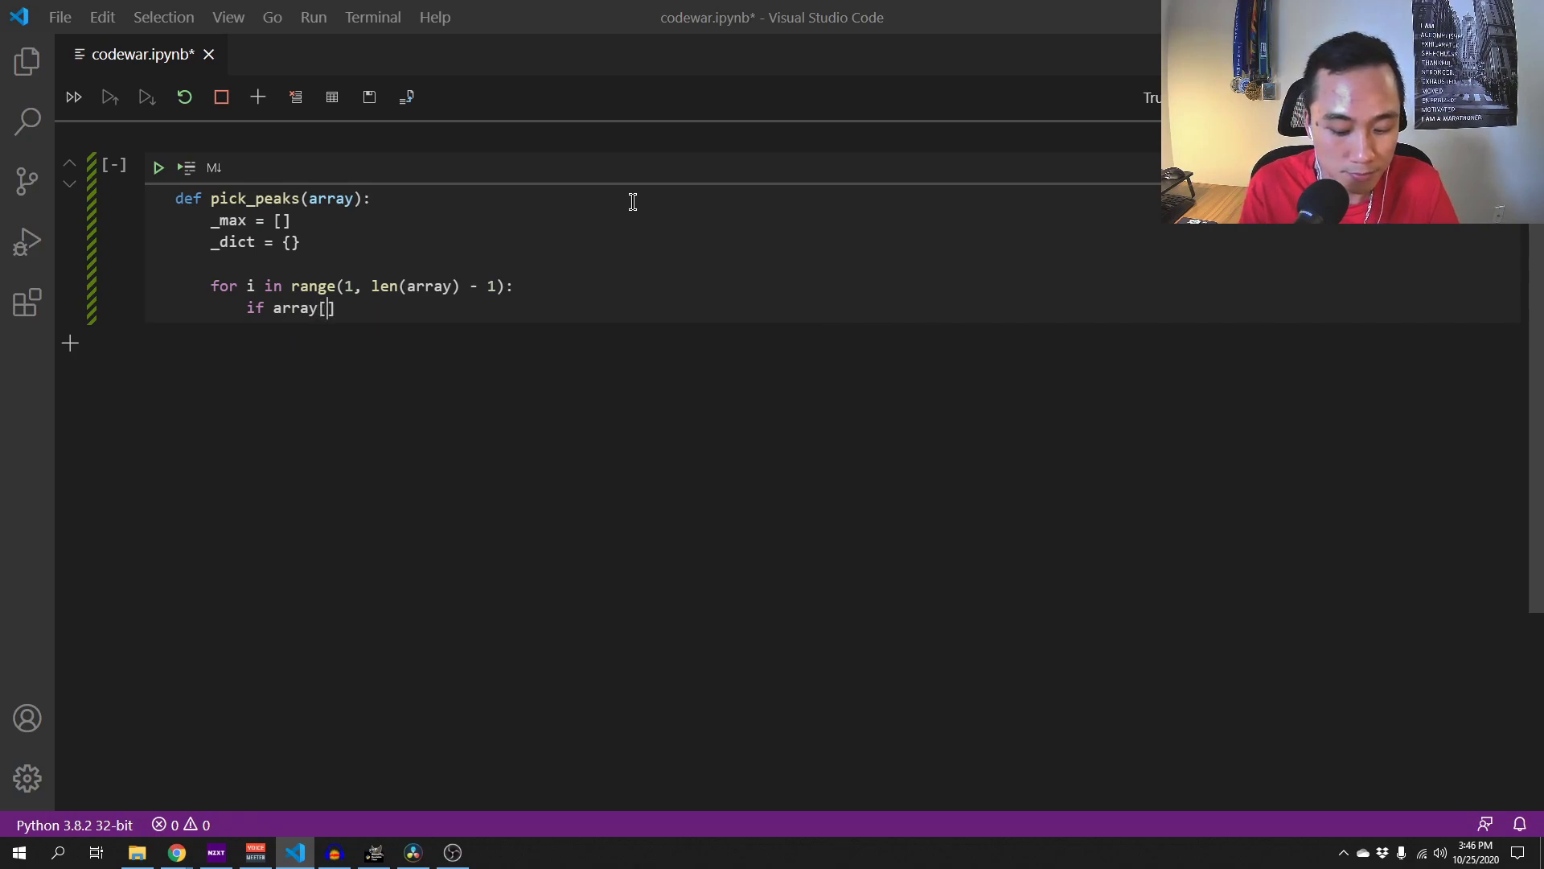
pyautogui.write('i-1')
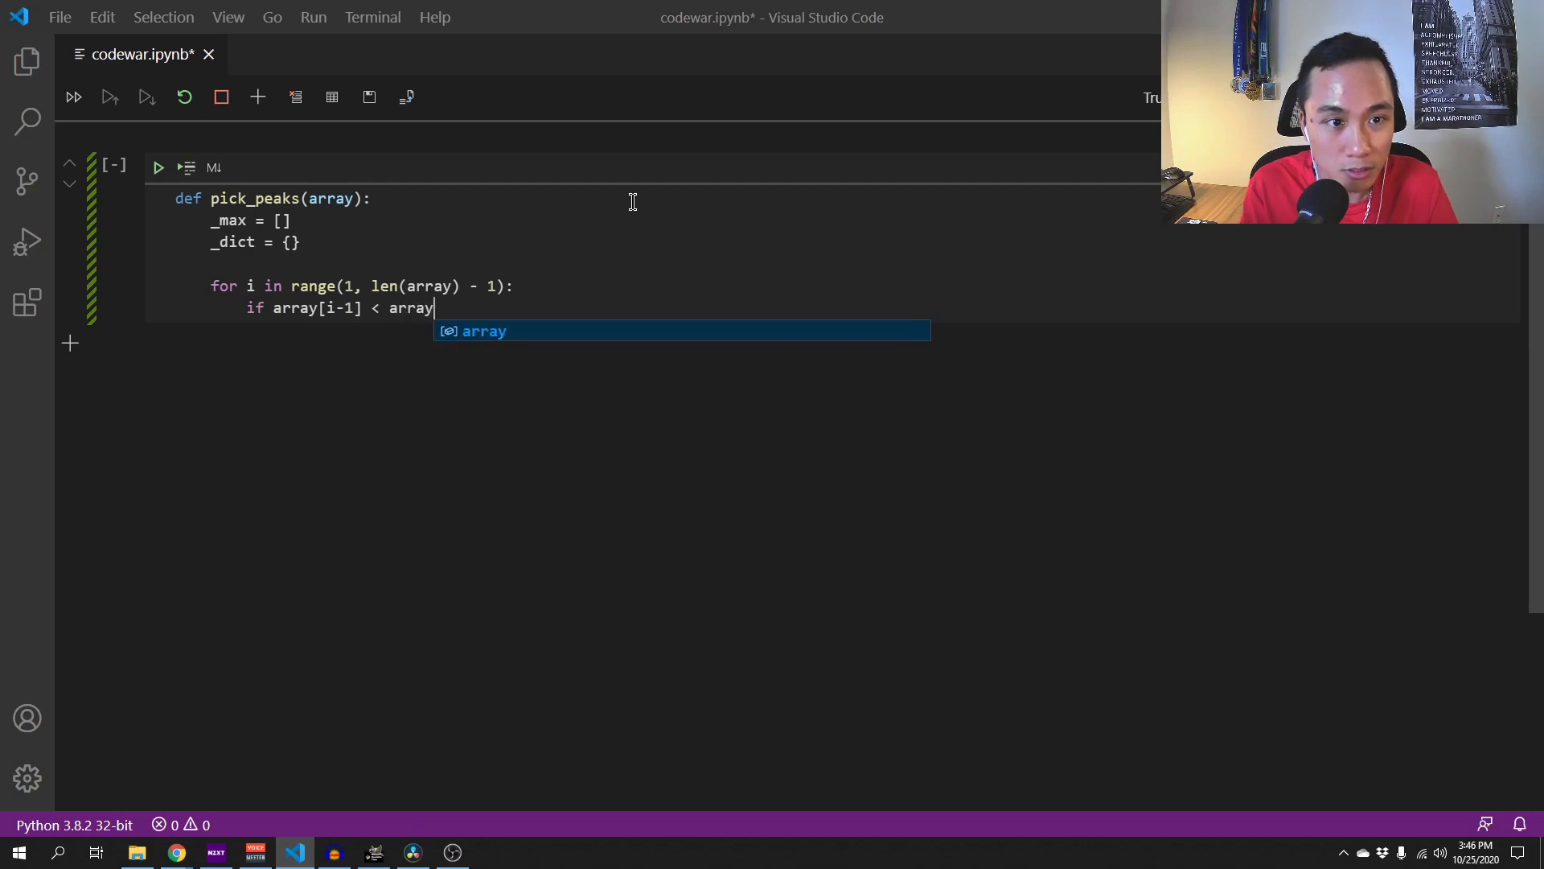
pyautogui.write('[i] >')
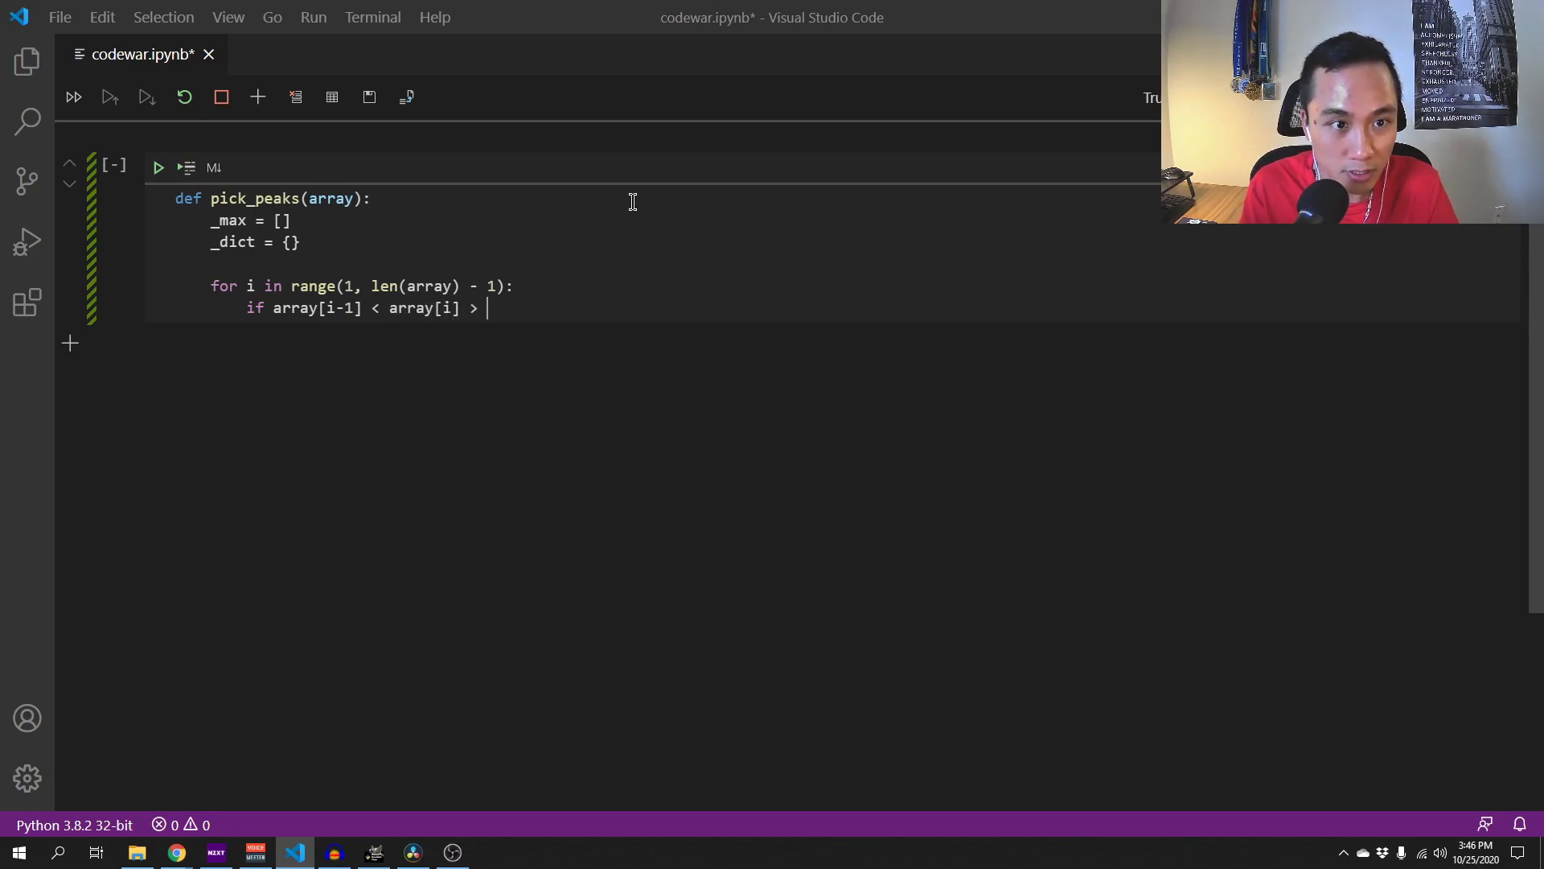
pyautogui.write('array[]')
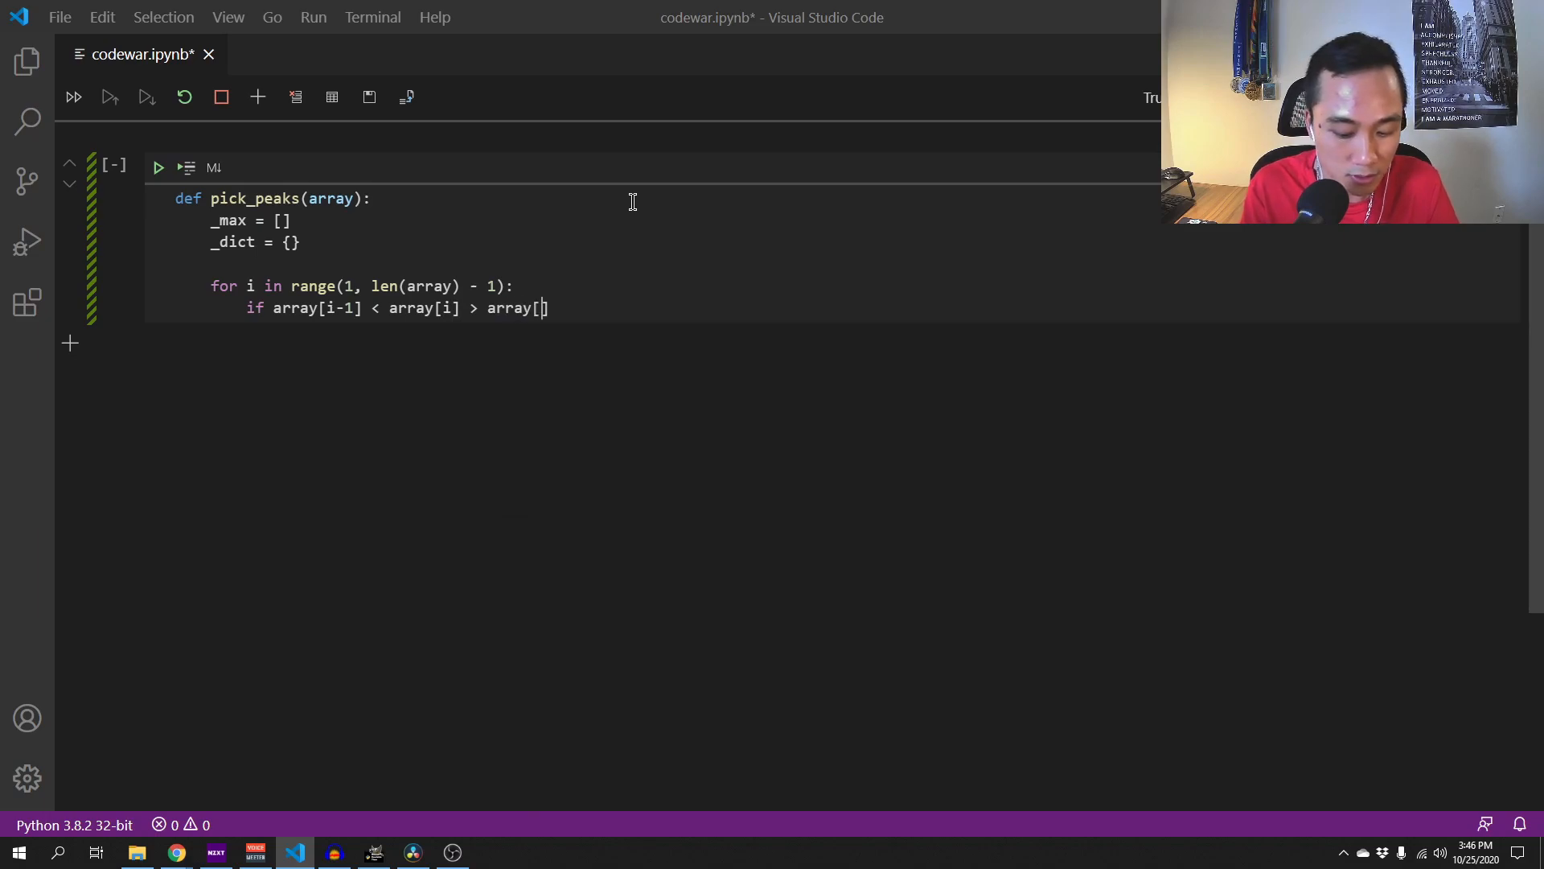
pyautogui.write('i+1')
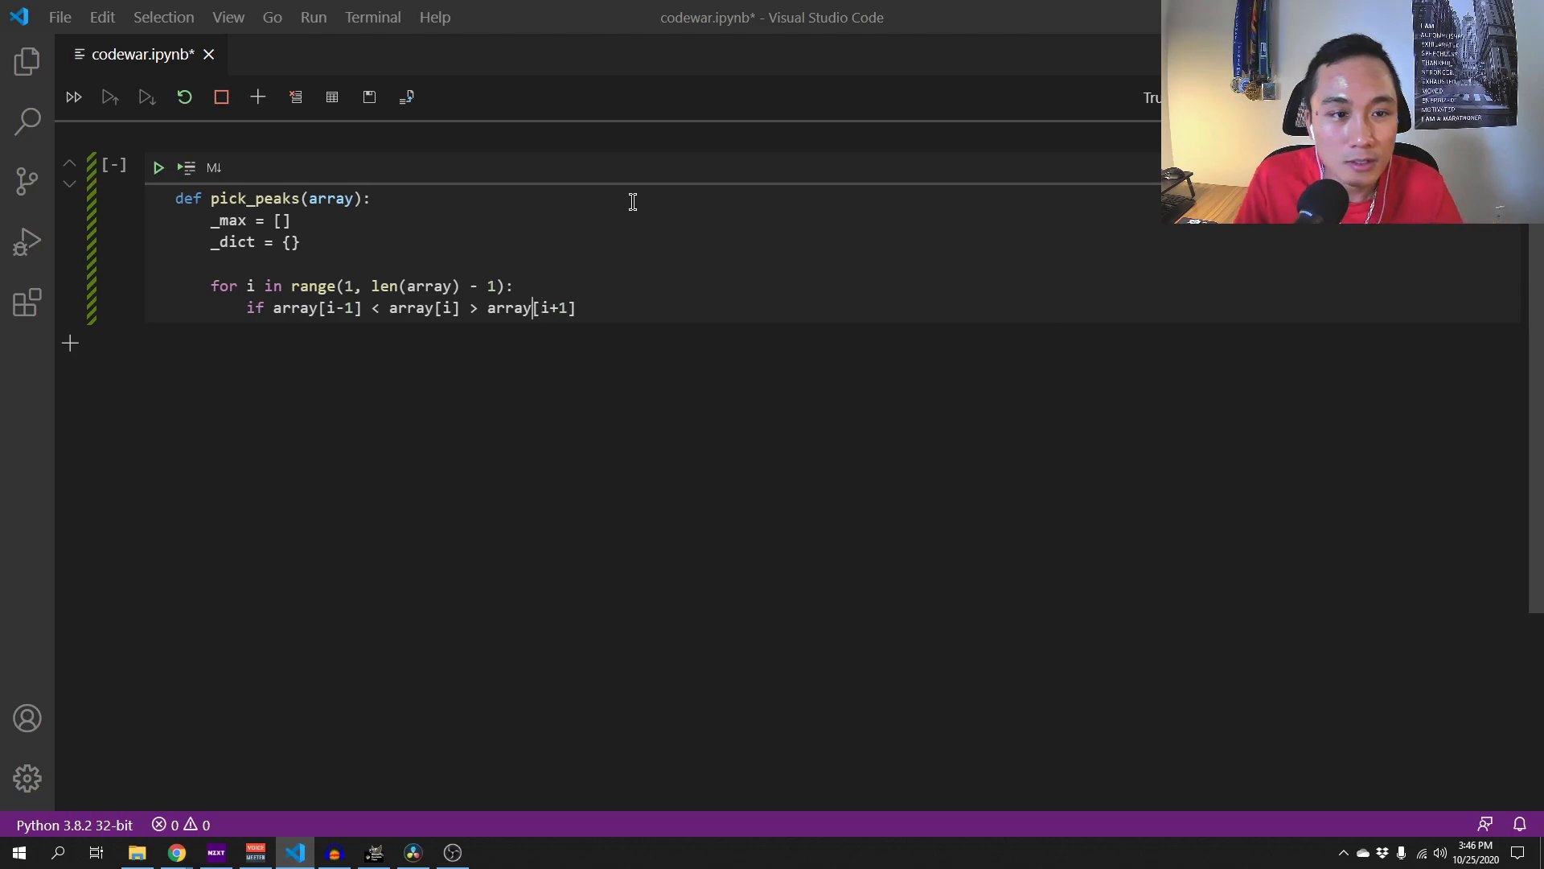
pyautogui.doubleClick(422, 308)
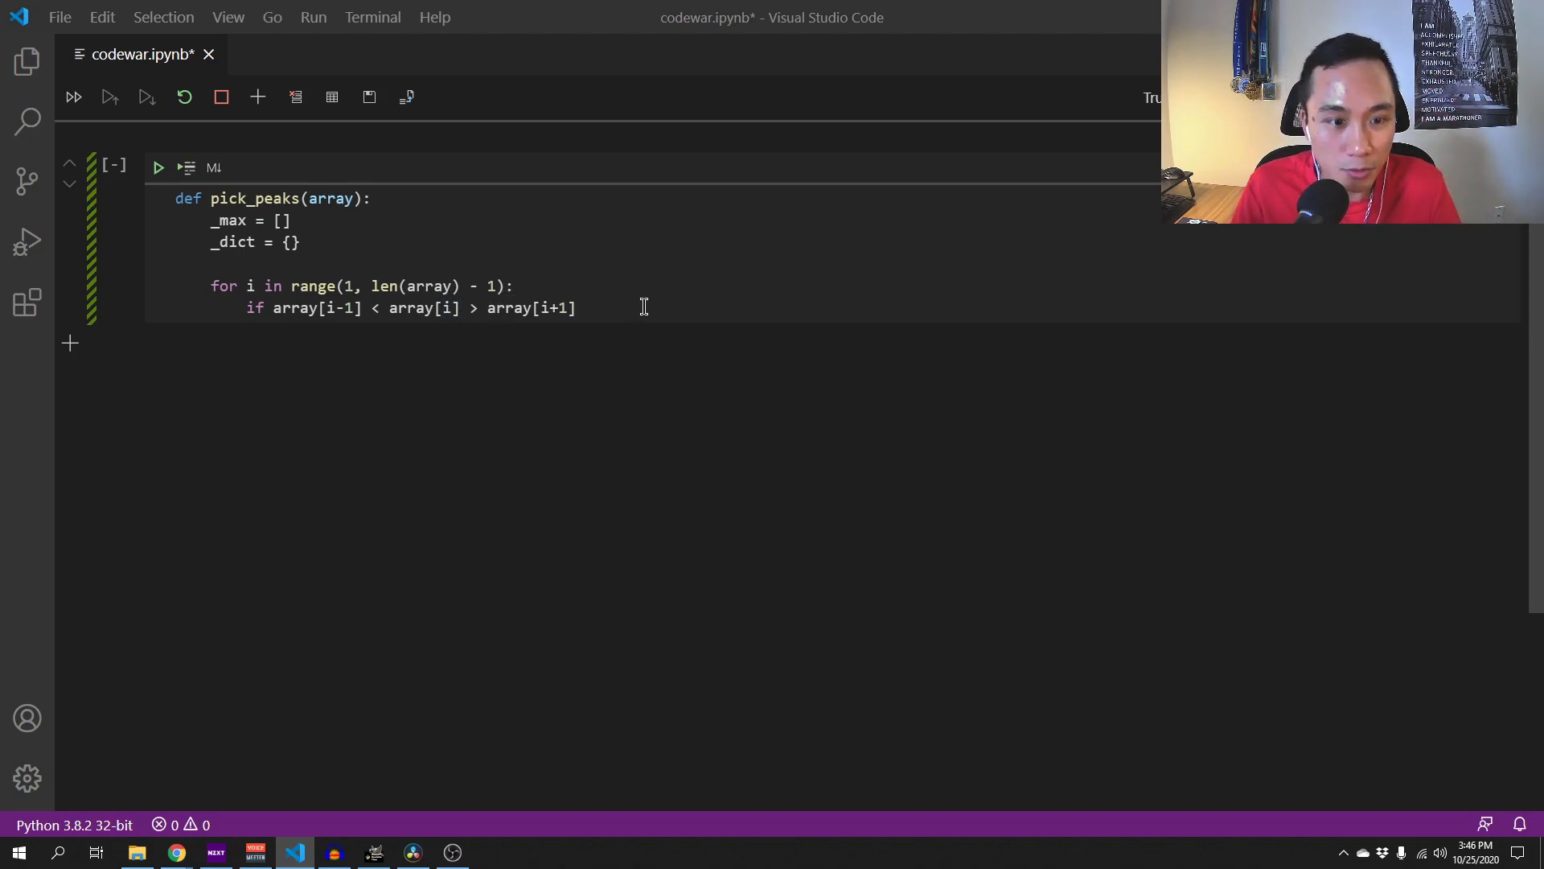
pyautogui.press('enter')
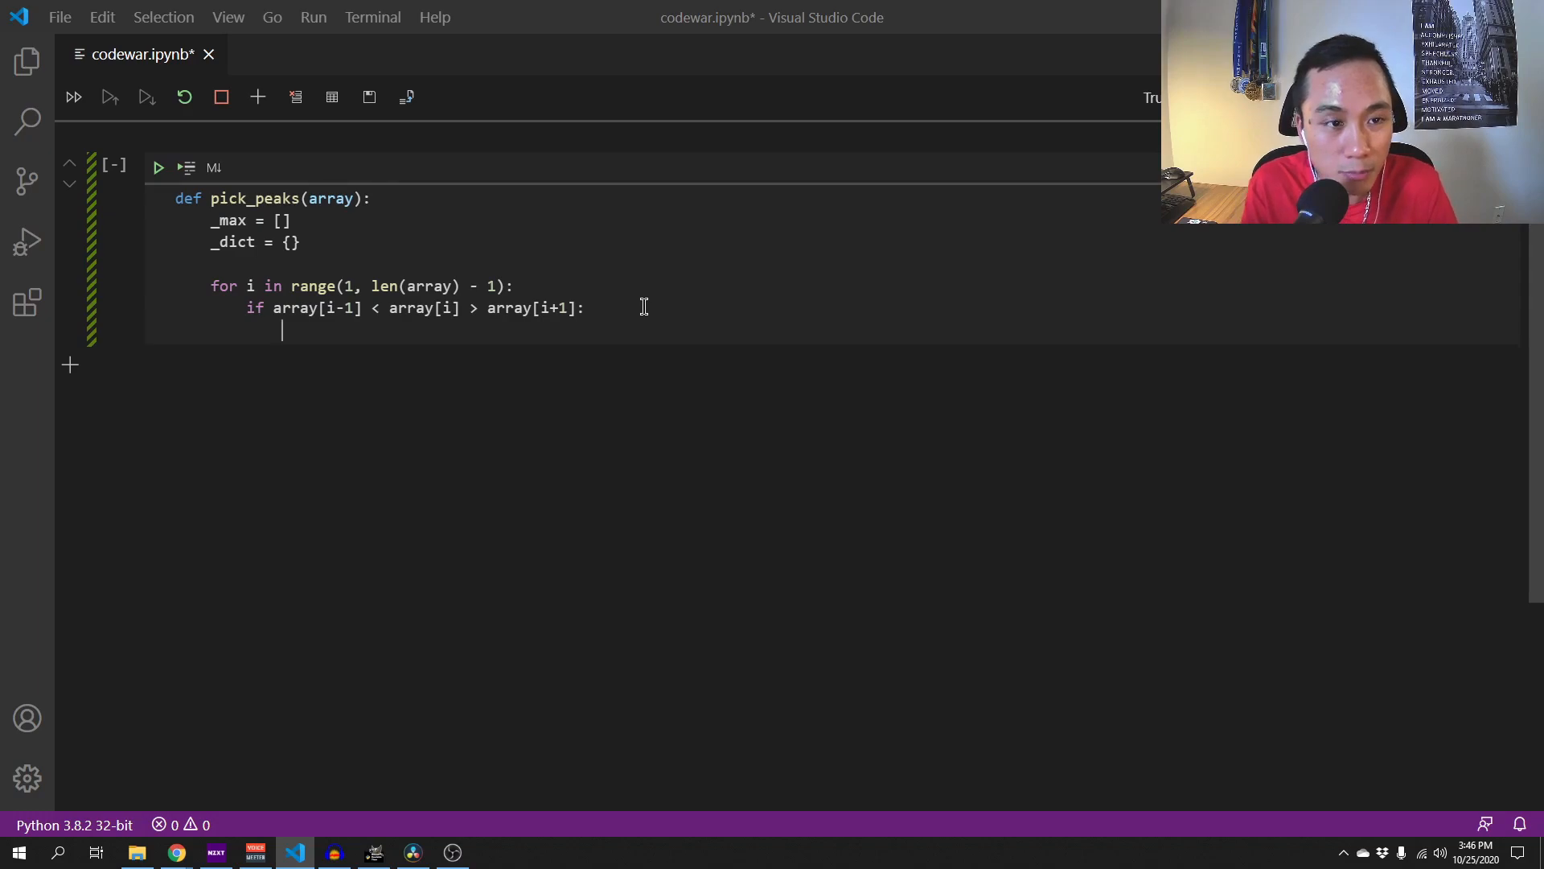
pyautogui.write('_max.appen')
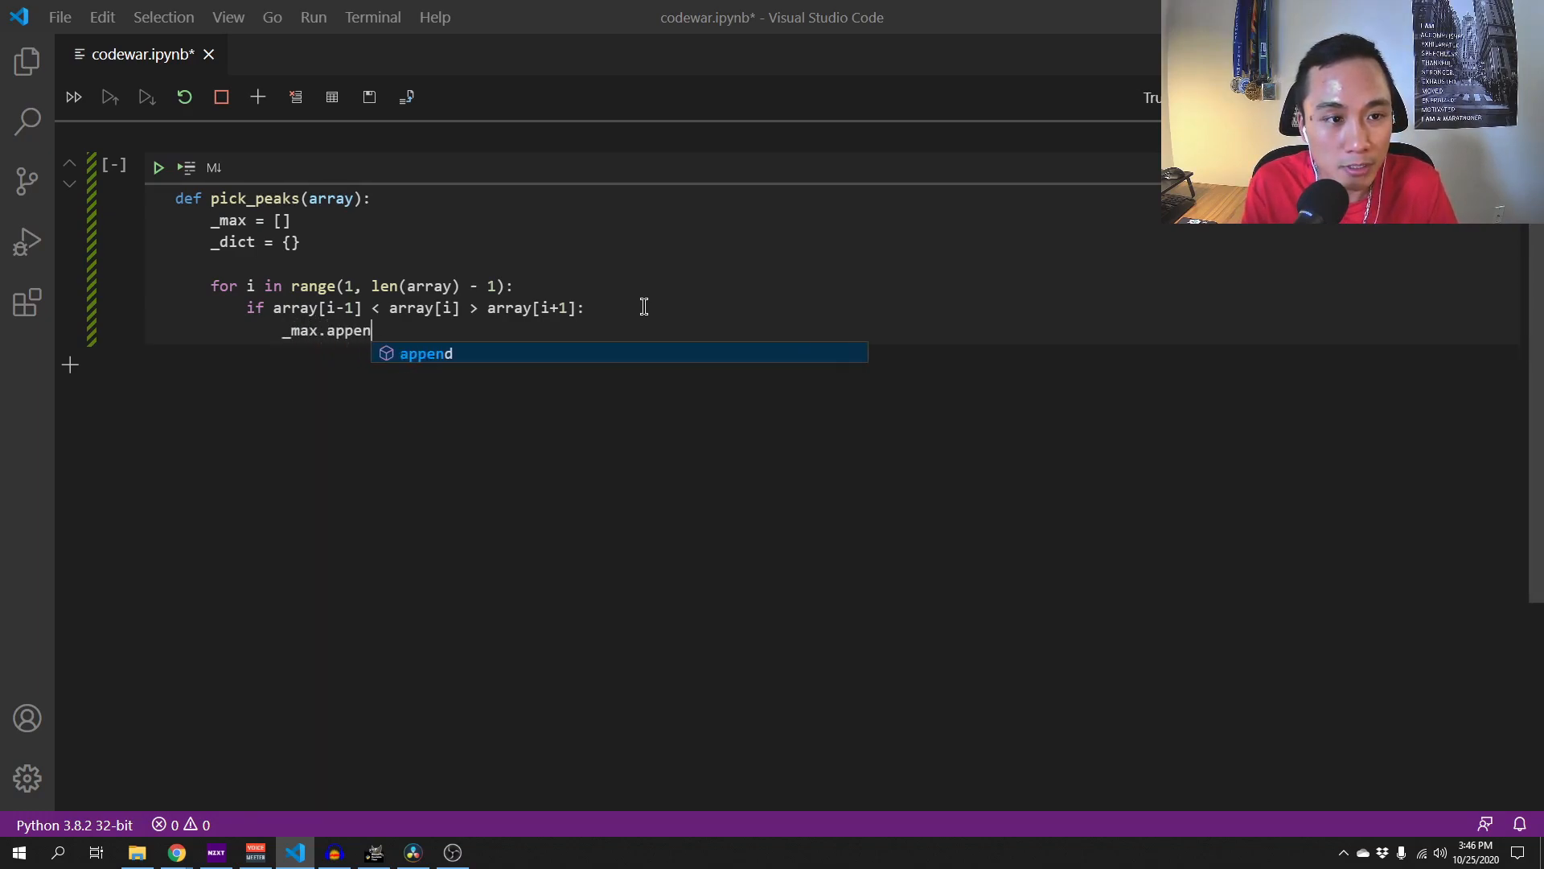
pyautogui.write('d(i')
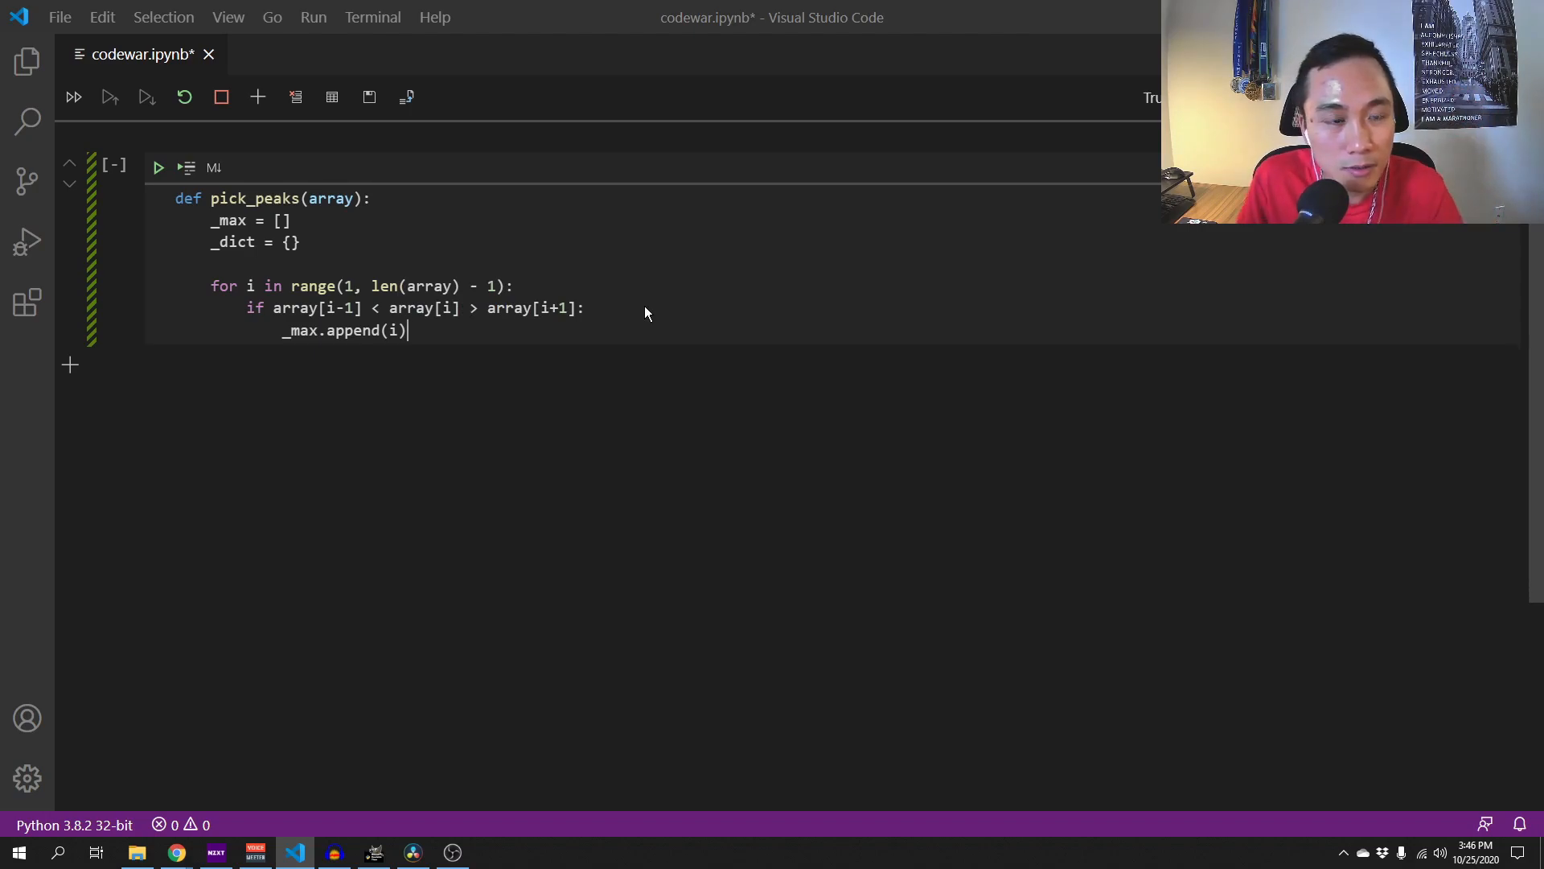
# - Add a # plateaus comment and elif array[i-1] < array[i] == array[i+1]:
pyautogui.press('enter')
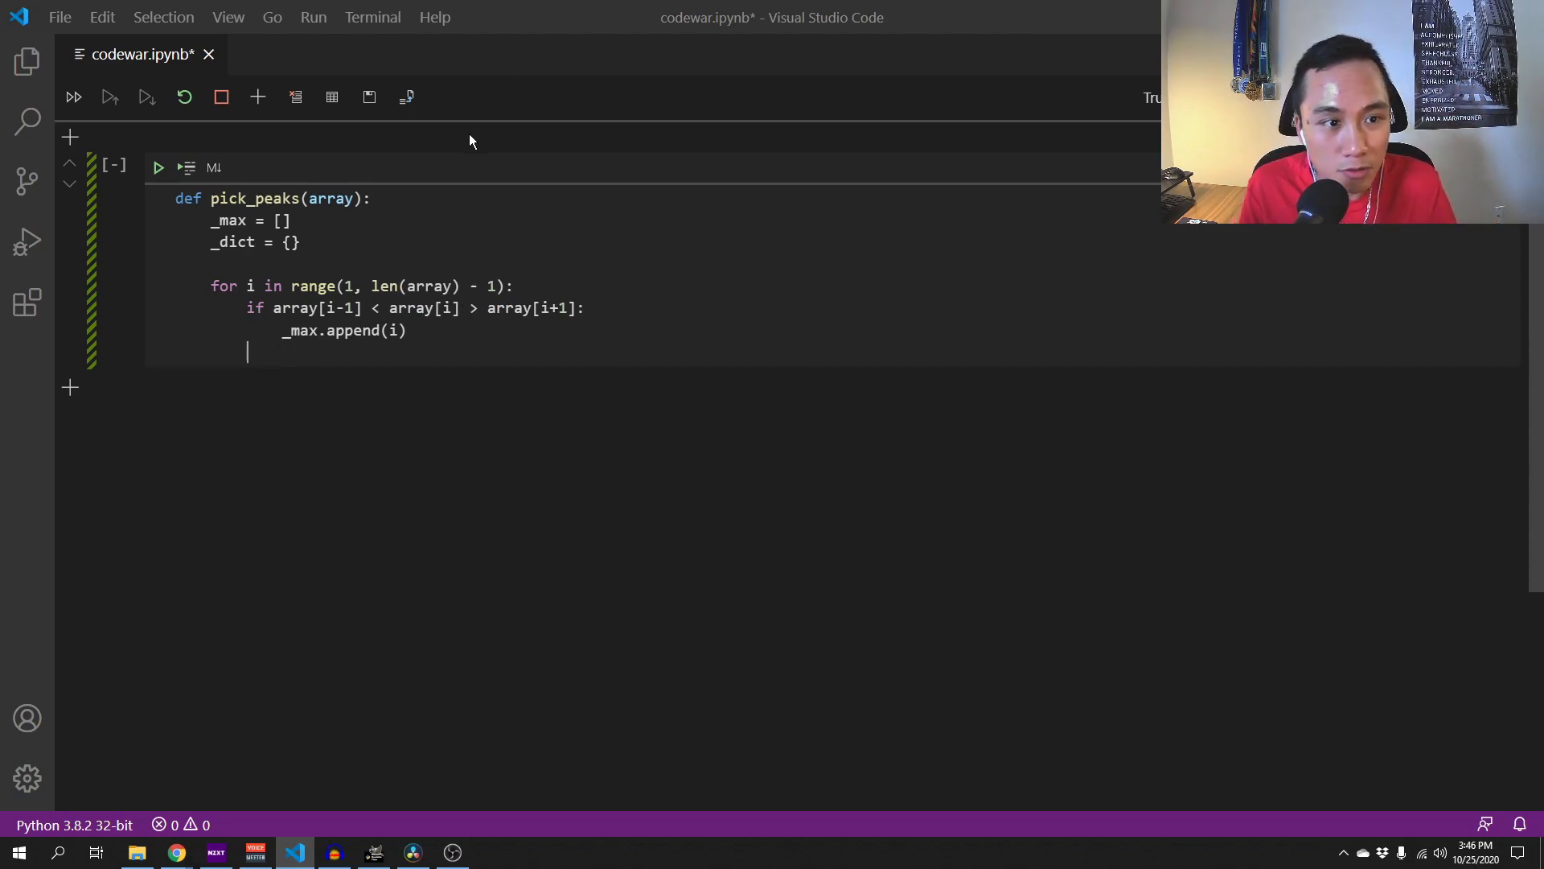
pyautogui.write('#')
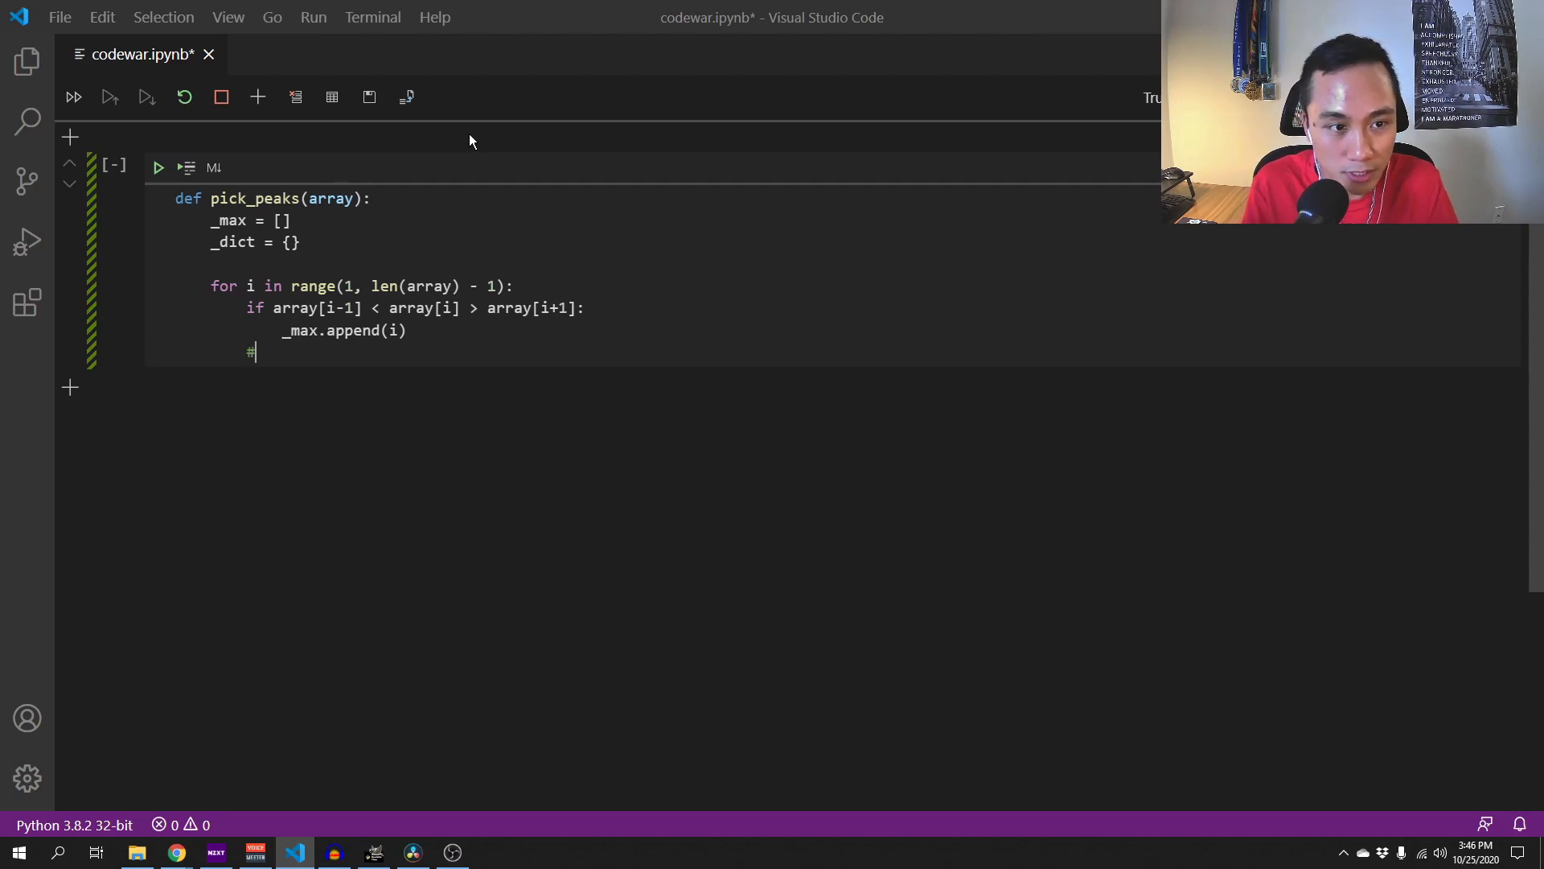
pyautogui.write('plate')
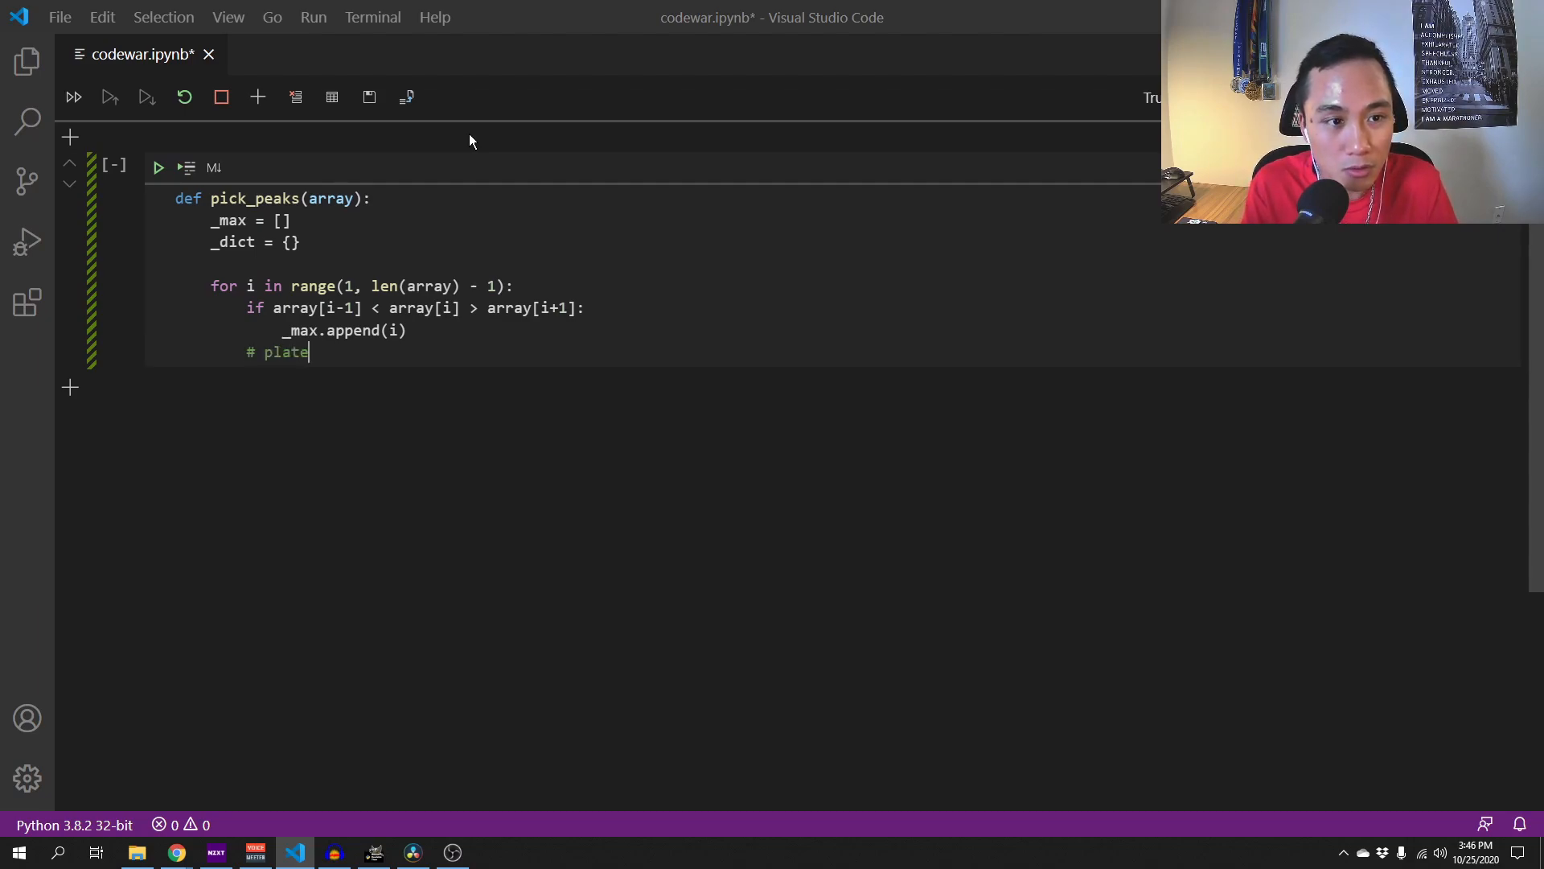
pyautogui.write('aus')
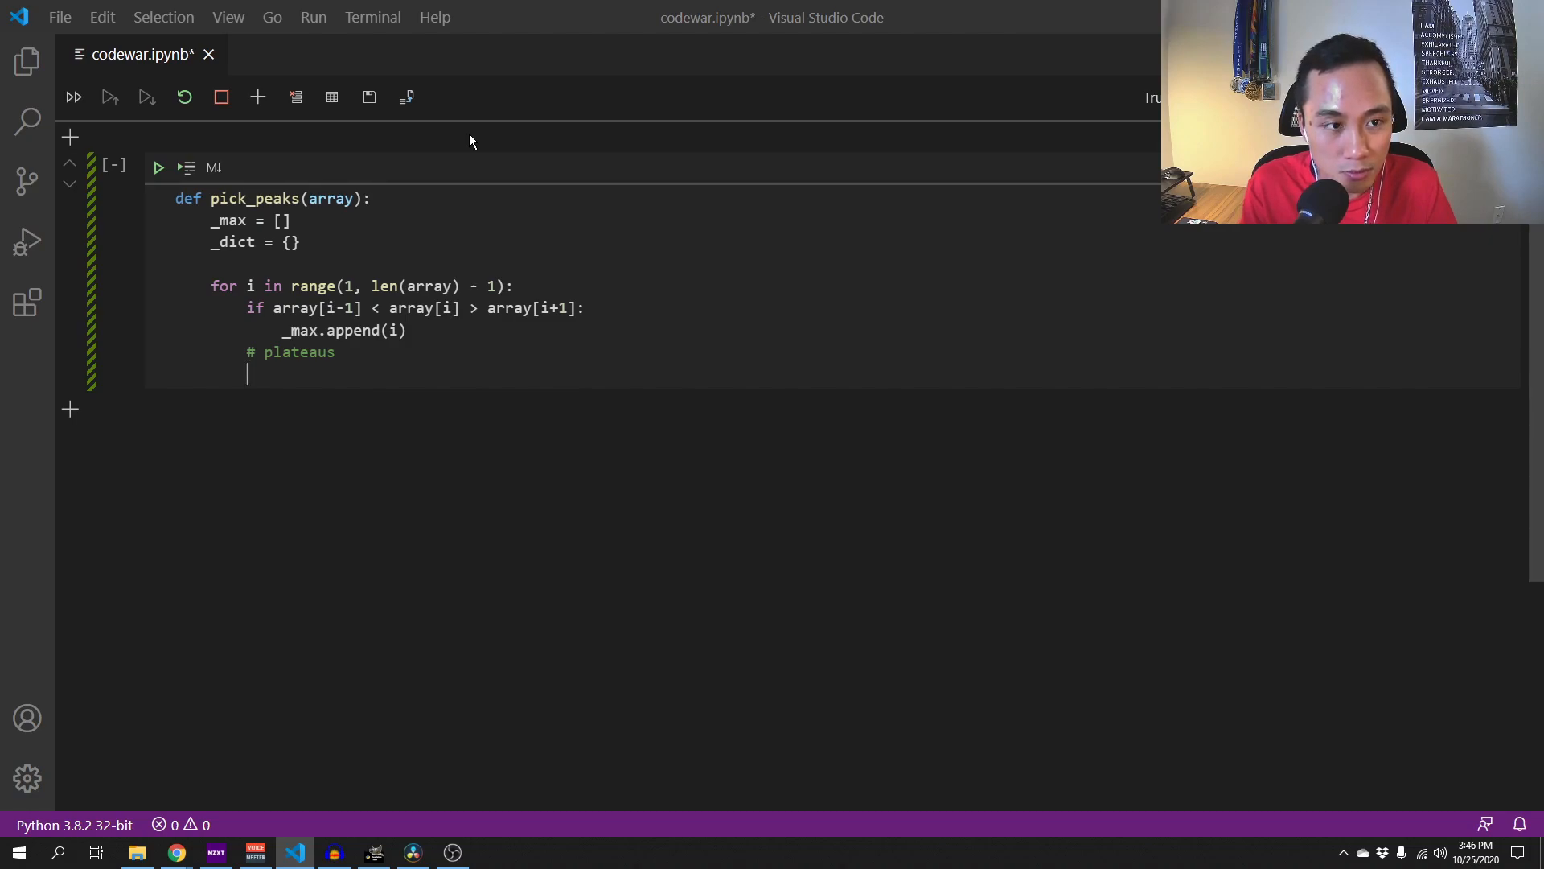
pyautogui.write('el')
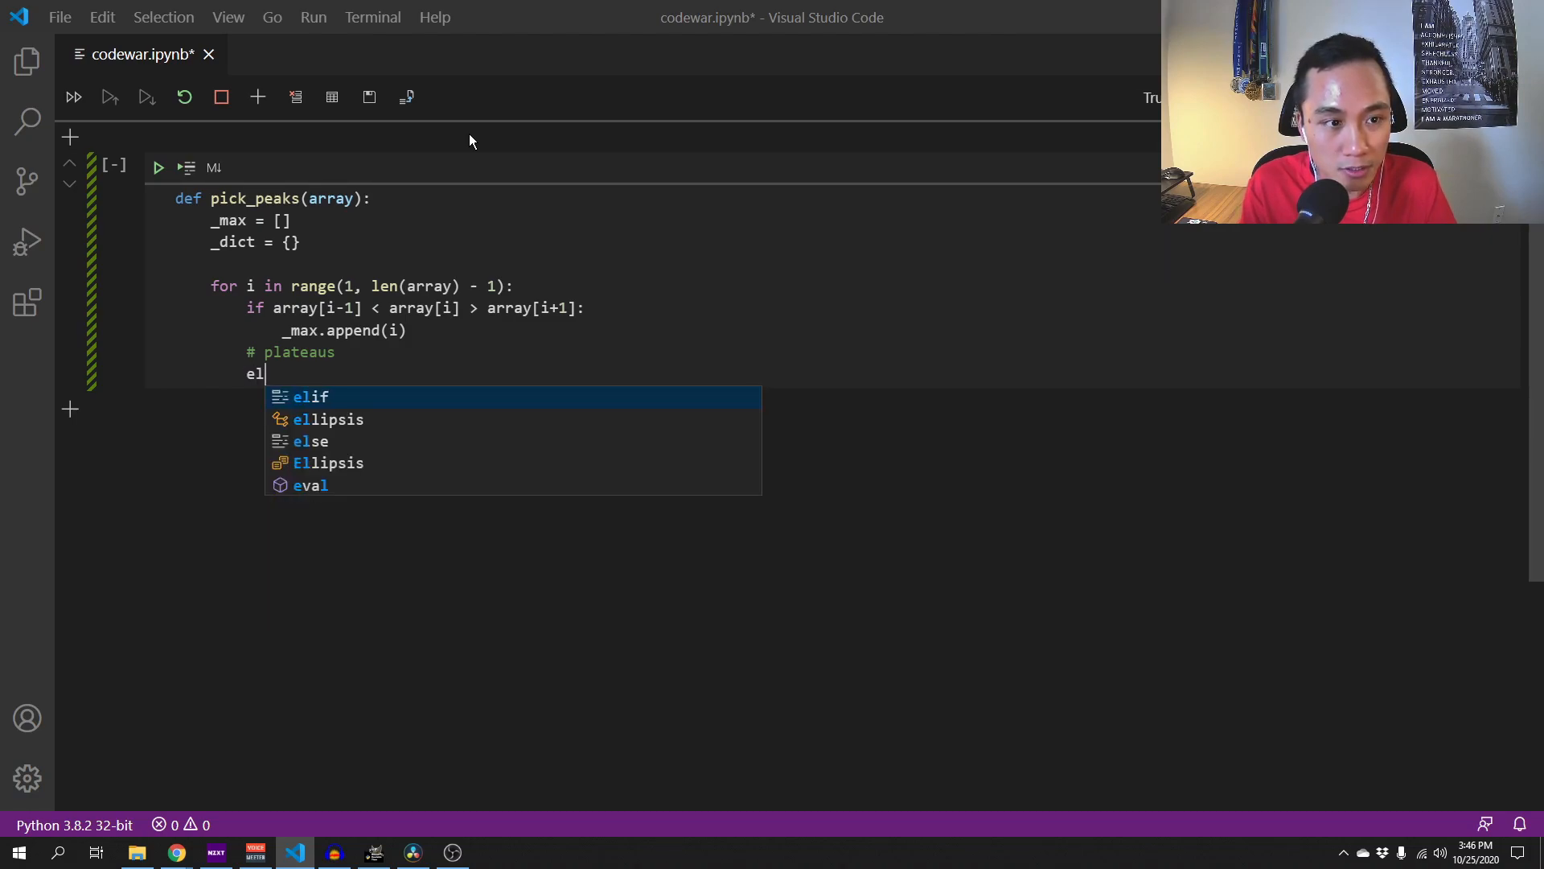
pyautogui.write('if')
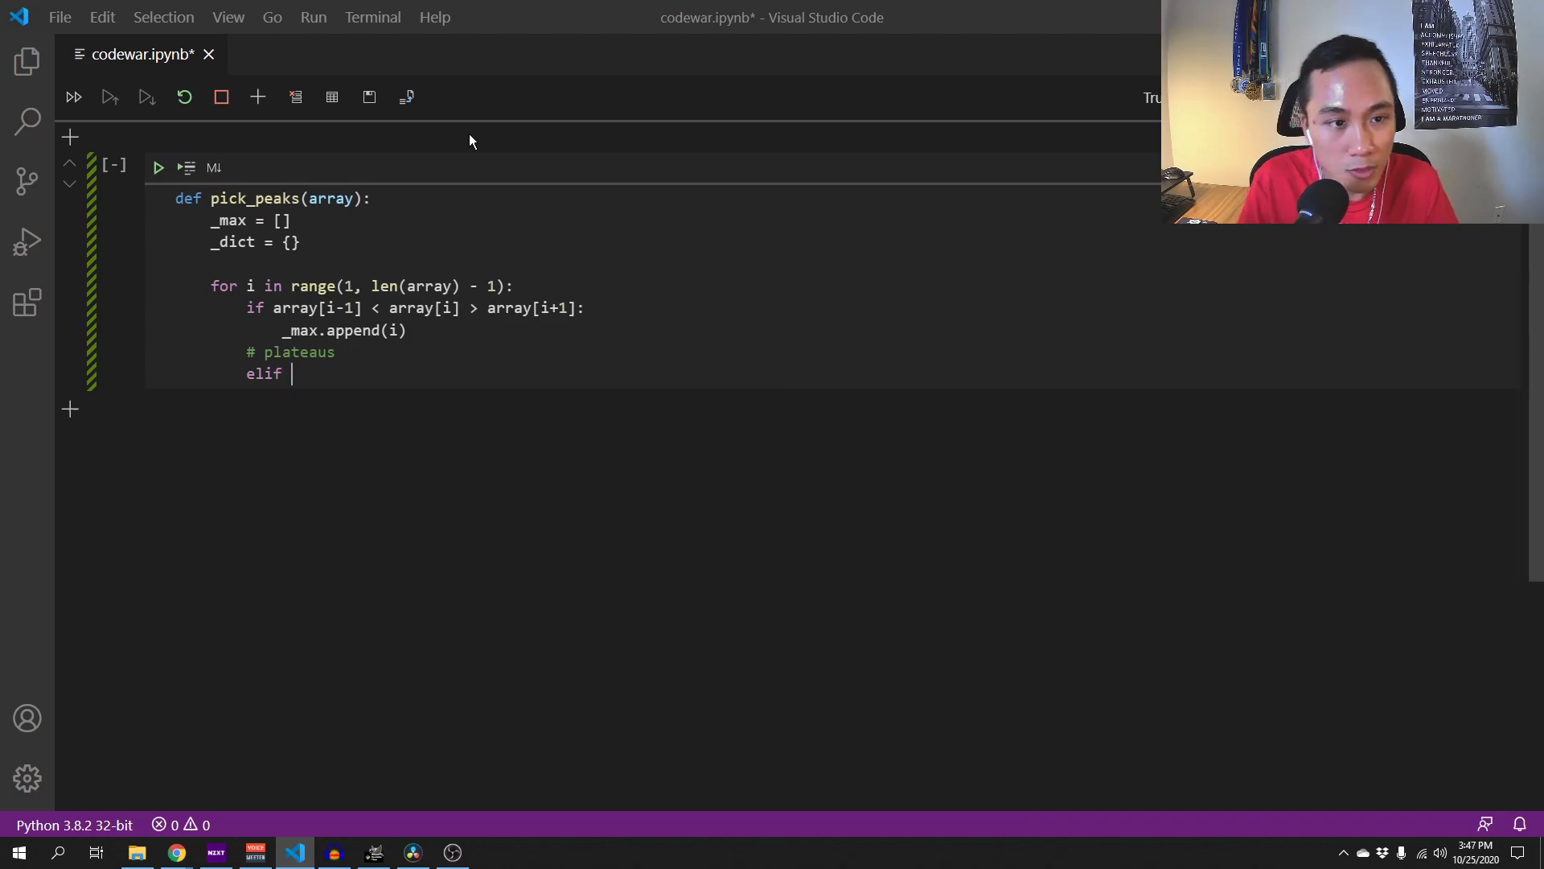
pyautogui.moveTo(275, 307); pyautogui.dragTo(459, 307)
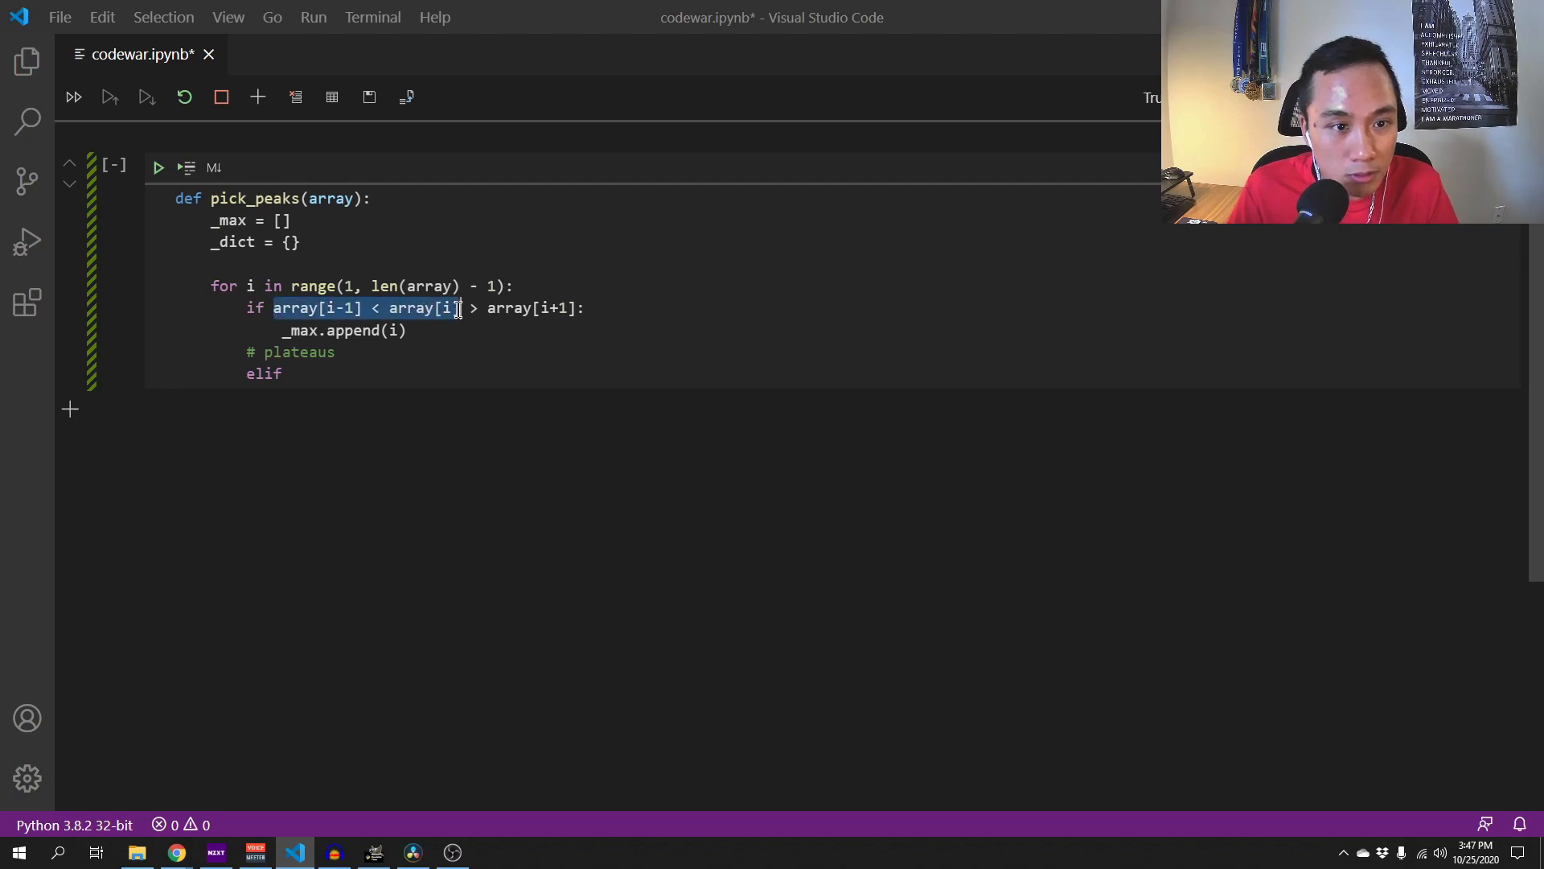
pyautogui.write('array[i-1] < array[i]')
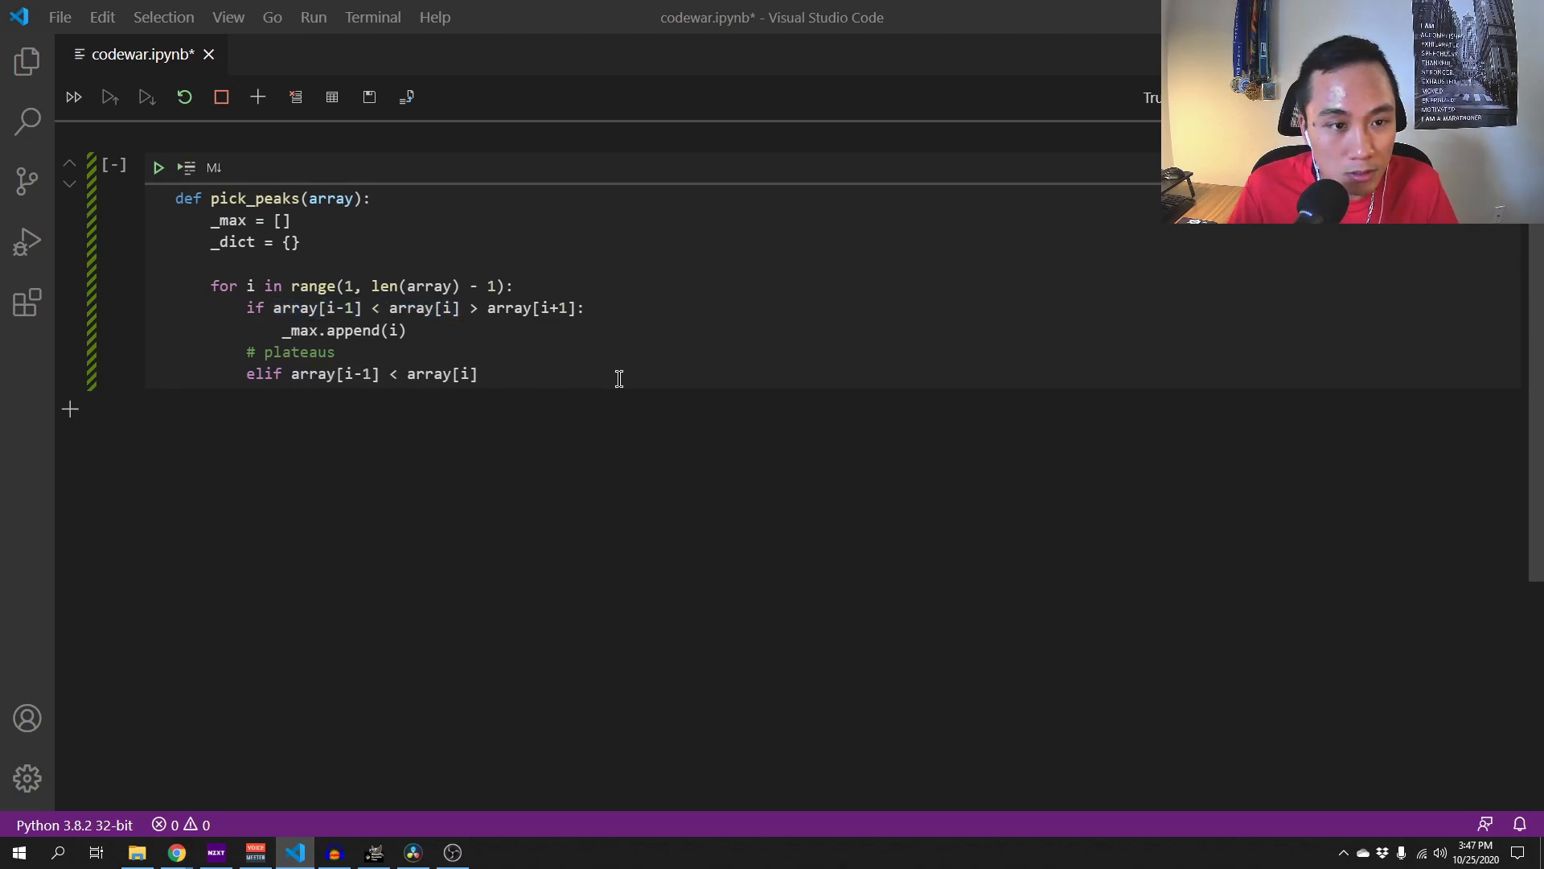
pyautogui.write('==')
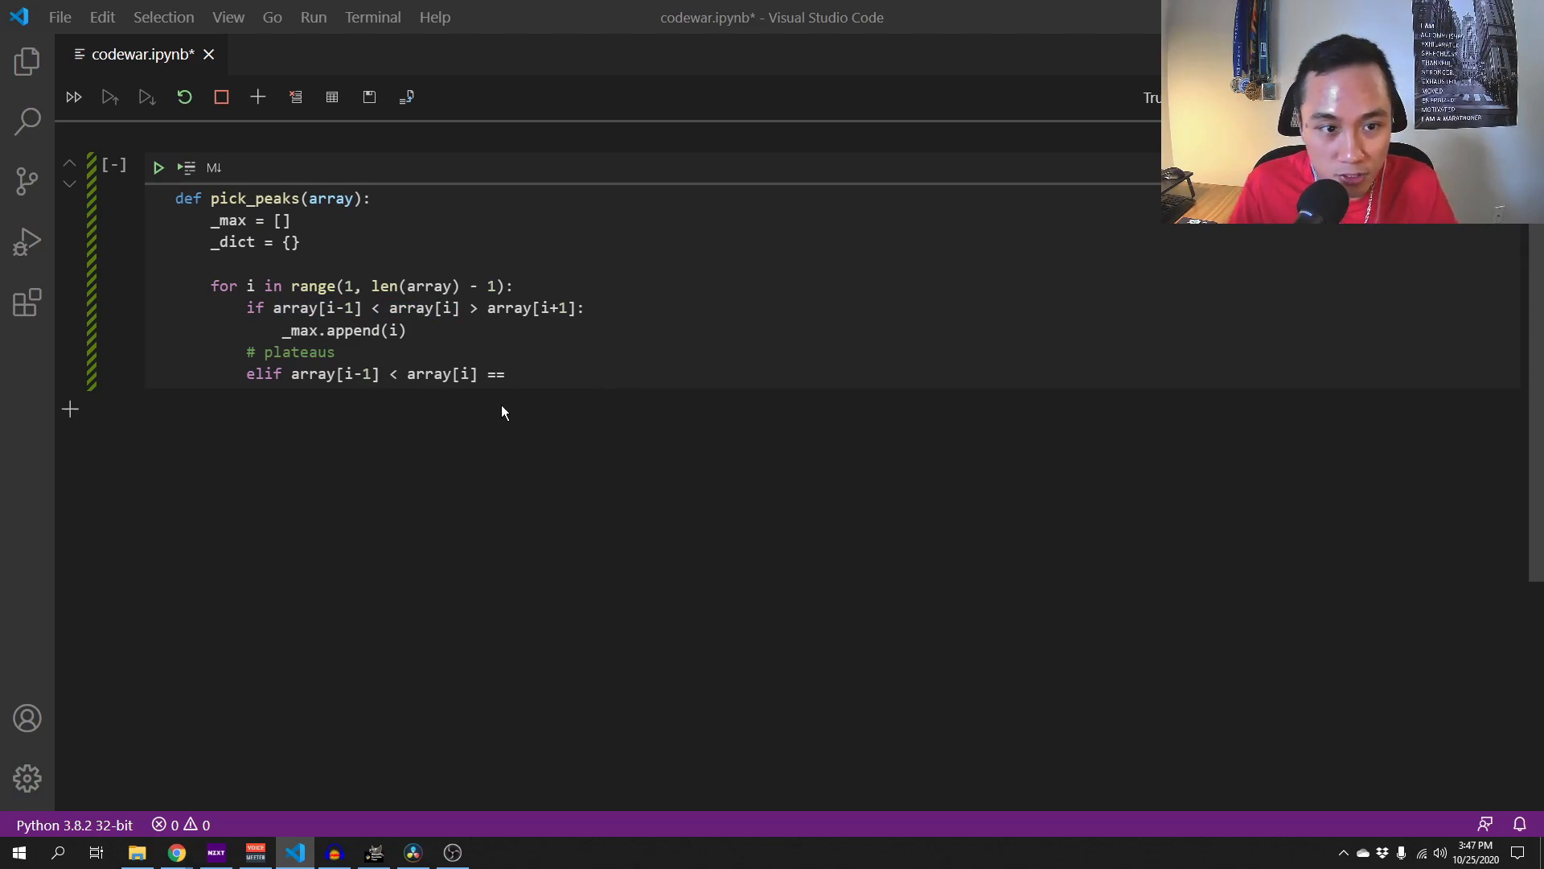
pyautogui.write('arrat')
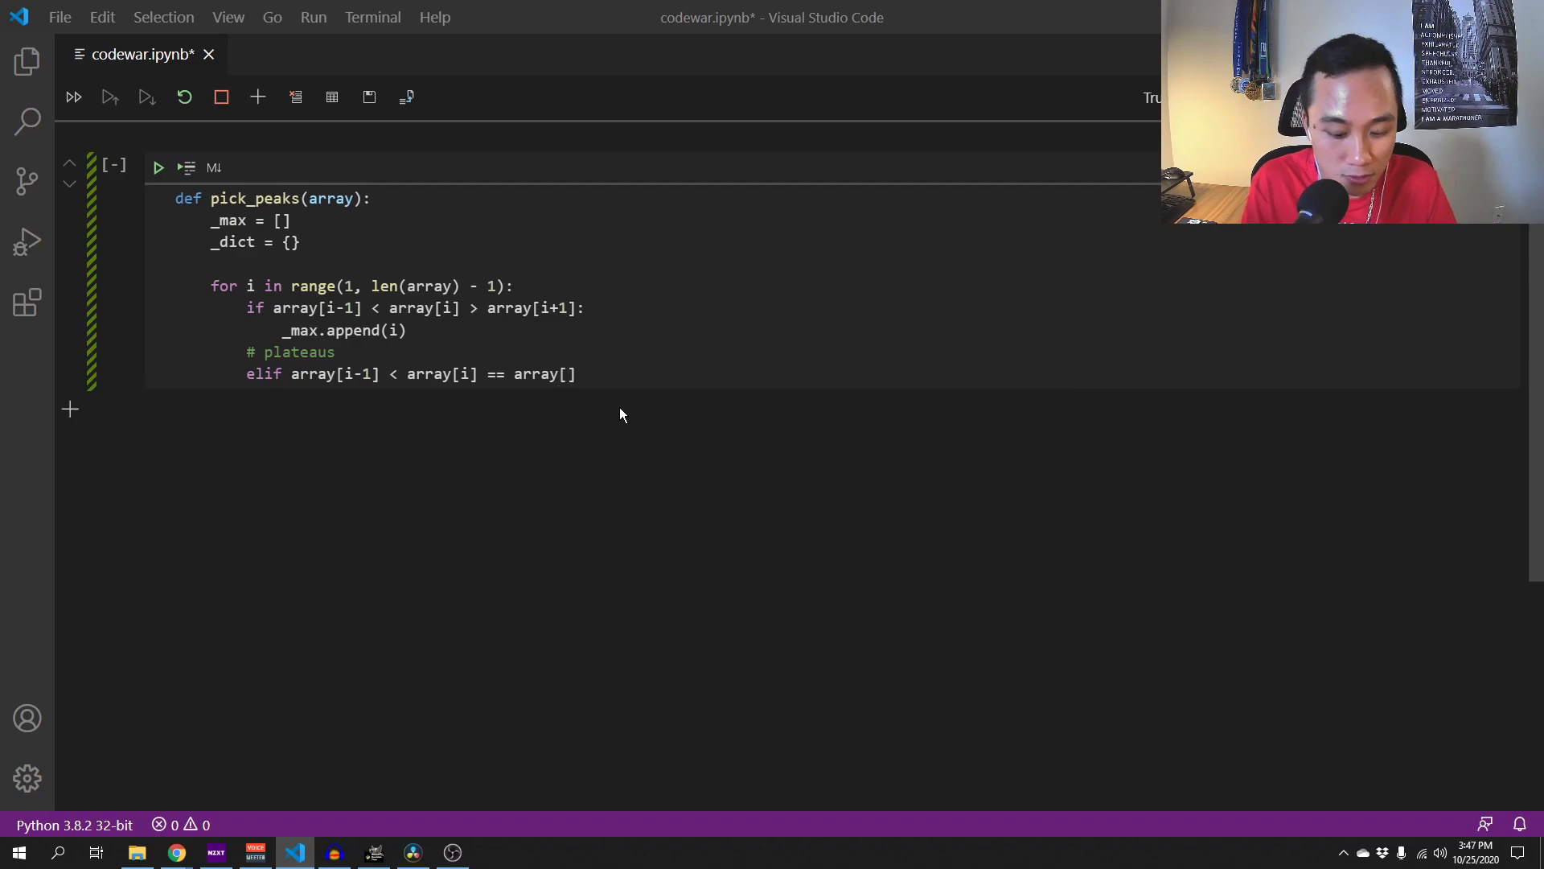
pyautogui.write('i+1')
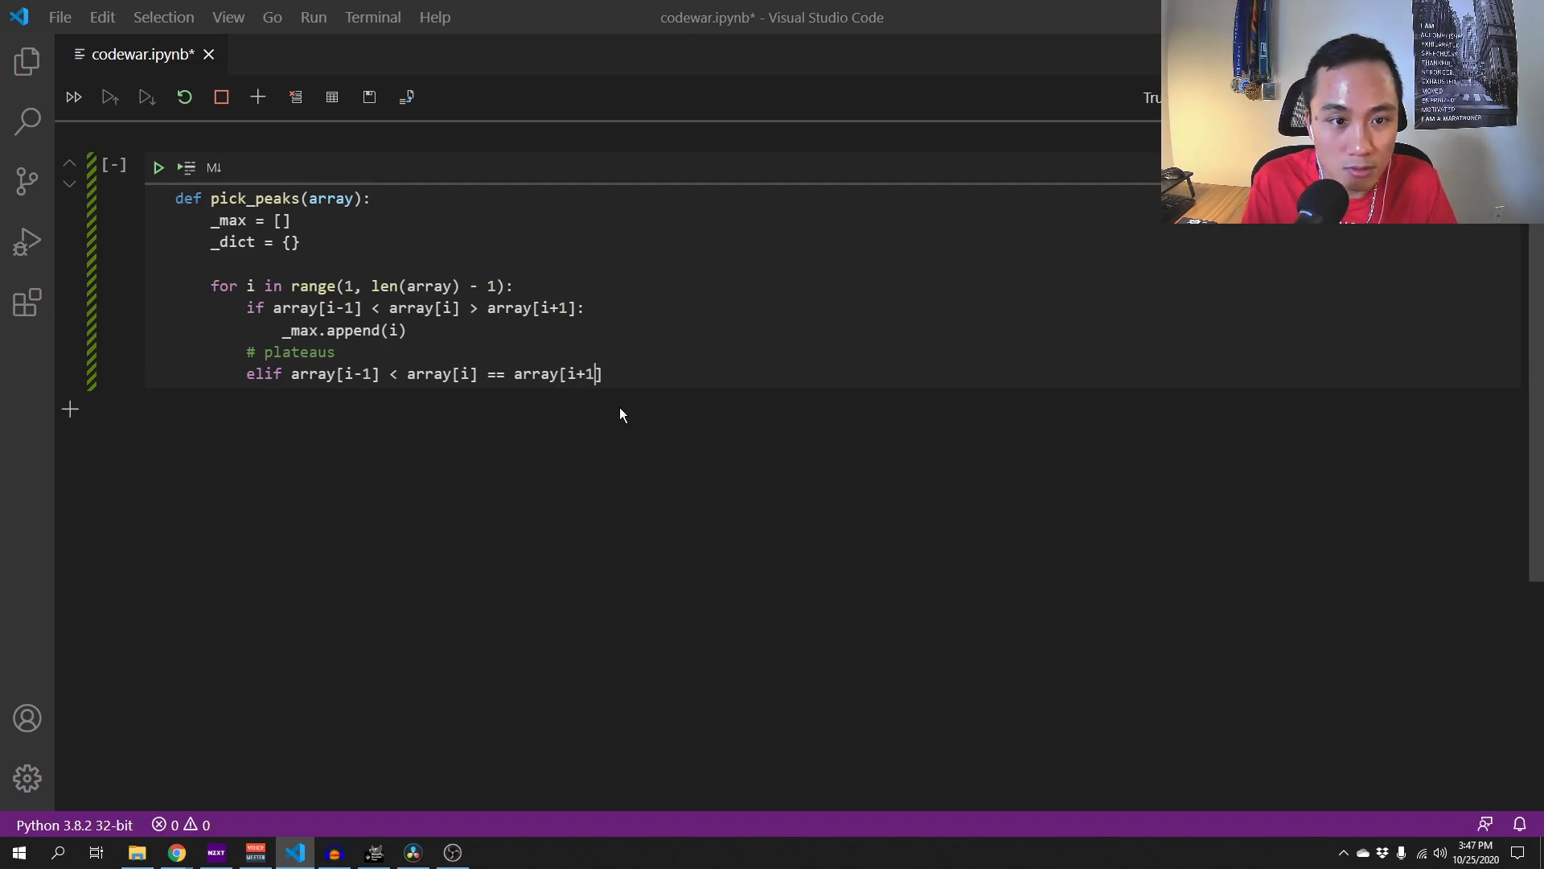
pyautogui.write(':')
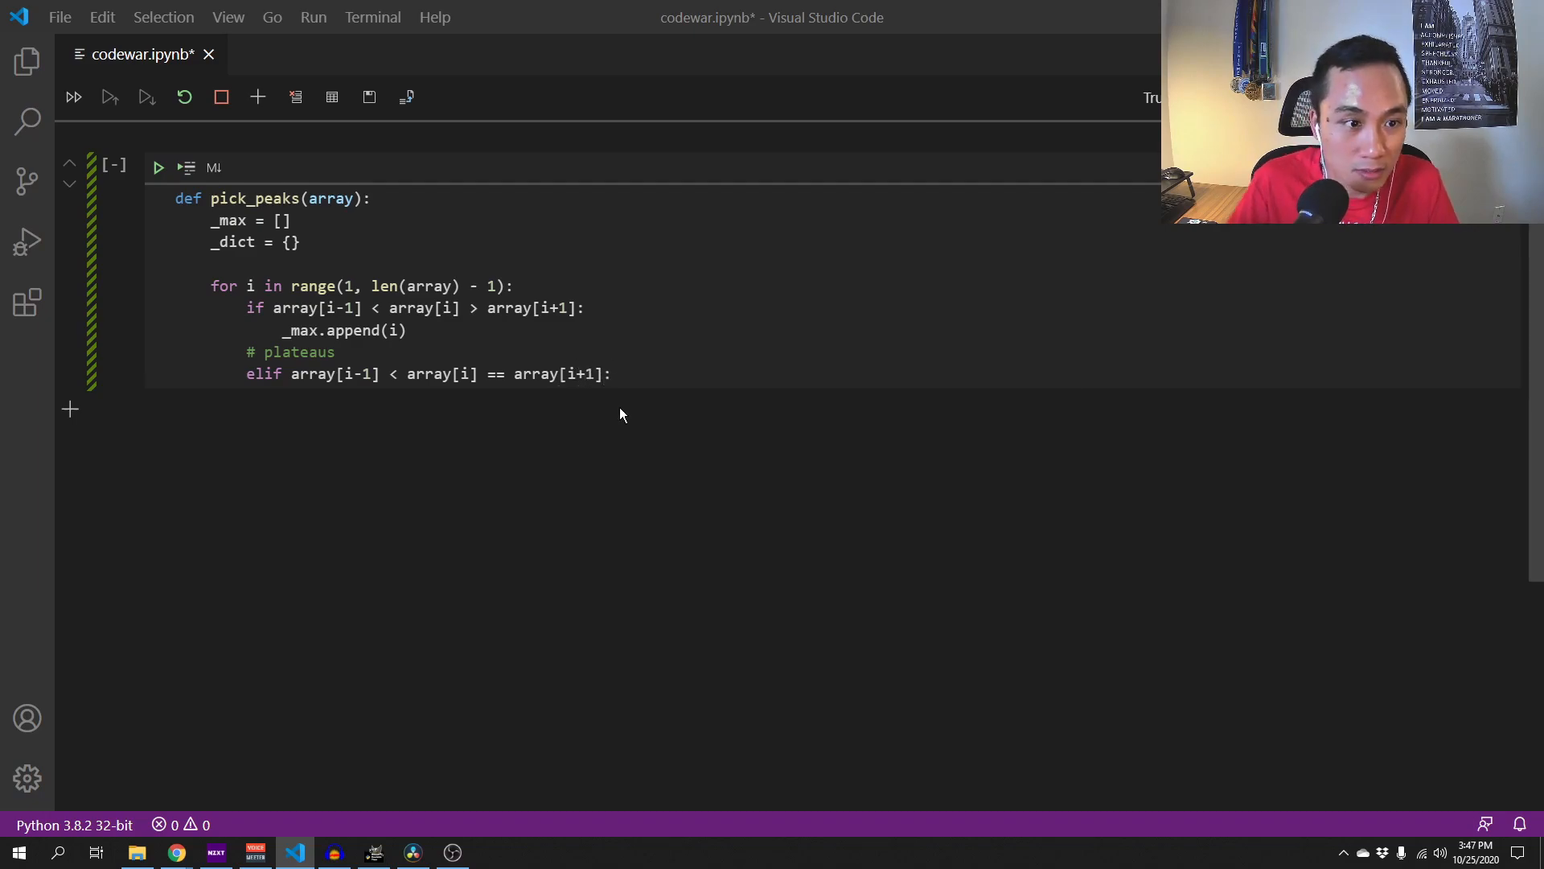
pyautogui.moveTo(404, 373); pyautogui.dragTo(611, 373)
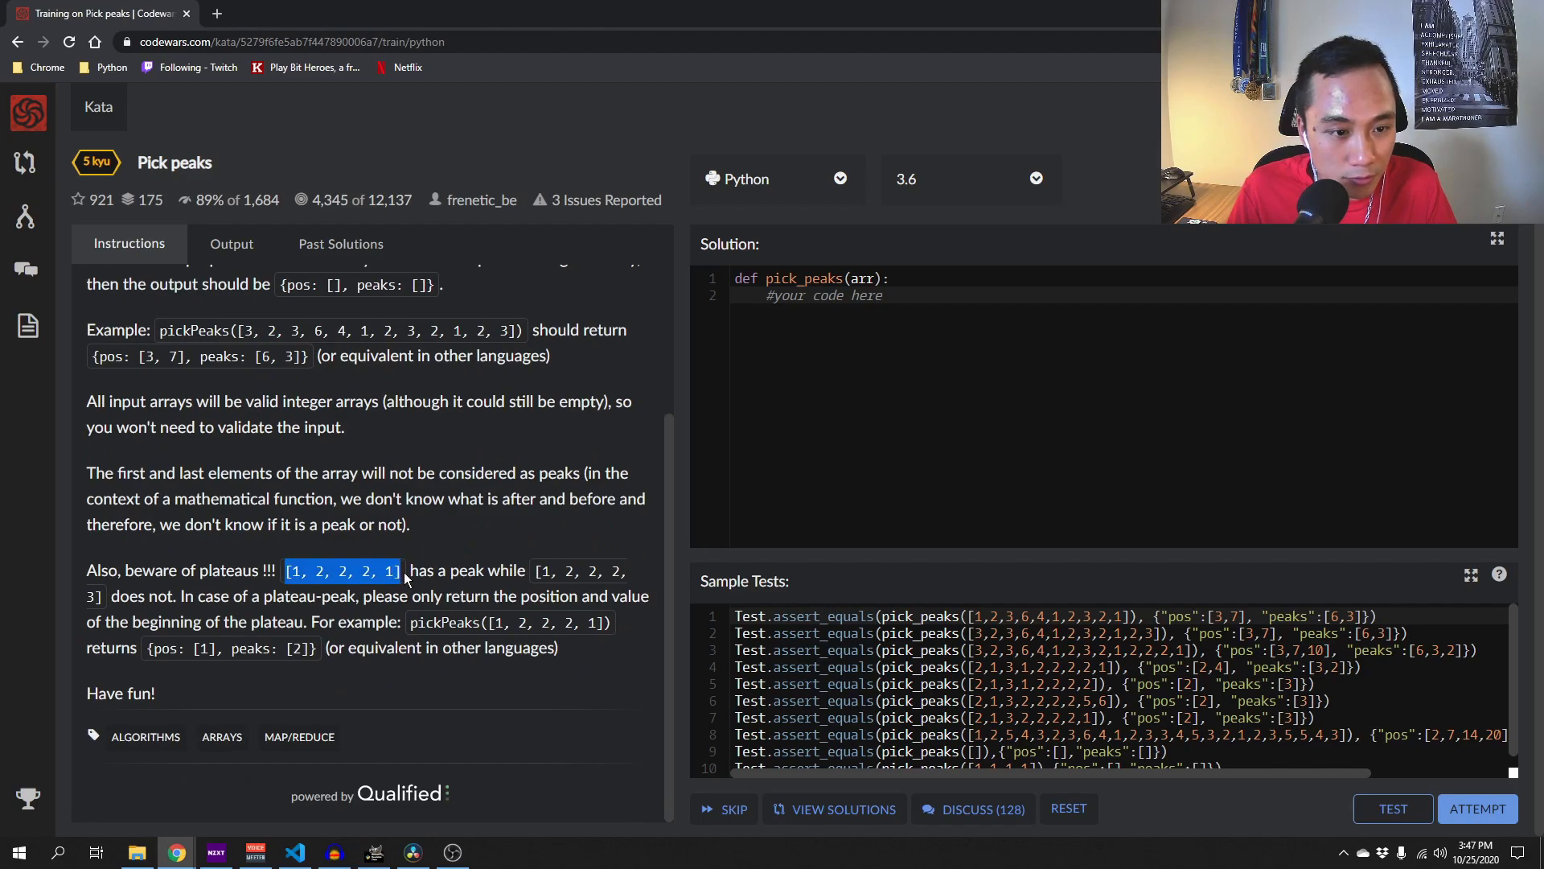
pyautogui.moveTo(540, 589)
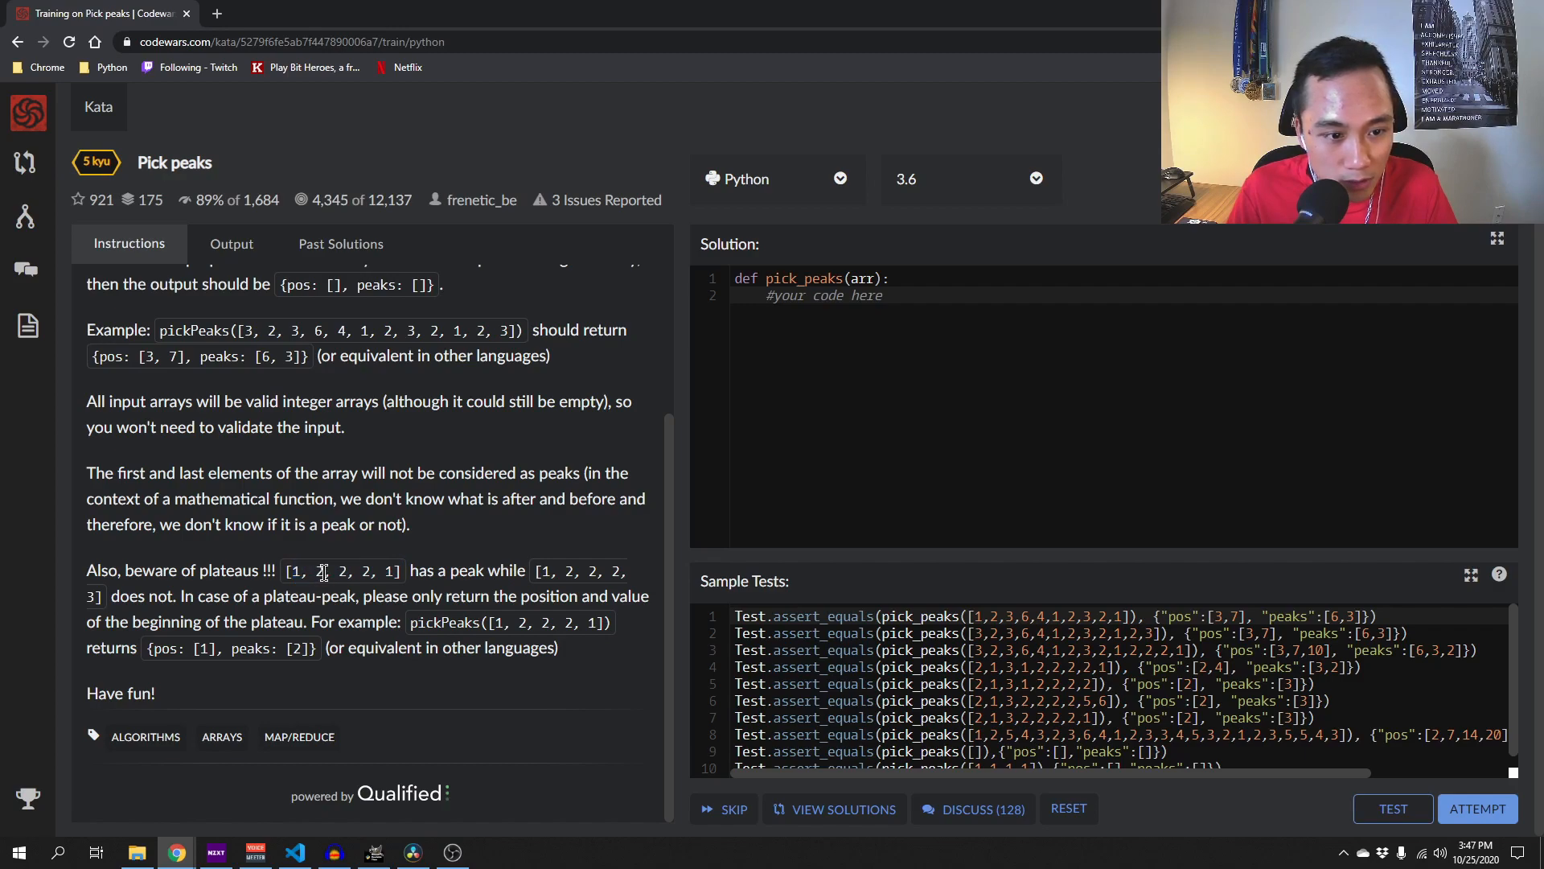
# - Select the plateau example [1, 2, 2, 2, 1] and its repeated 2s in Codewars
pyautogui.doubleClick(344, 571)
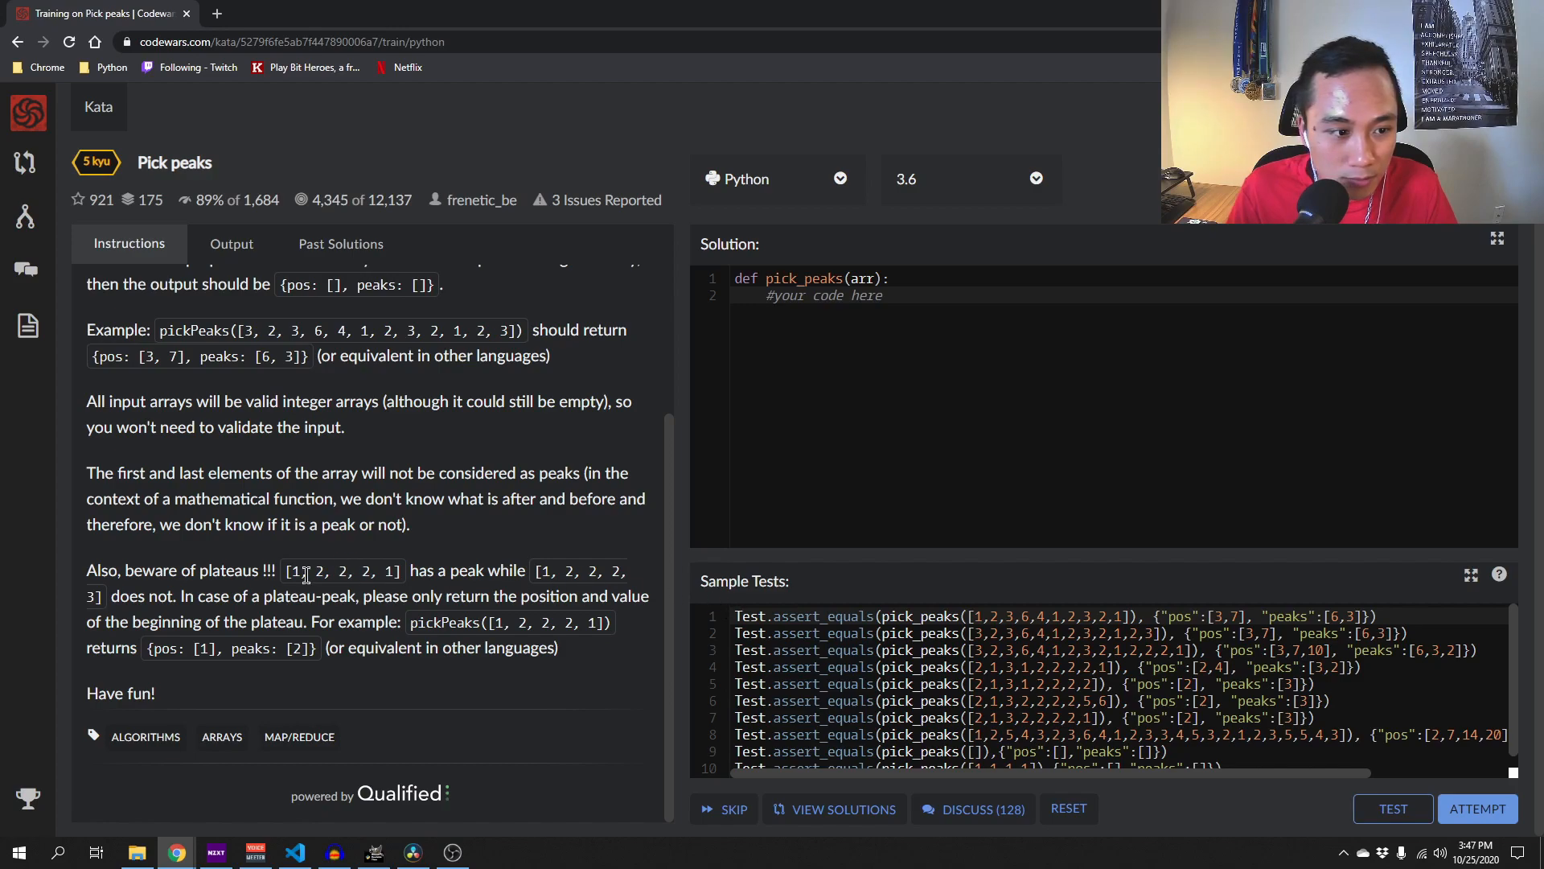
pyautogui.moveTo(537, 571); pyautogui.dragTo(631, 571)
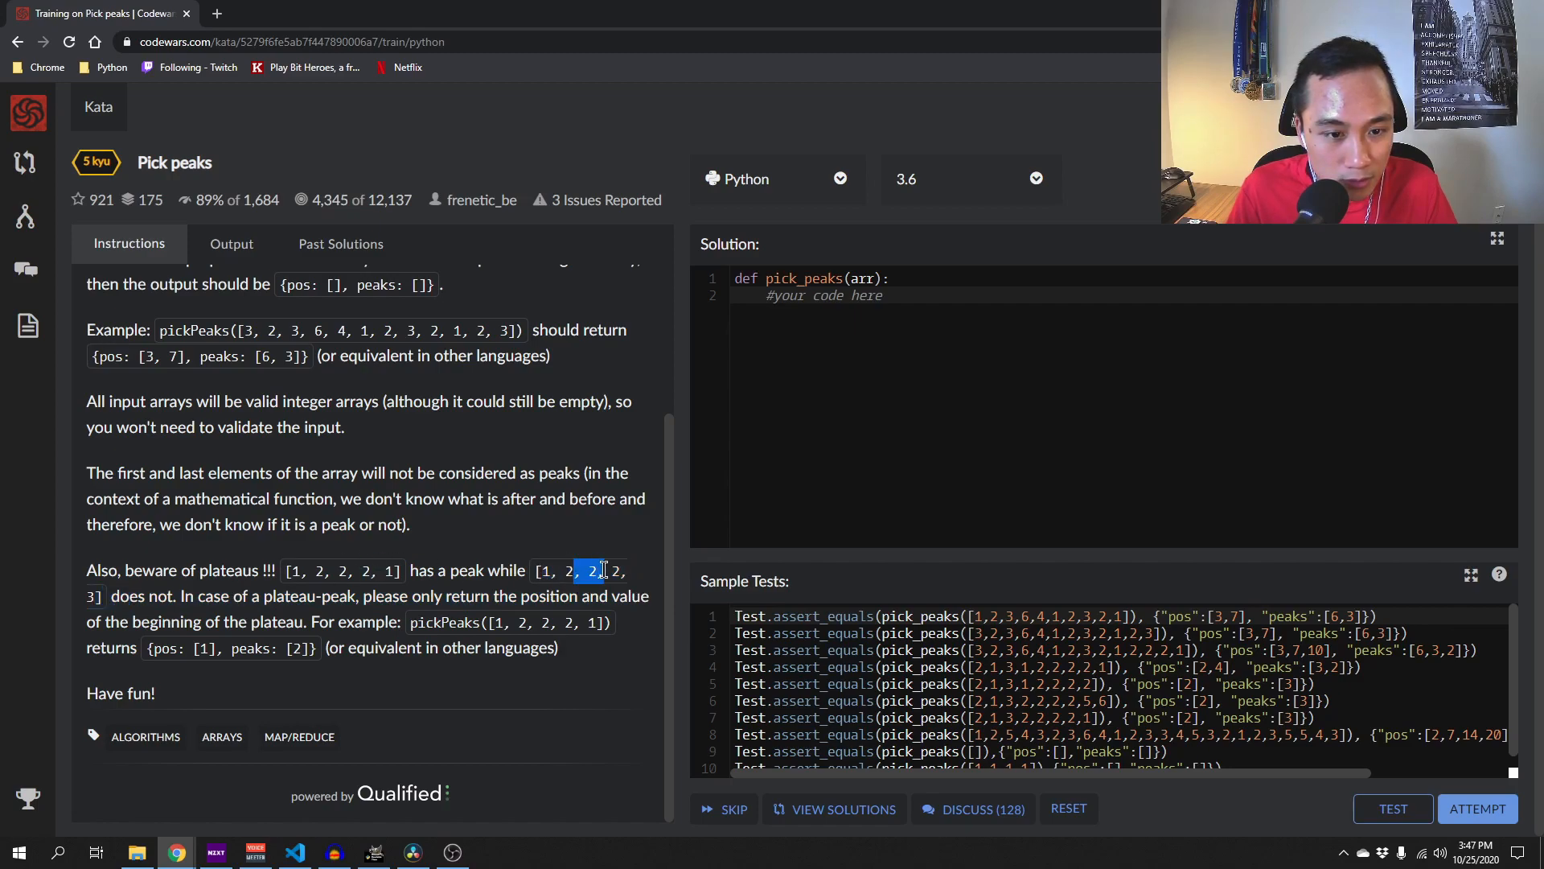
pyautogui.moveTo(605, 570); pyautogui.dragTo(558, 570)
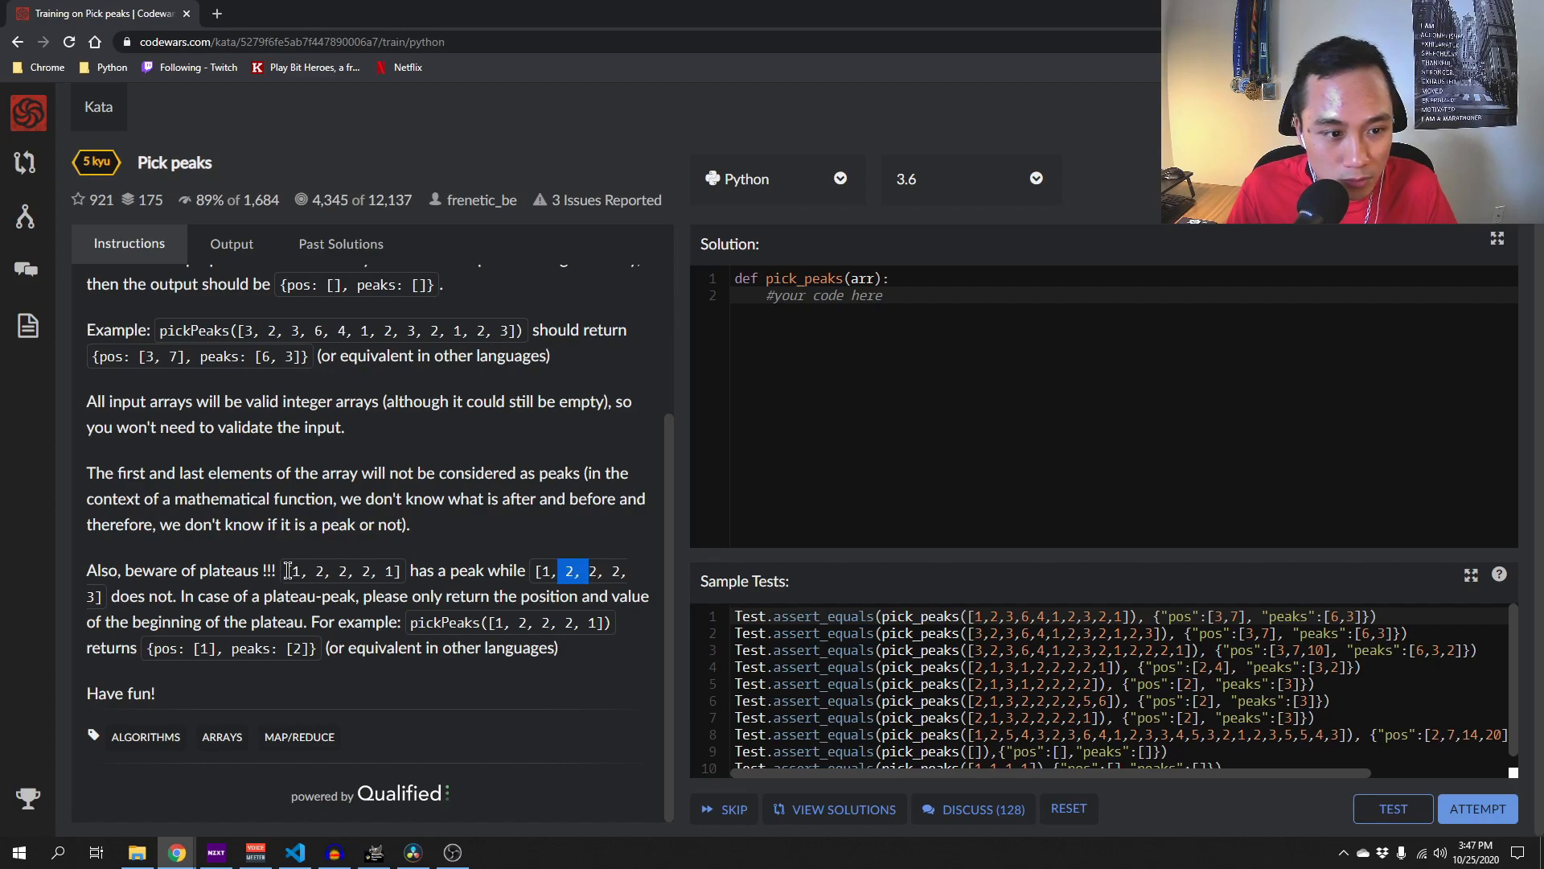
pyautogui.click(295, 852)
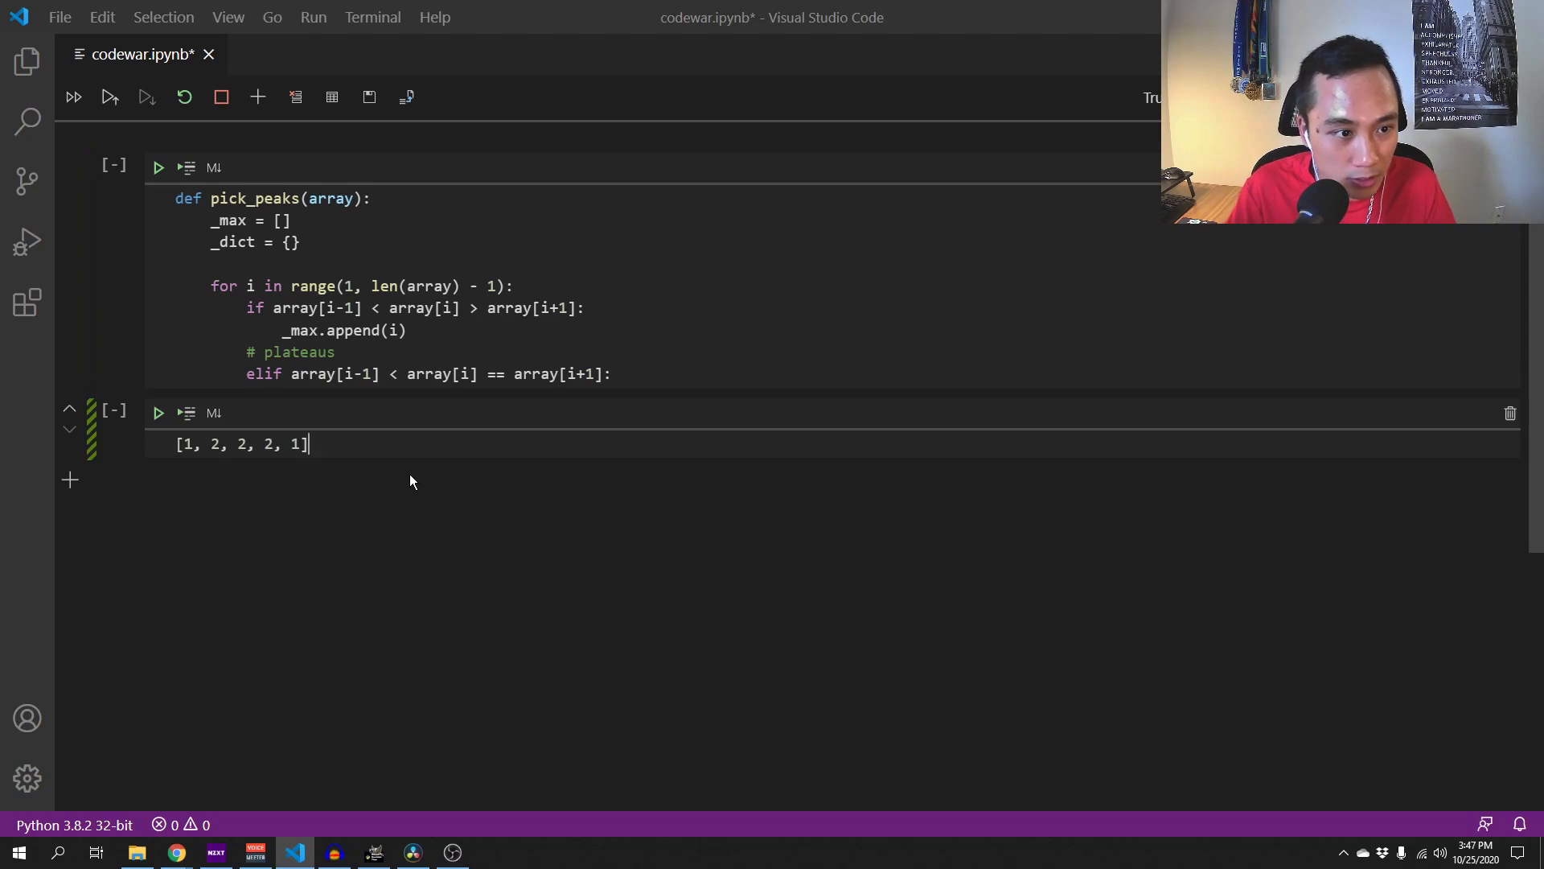
# - Enter test arrays [1, 2, 2, 2, 1] and [1, 2, 2, 2, 3] below pick_peaks
pyautogui.doubleClick(215, 444)
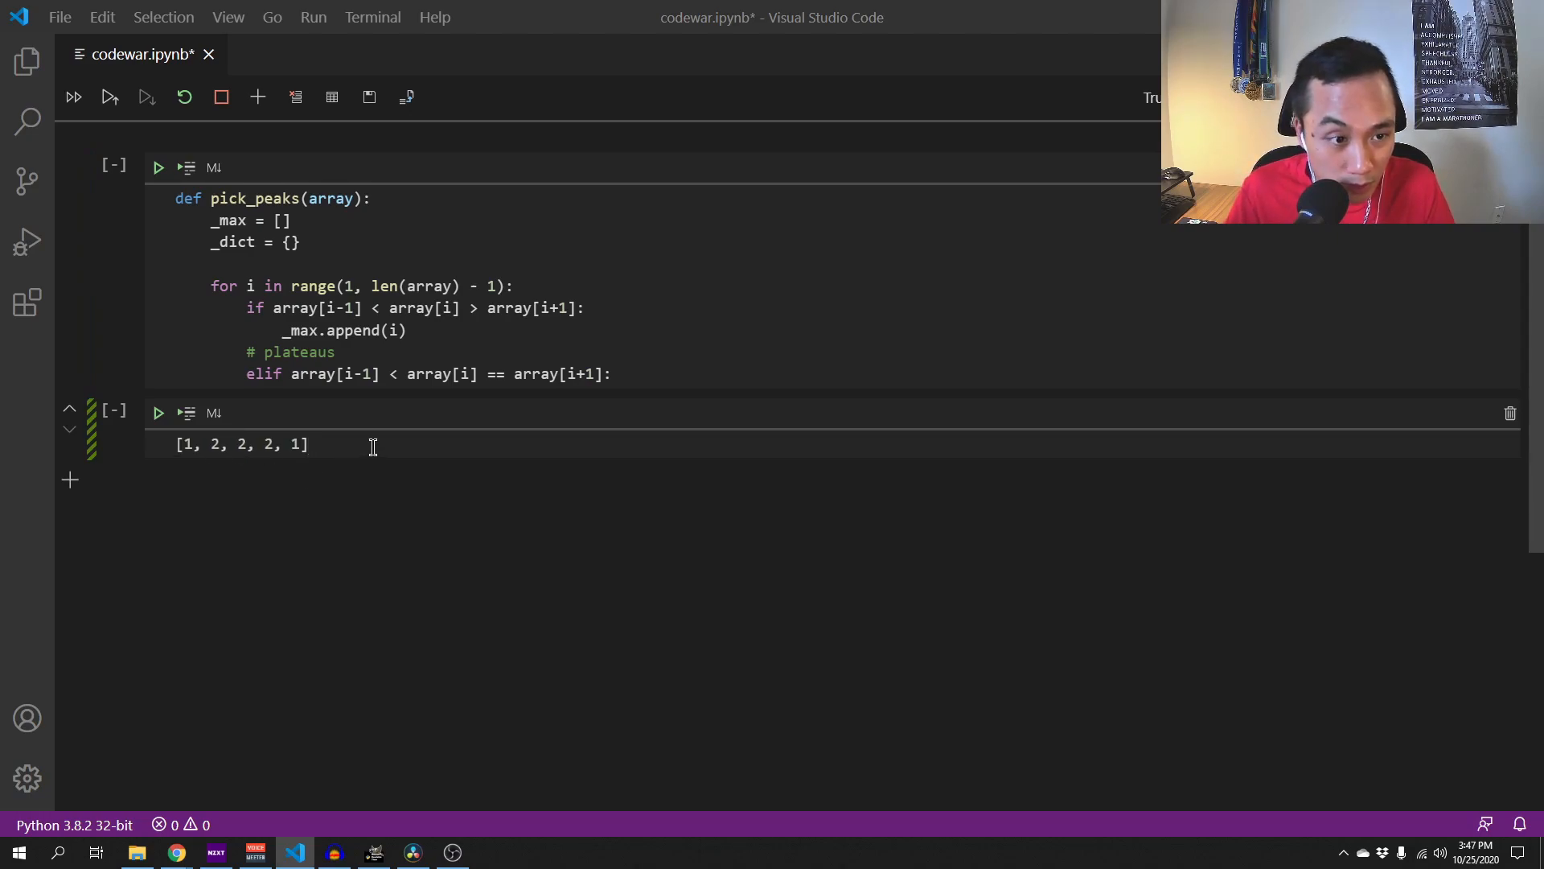
pyautogui.click(175, 852)
pyautogui.write('[1, 2, 2, 2, 3]')
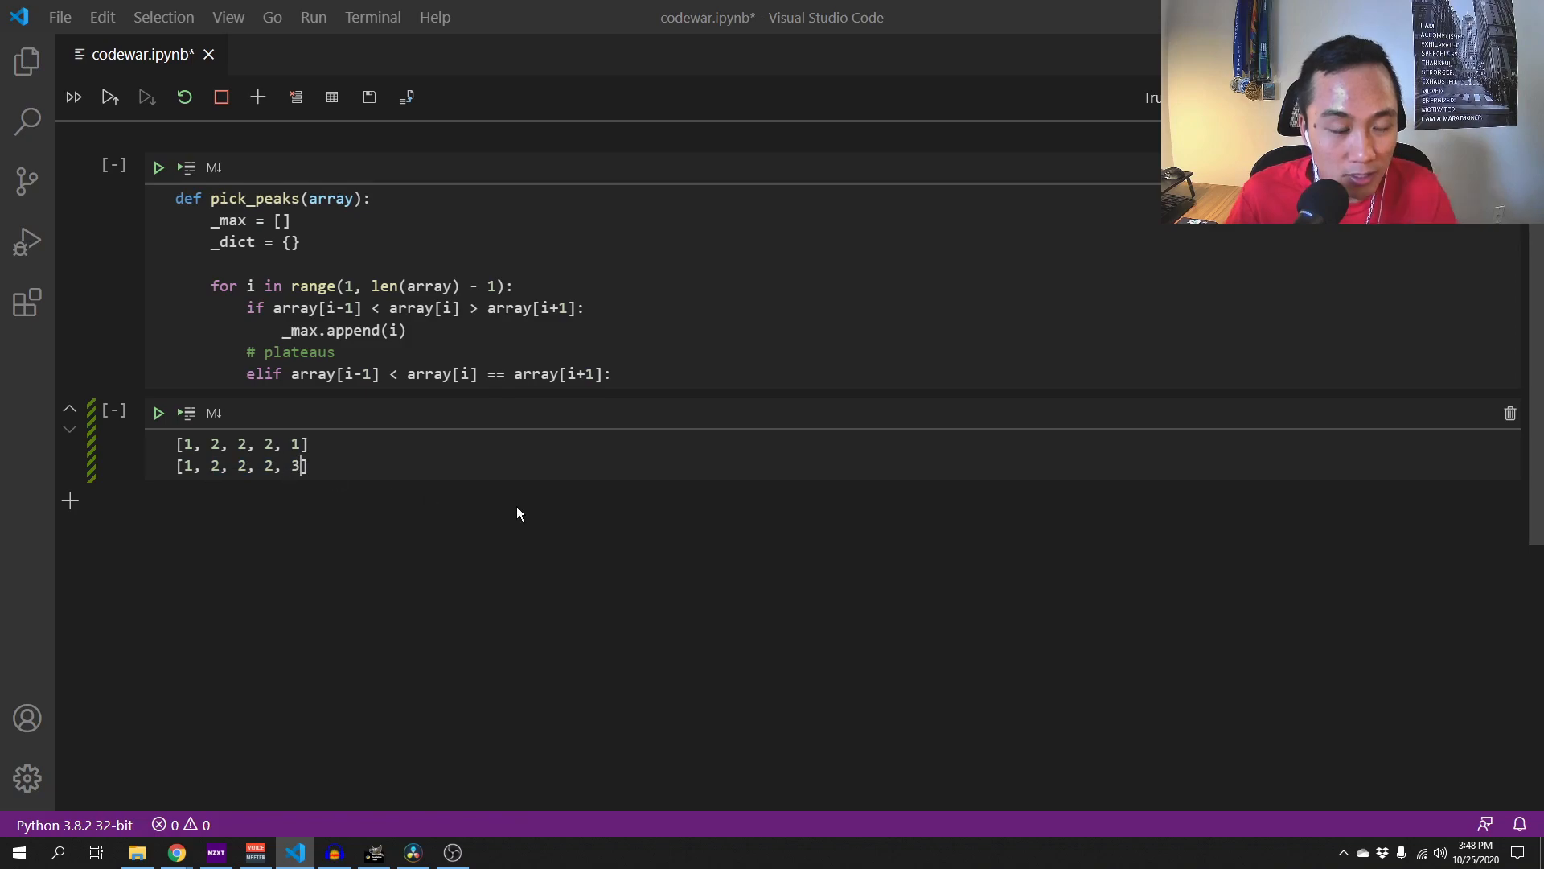
pyautogui.moveTo(350, 539)
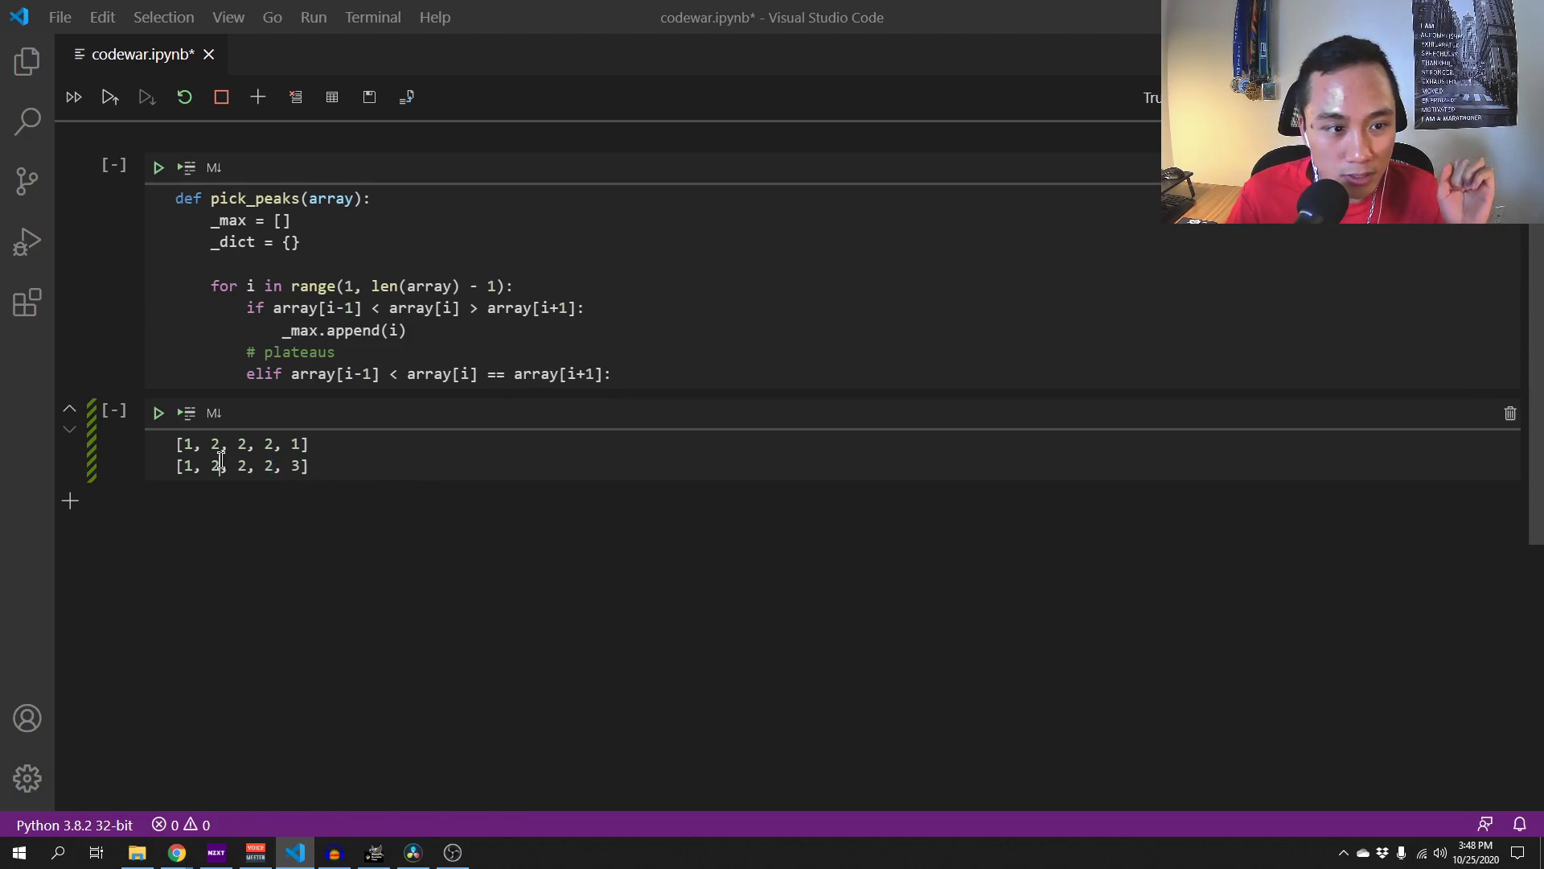
pyautogui.tripleClick(241, 466)
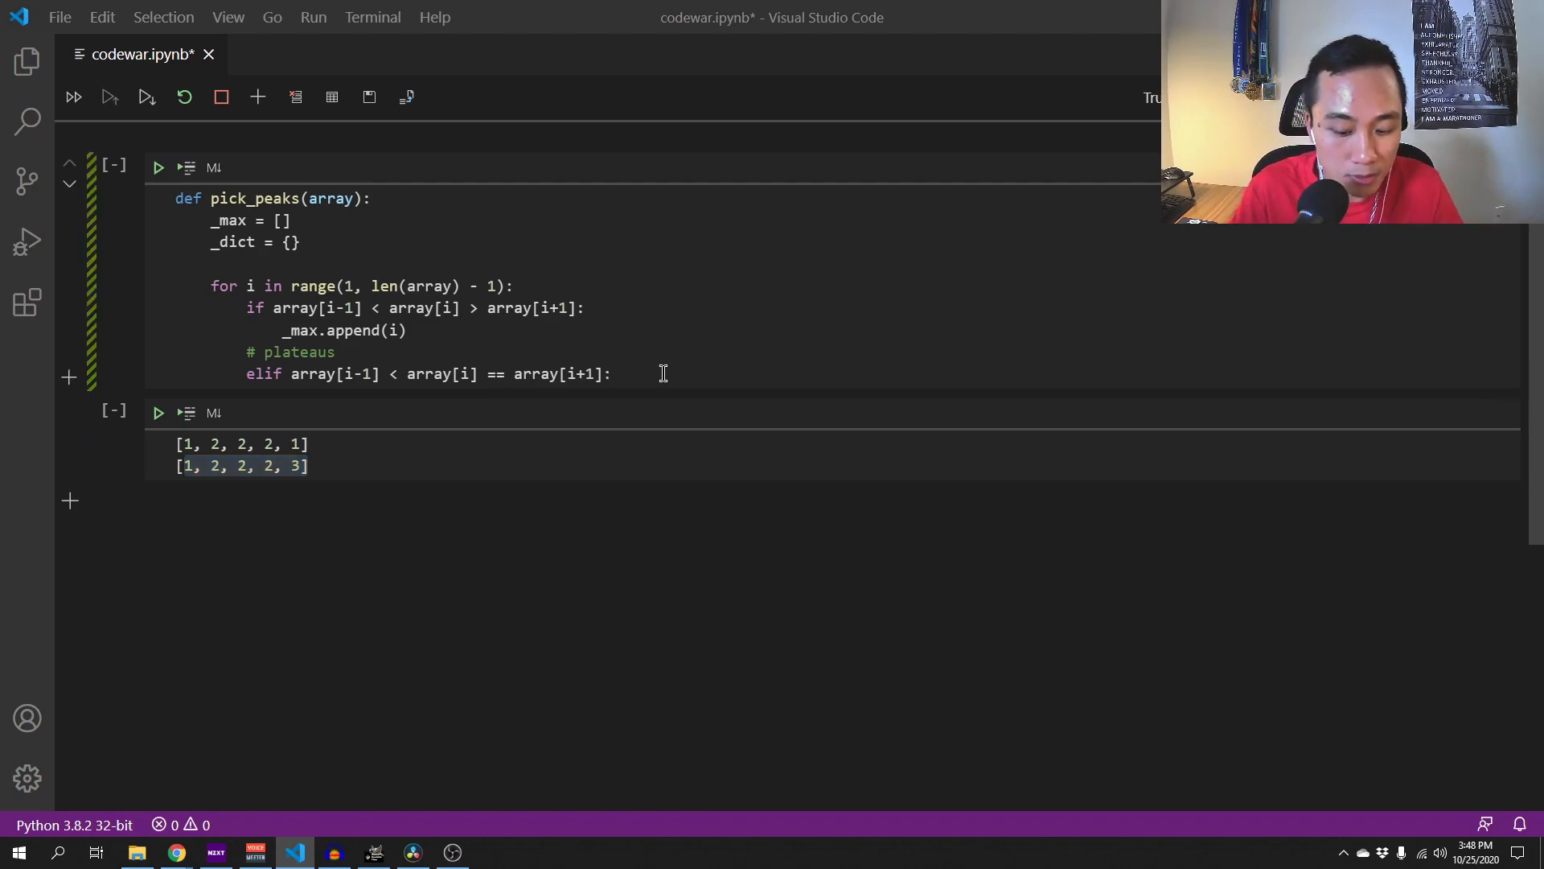
pyautogui.press('enter')
pyautogui.write('for j')
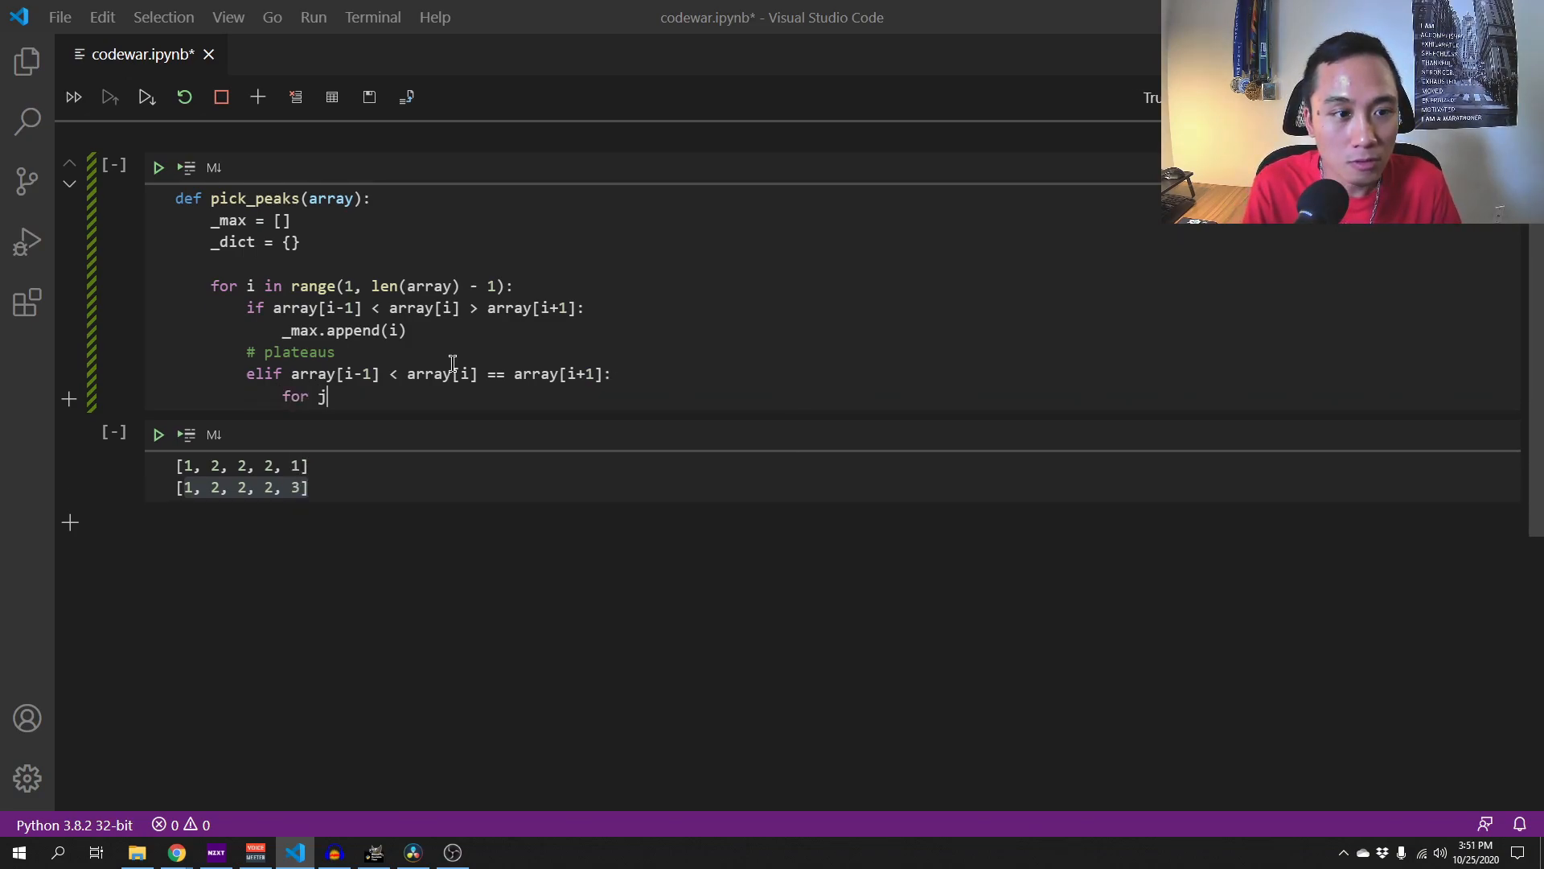
# - Add a nested loop for j in range(i, len(array)-1) in the plateau branch
pyautogui.write('in range(')
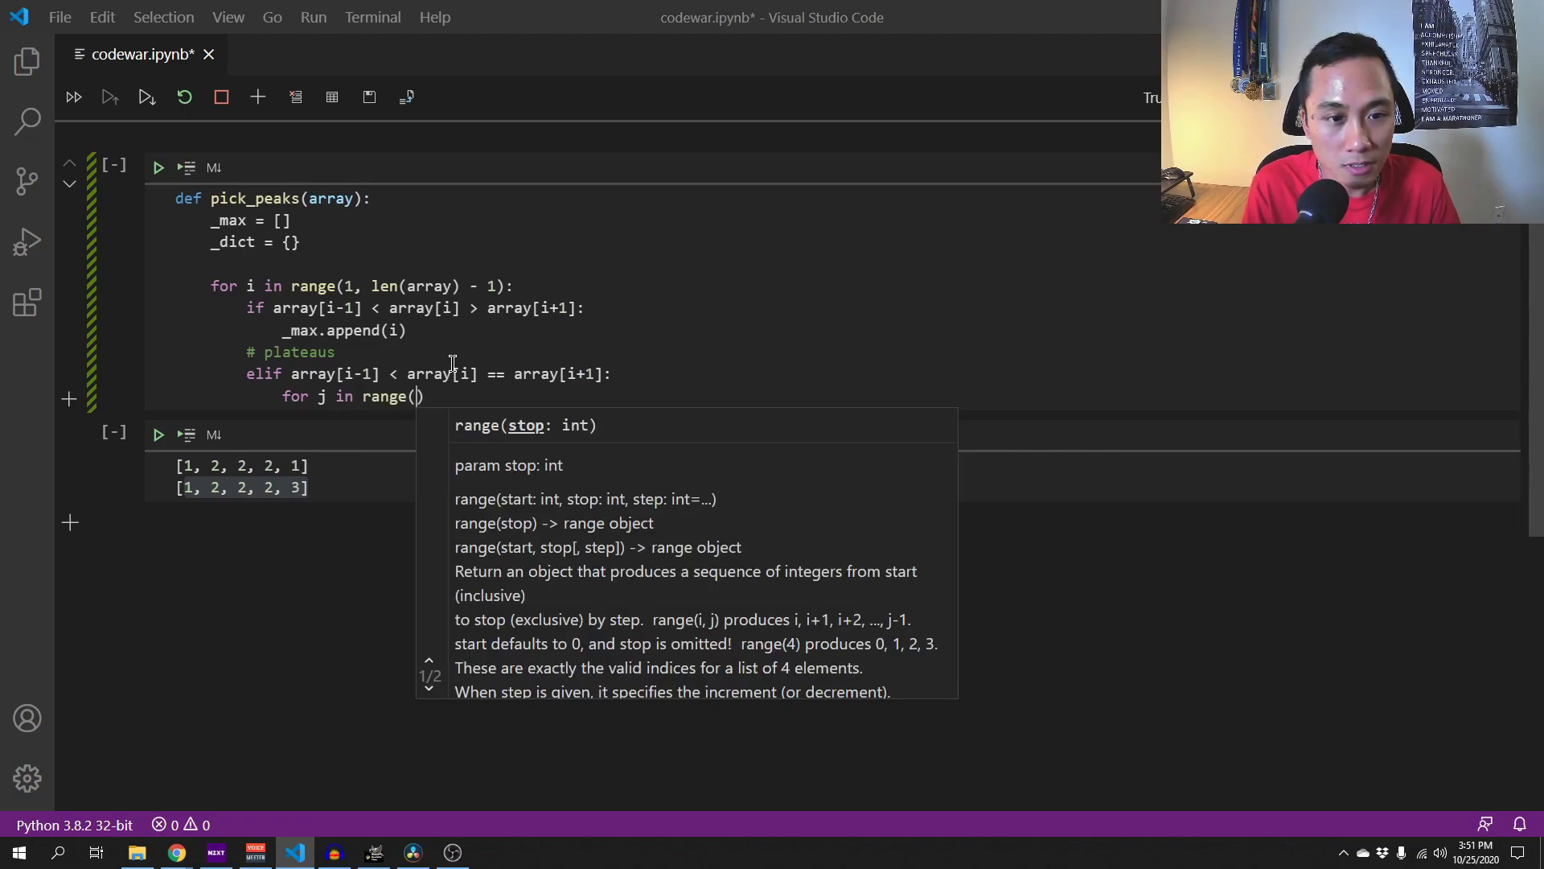
pyautogui.write('i,')
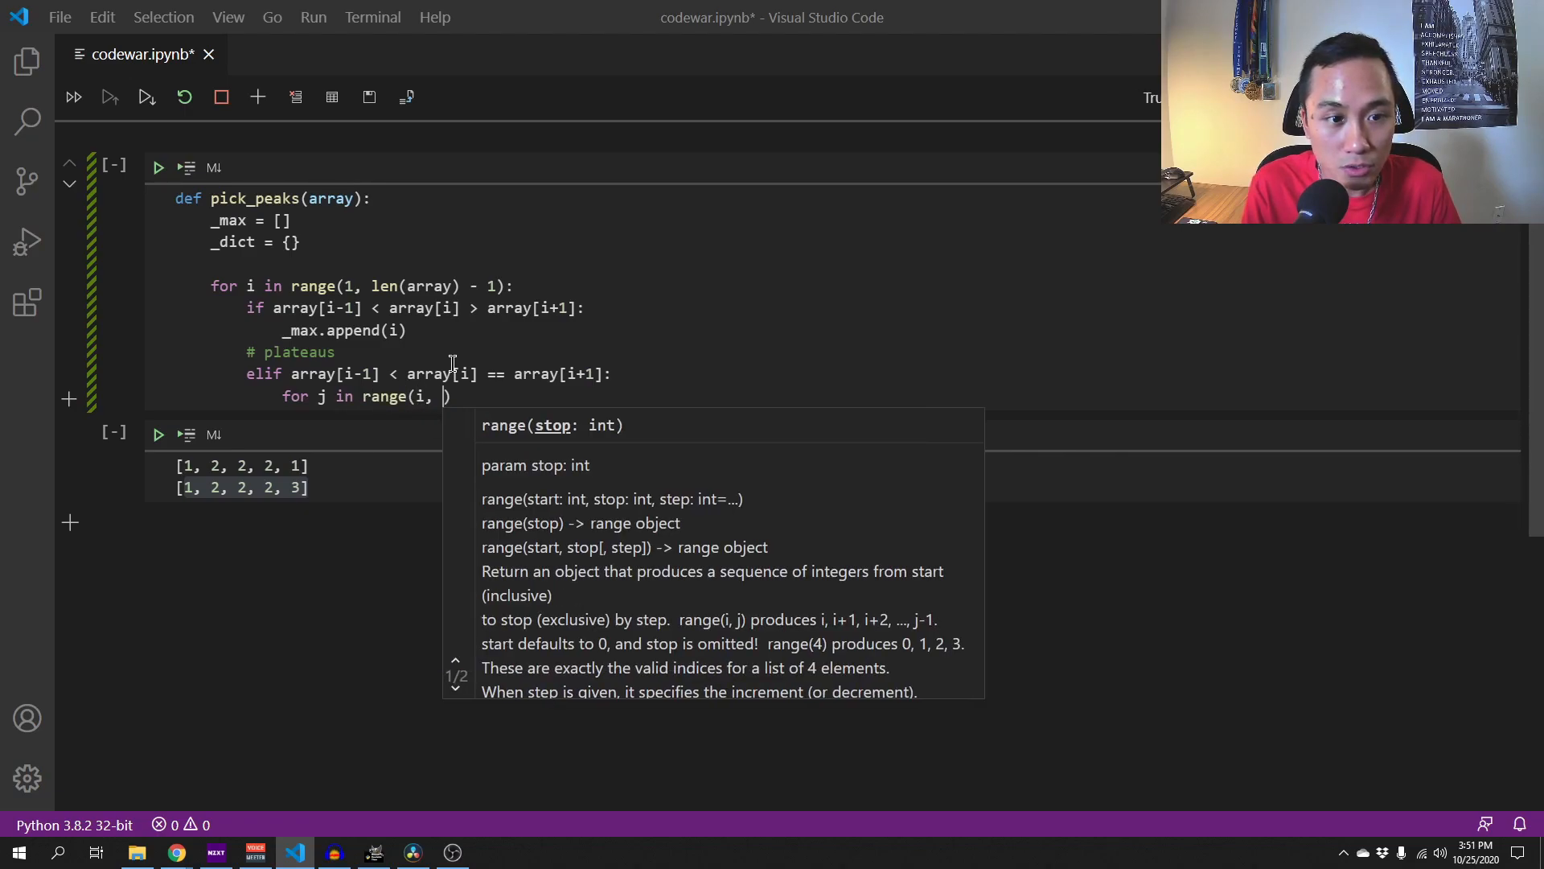
pyautogui.write('len(r')
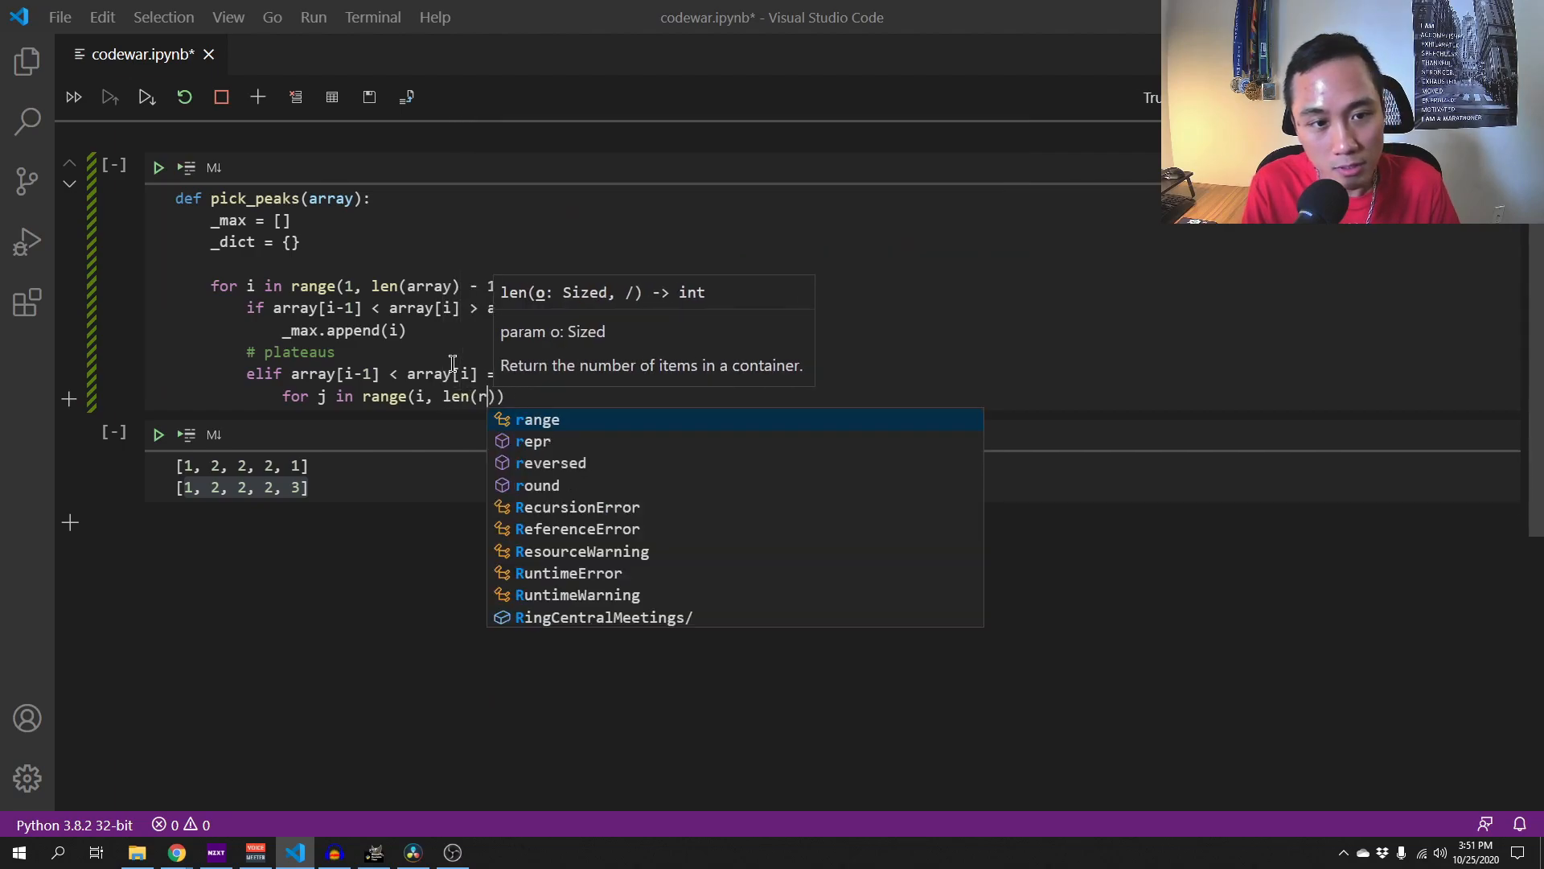
pyautogui.write('array')
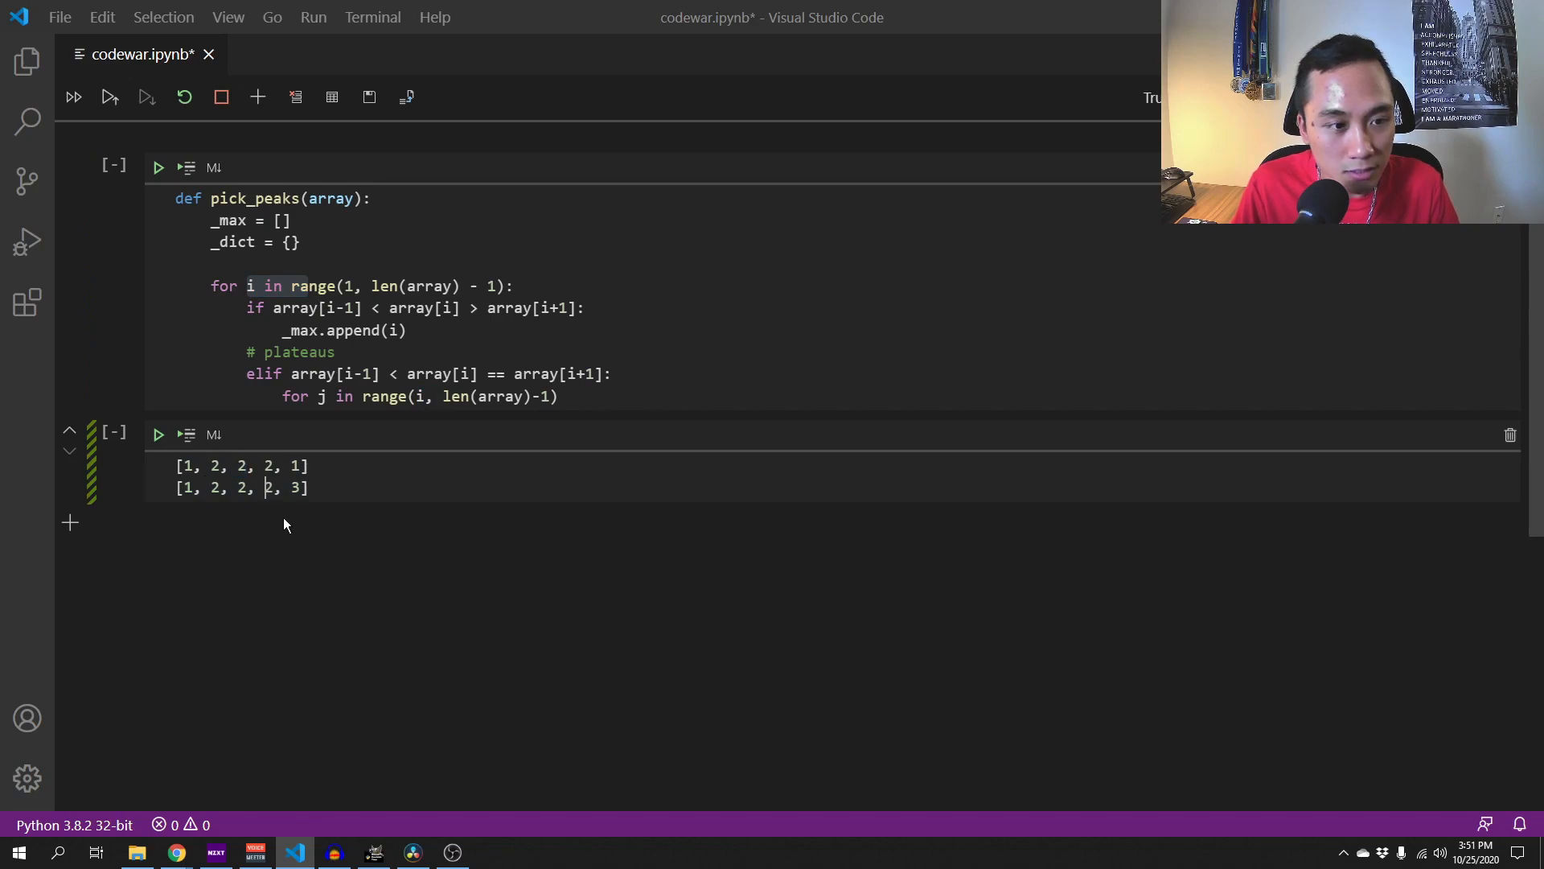
pyautogui.moveTo(210, 465); pyautogui.dragTo(300, 466)
pyautogui.write(':')
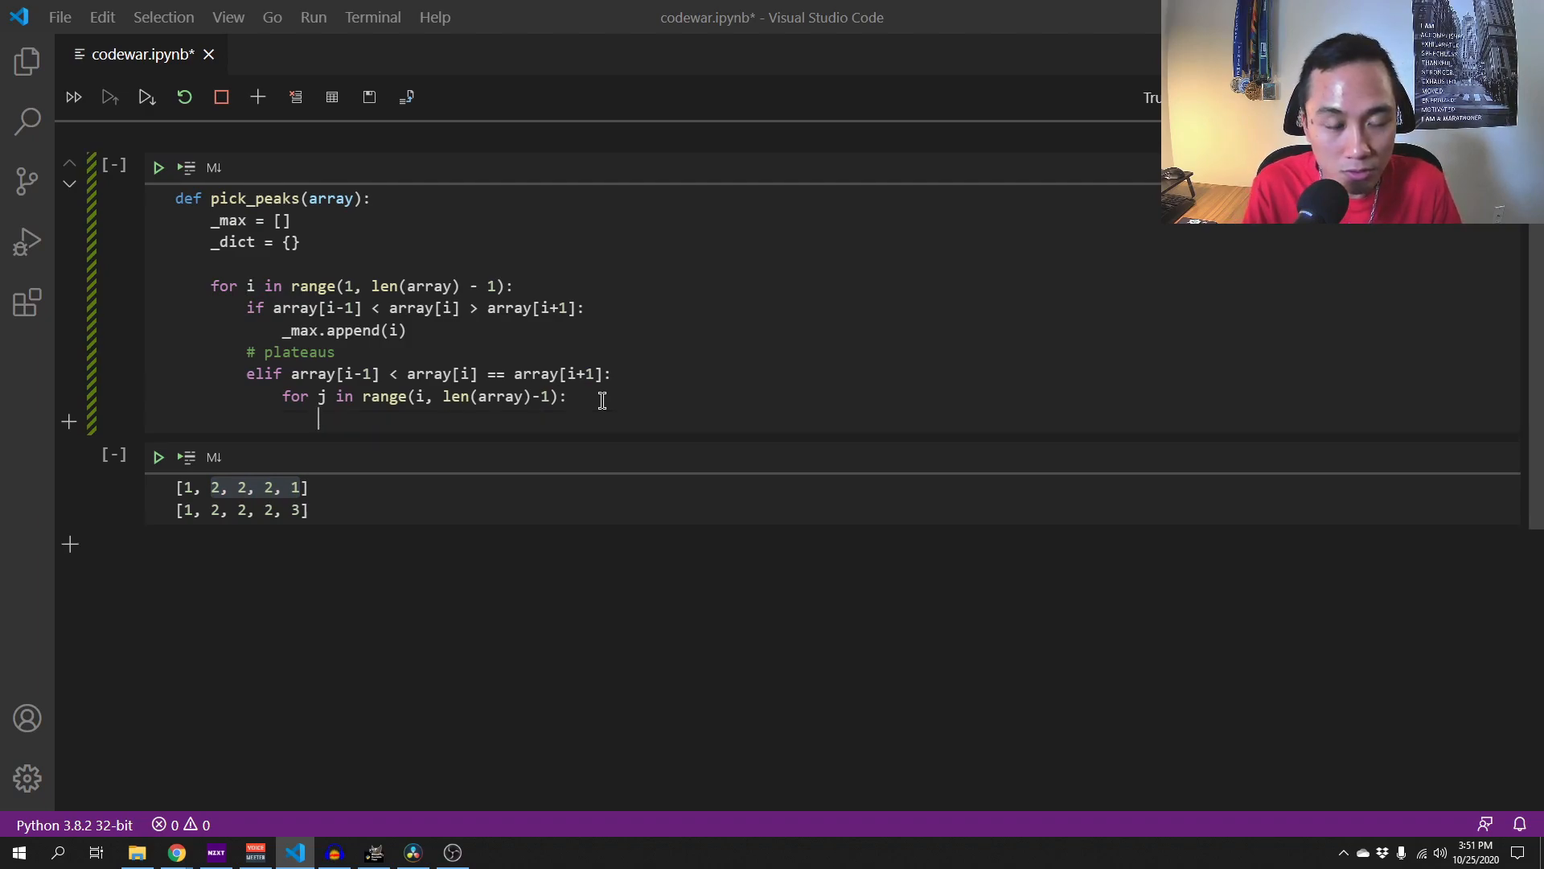
# - Inside the j loop, add the condition if array[j] > array[j+1]:
pyautogui.write('if')
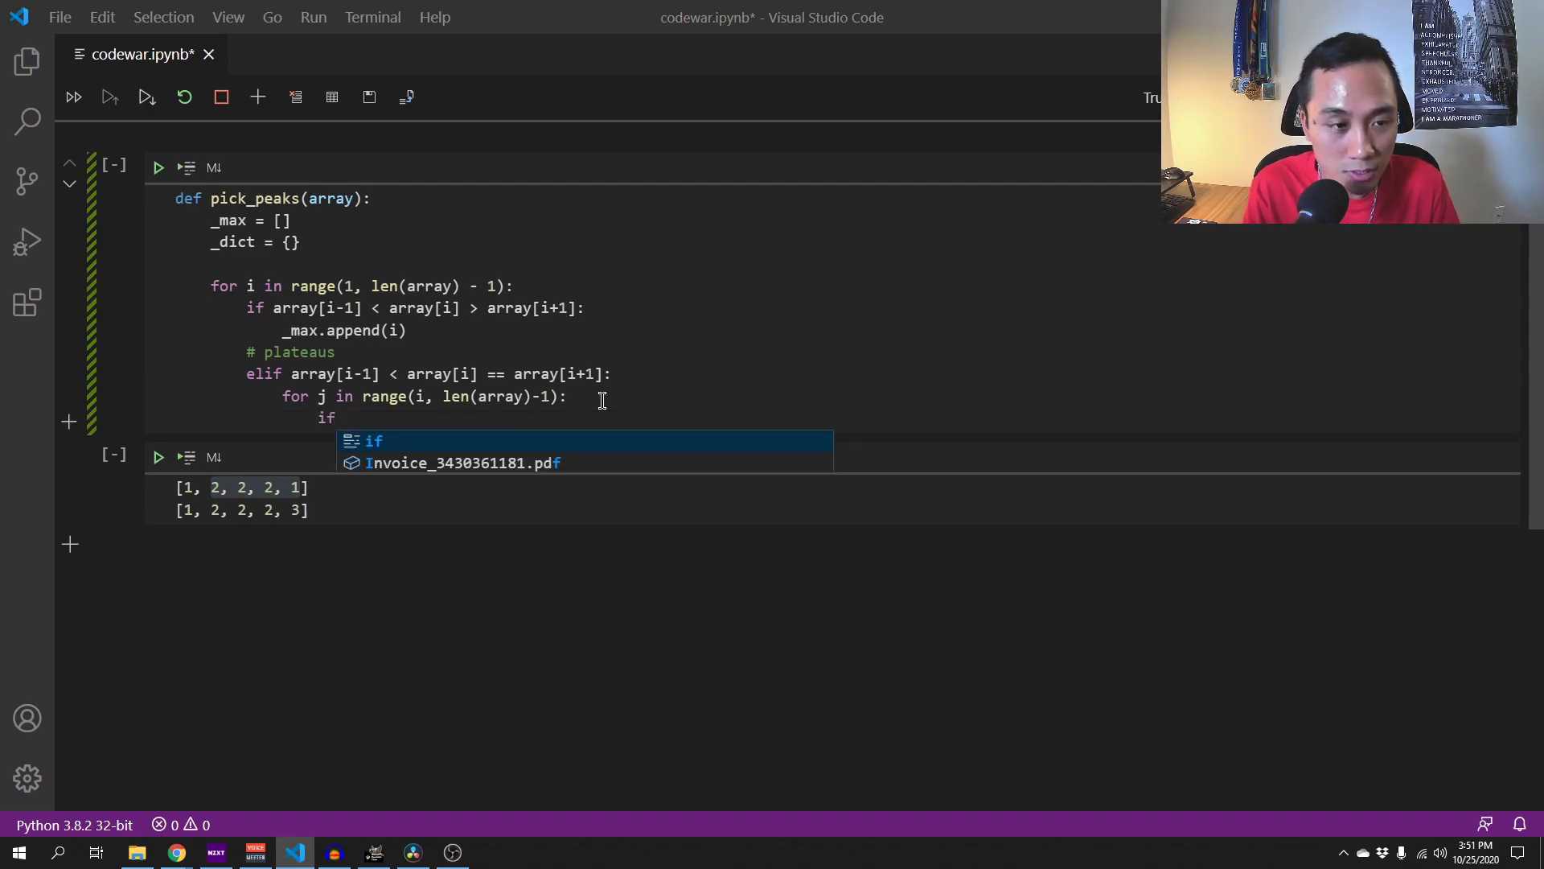
pyautogui.write('array')
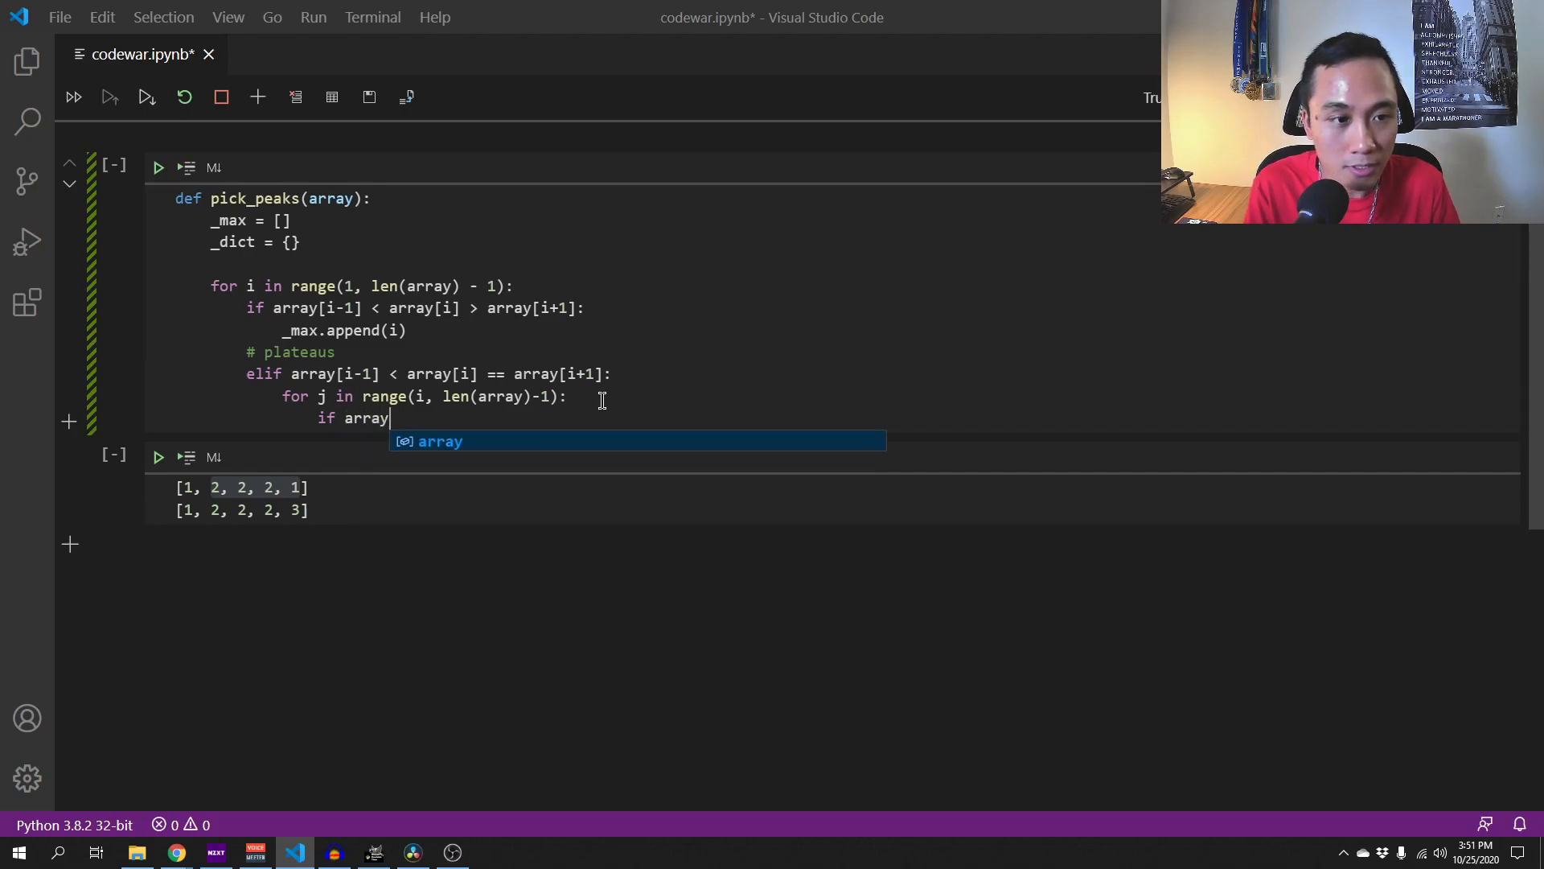
pyautogui.write('[]')
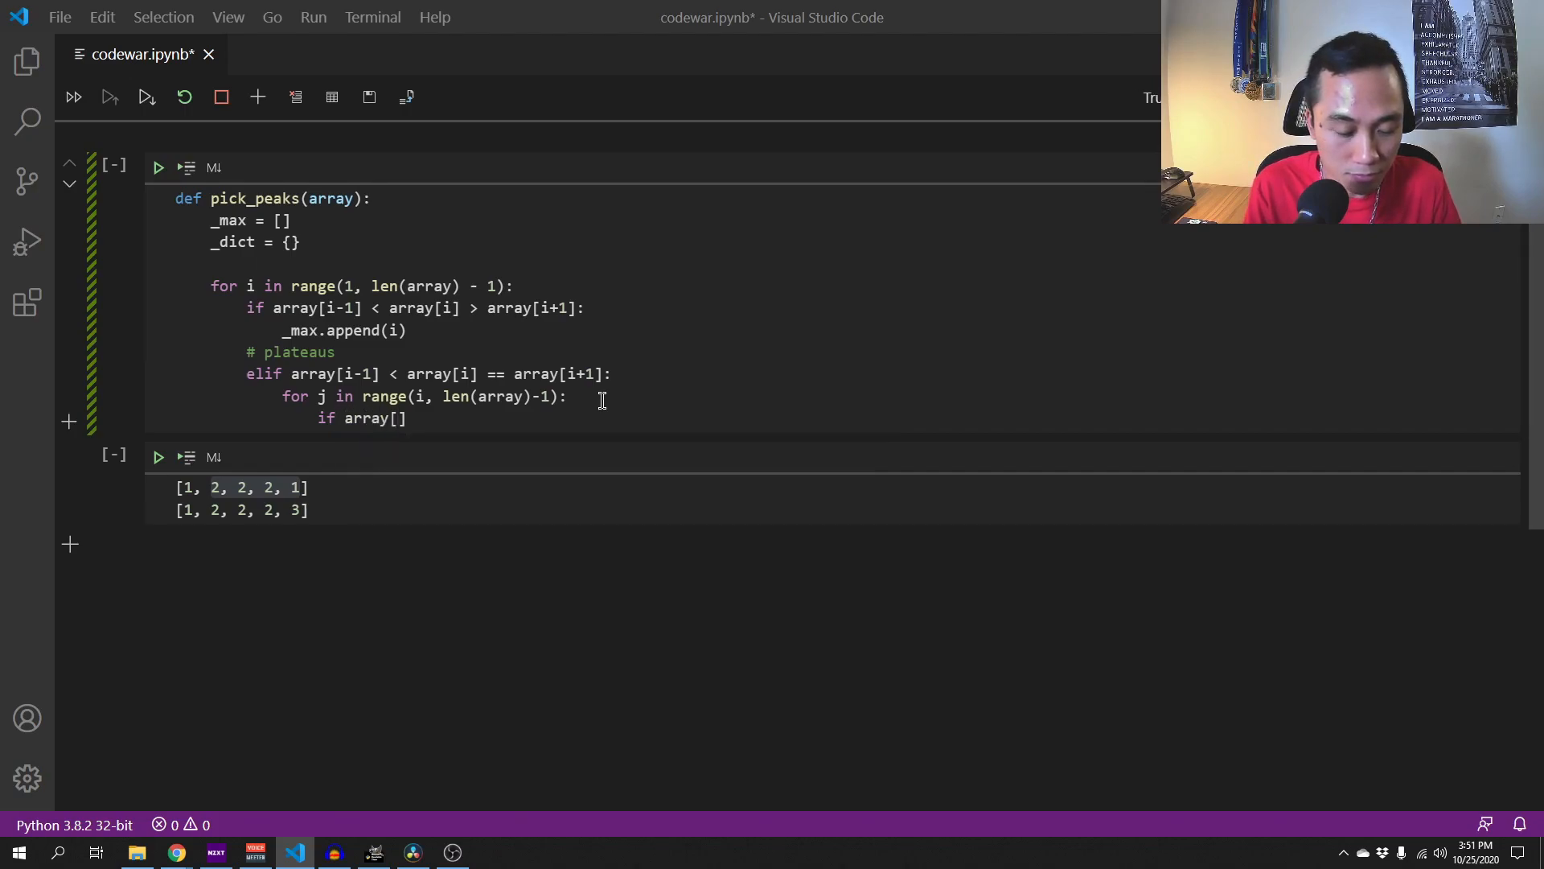
pyautogui.write('j')
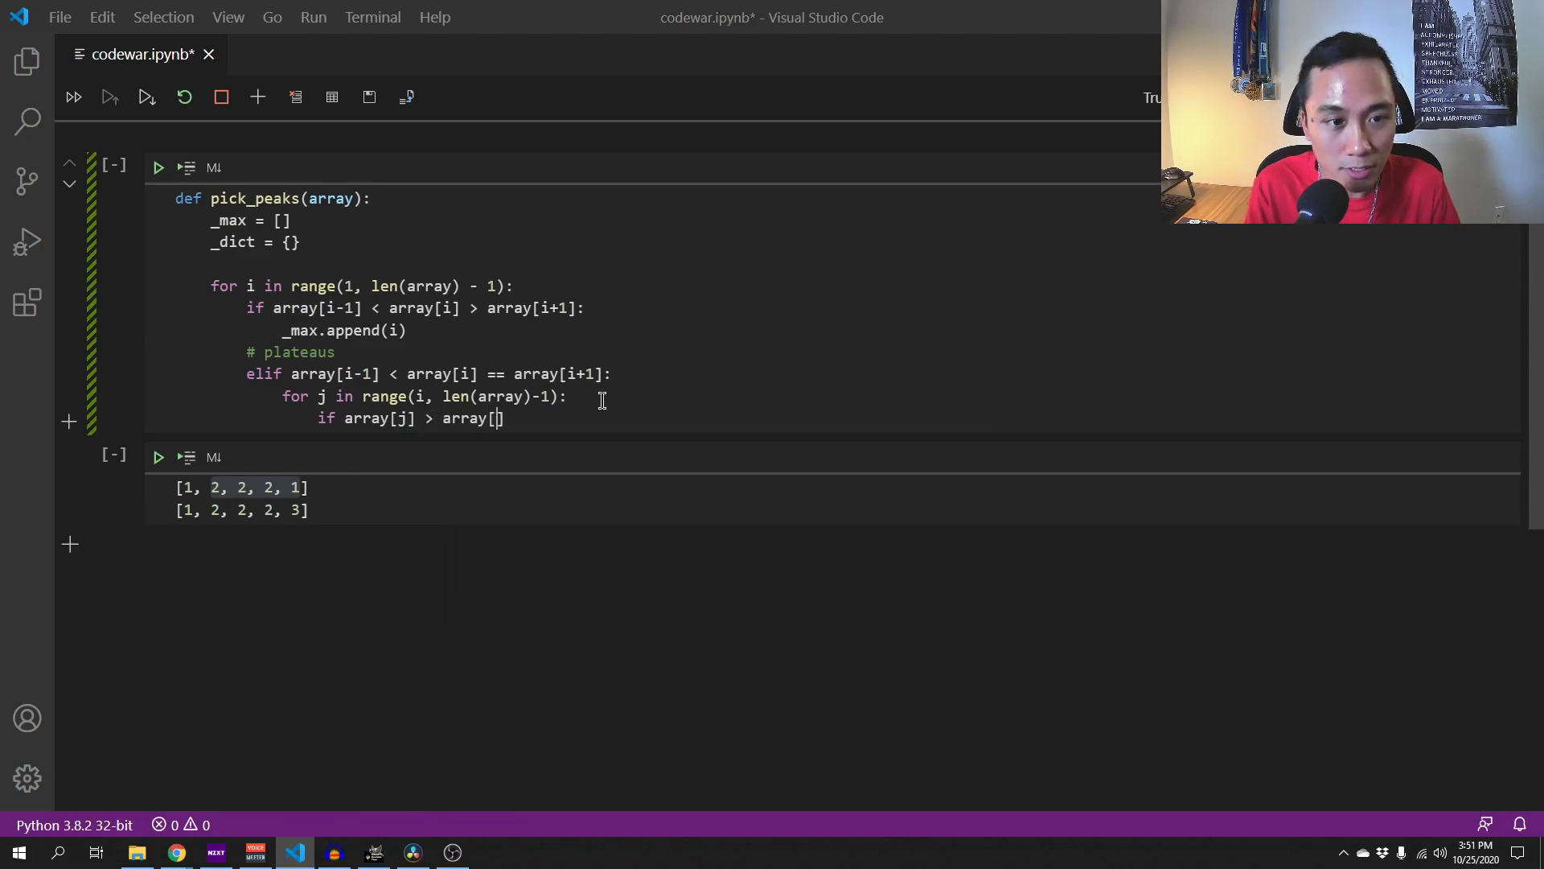
pyautogui.write('j+1]')
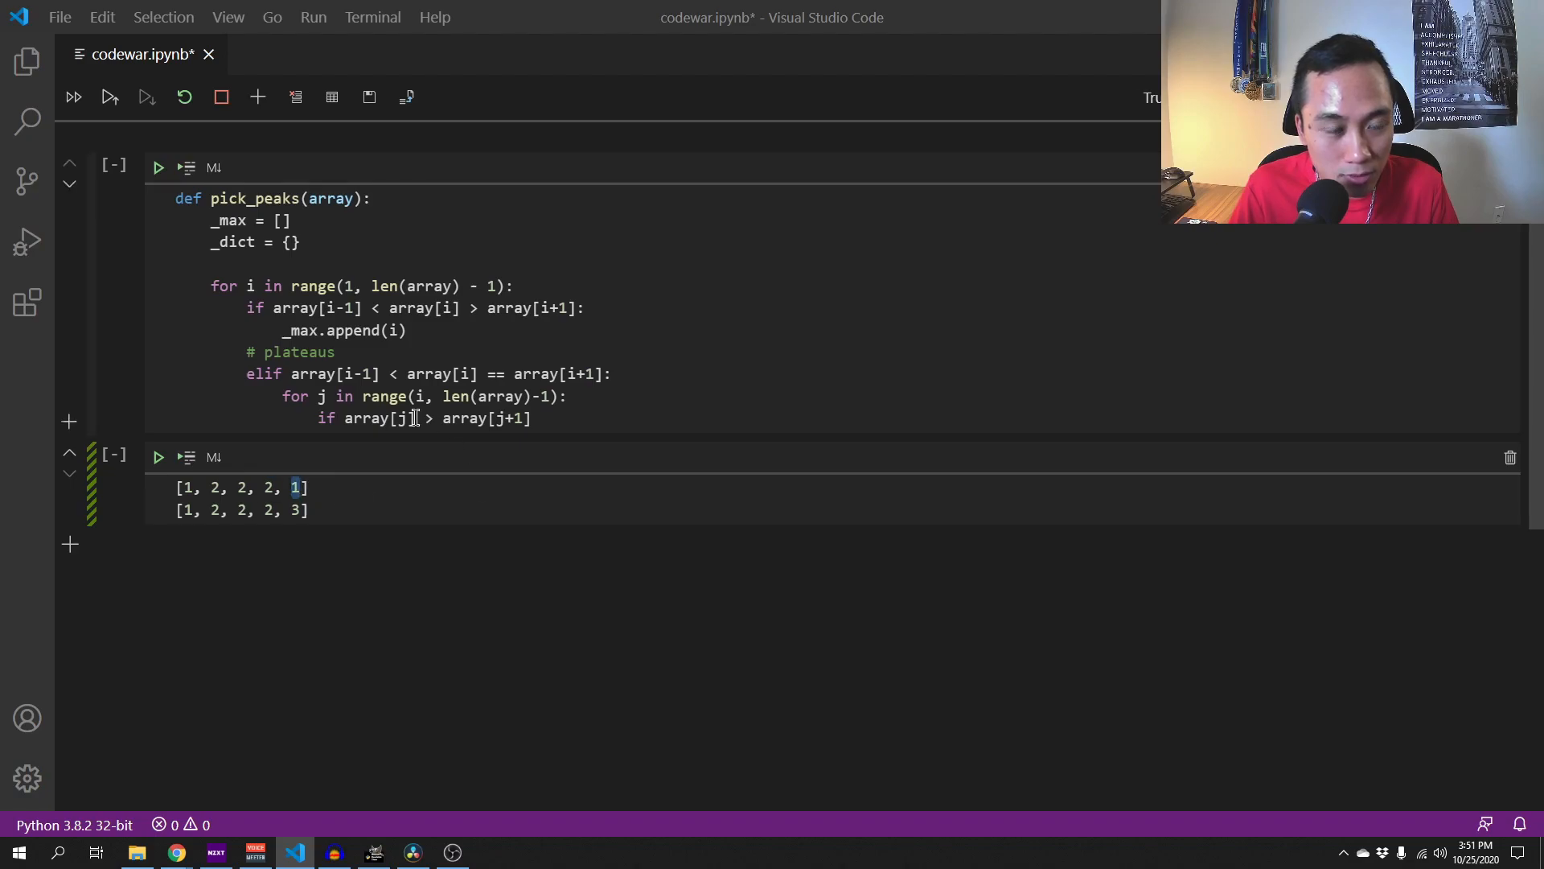
pyautogui.doubleClick(379, 418)
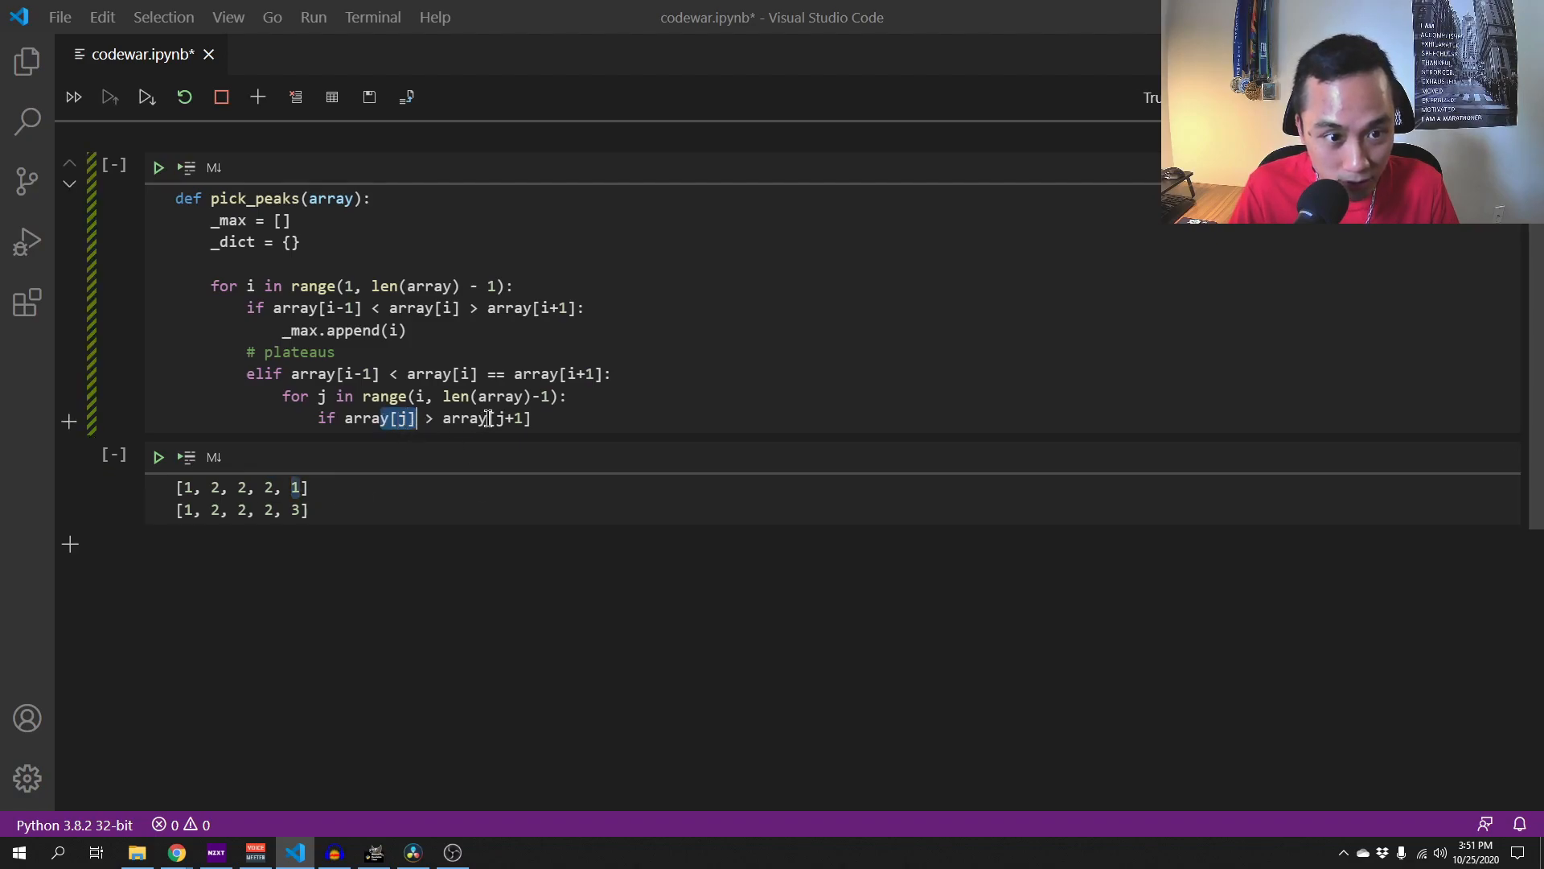
pyautogui.write(':')
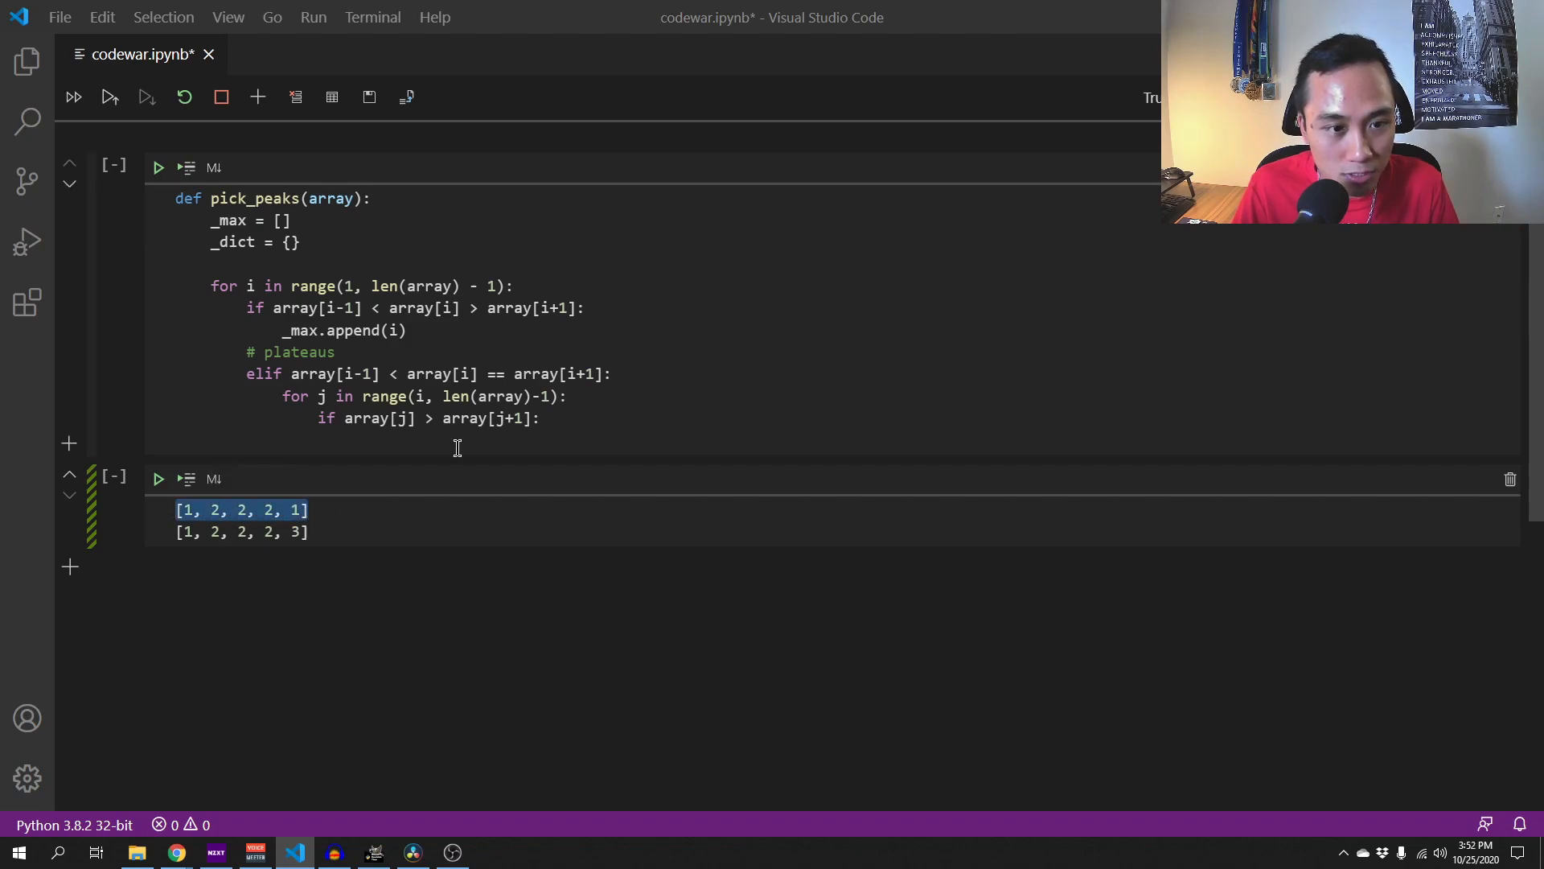
# - Under the inner if, write _max.append(i) followed by break
pyautogui.write('_m')
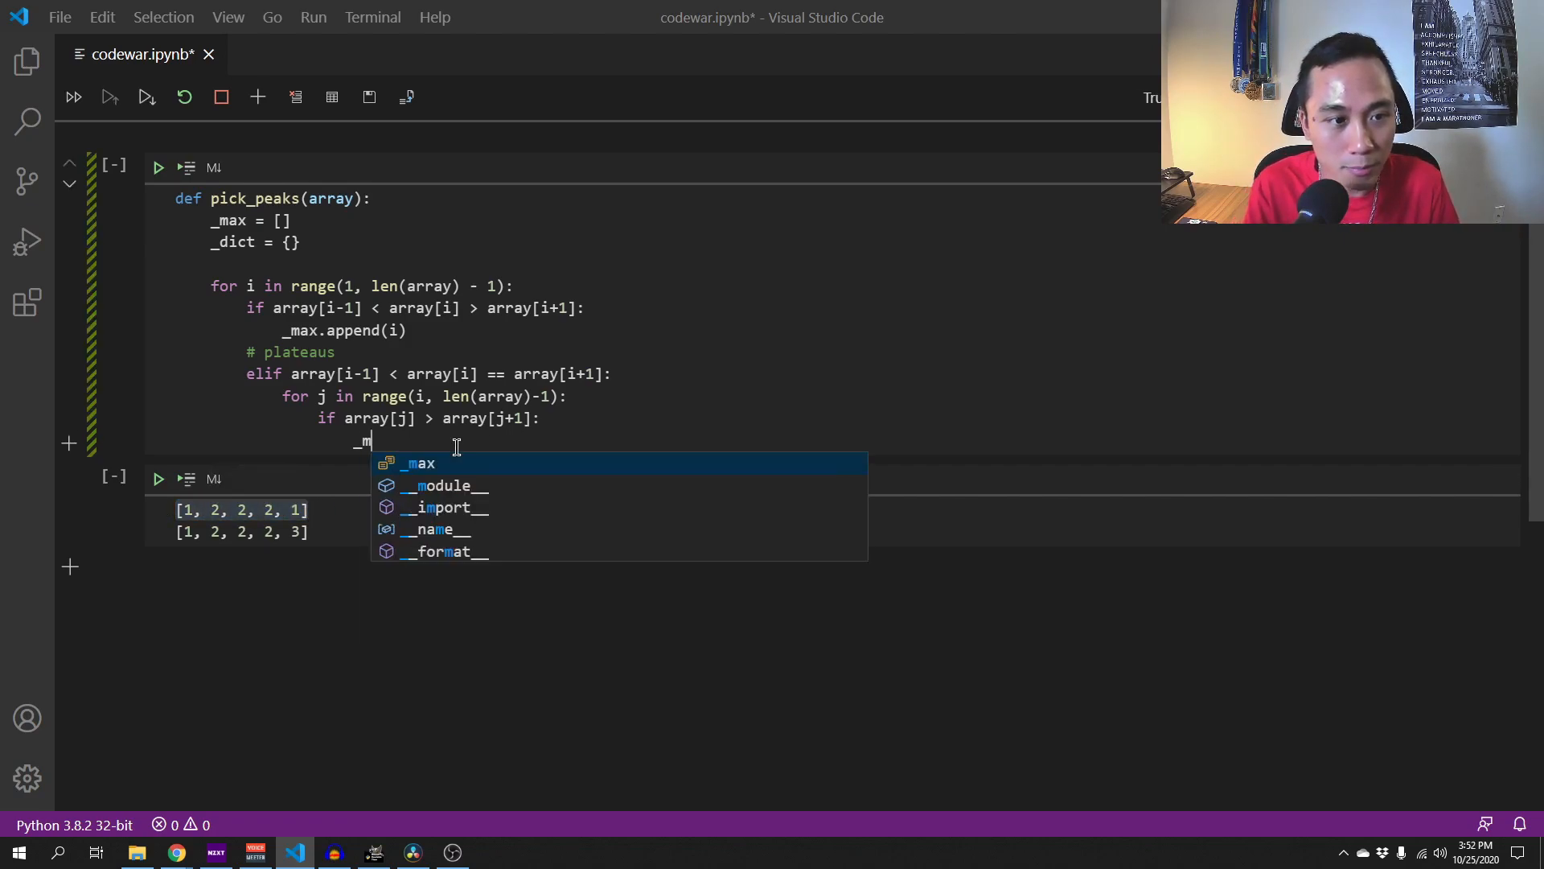
pyautogui.write('ax')
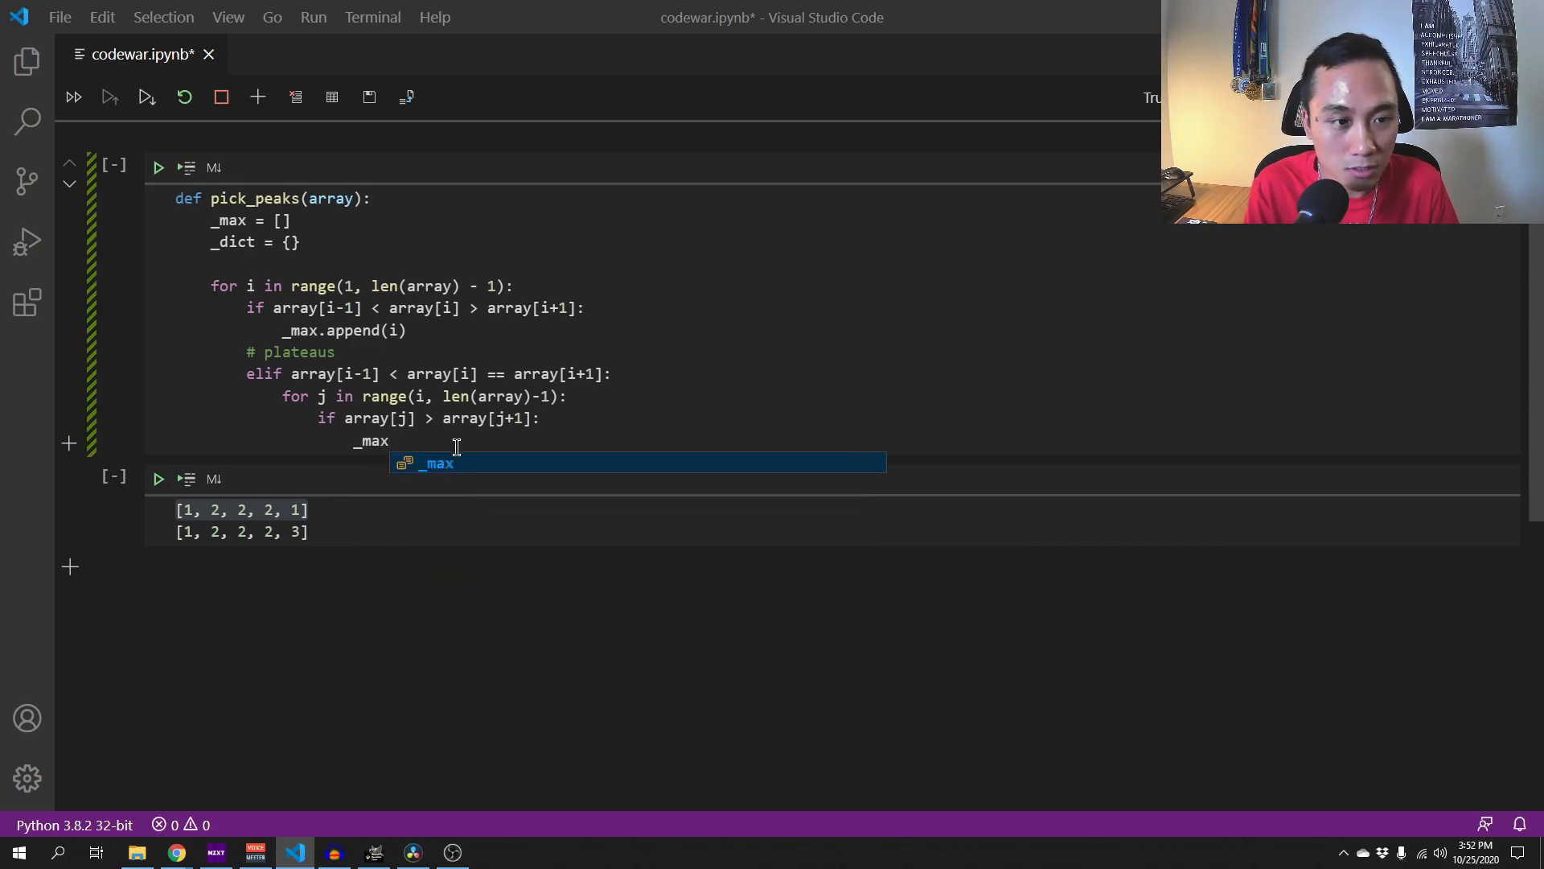
pyautogui.write('.append(i)')
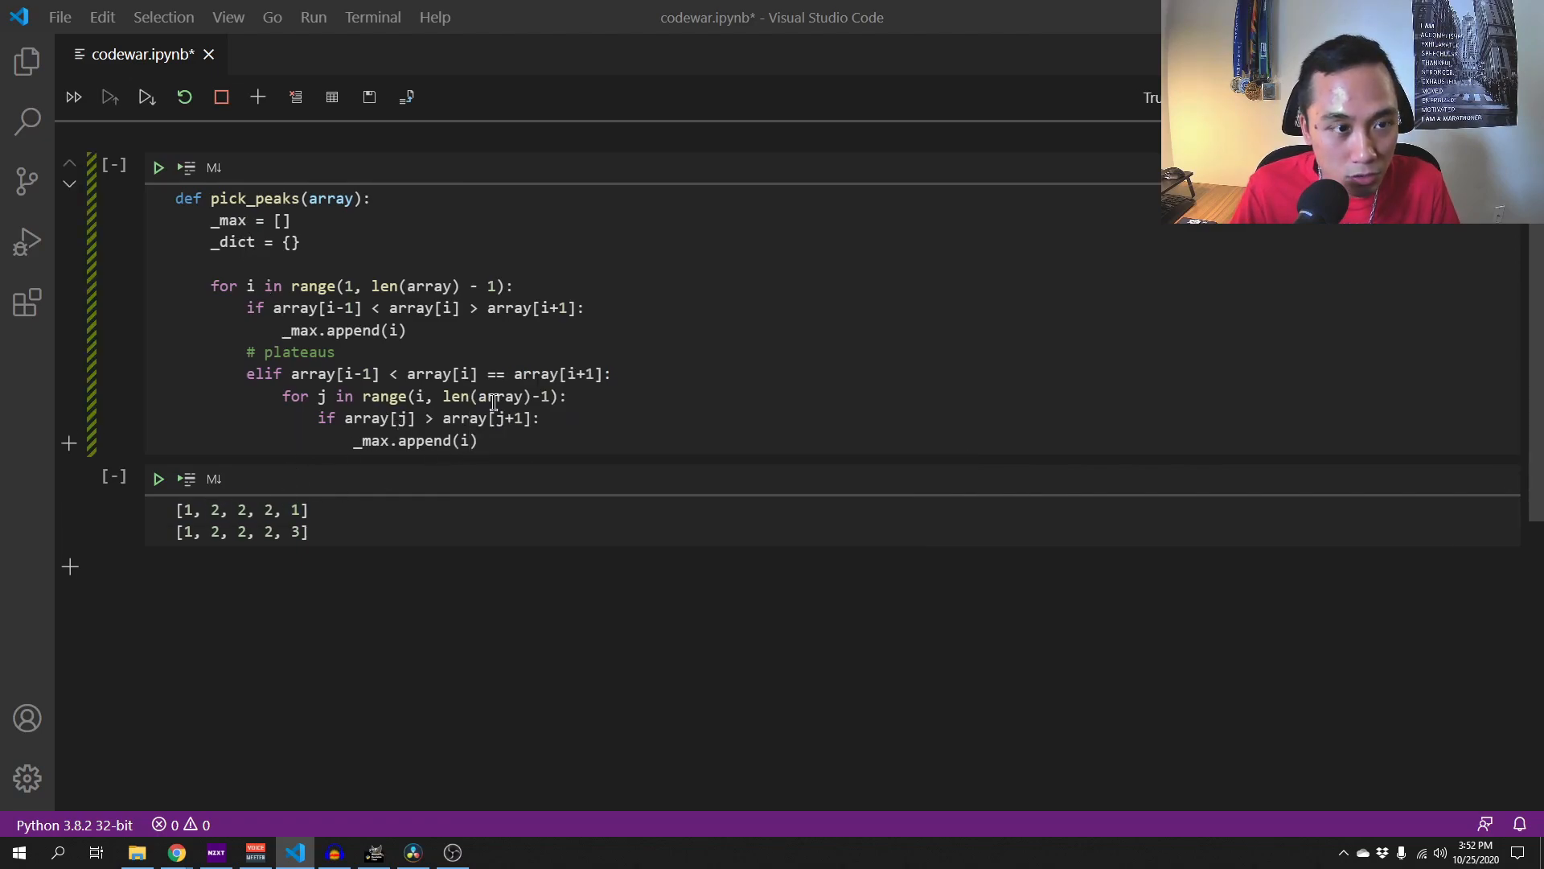
pyautogui.write('brea')
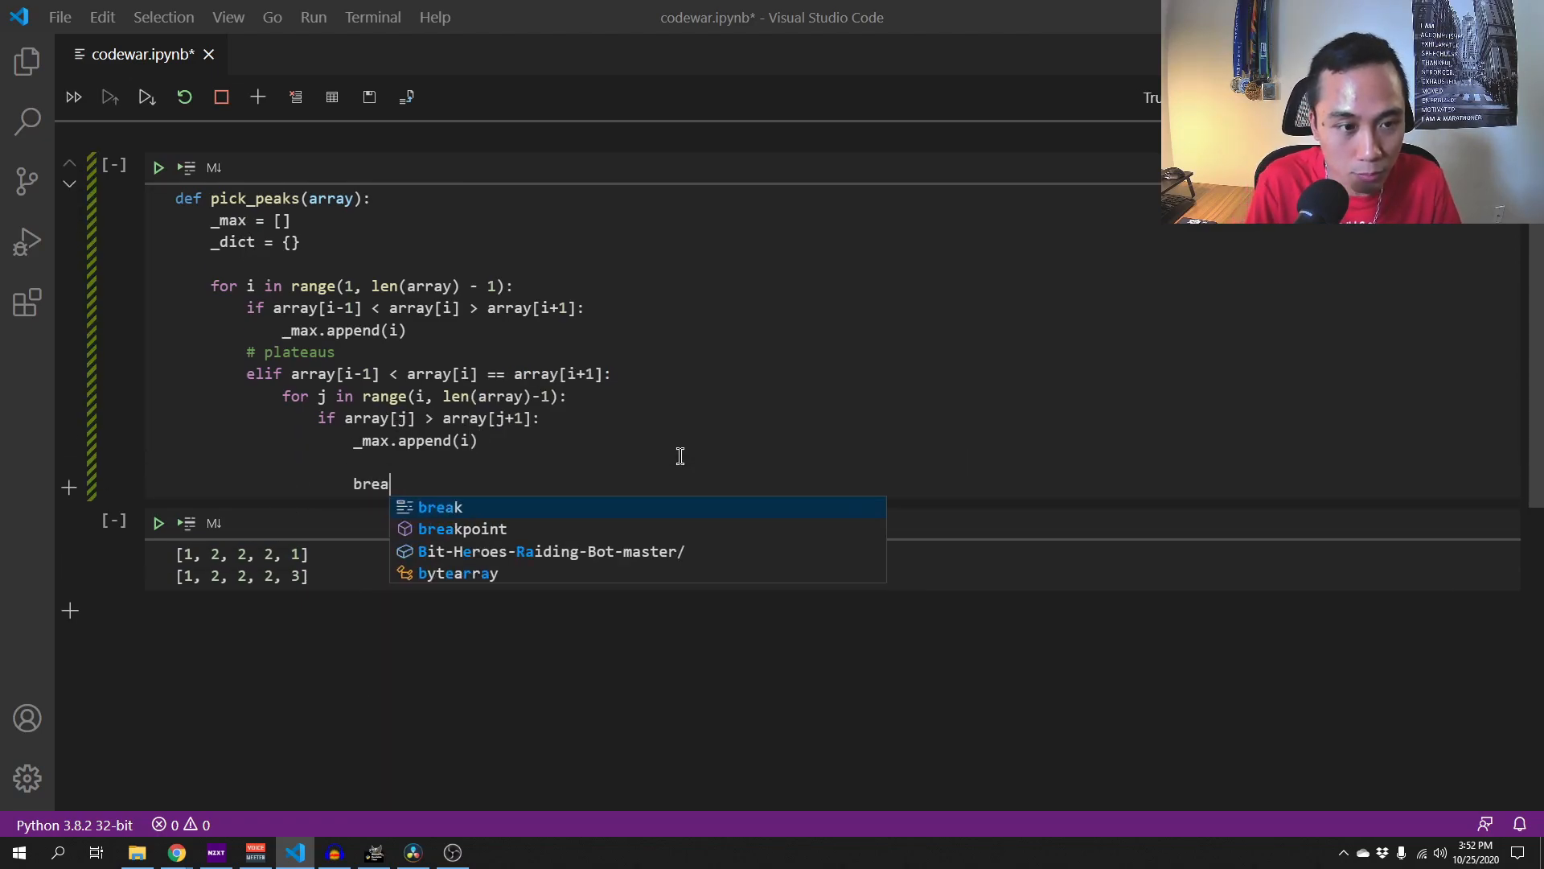
pyautogui.press('Backspace')
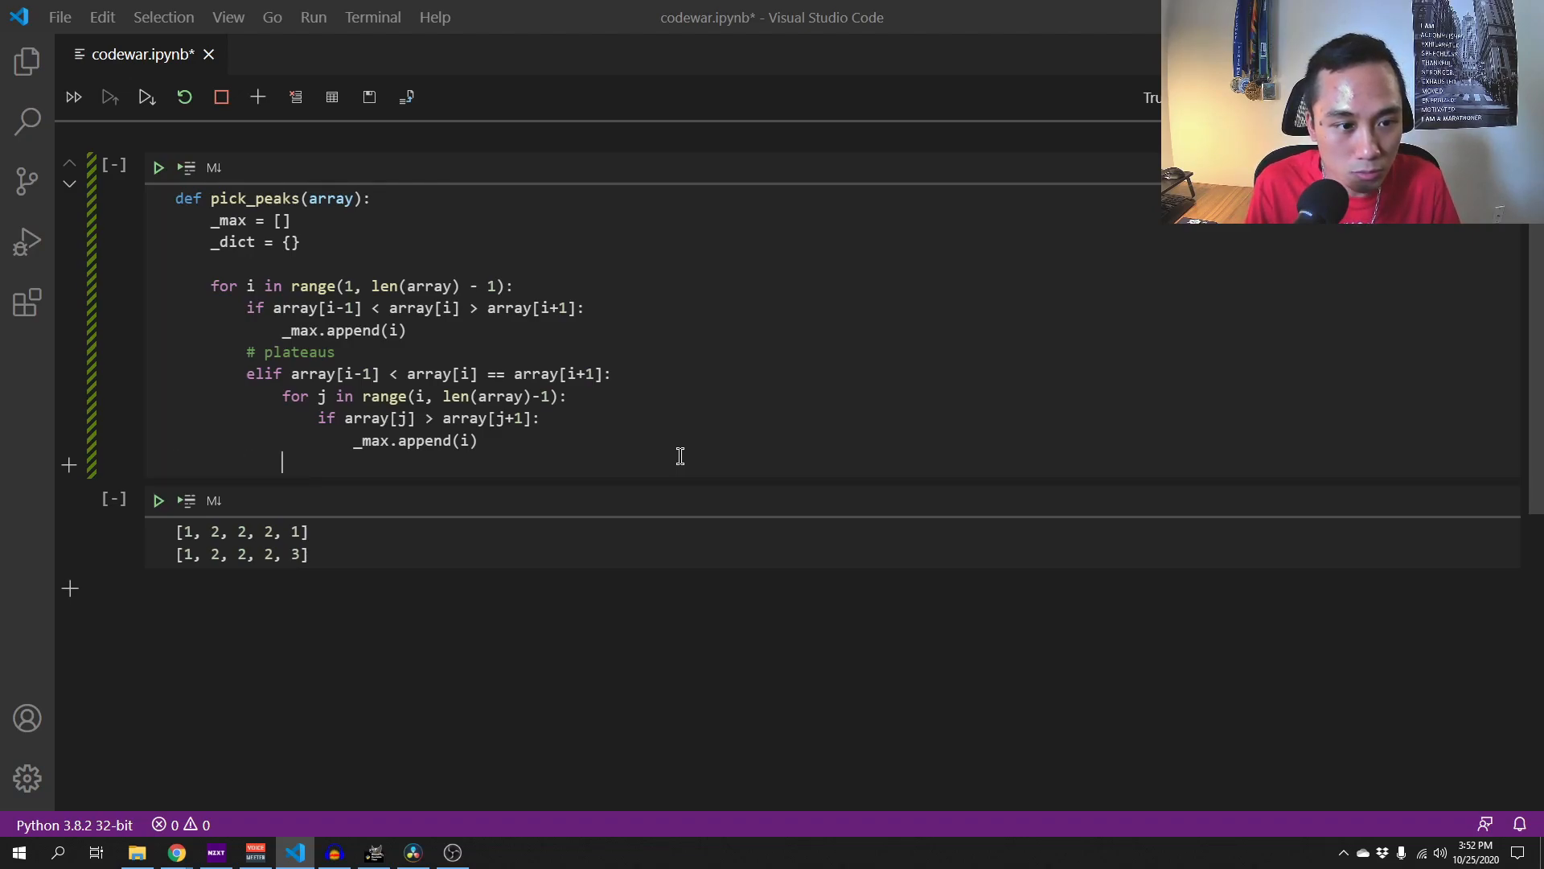
pyautogui.write('break')
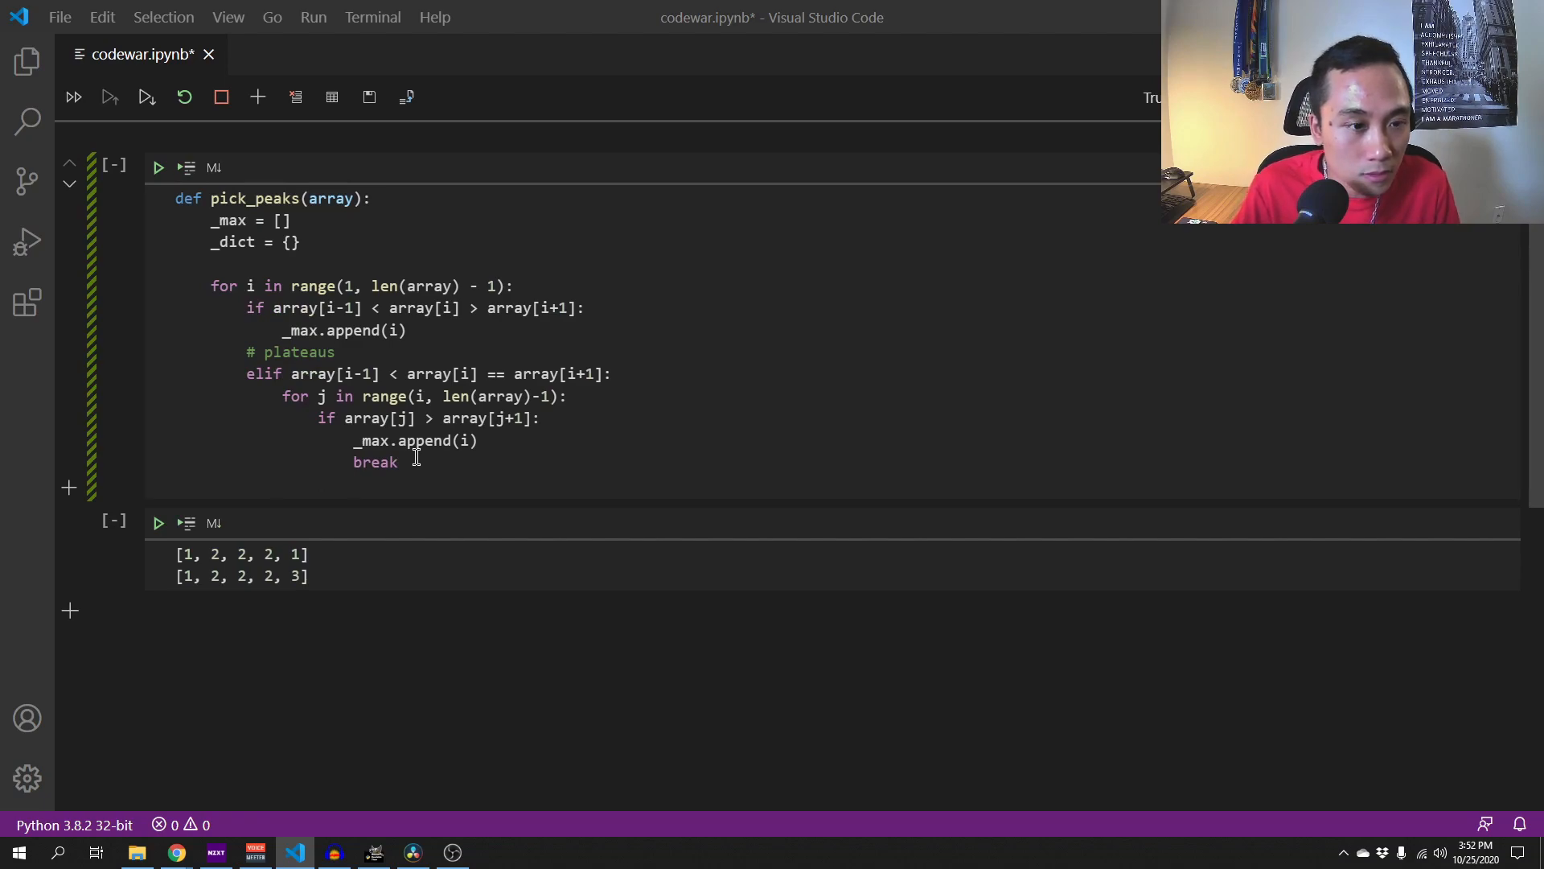
pyautogui.write('elif a')
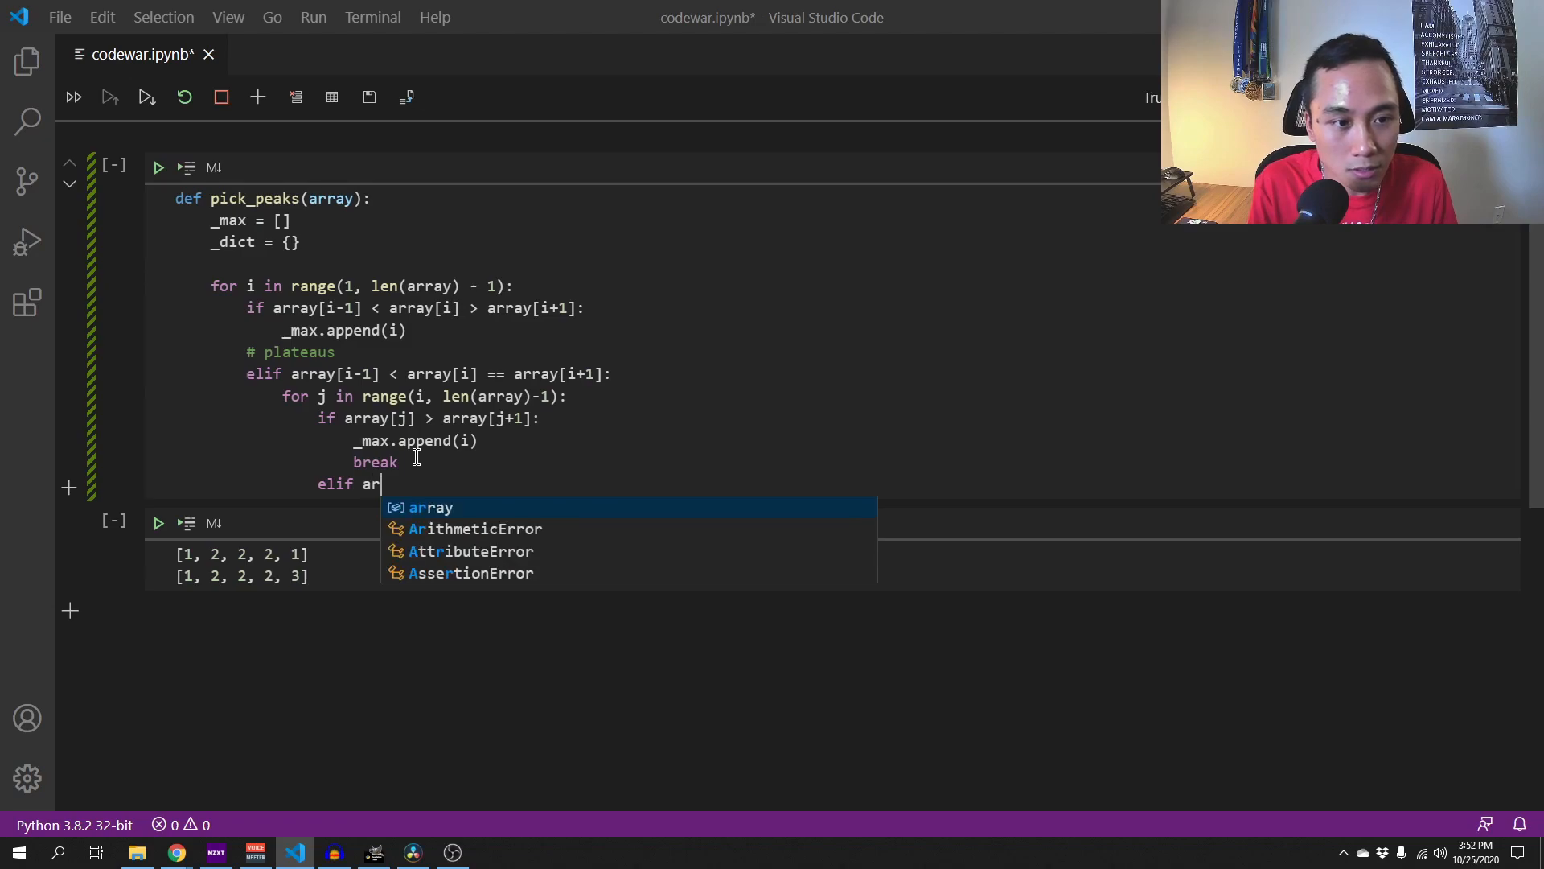
# - Add an elif array[j] < array[j+1]: branch that breaks the j loop
pyautogui.write('ra')
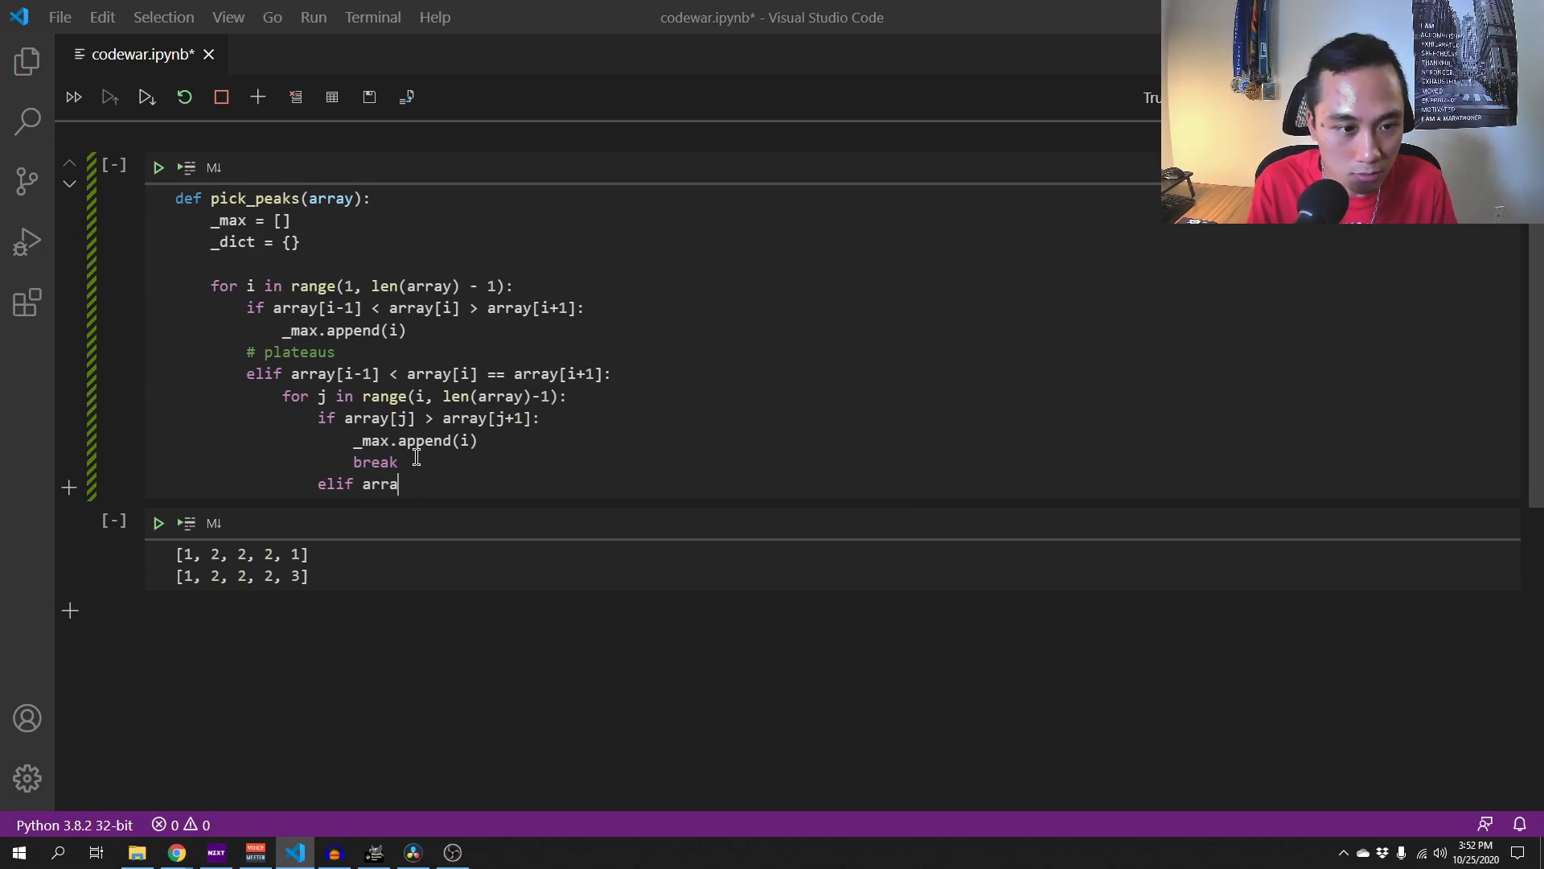
pyautogui.write('y[j] < array')
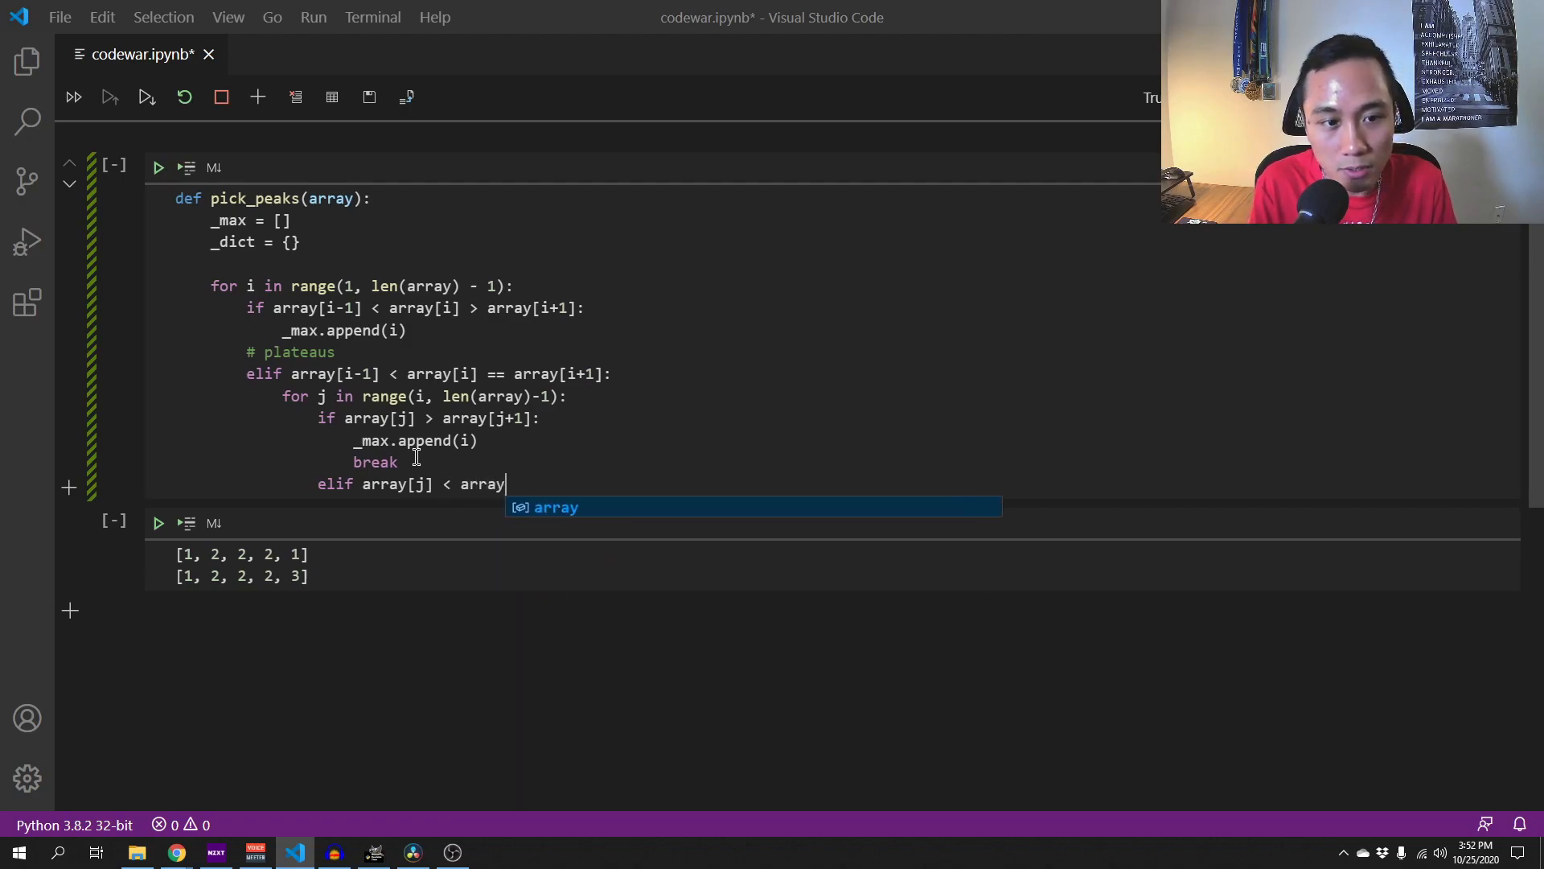
pyautogui.write('[')
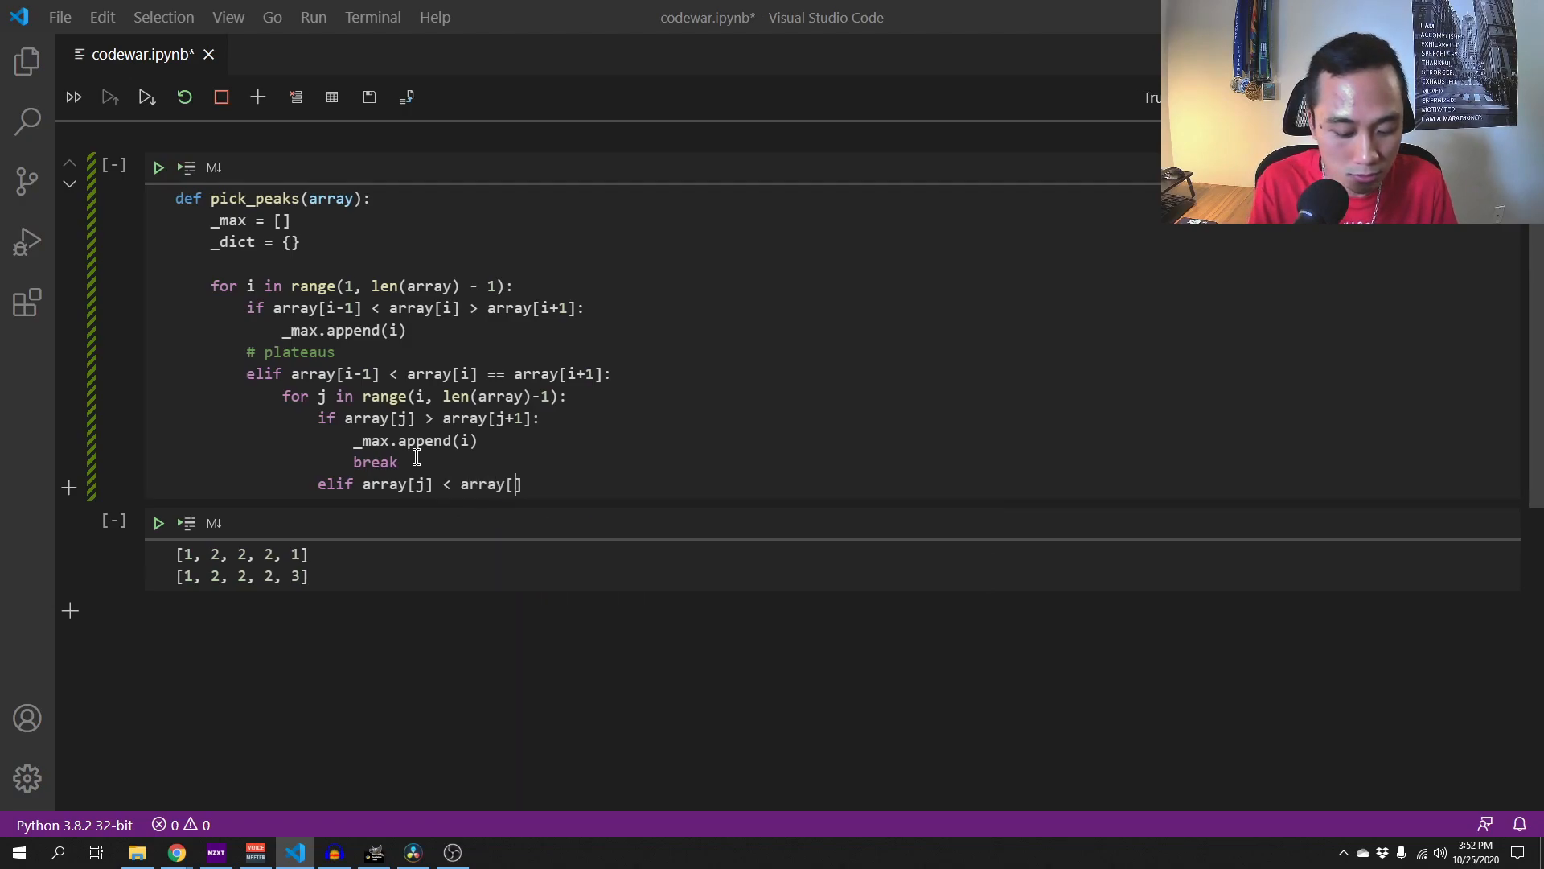
pyautogui.write('j+1]')
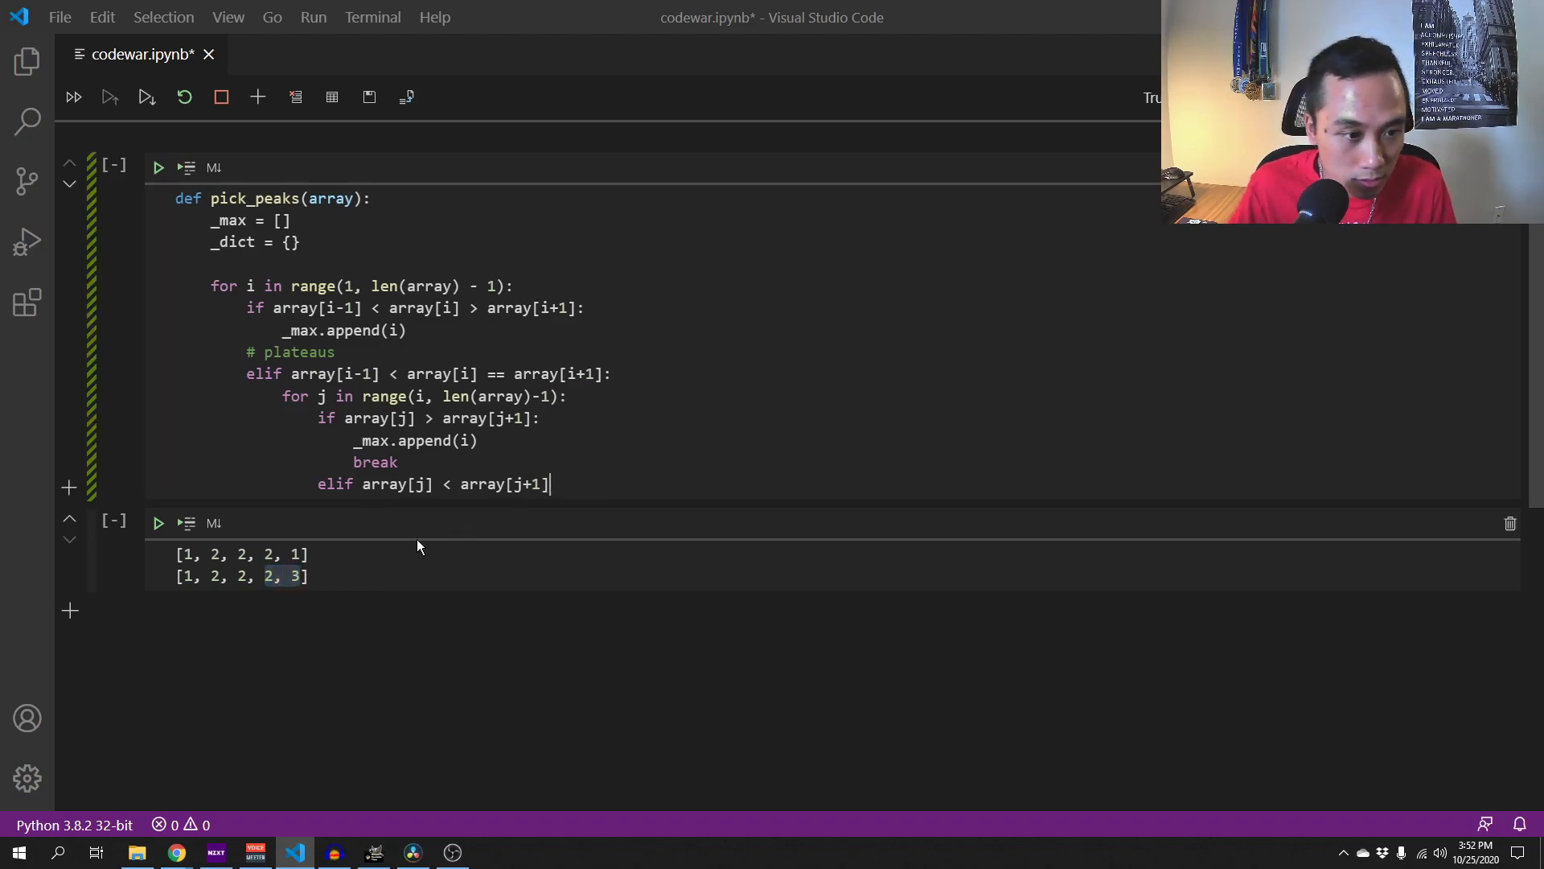
pyautogui.tripleClick(241, 576)
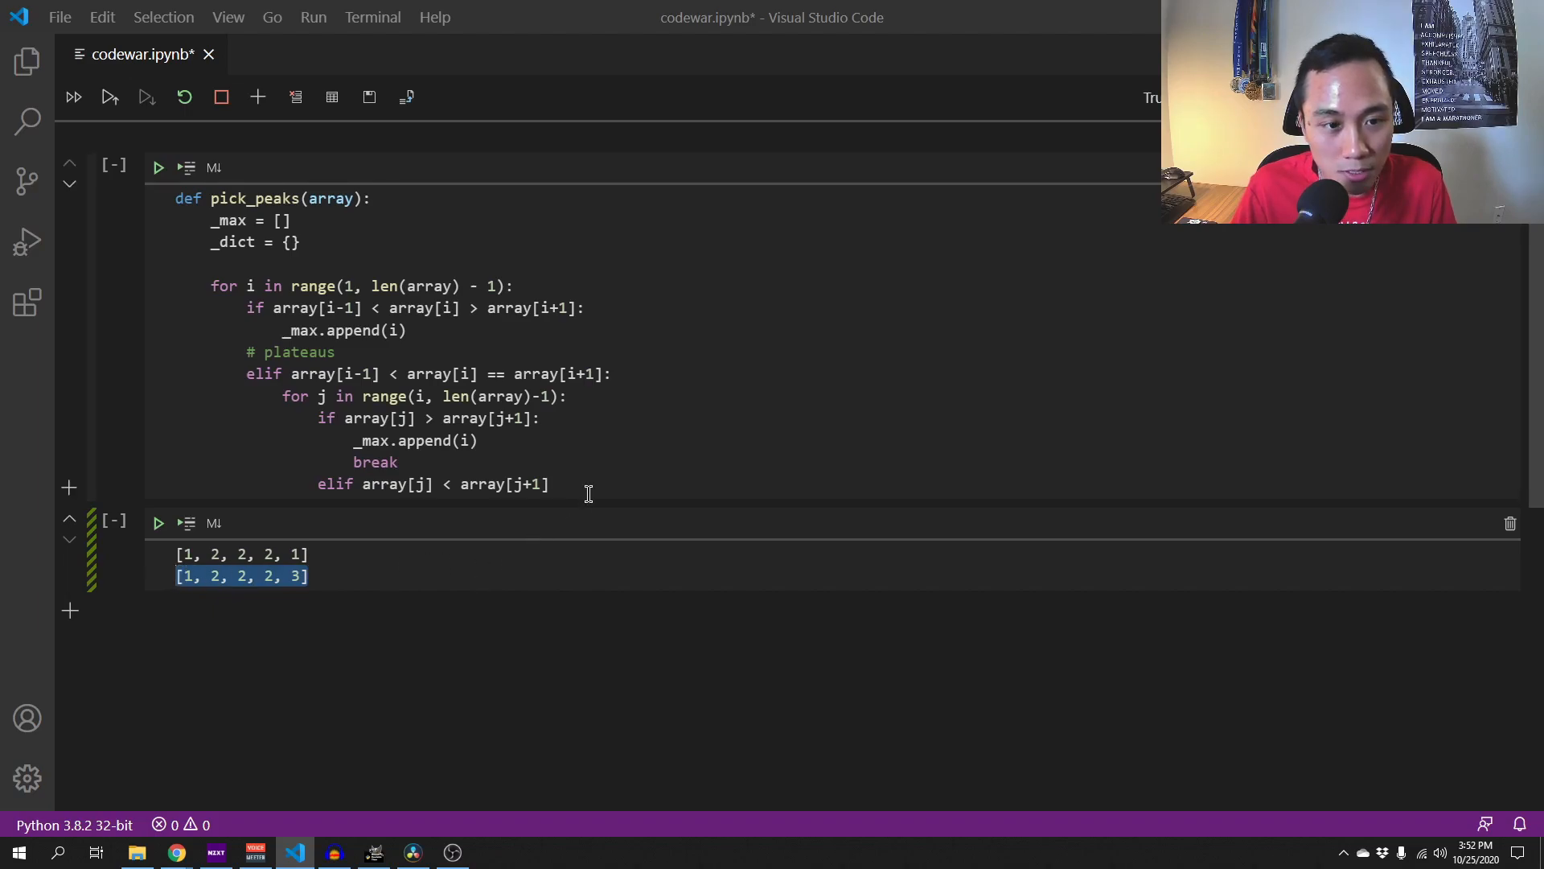
pyautogui.write(':')
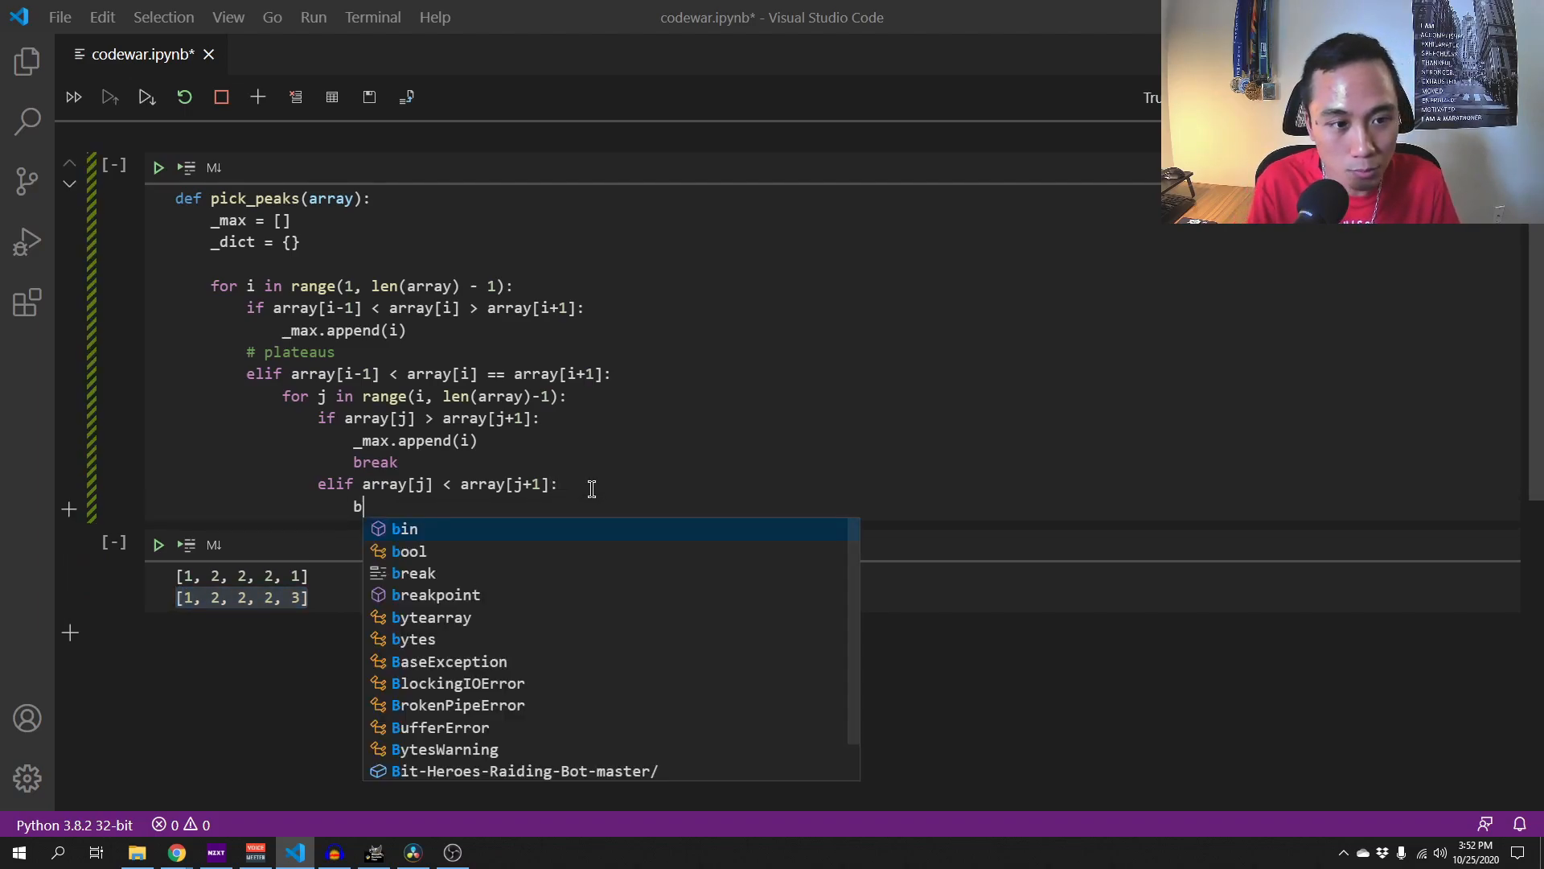
pyautogui.write('reak')
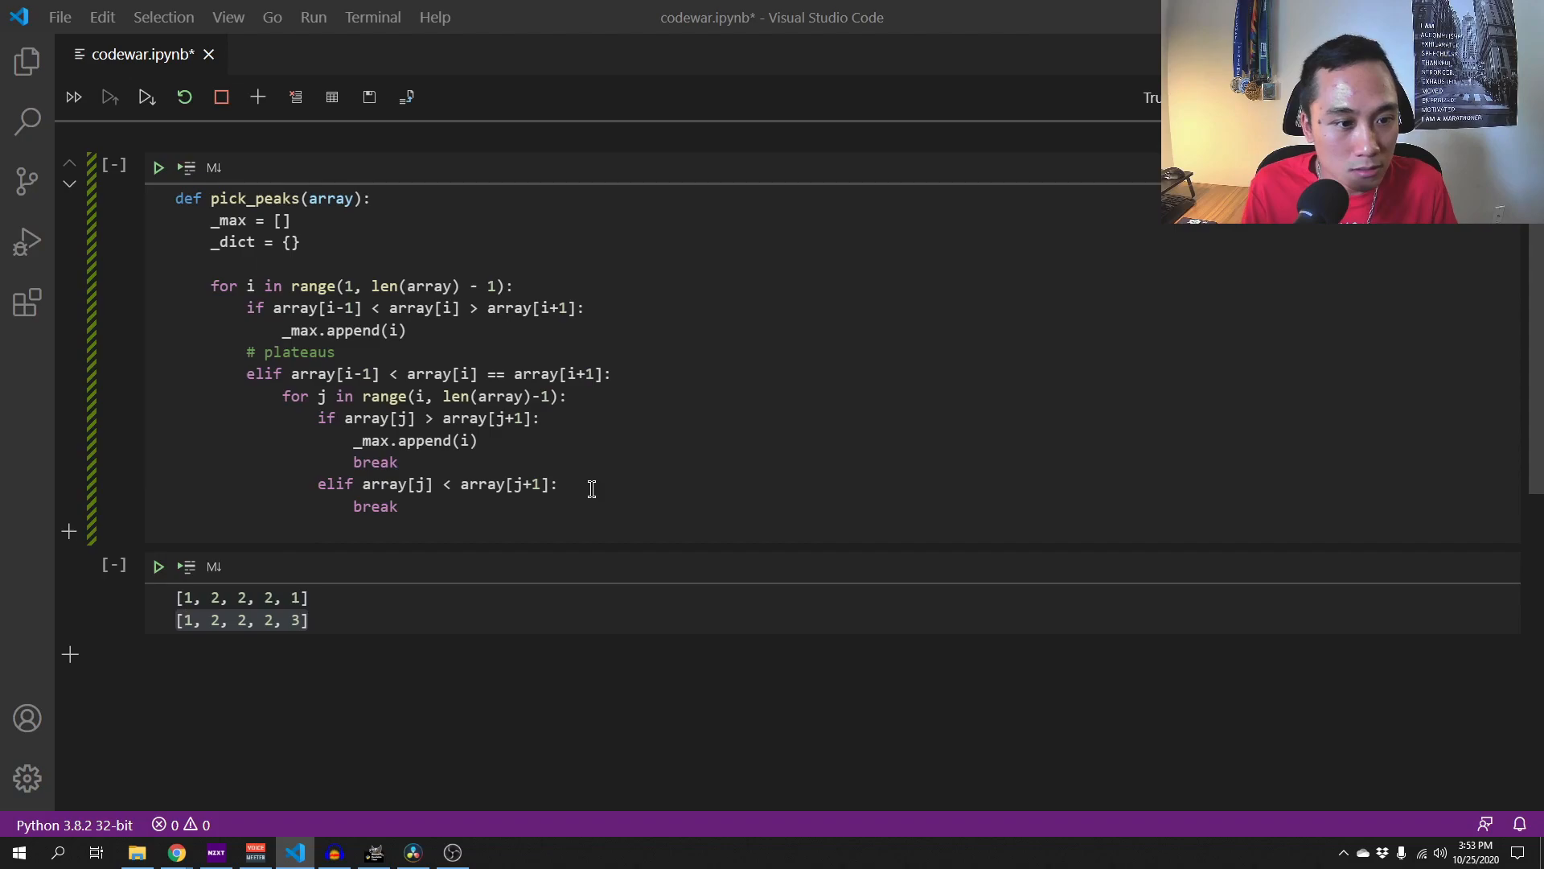
pyautogui.press('Enter')
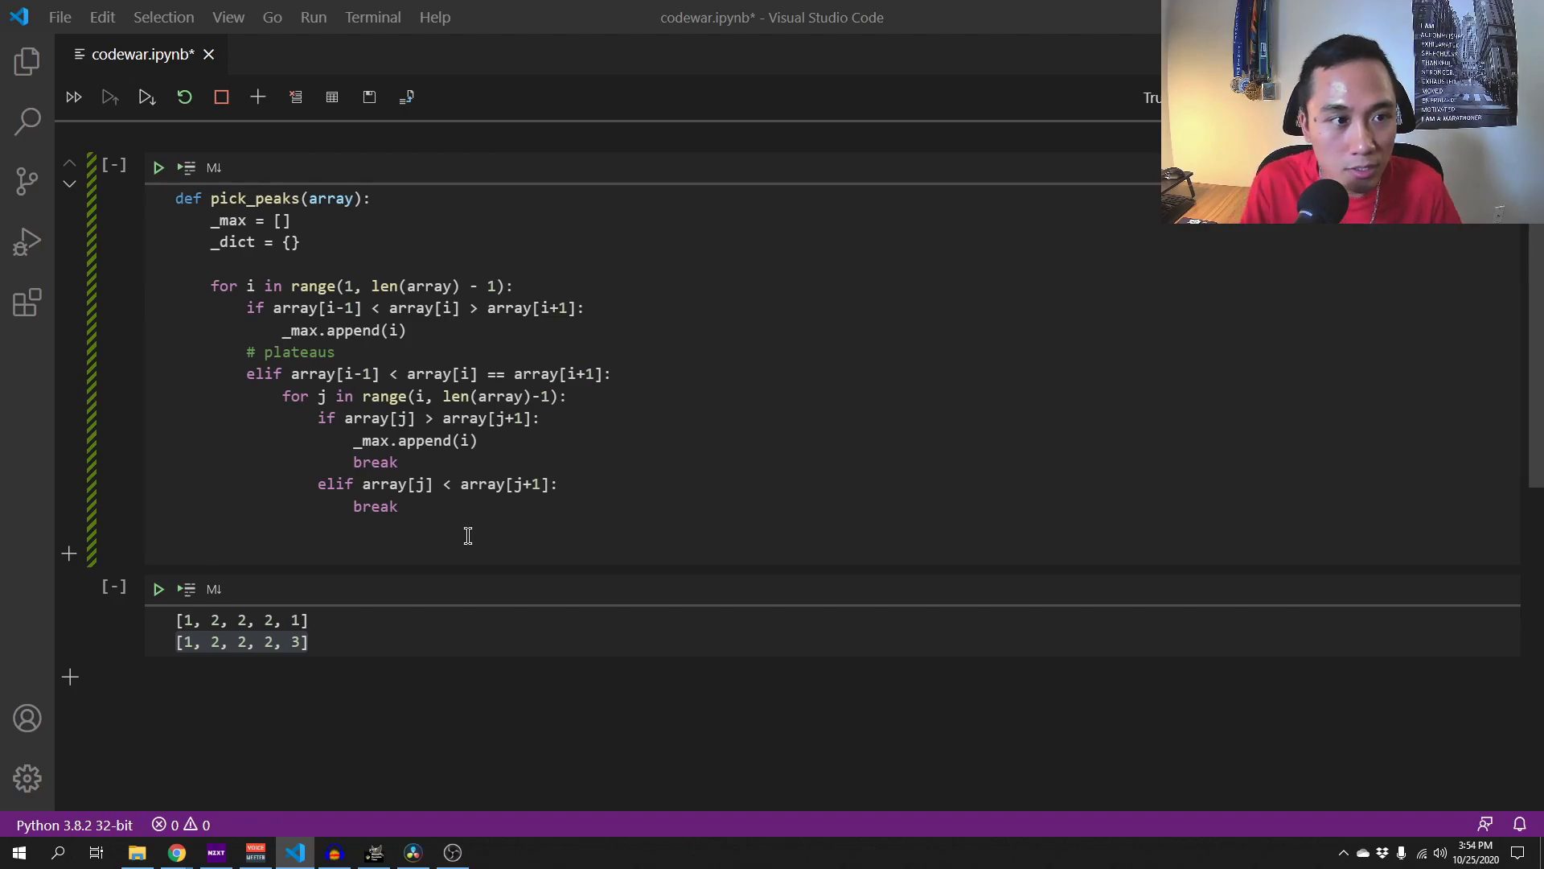
# - Assign _dict['pos'] = _max after the loop, then scroll the Codewars instructions
pyautogui.write('_d')
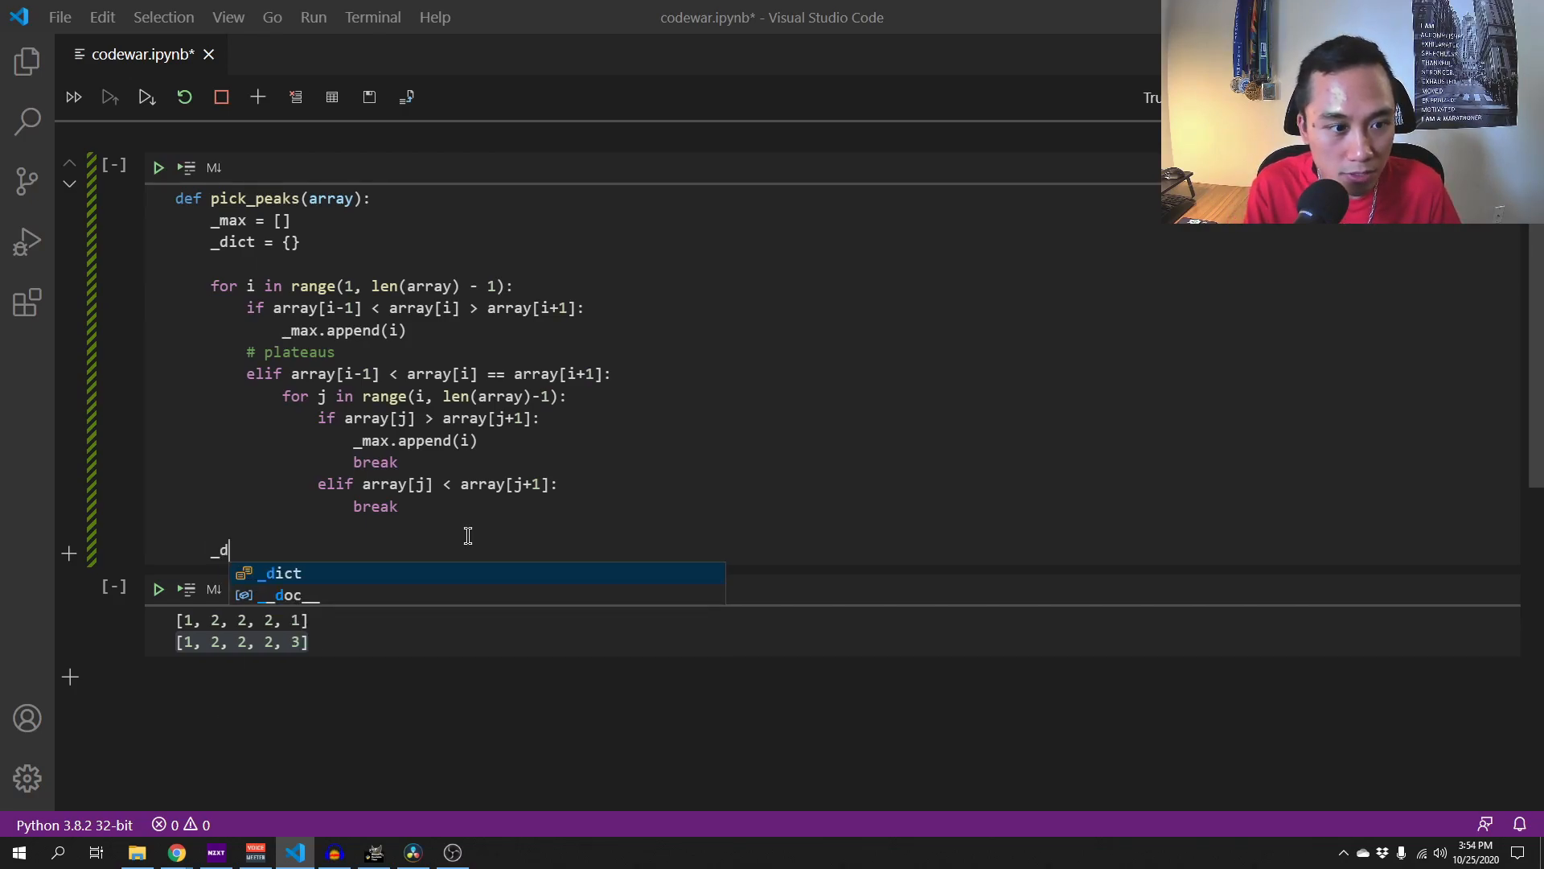
pyautogui.write('ict')
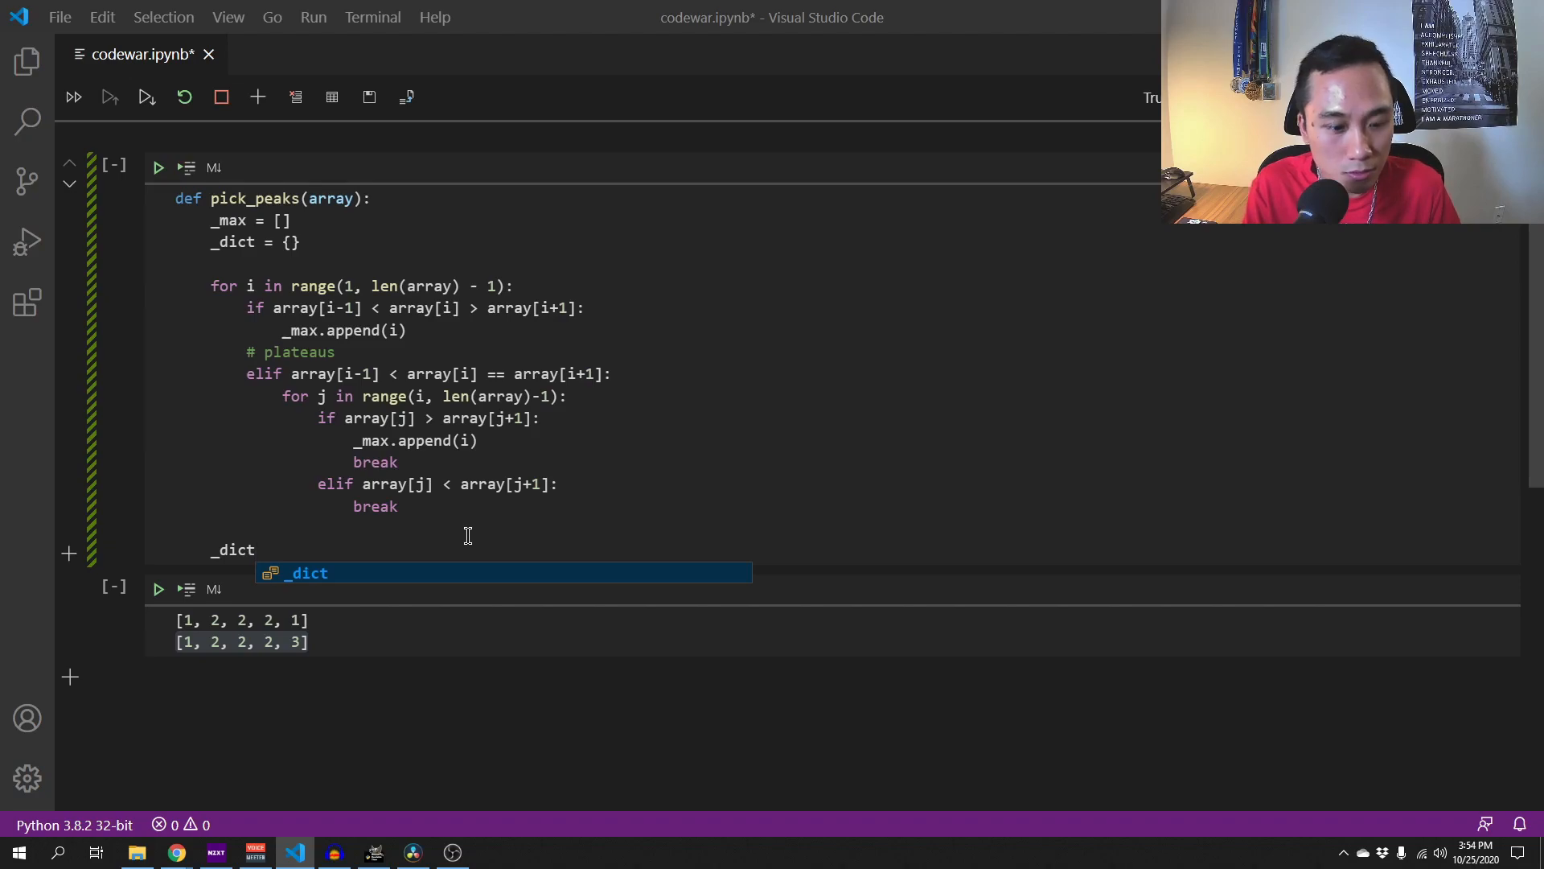
pyautogui.write("['']")
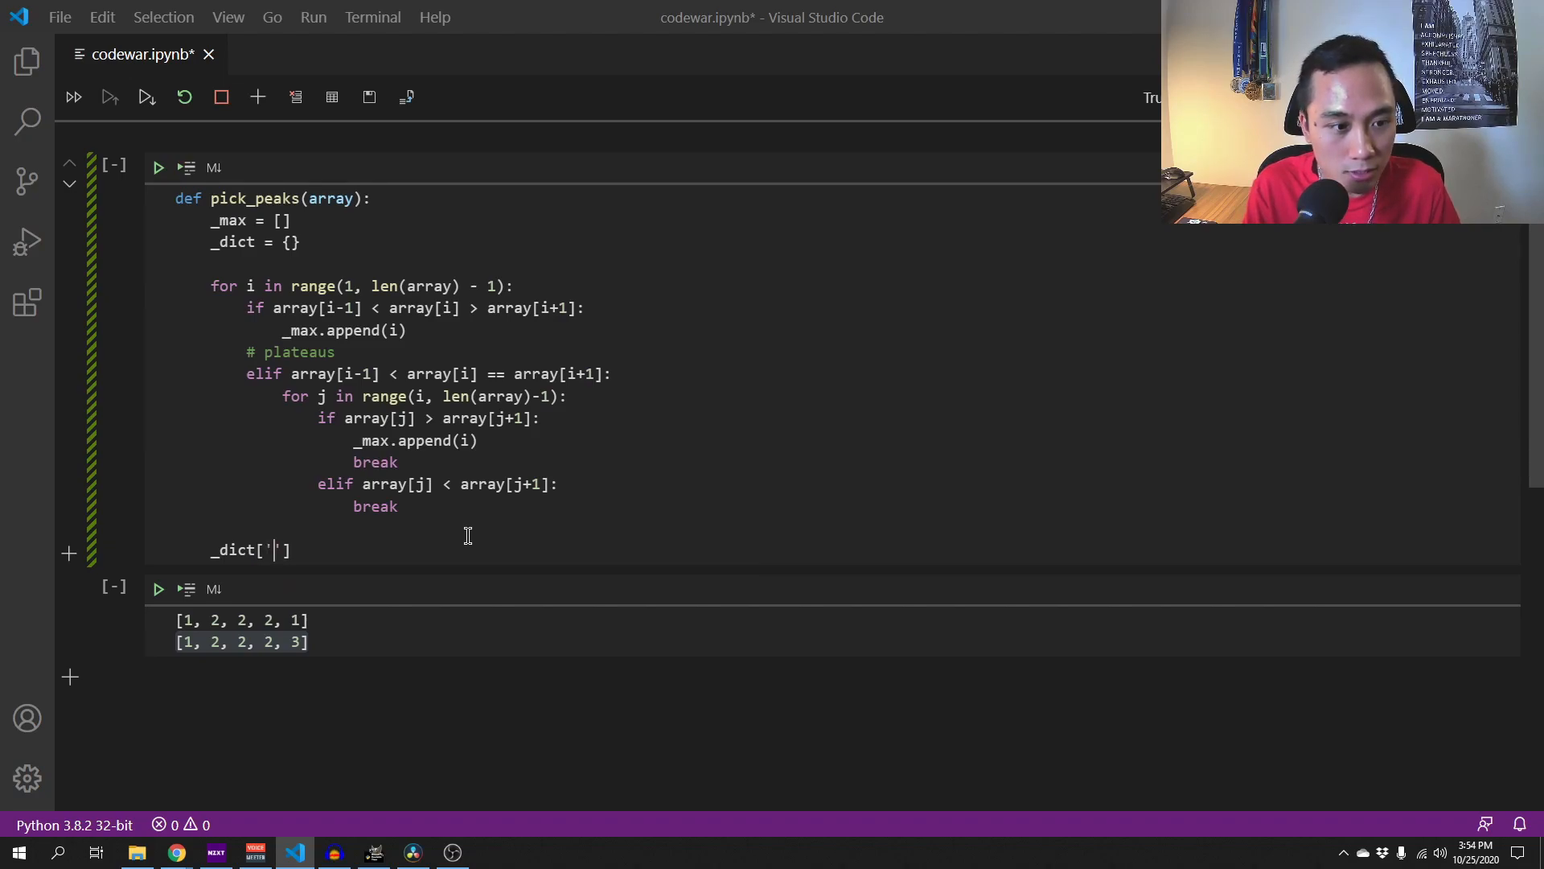
pyautogui.write('pos')
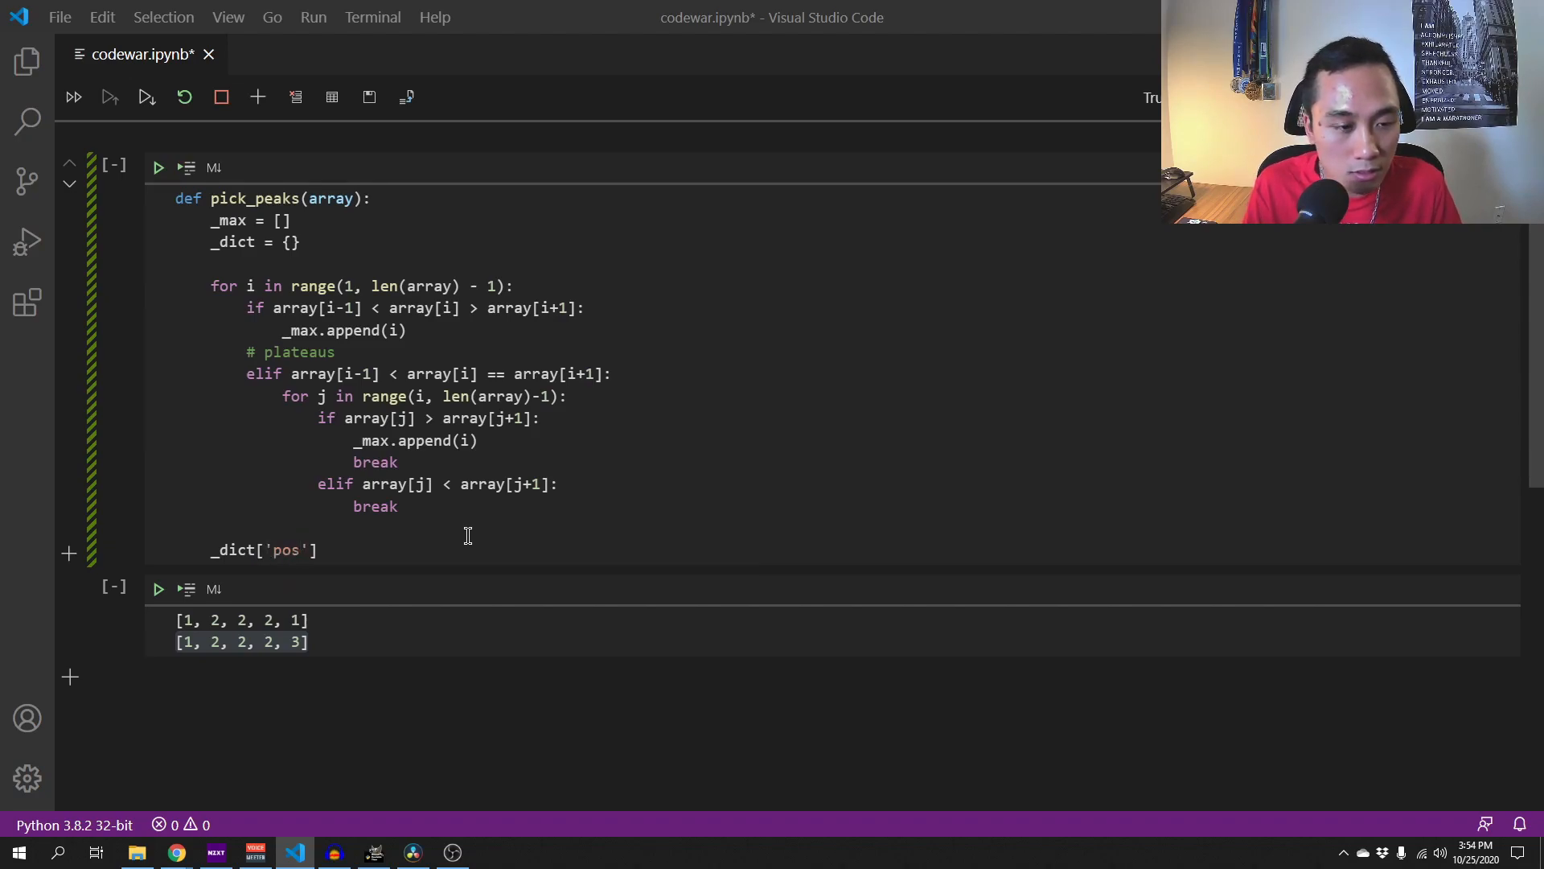
pyautogui.write('=')
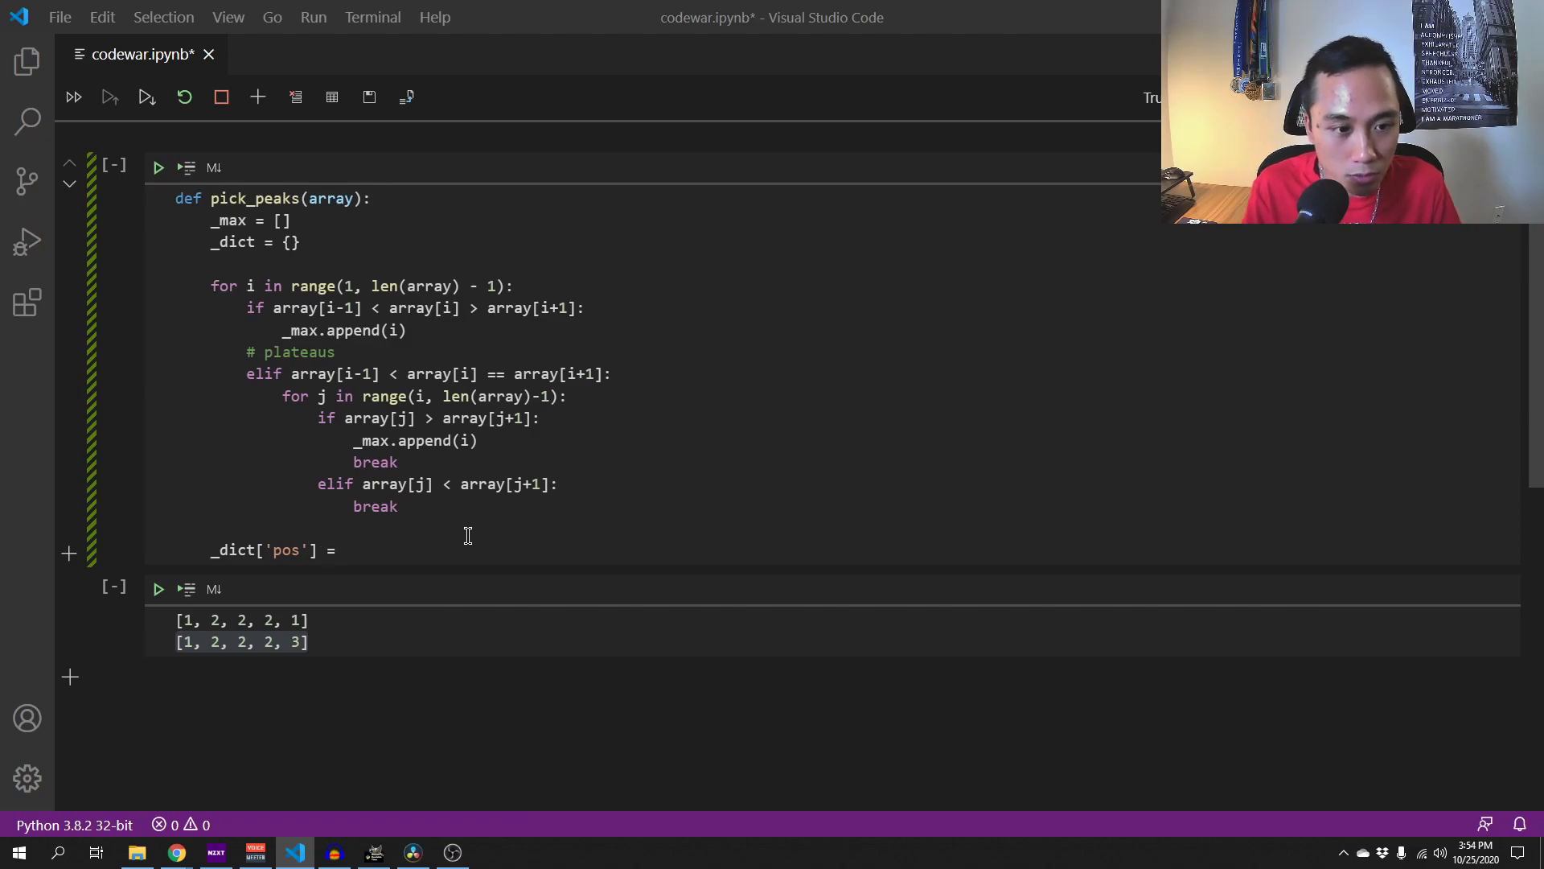
pyautogui.write('_max')
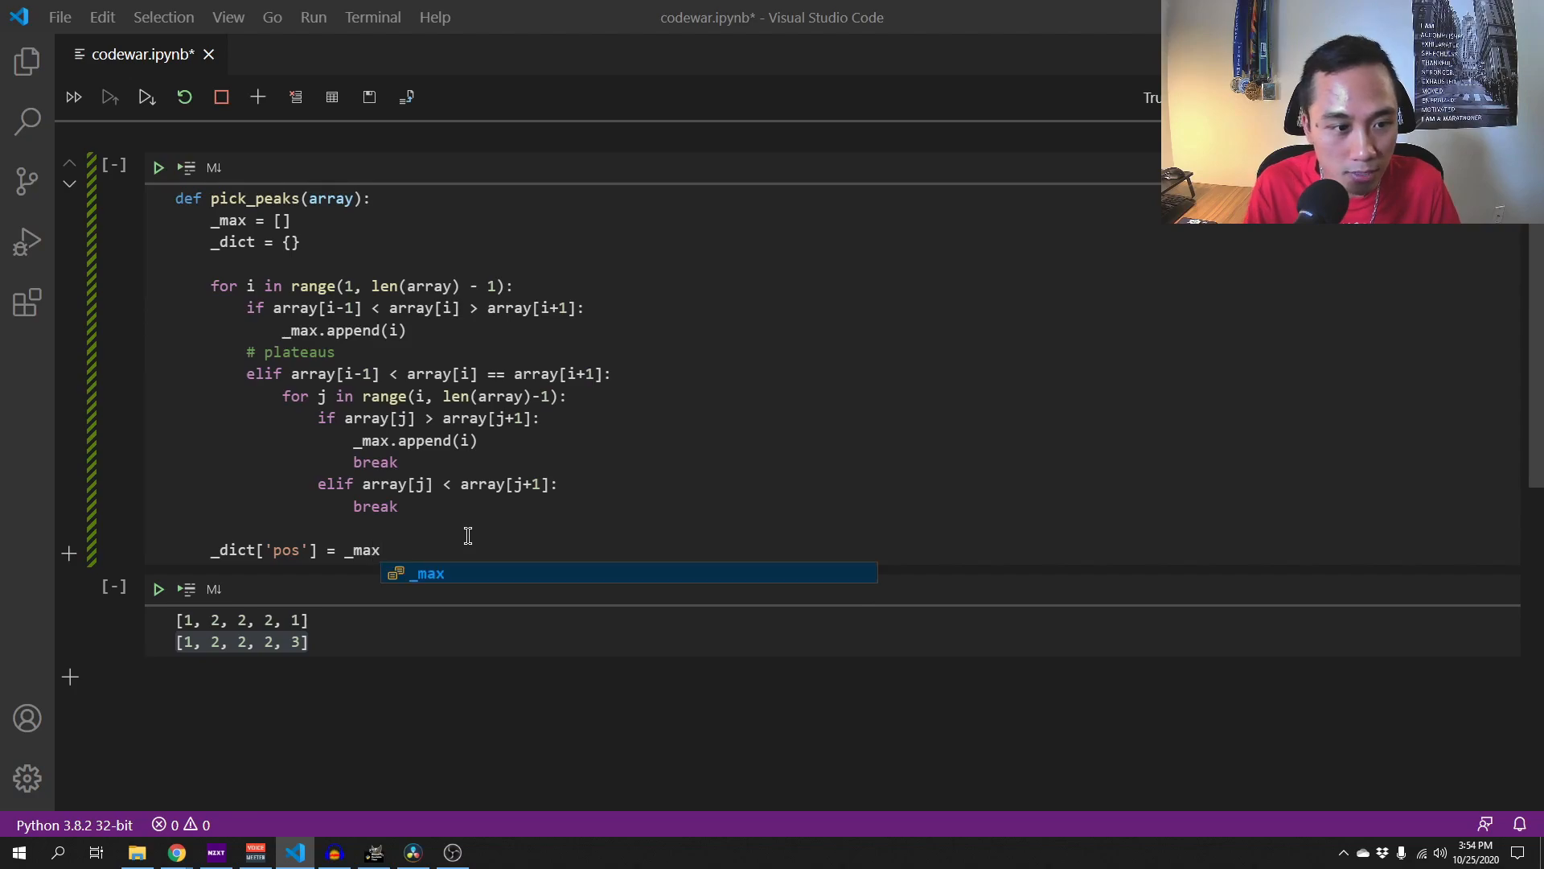
pyautogui.press('Escape')
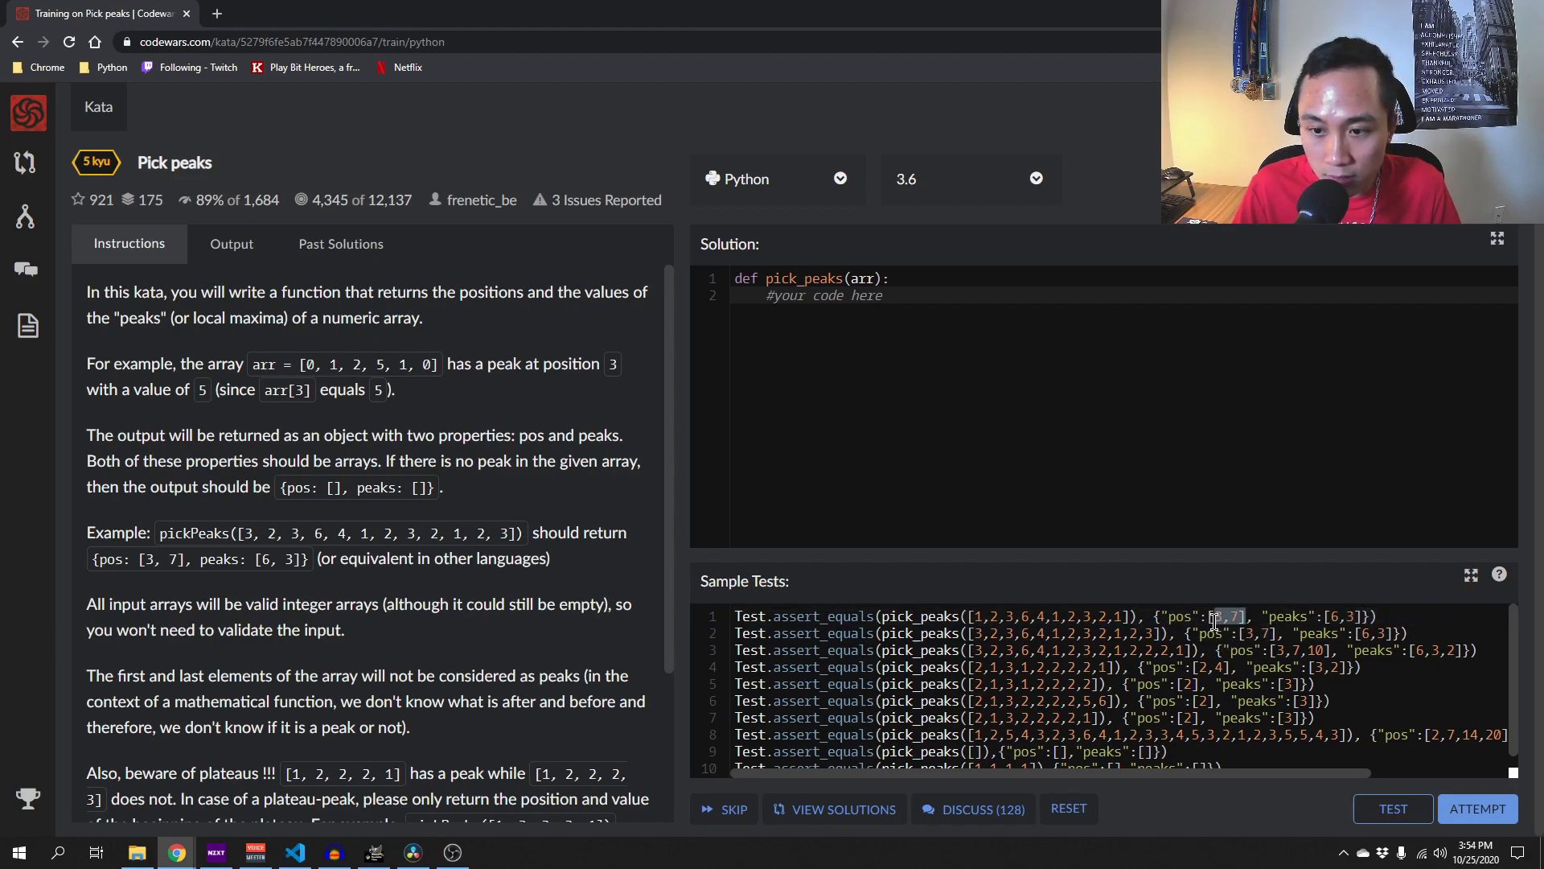
pyautogui.scroll(-3)
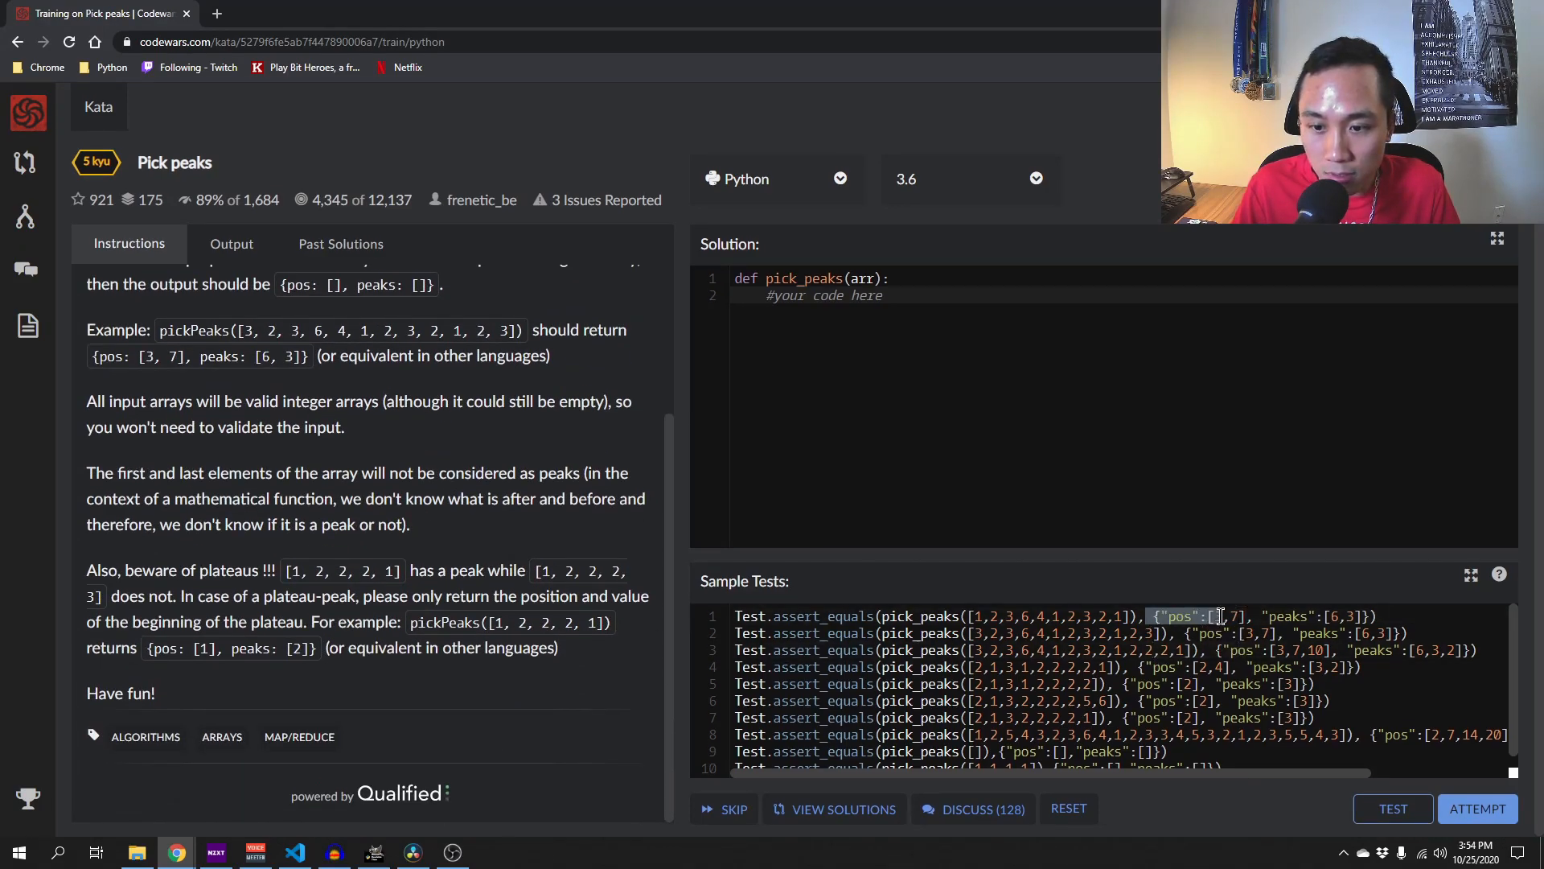
# - Set _dict['pos'], _dict['peaks'] = _max, [array[i] for i in _max] and return _dict
pyautogui.click(294, 852)
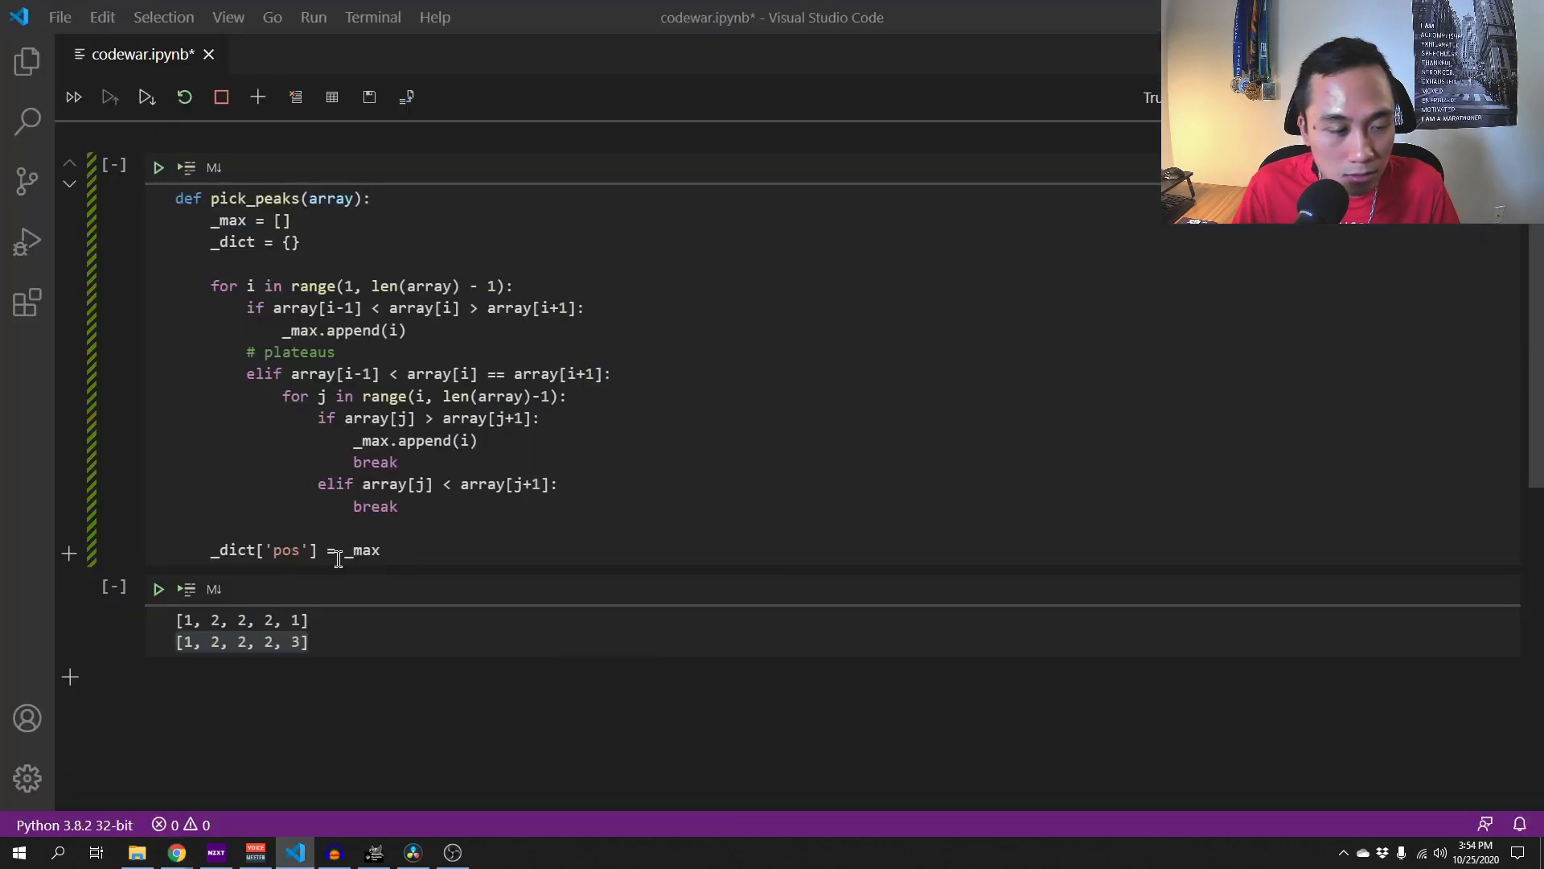
pyautogui.write(', _di')
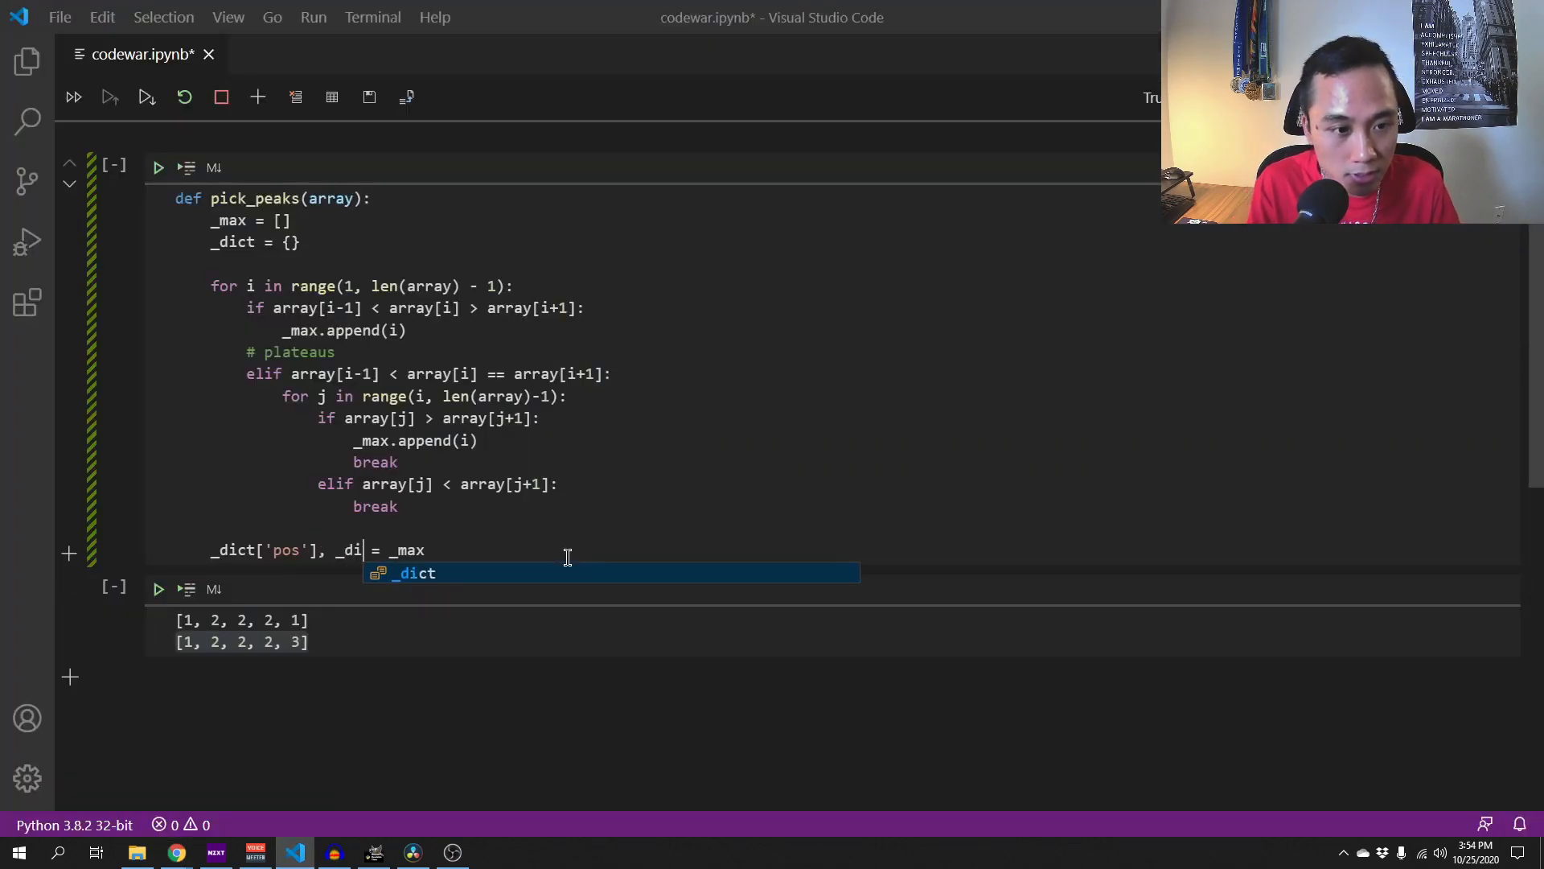
pyautogui.write('ct()')
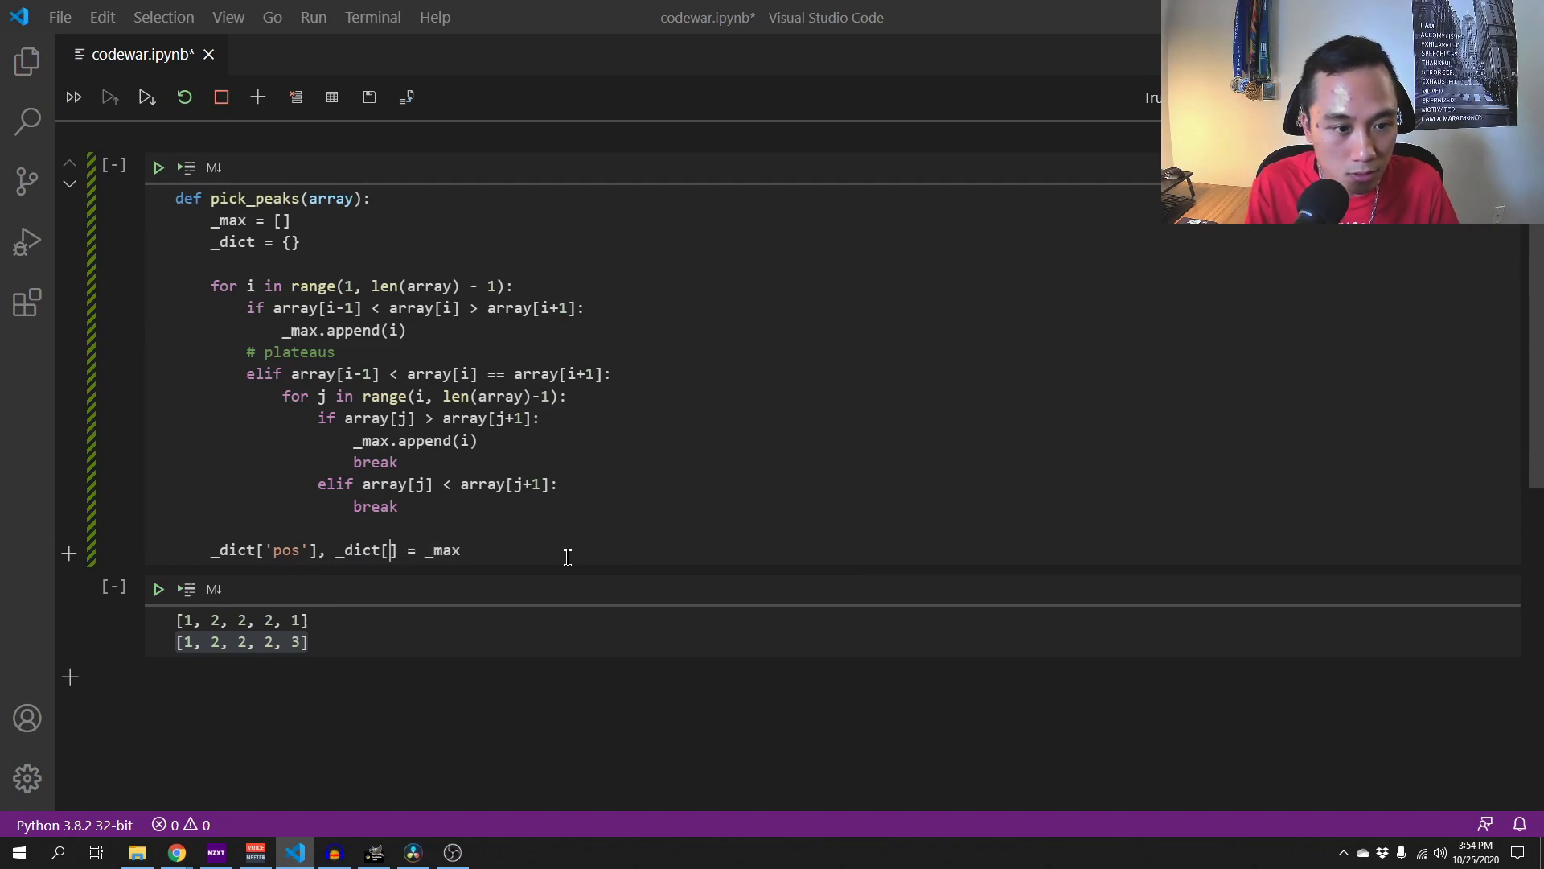
pyautogui.write("peaks'")
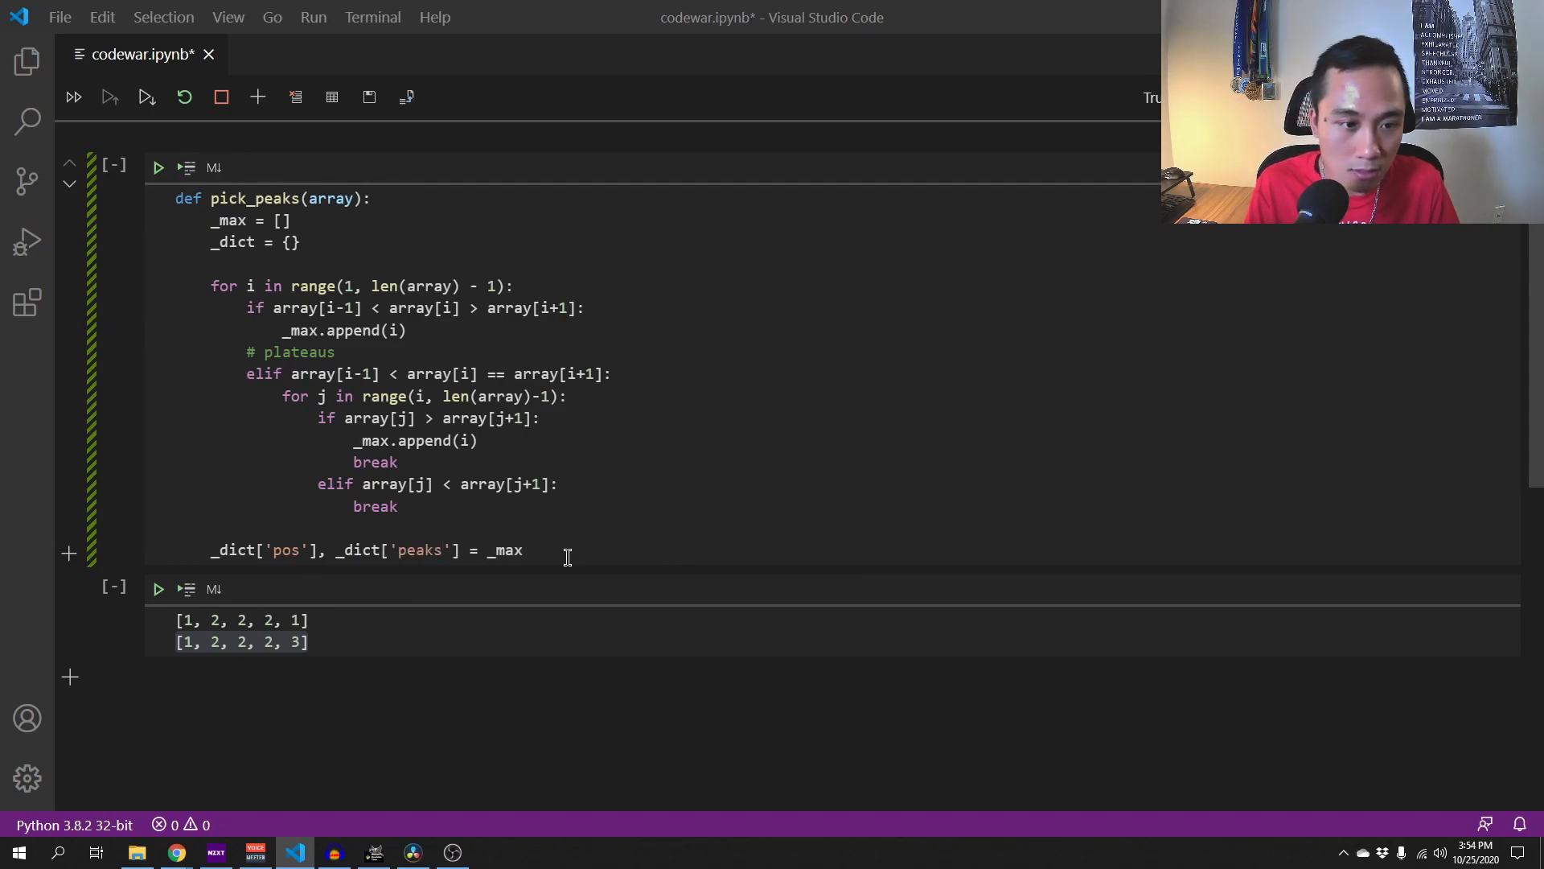
pyautogui.write(',')
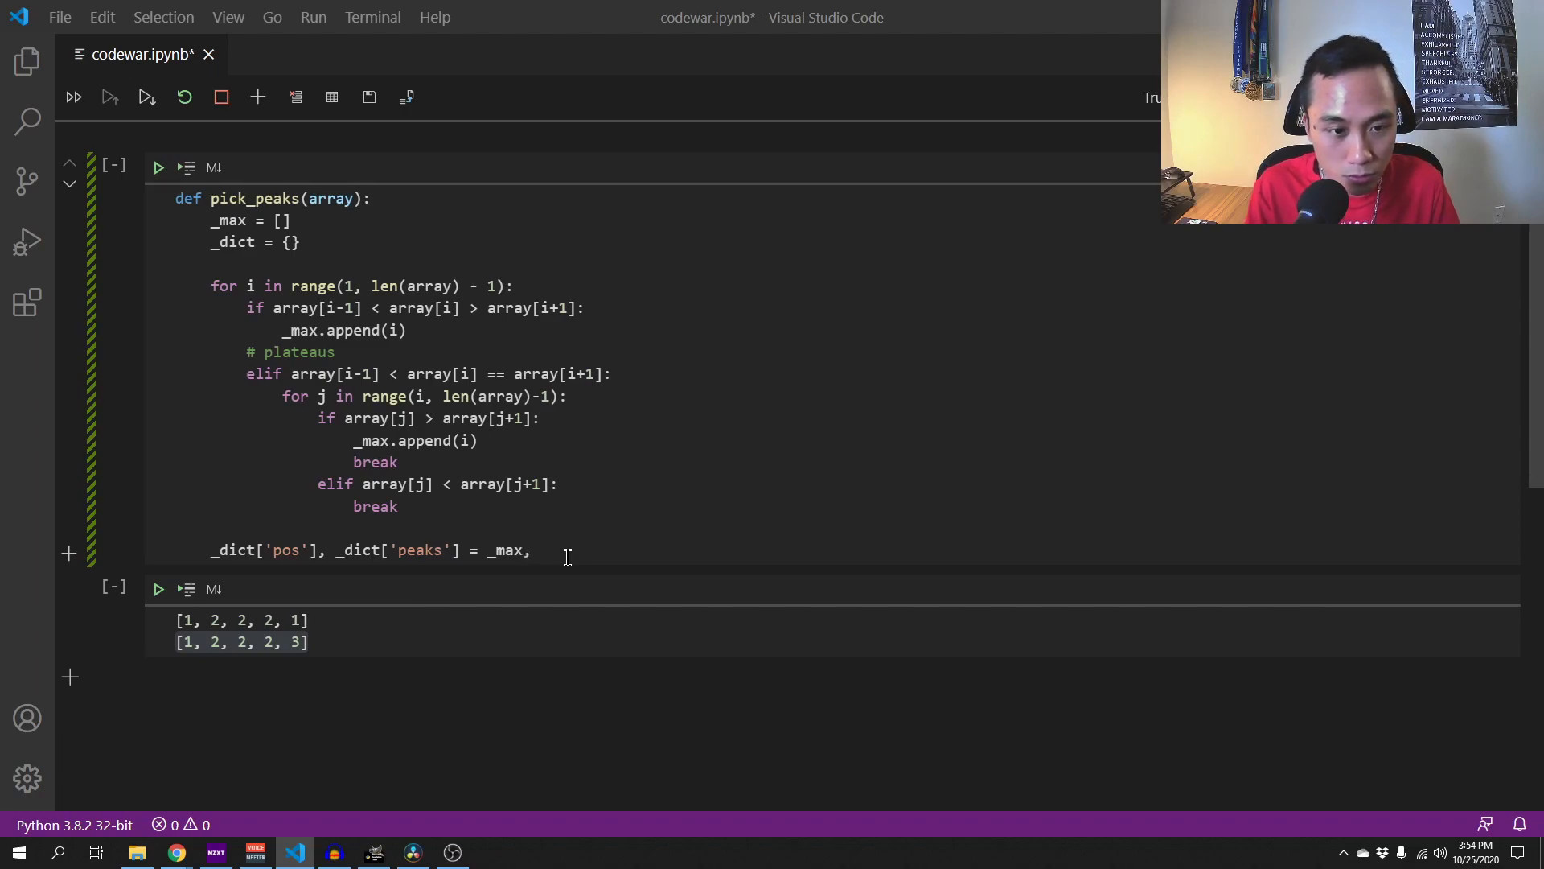
pyautogui.write('[]')
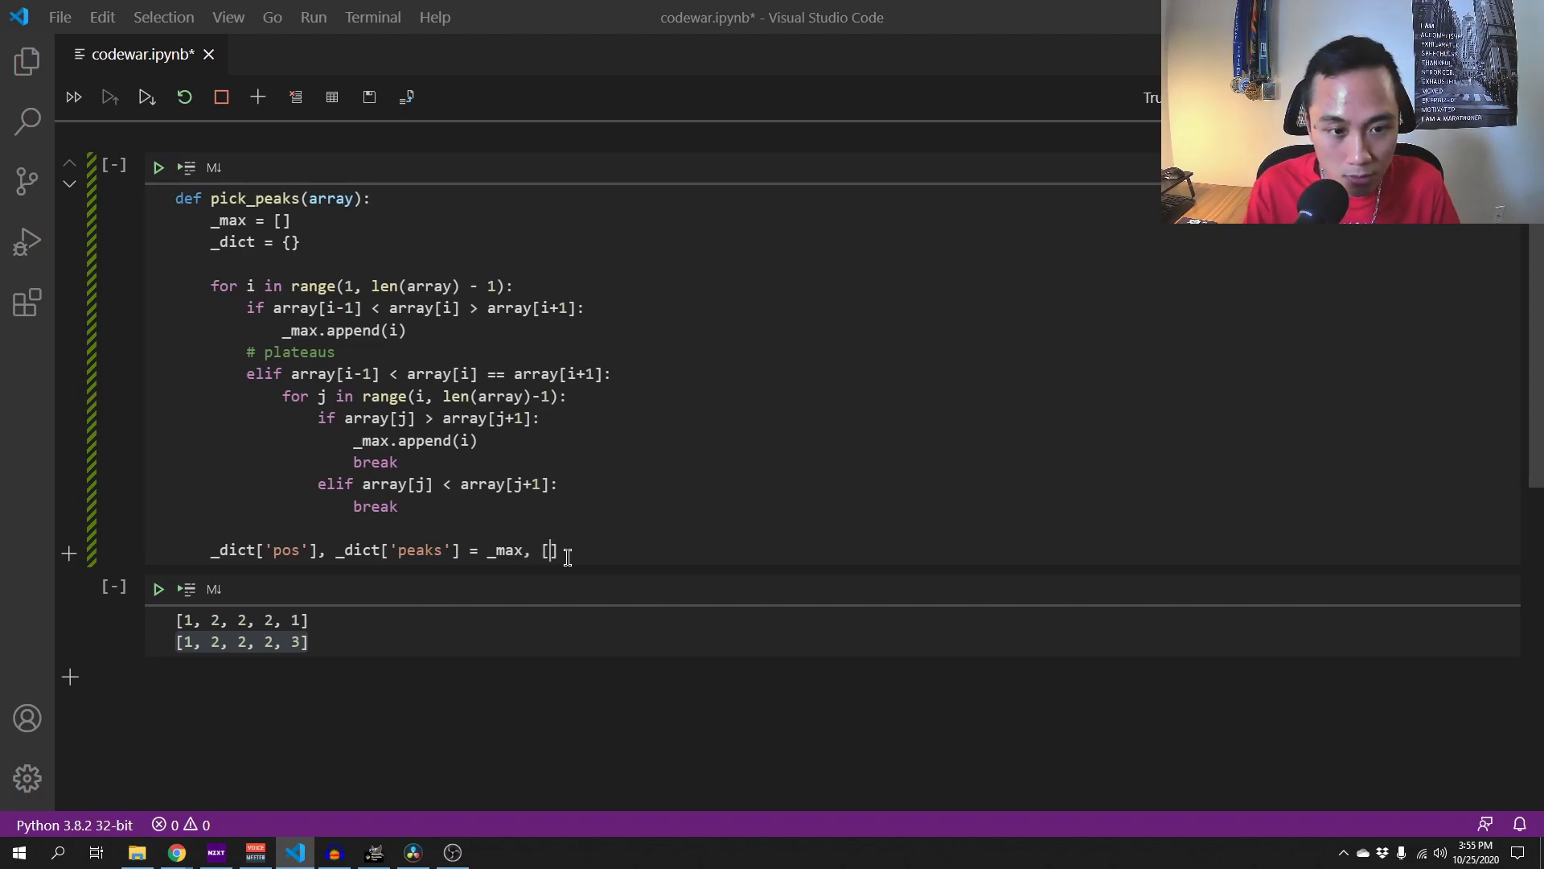
pyautogui.click(174, 852)
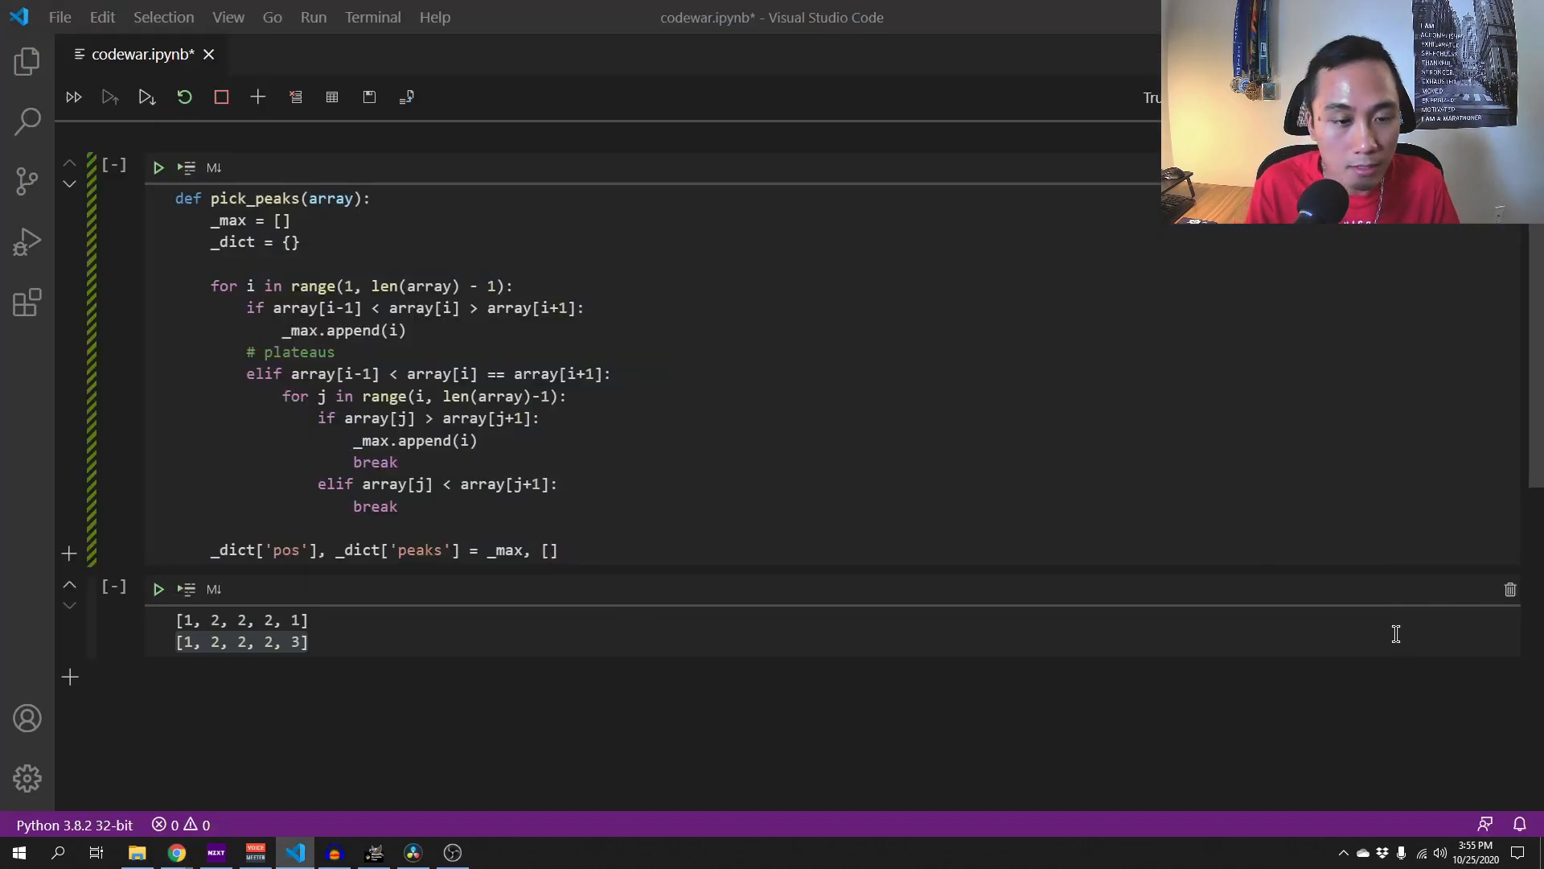
pyautogui.write('array')
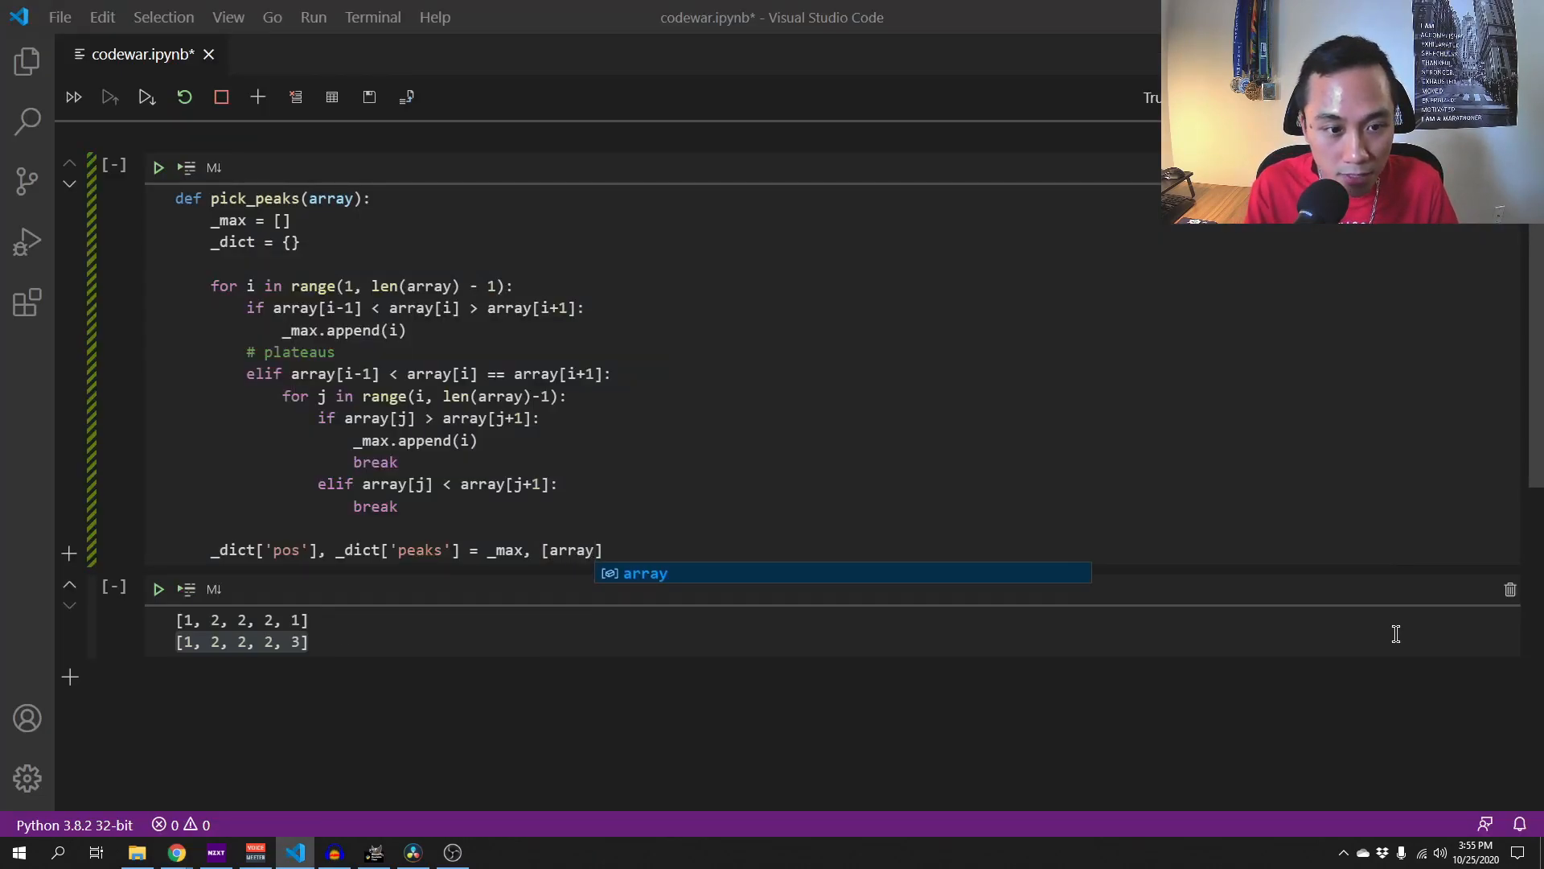
pyautogui.write('[')
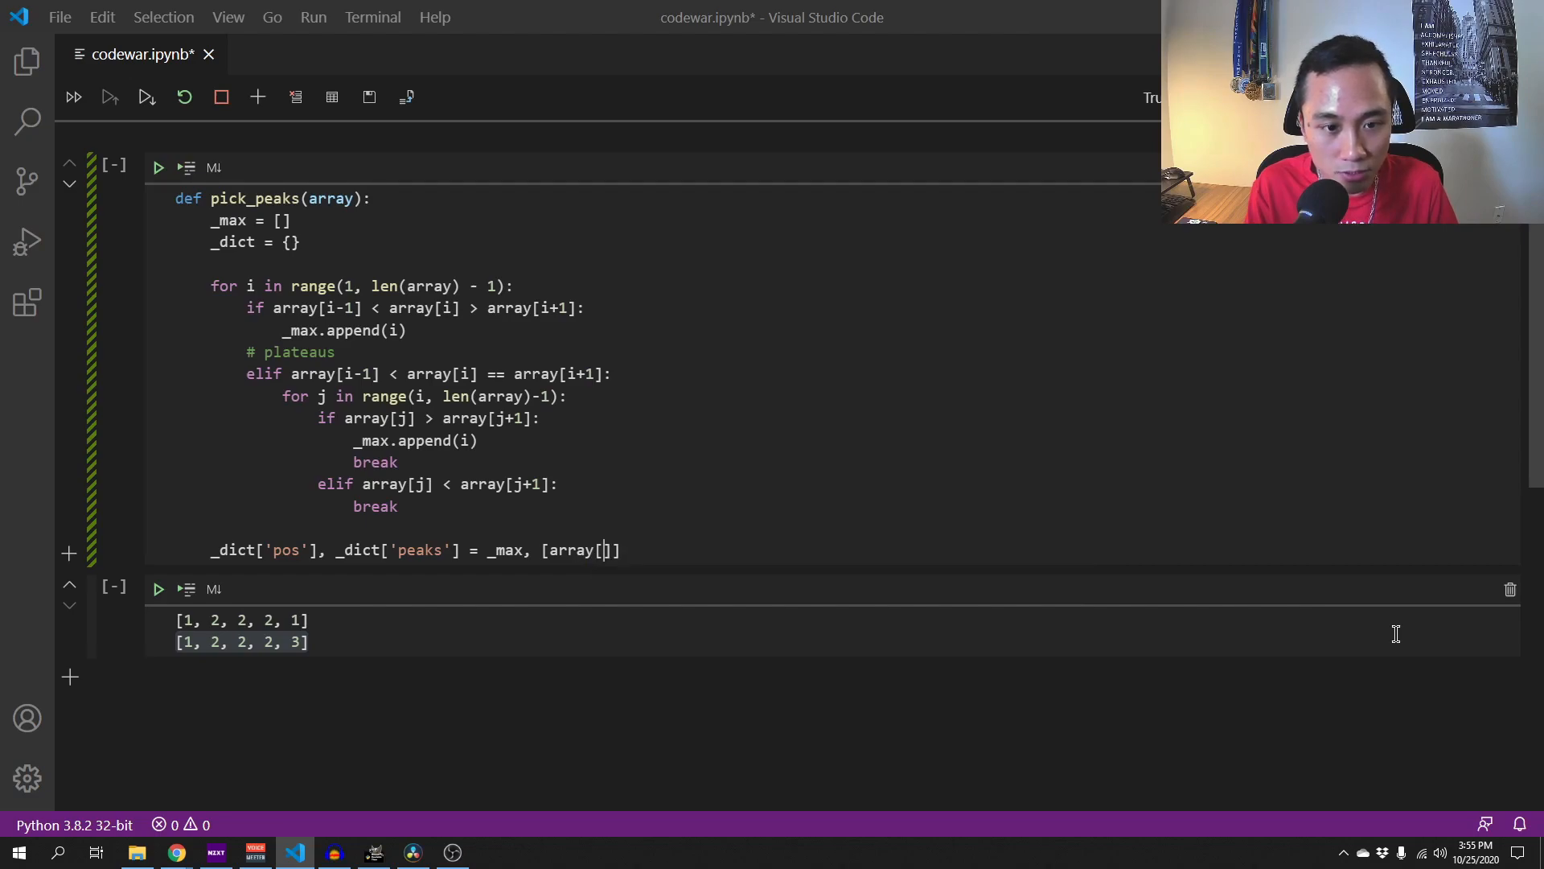
pyautogui.write('i')
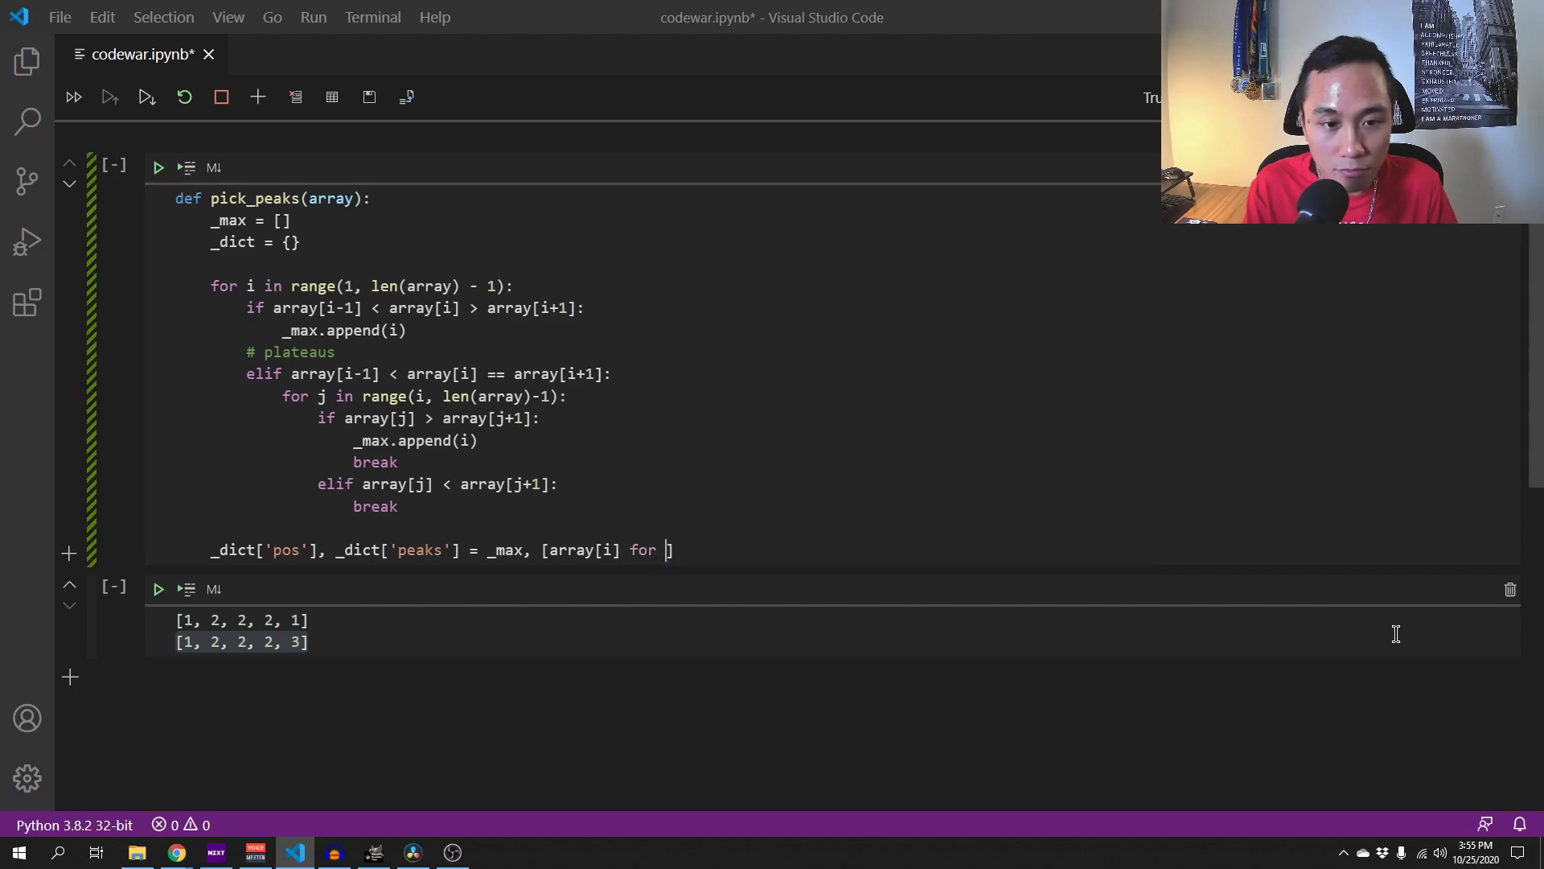
pyautogui.write('i in _)max')
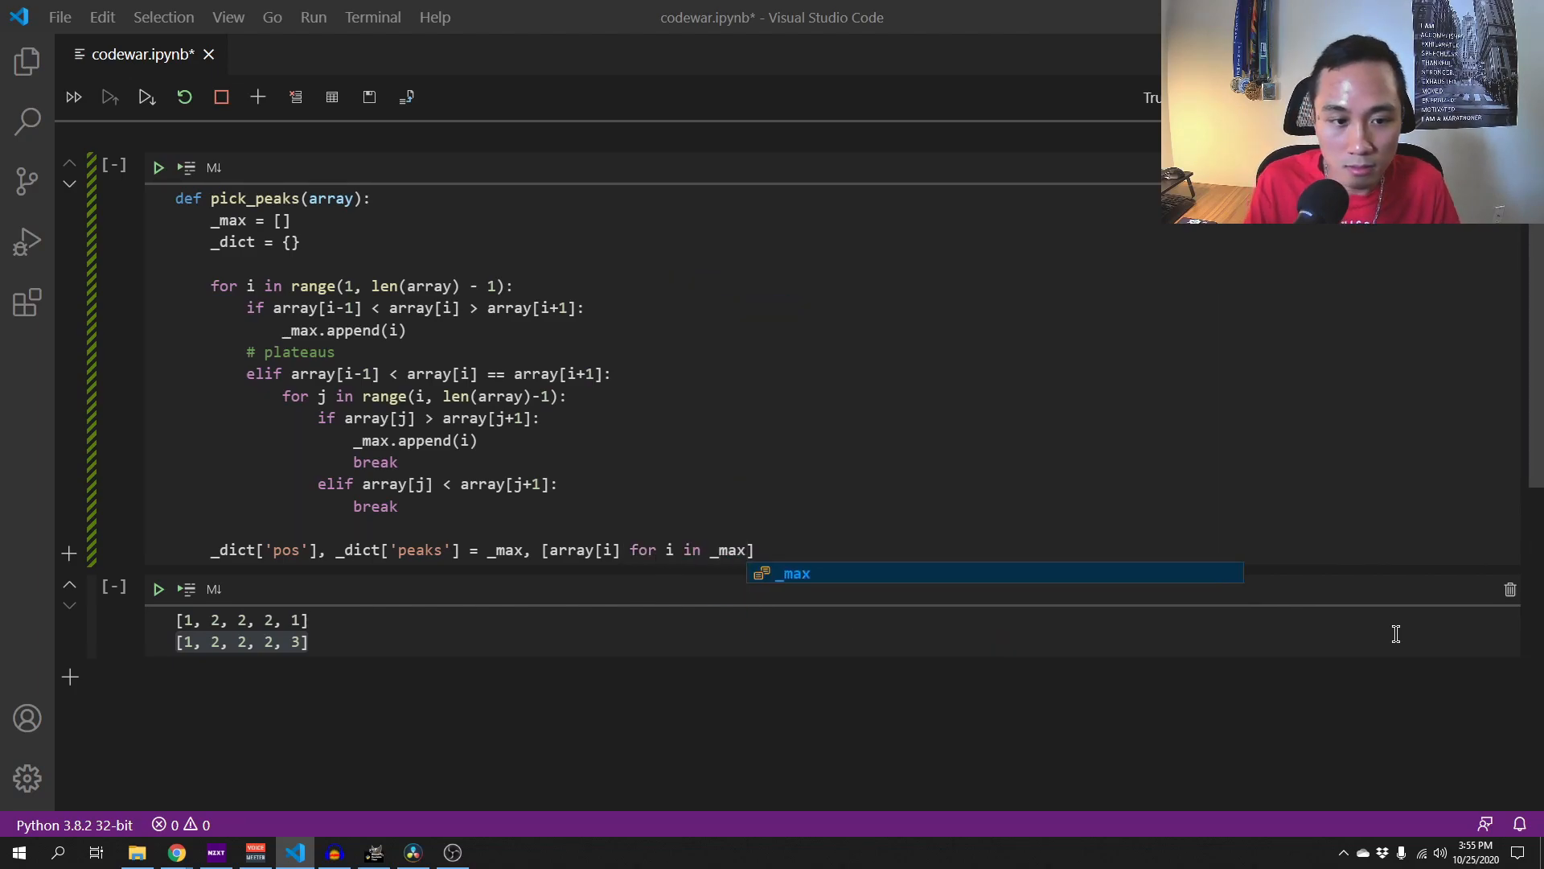
pyautogui.write('reut')
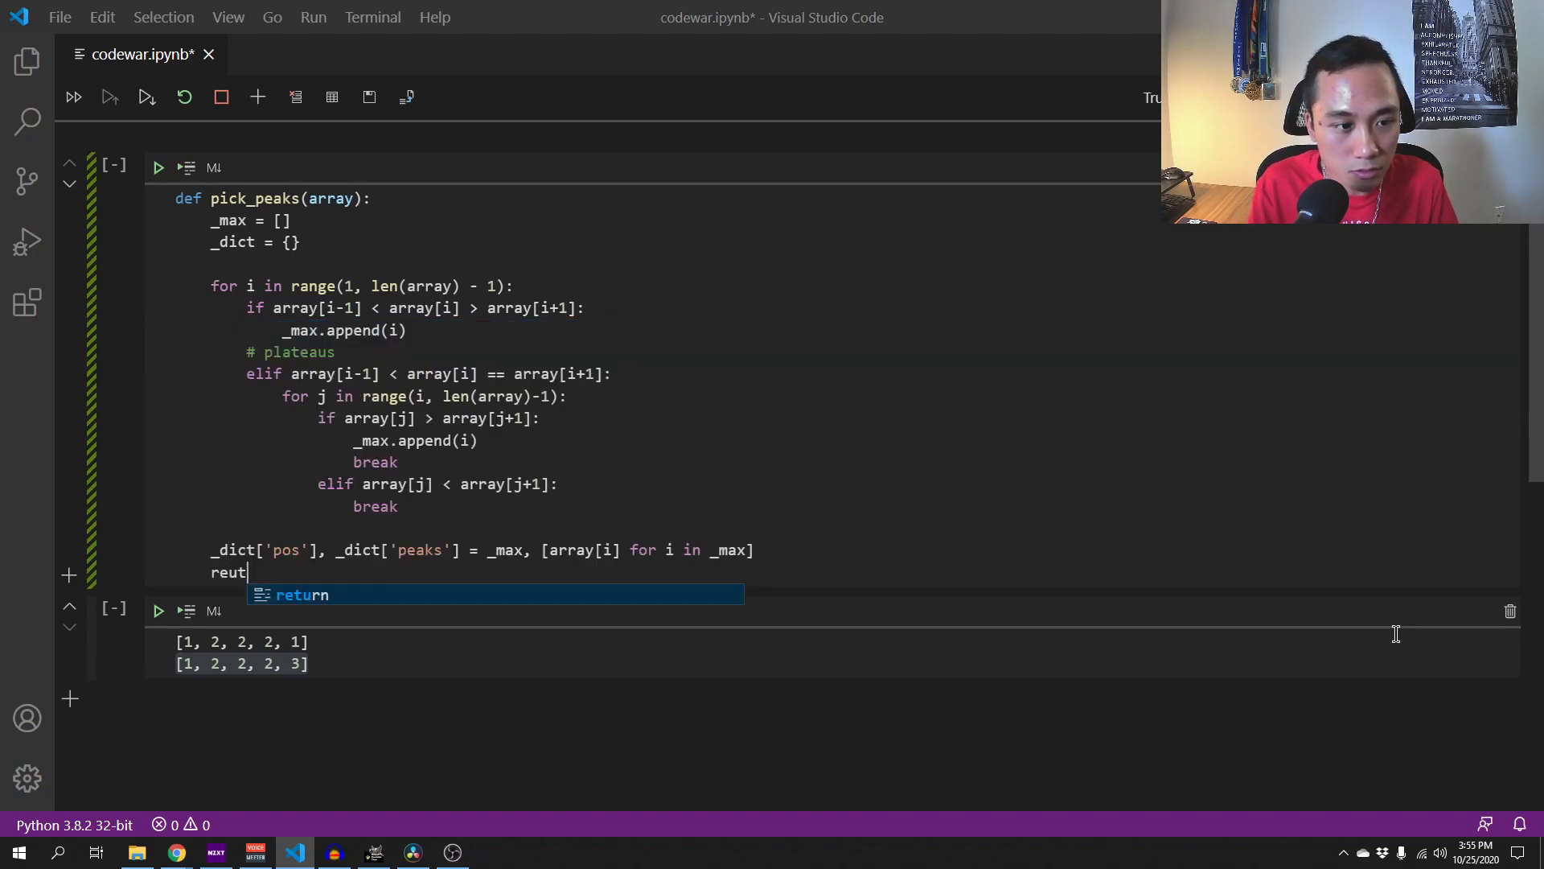
pyautogui.press('Tab')
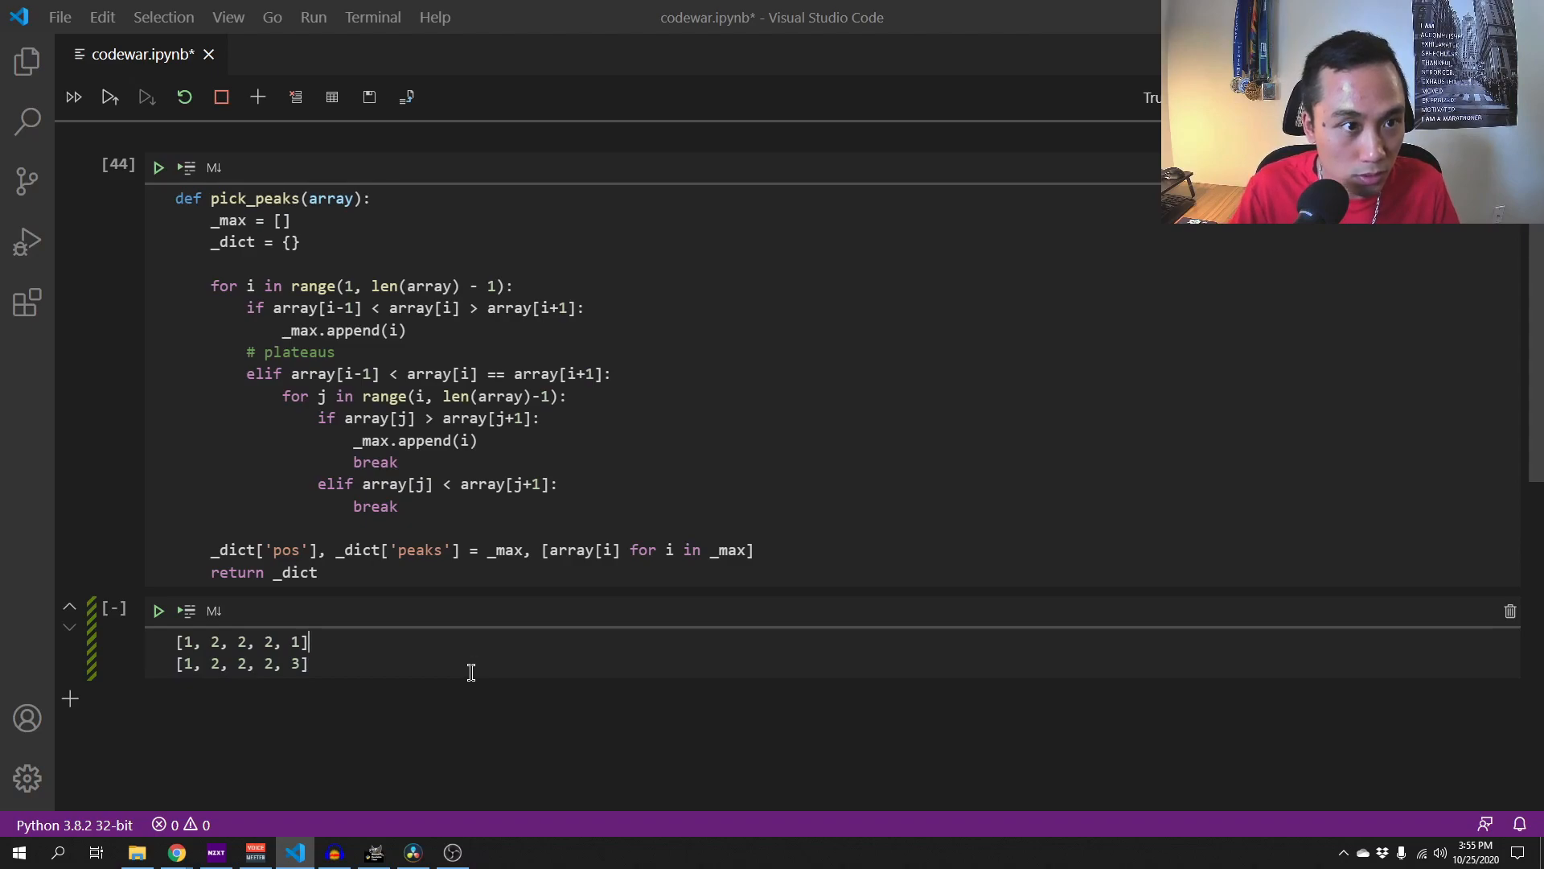
# - Write the plateau test call pick_peaks([1, 2, 2, 2, 1]) in the test cell
pyautogui.write('pi')
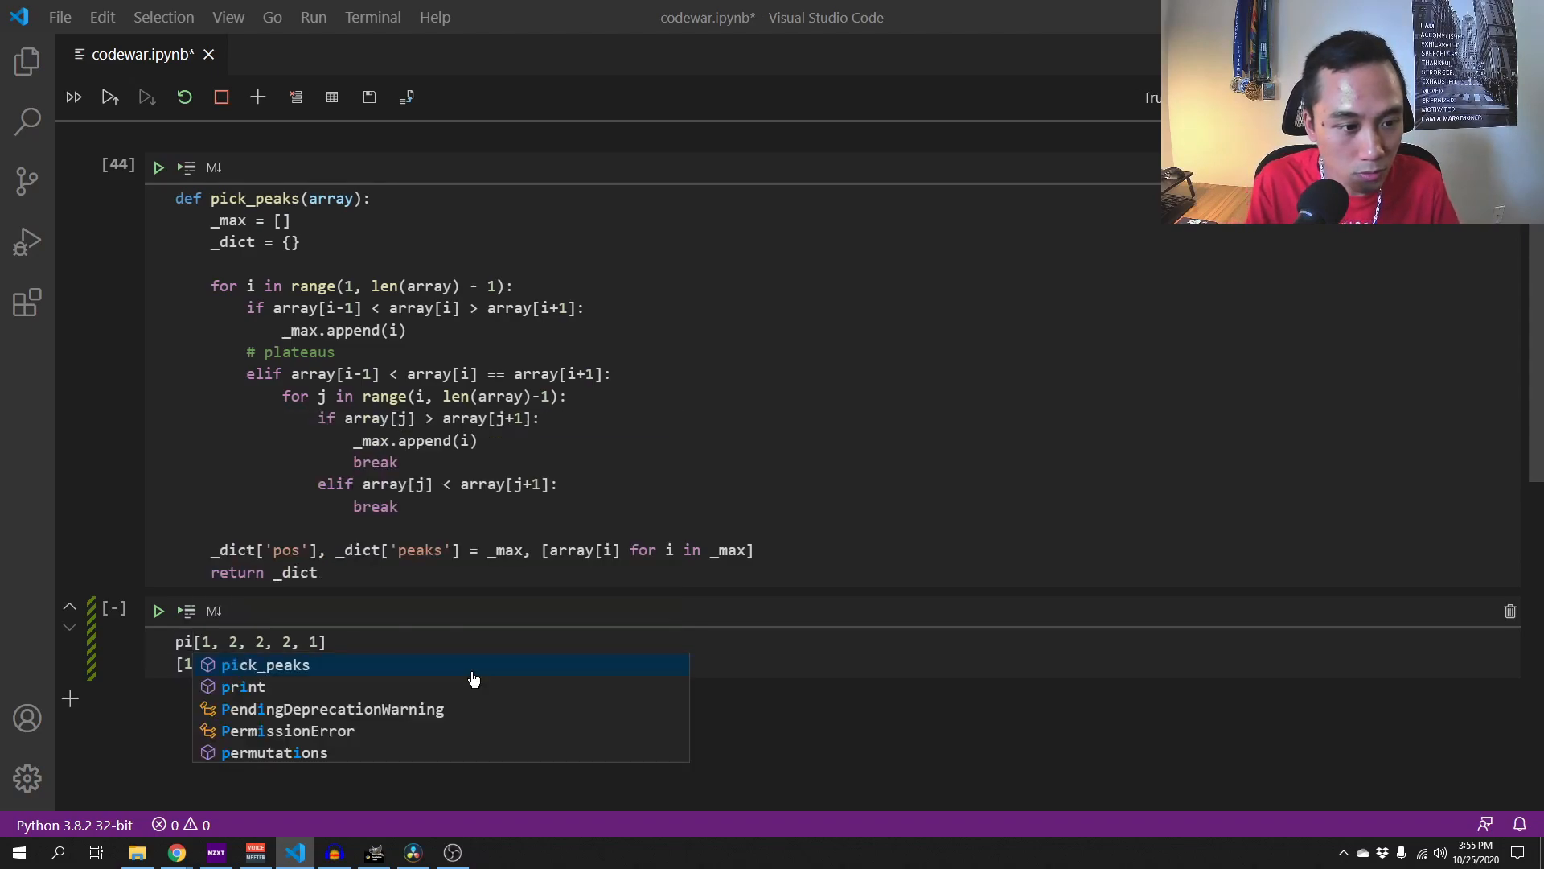
pyautogui.click(263, 664)
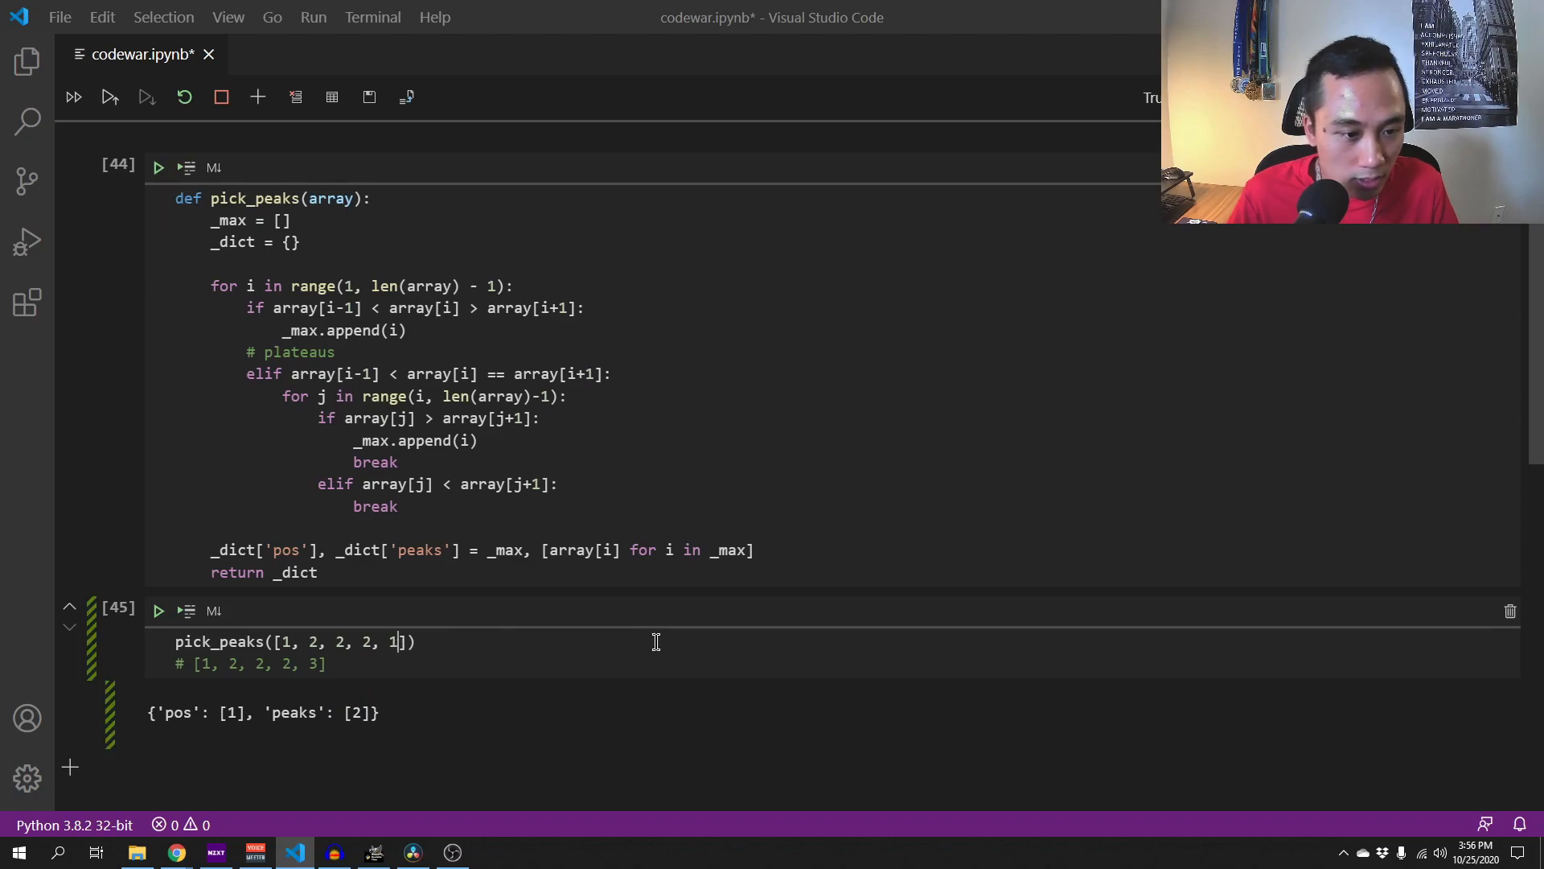
pyautogui.press('Backspace')
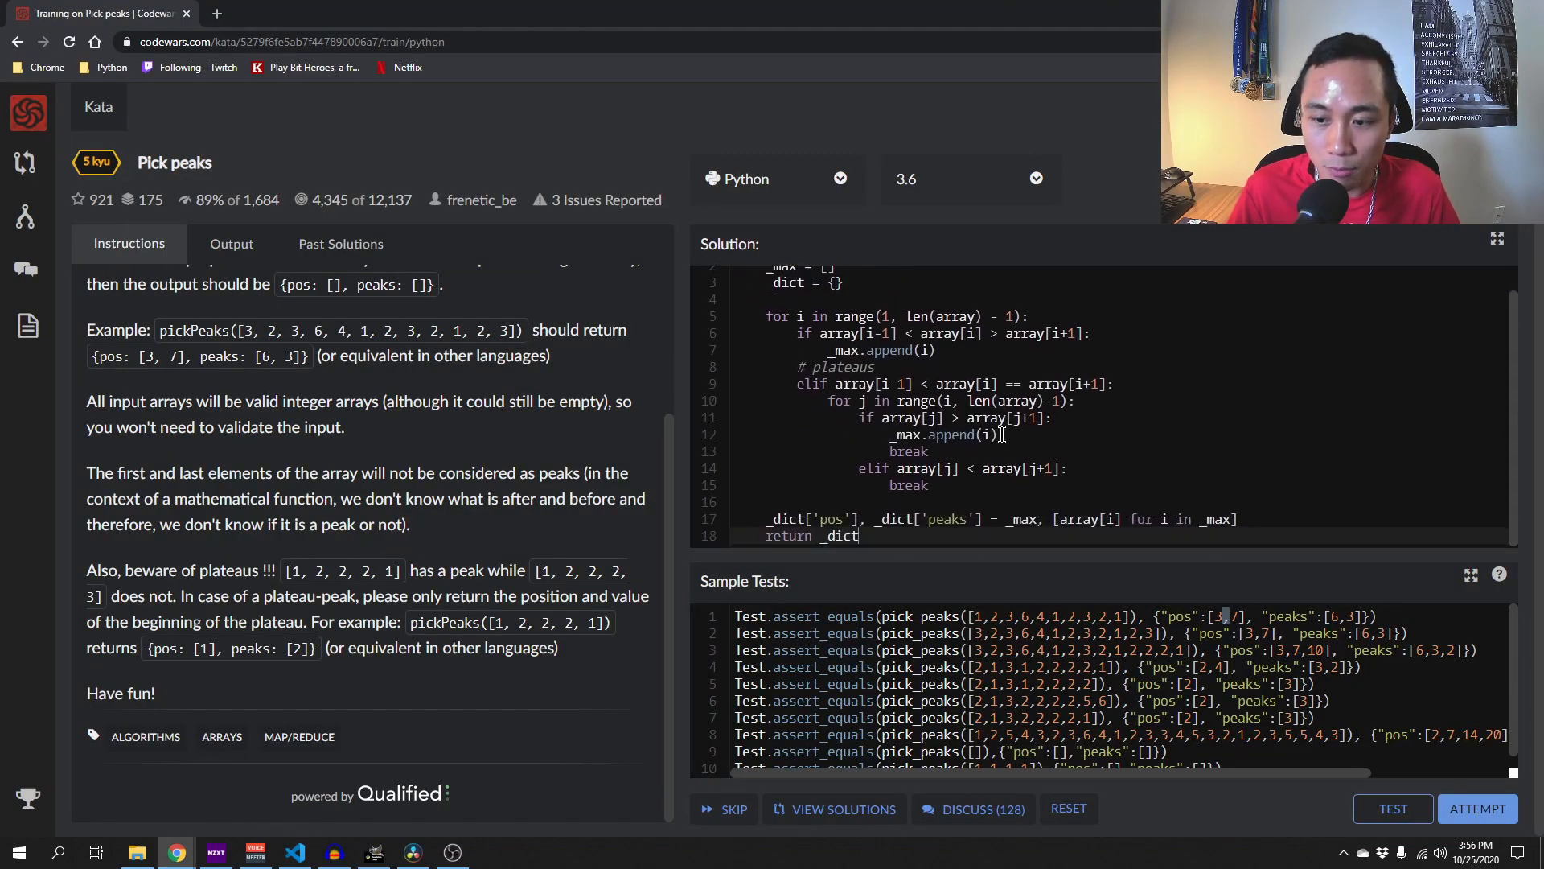
# - Return from Codewars to the VS Code notebook
pyautogui.click(1390, 807)
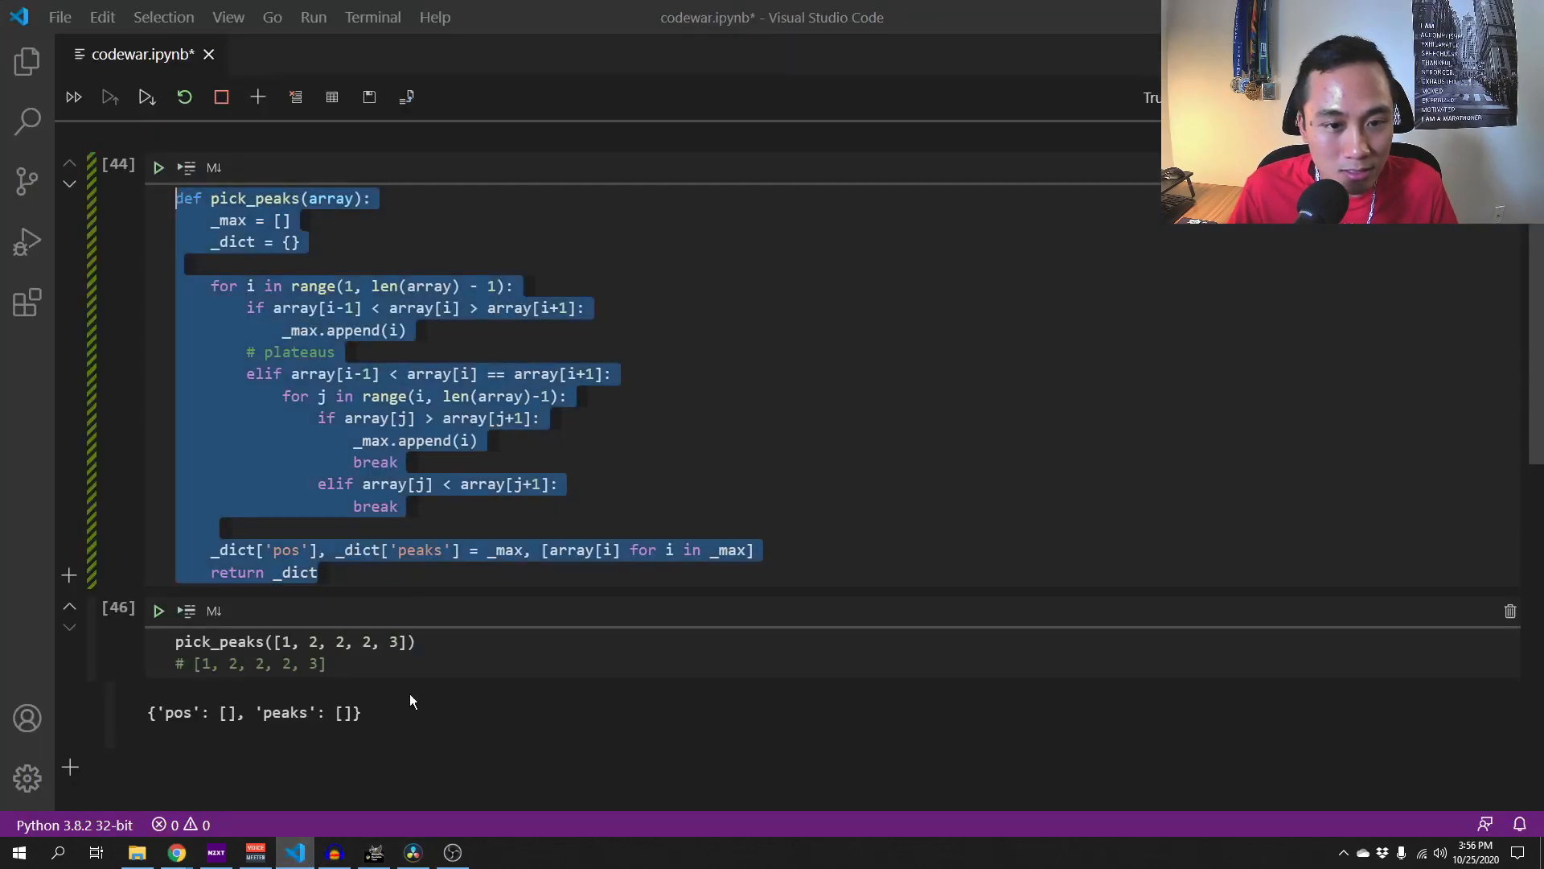
pyautogui.click(399, 505)
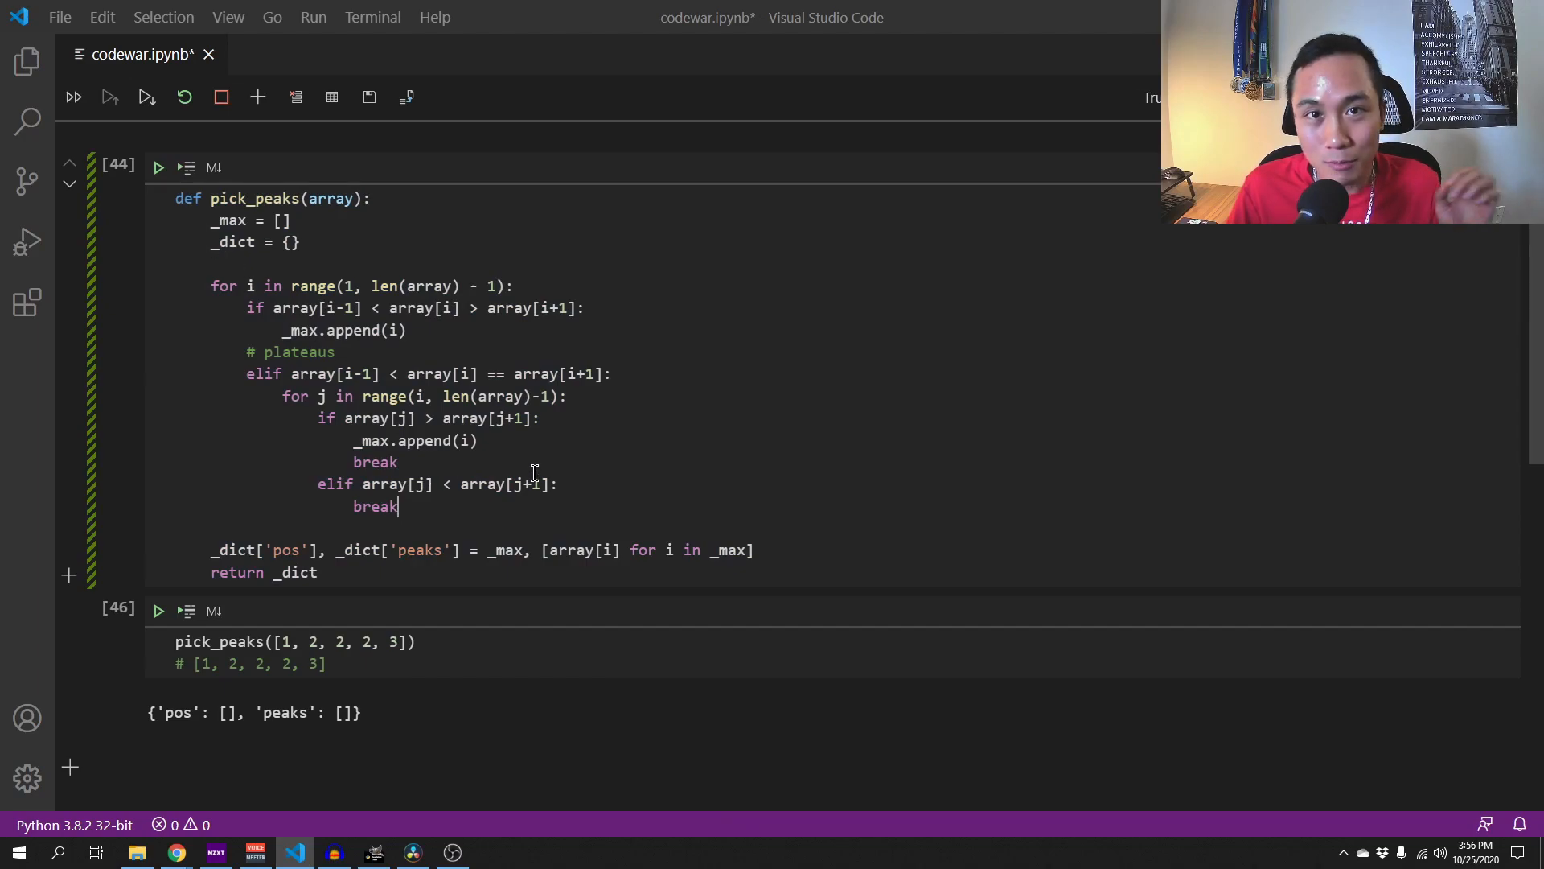
pyautogui.moveTo(281, 404)
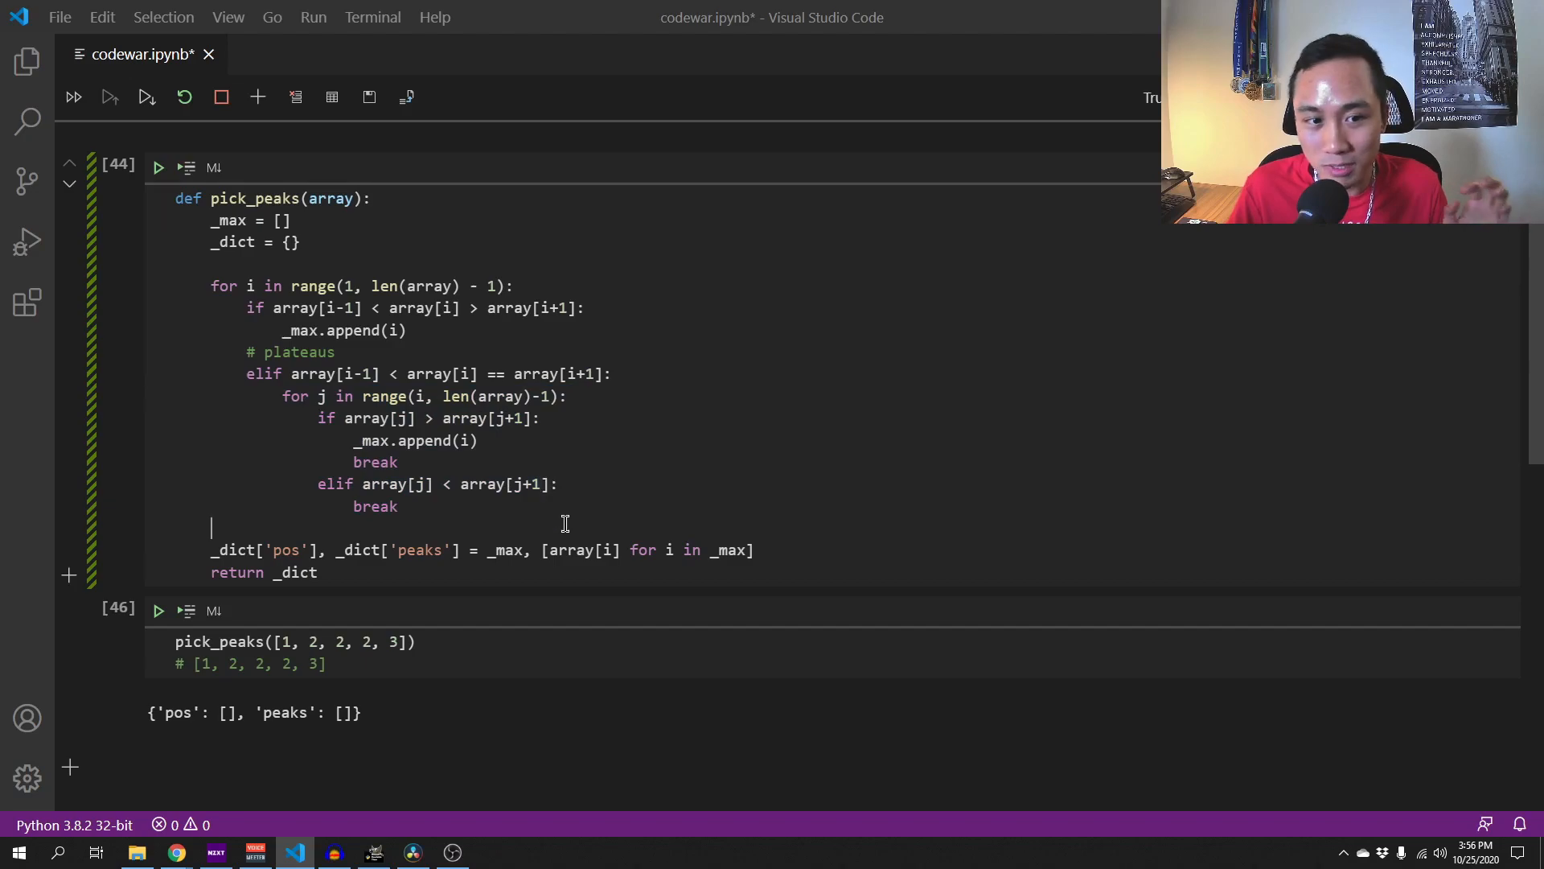
pyautogui.moveTo(619, 456)
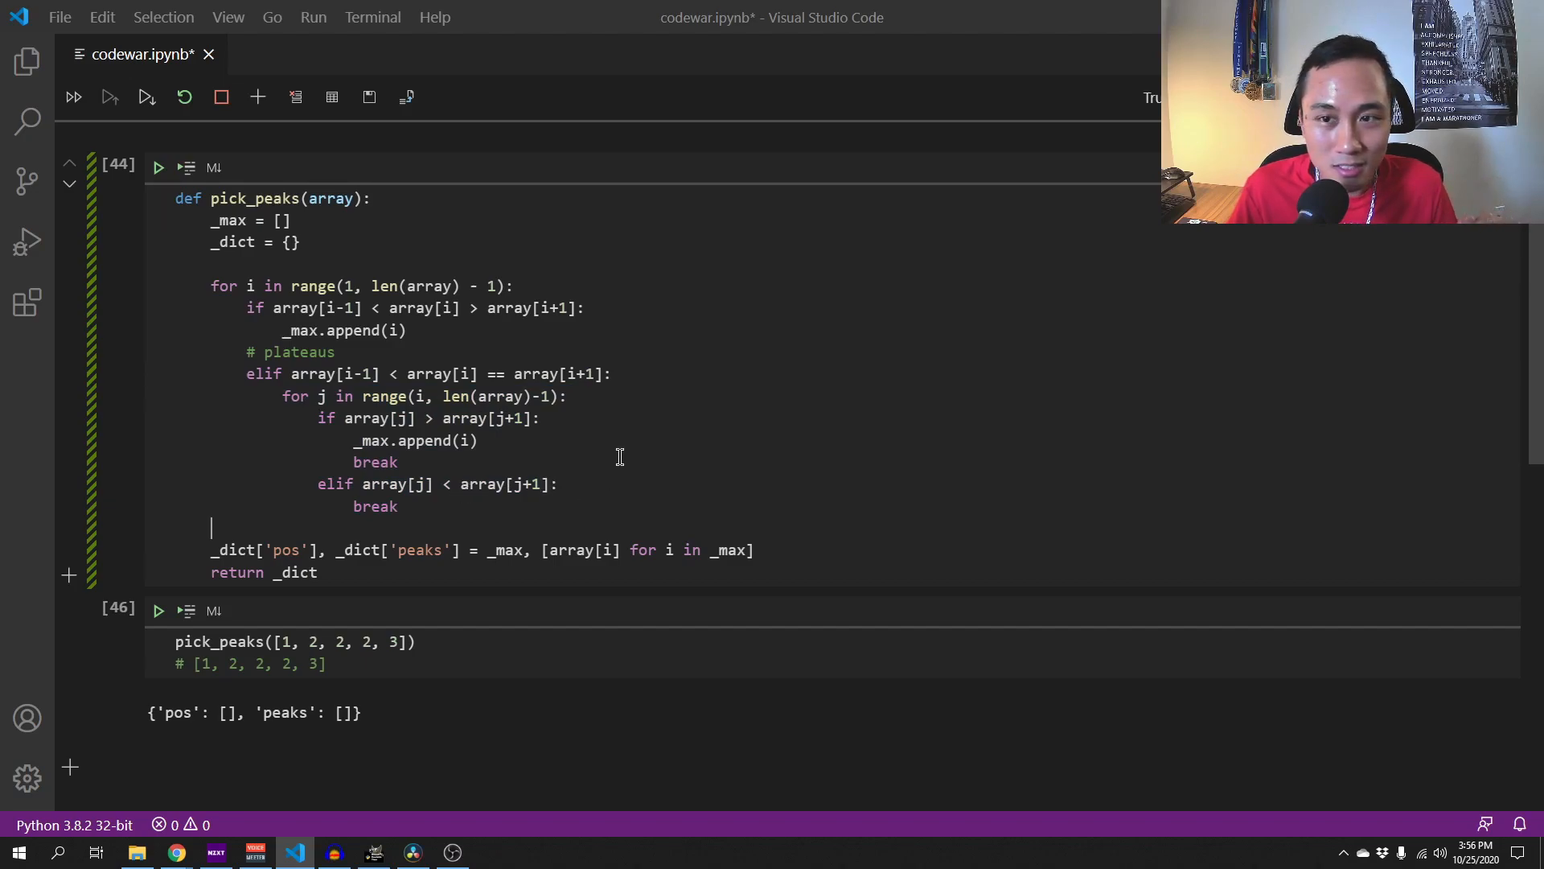